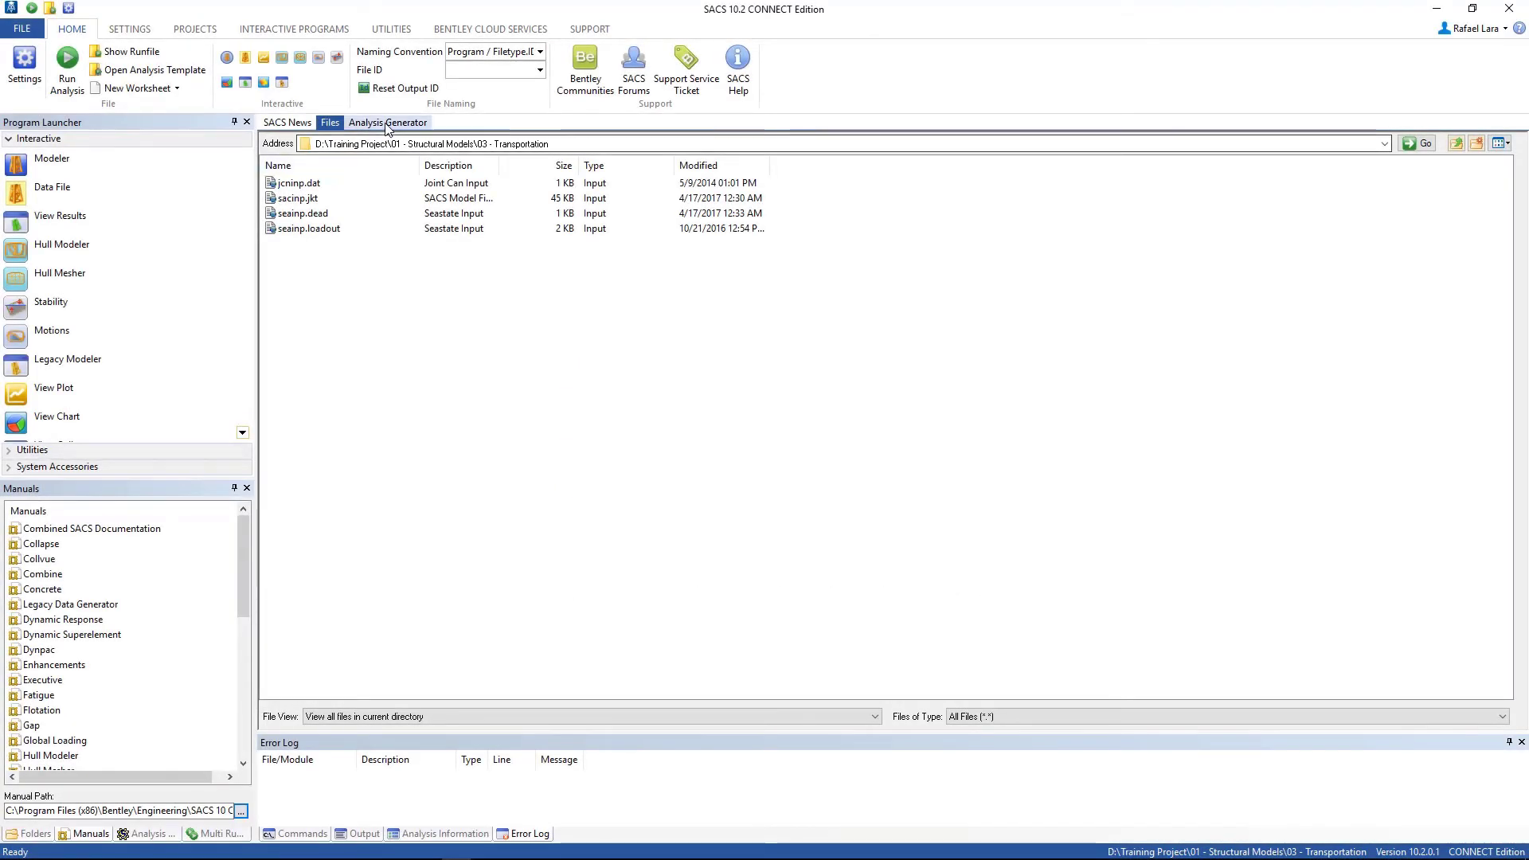
# Set the analysis subtype to Static Analysis With Gap Elements with environmental loading checked.
pyautogui.click(387, 122)
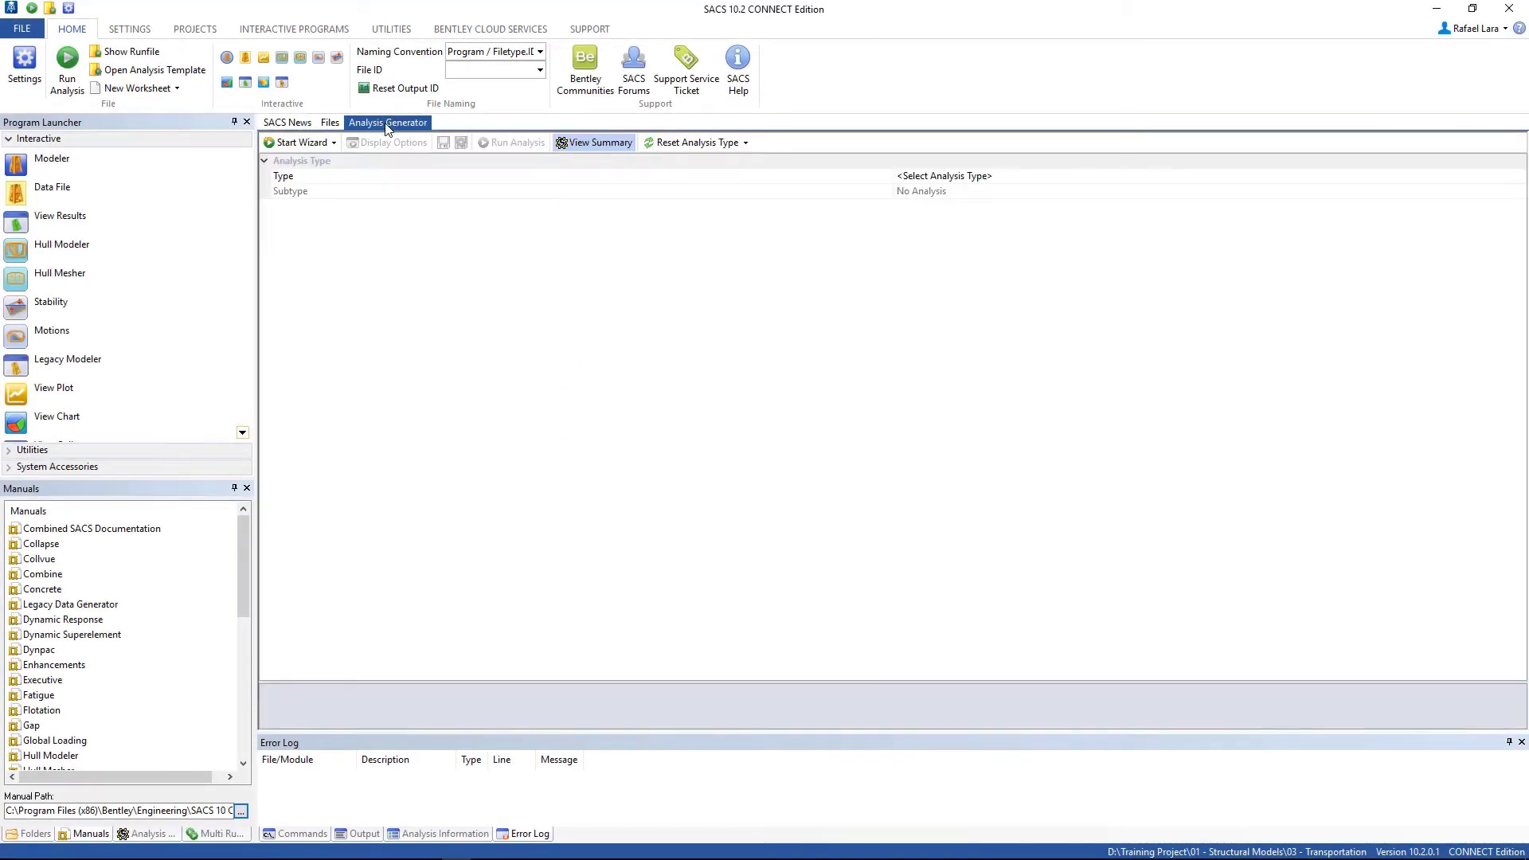
pyautogui.moveTo(937, 185)
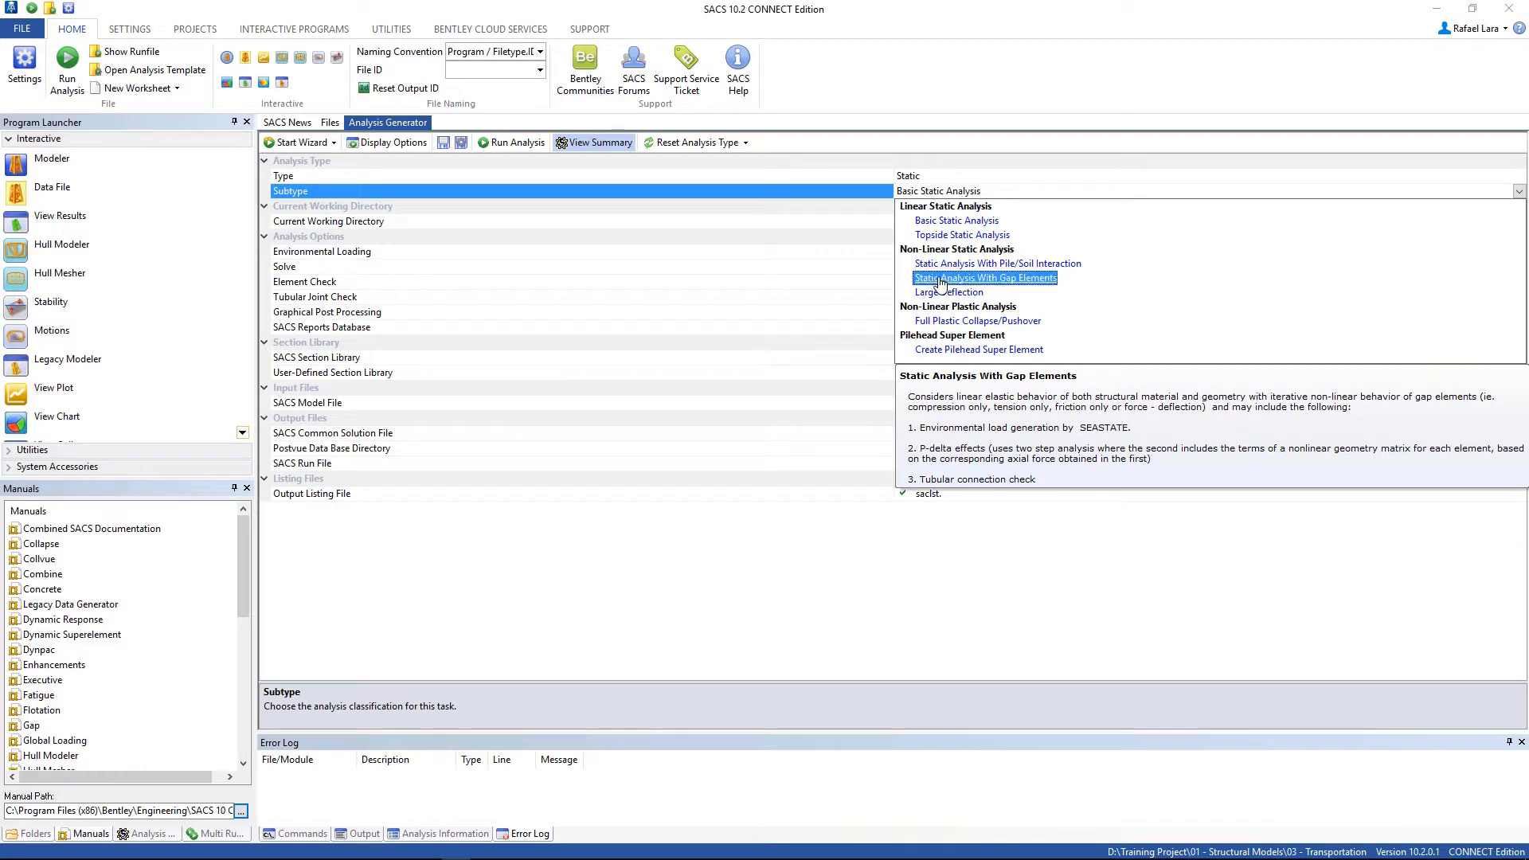
pyautogui.click(985, 277)
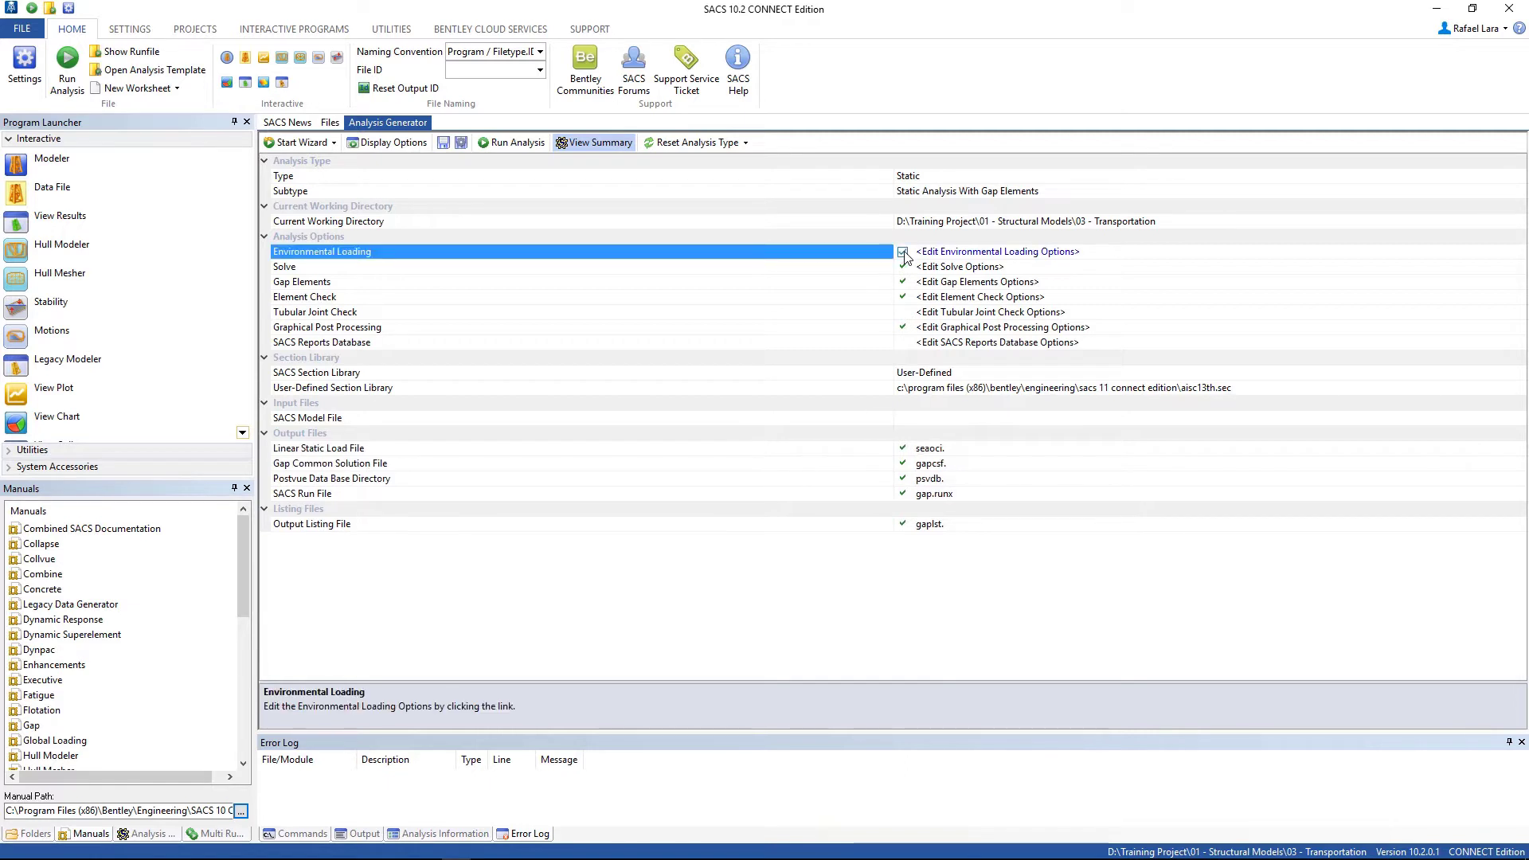
pyautogui.click(901, 252)
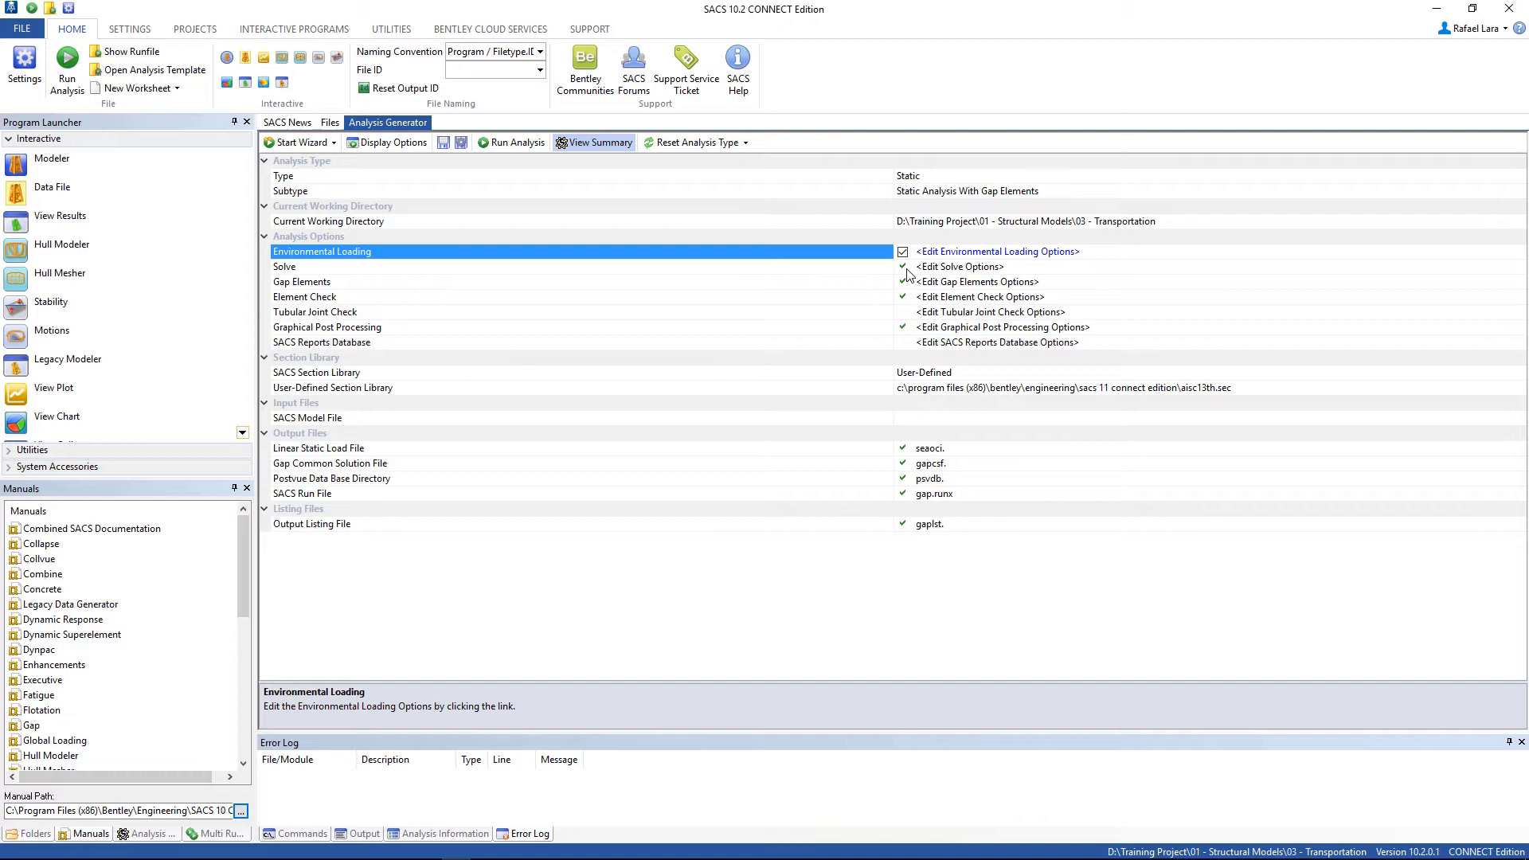
pyautogui.click(302, 281)
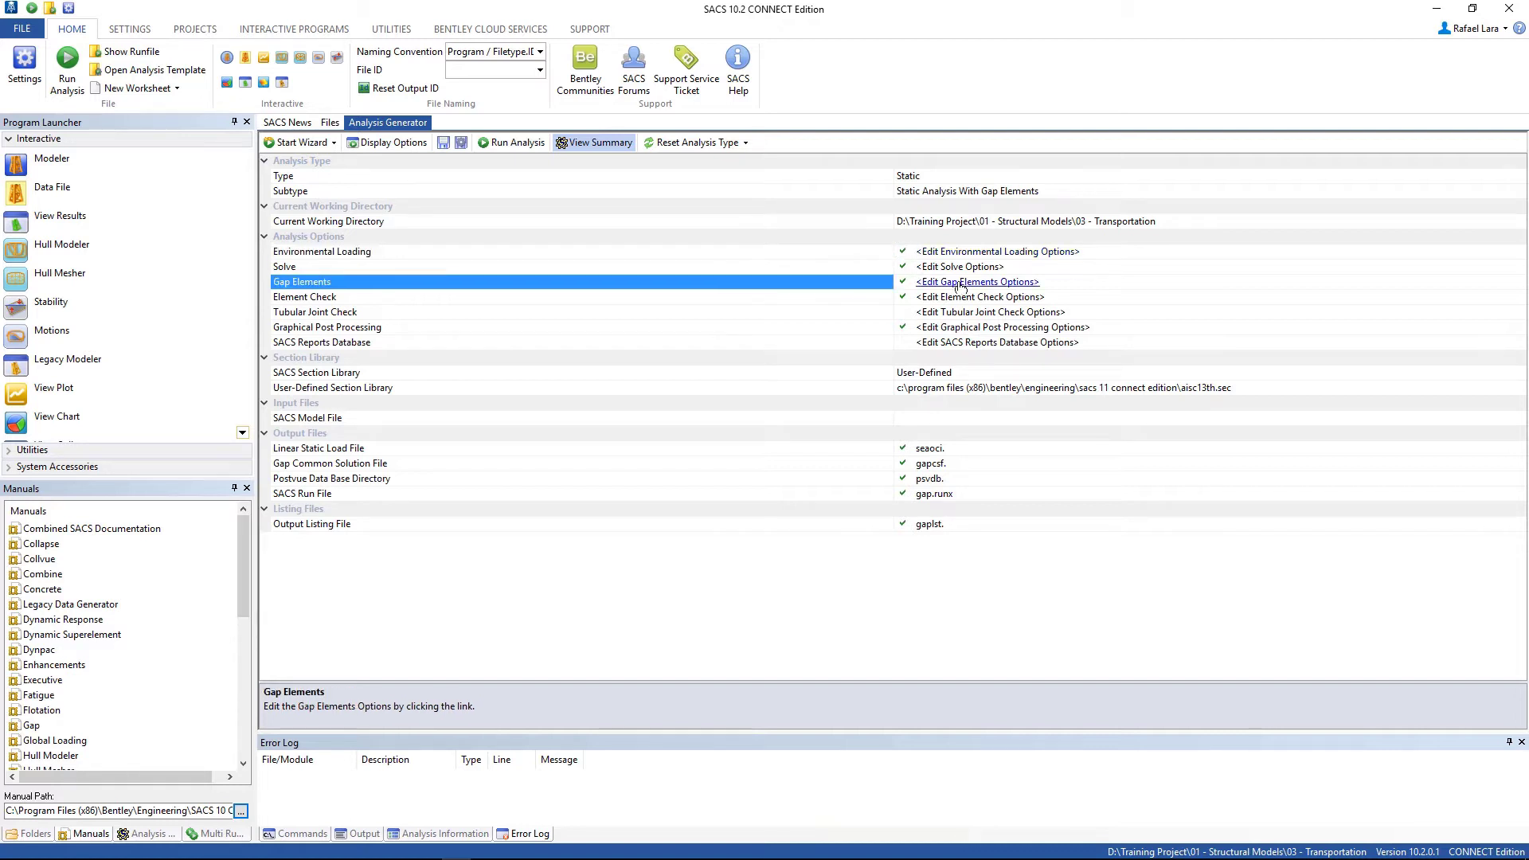
# Review the gap element solution options and accept them.
pyautogui.click(976, 281)
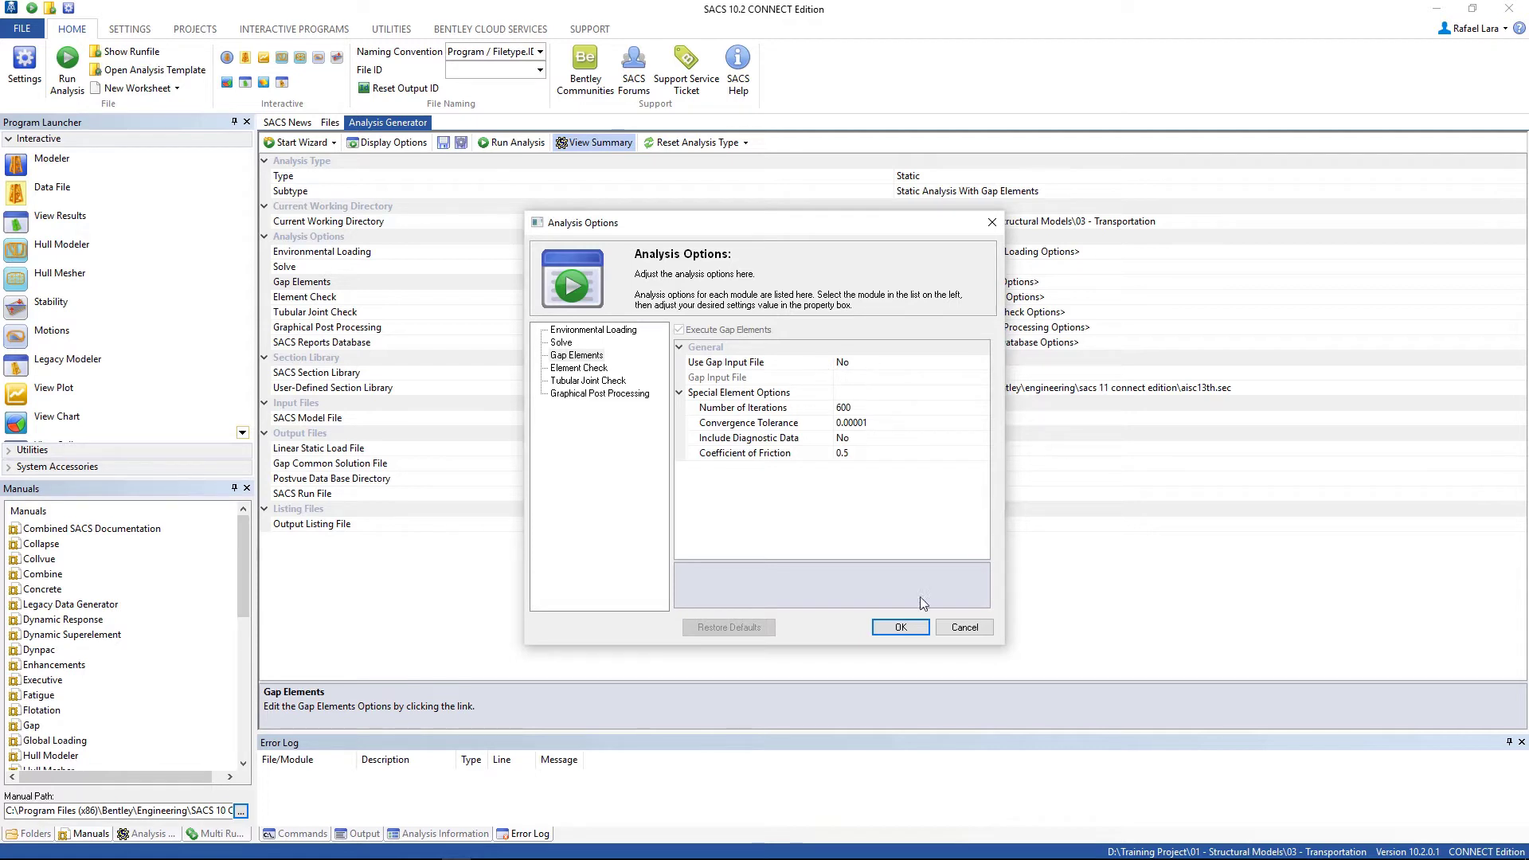
pyautogui.click(898, 627)
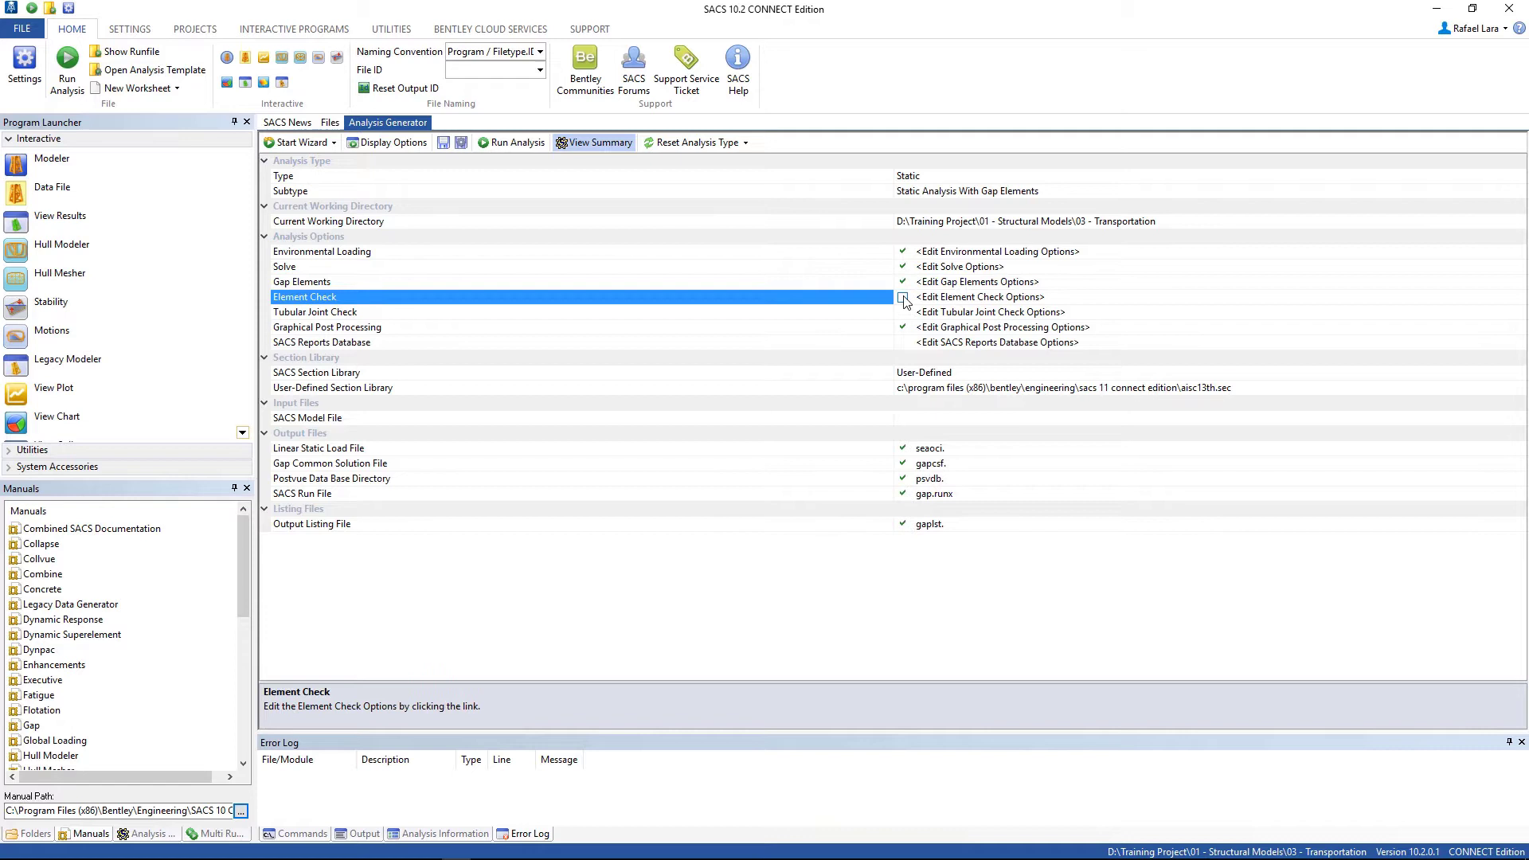
# Turn off Element Check, use the AISC 13th section library and sacinp.jkt as model file.
pyautogui.click(902, 297)
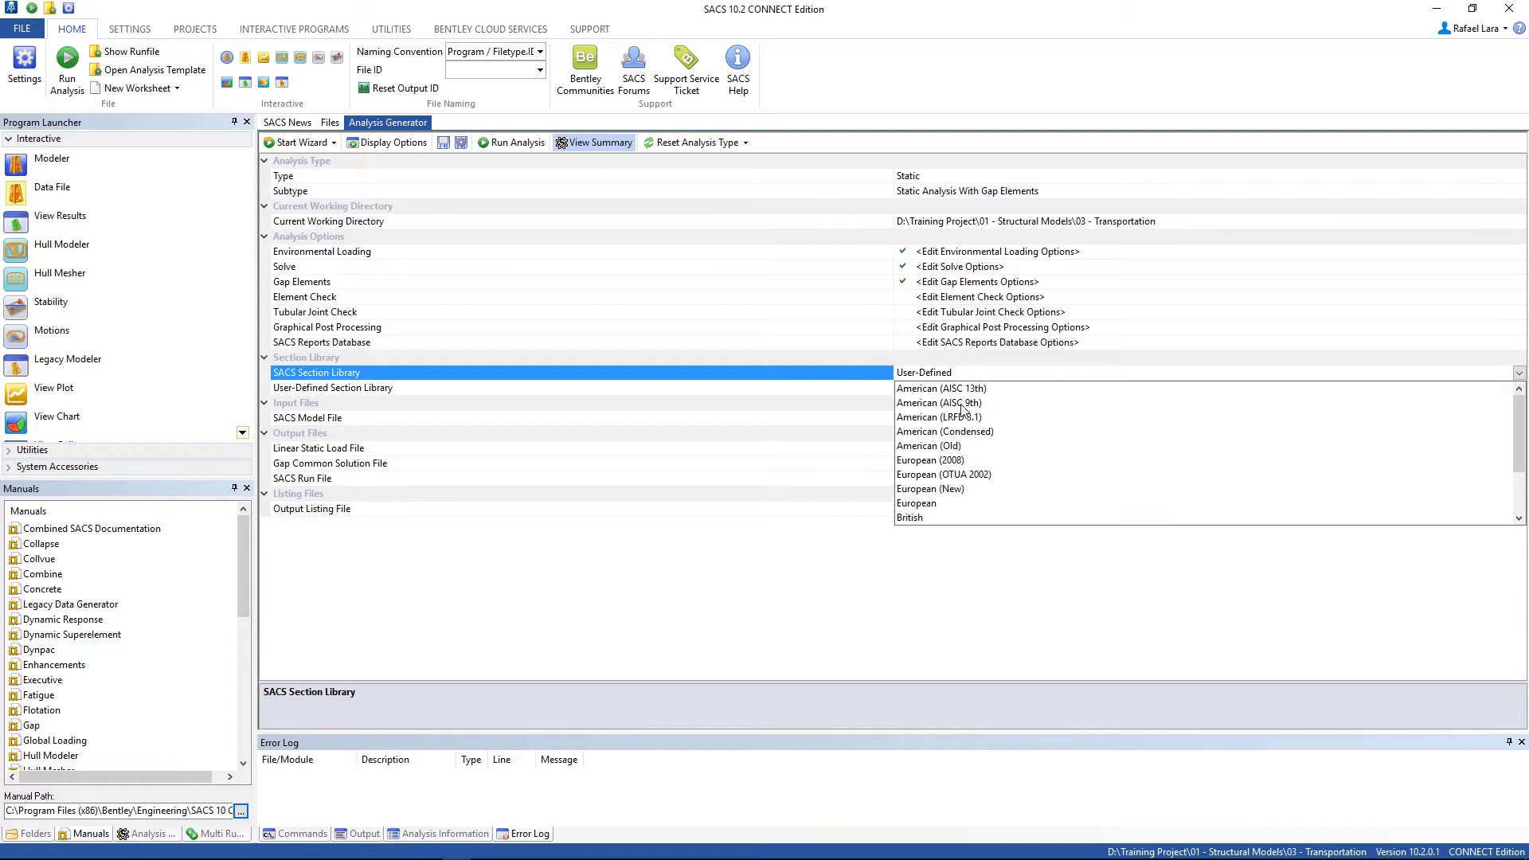
pyautogui.click(938, 388)
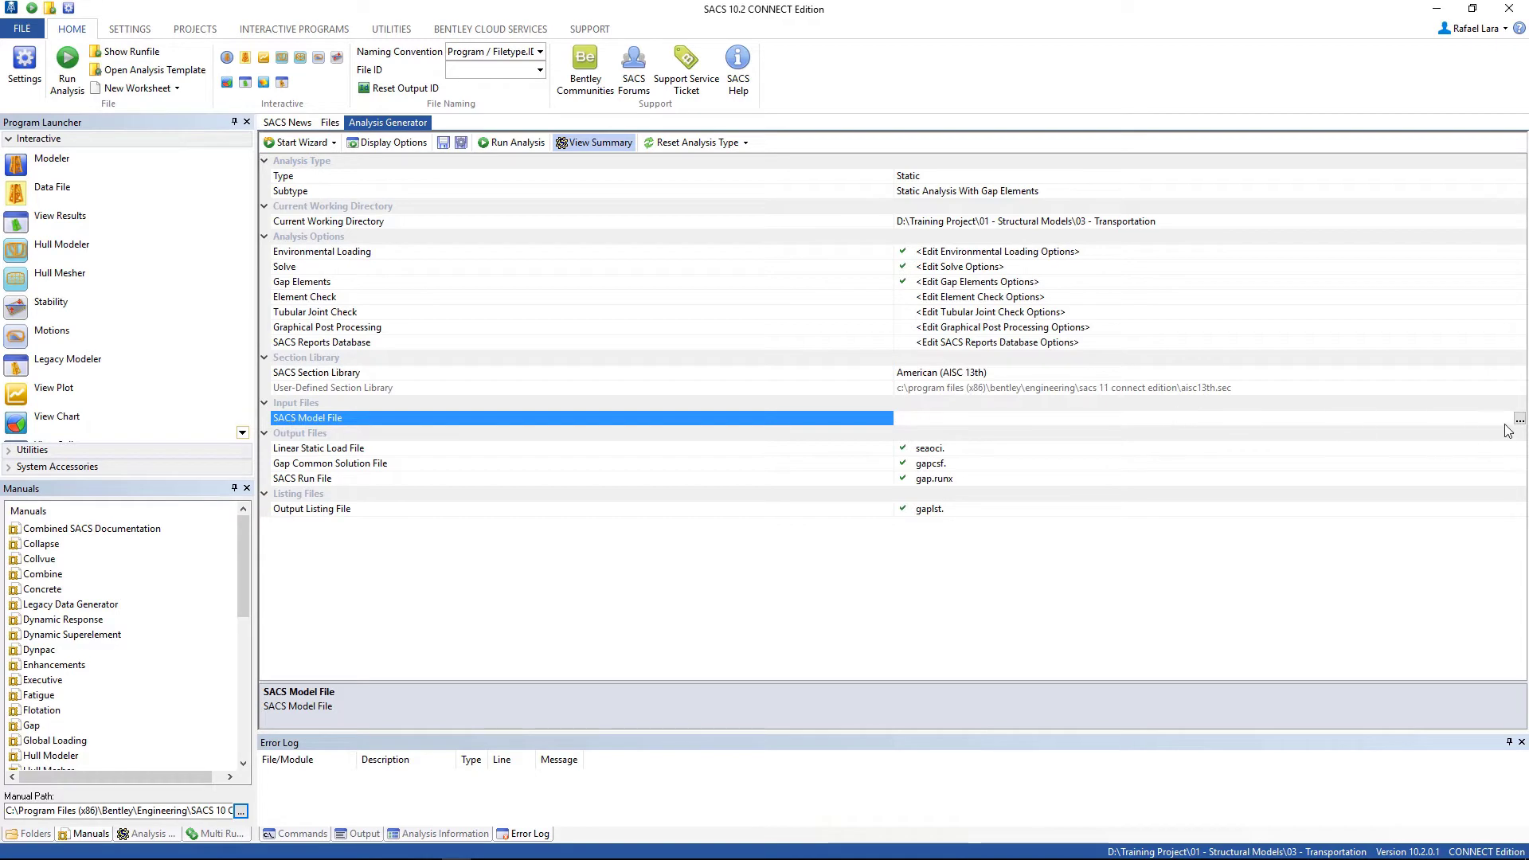
pyautogui.click(1517, 419)
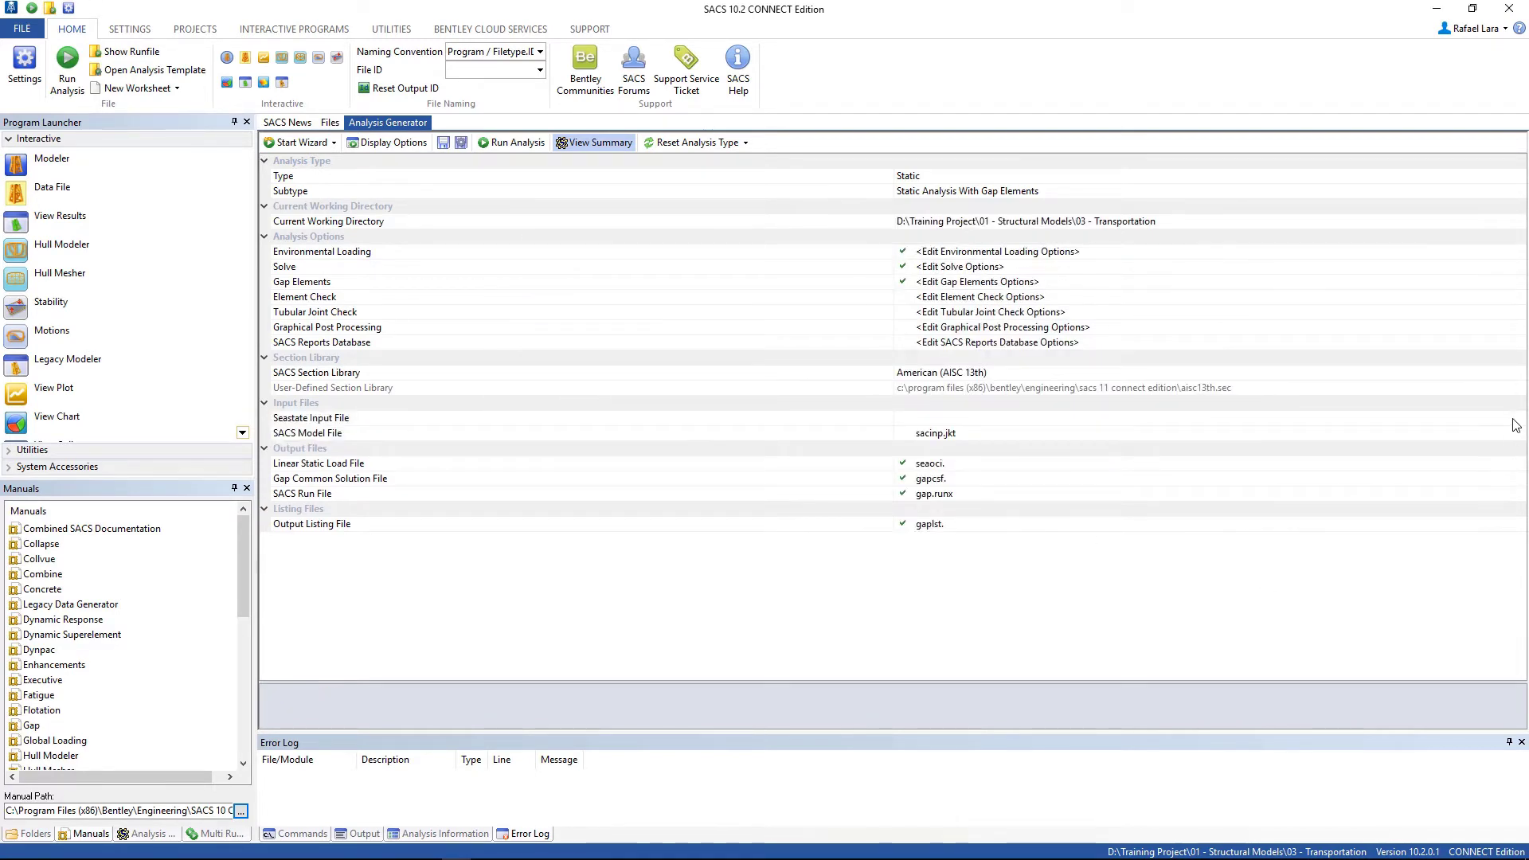
# Set seainp.dead as the seastate input file.
pyautogui.click(310, 417)
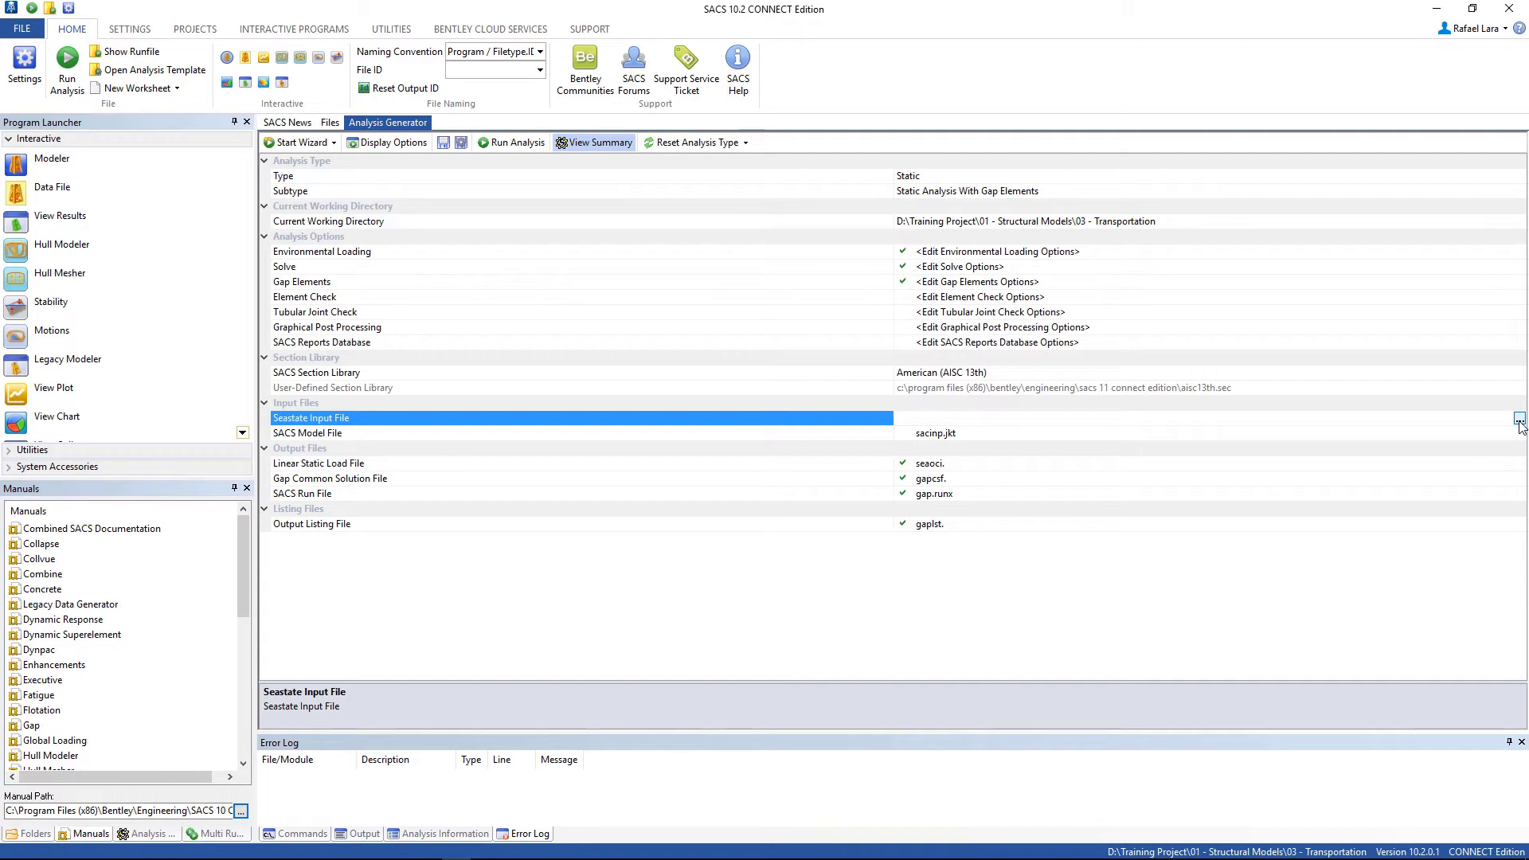
pyautogui.click(1520, 417)
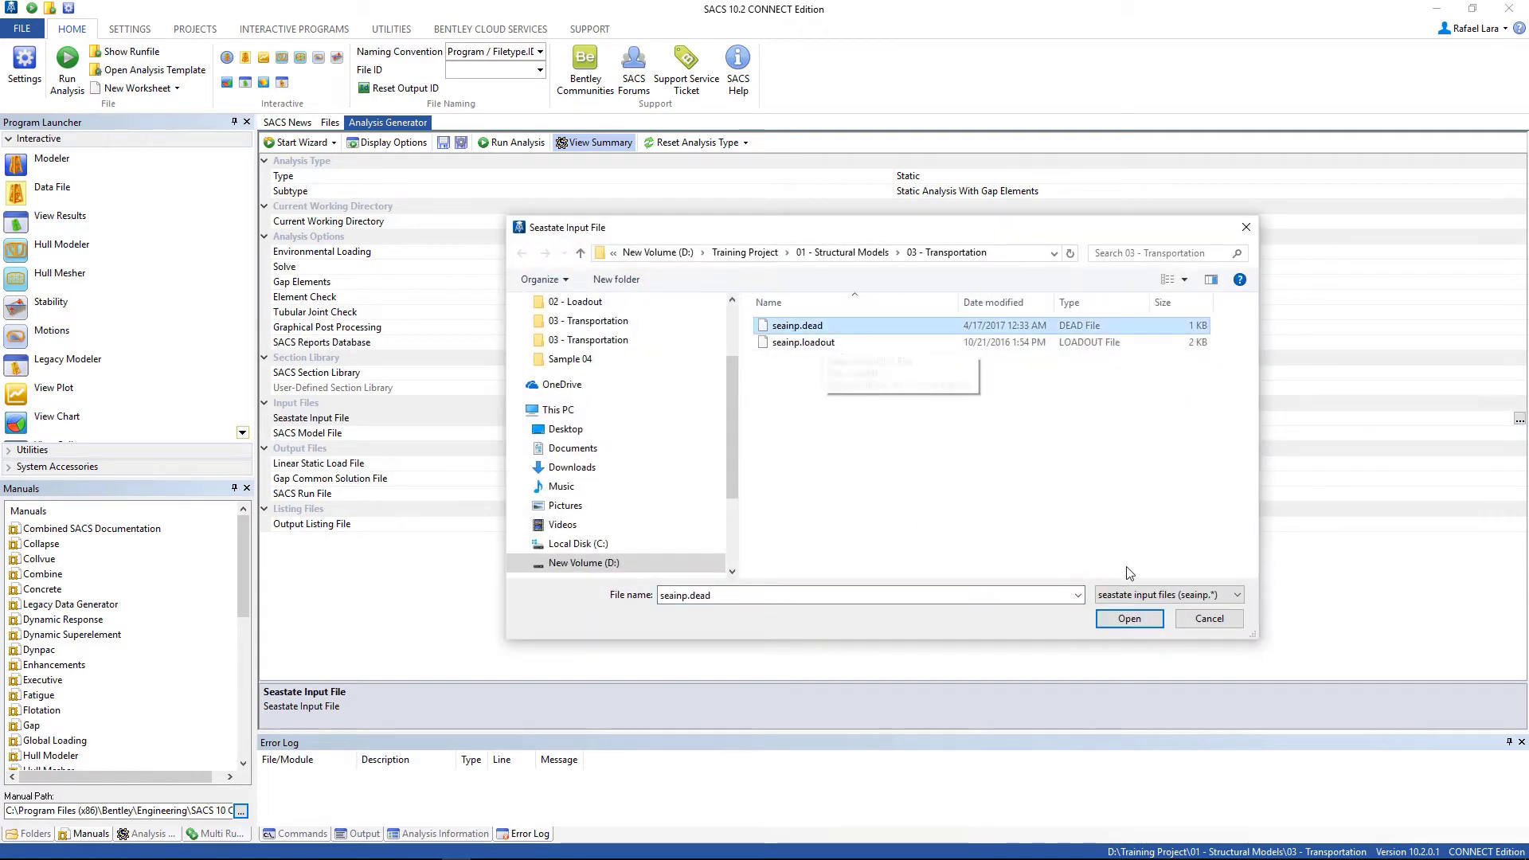
pyautogui.click(1128, 618)
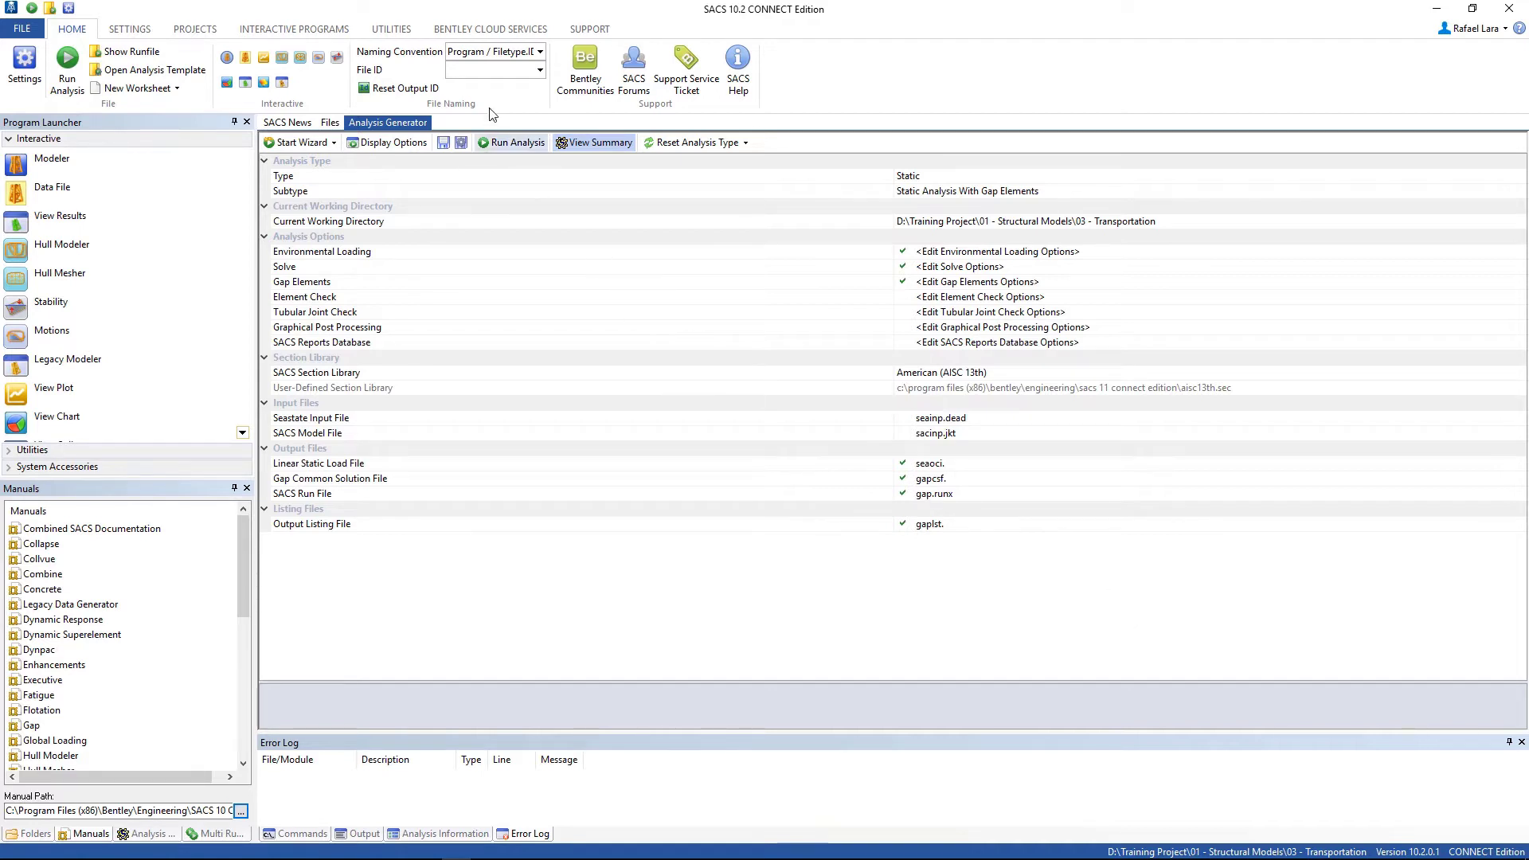
# Tag the output files with the file ID 'dead'.
pyautogui.click(487, 69)
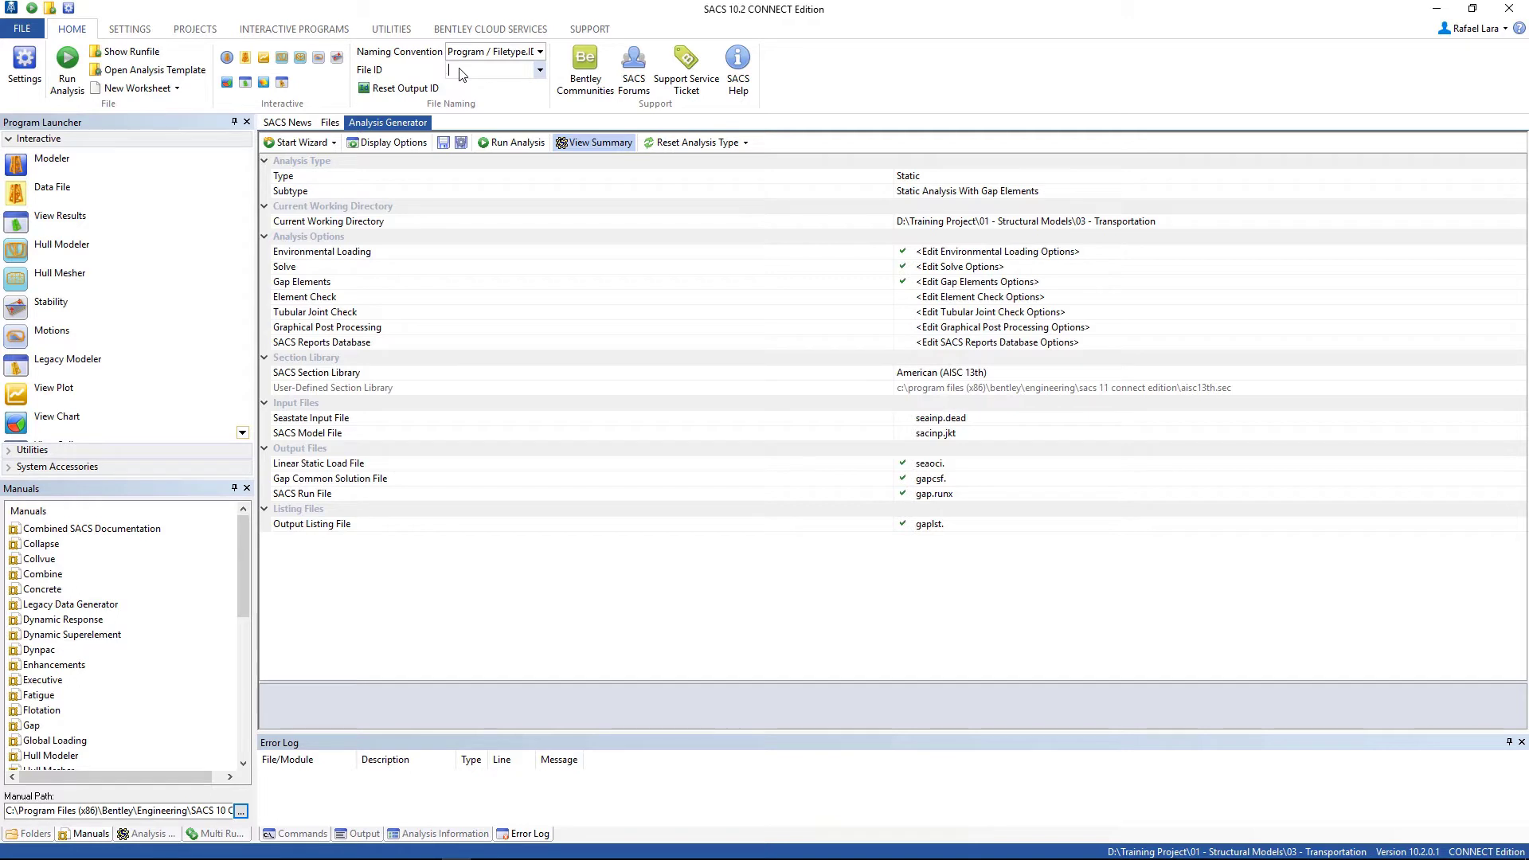
pyautogui.write('dead')
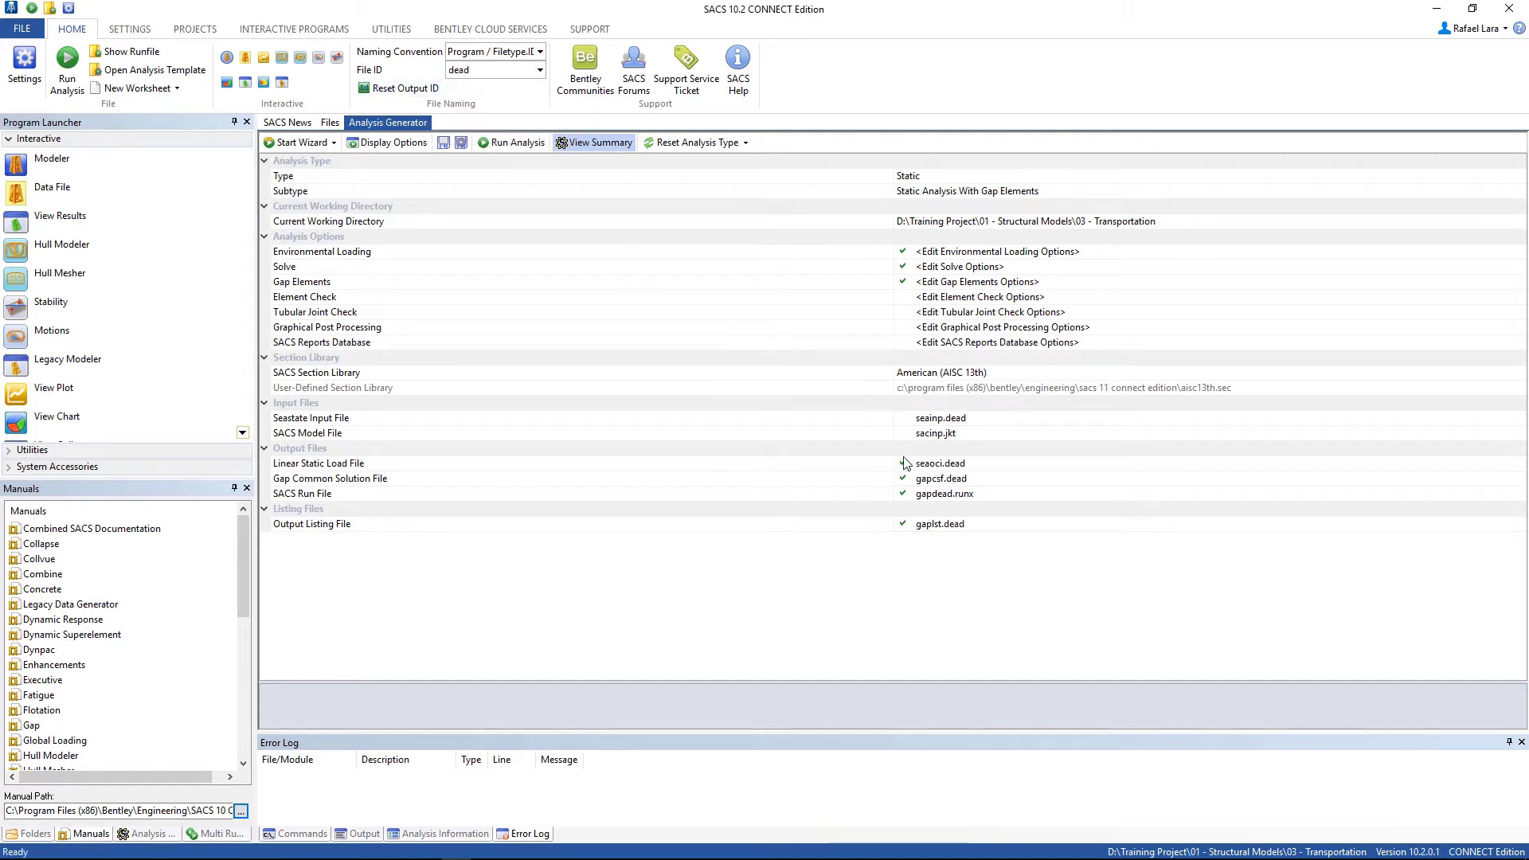
pyautogui.click(319, 464)
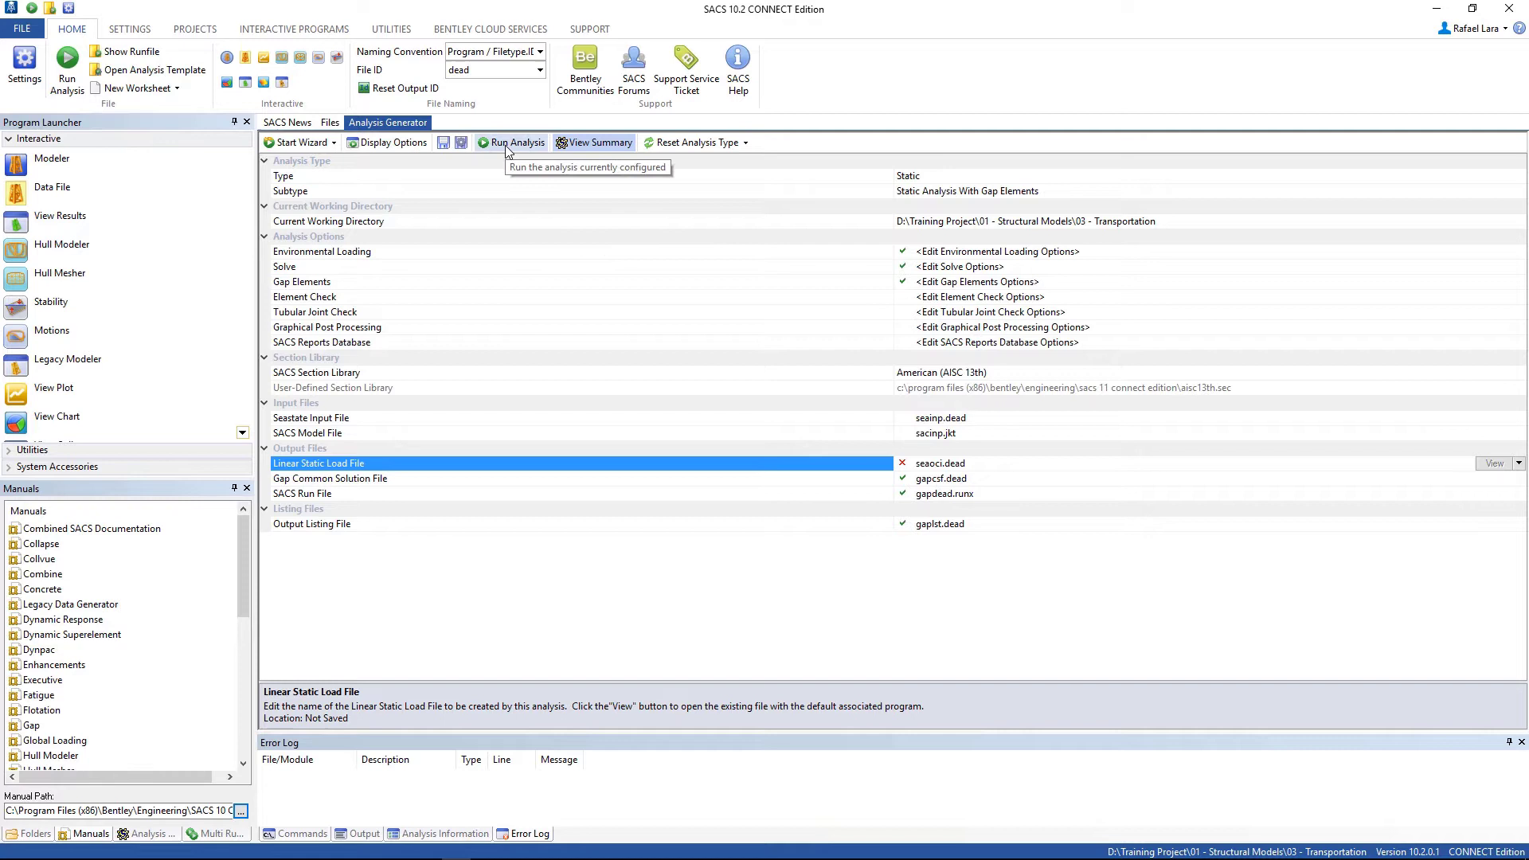
# Run the gap-element analysis and open gaplist.dead from the Error Log.
pyautogui.click(510, 142)
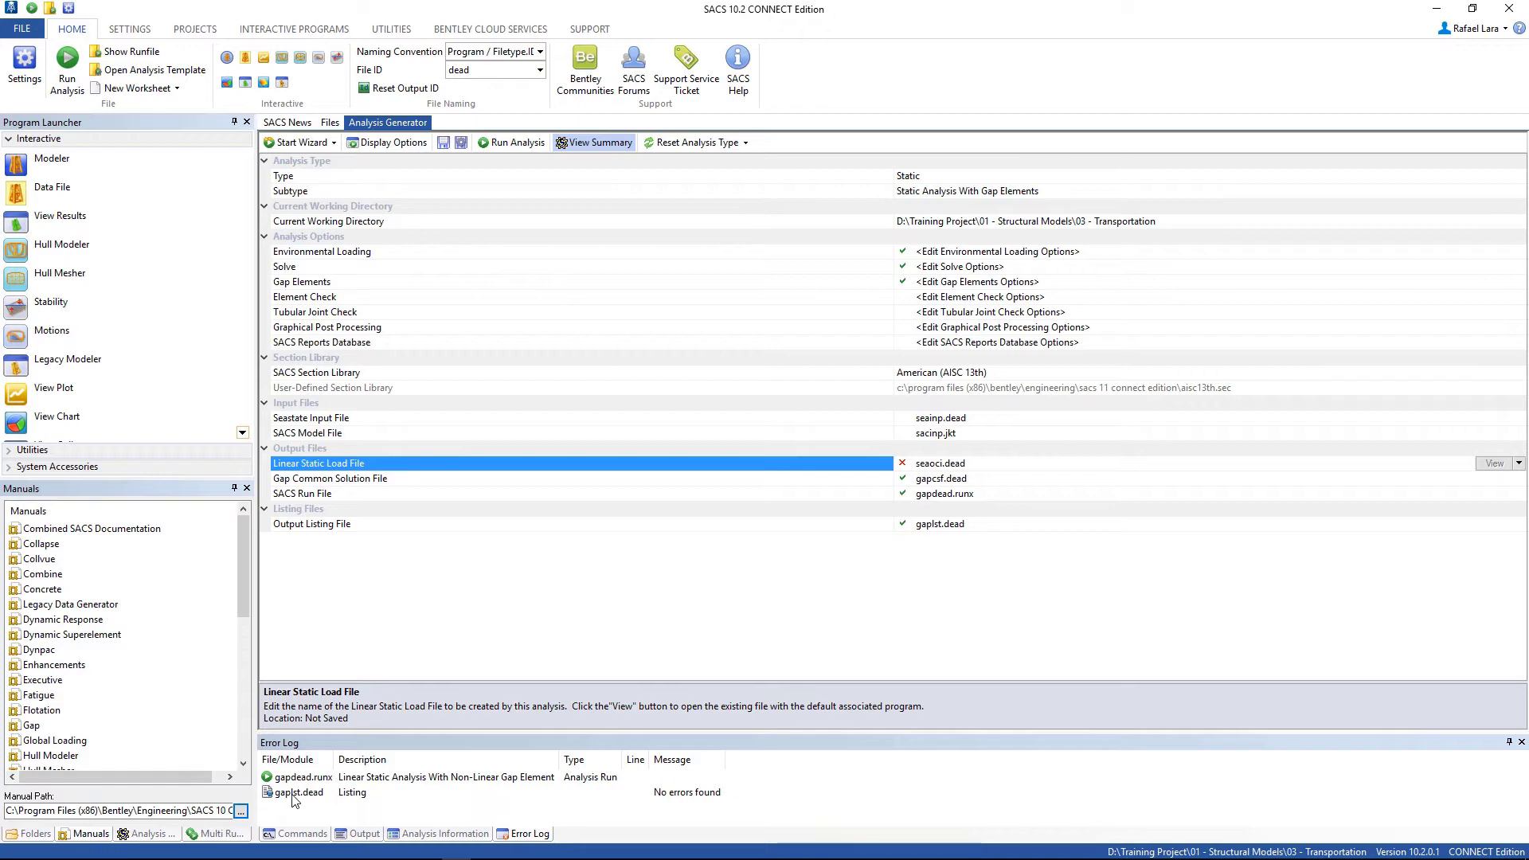
pyautogui.doubleClick(303, 792)
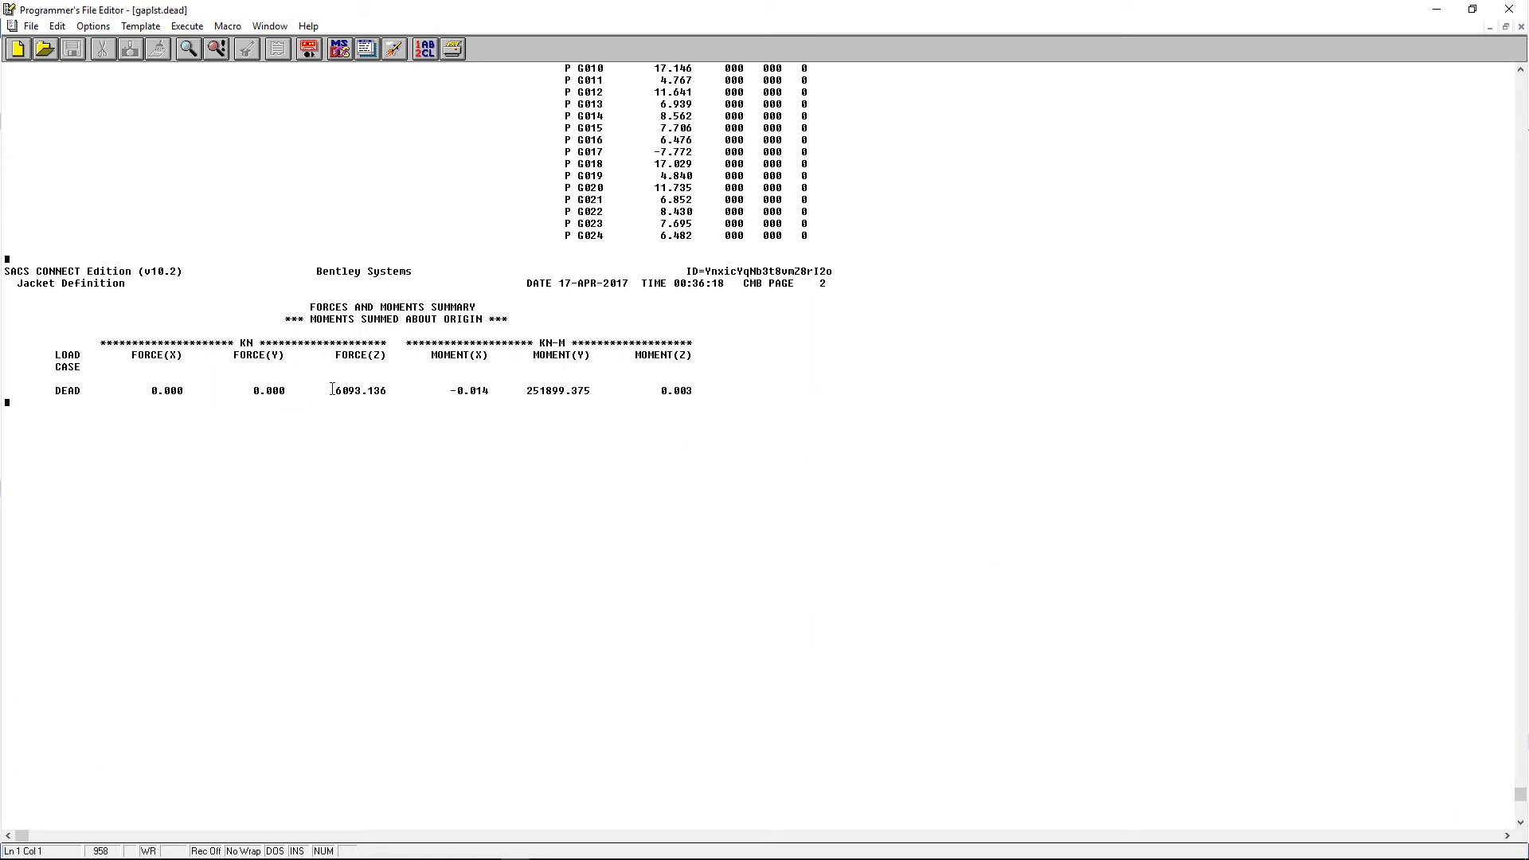
# Scroll through the gaplist.dead force summary and gap results for the DEAD case.
pyautogui.doubleClick(360, 391)
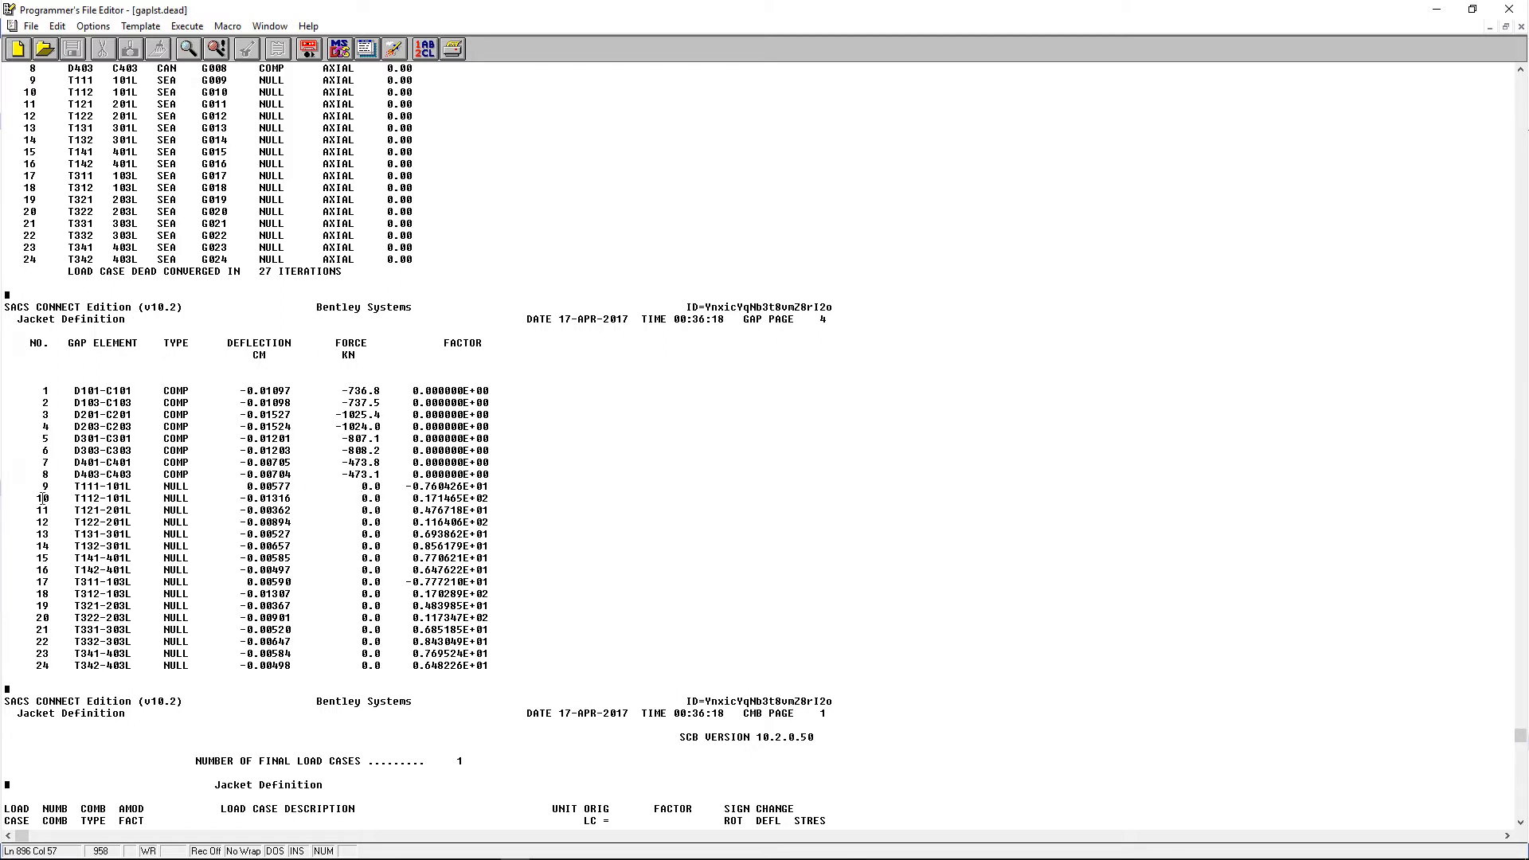
pyautogui.moveTo(34, 486); pyautogui.dragTo(506, 667)
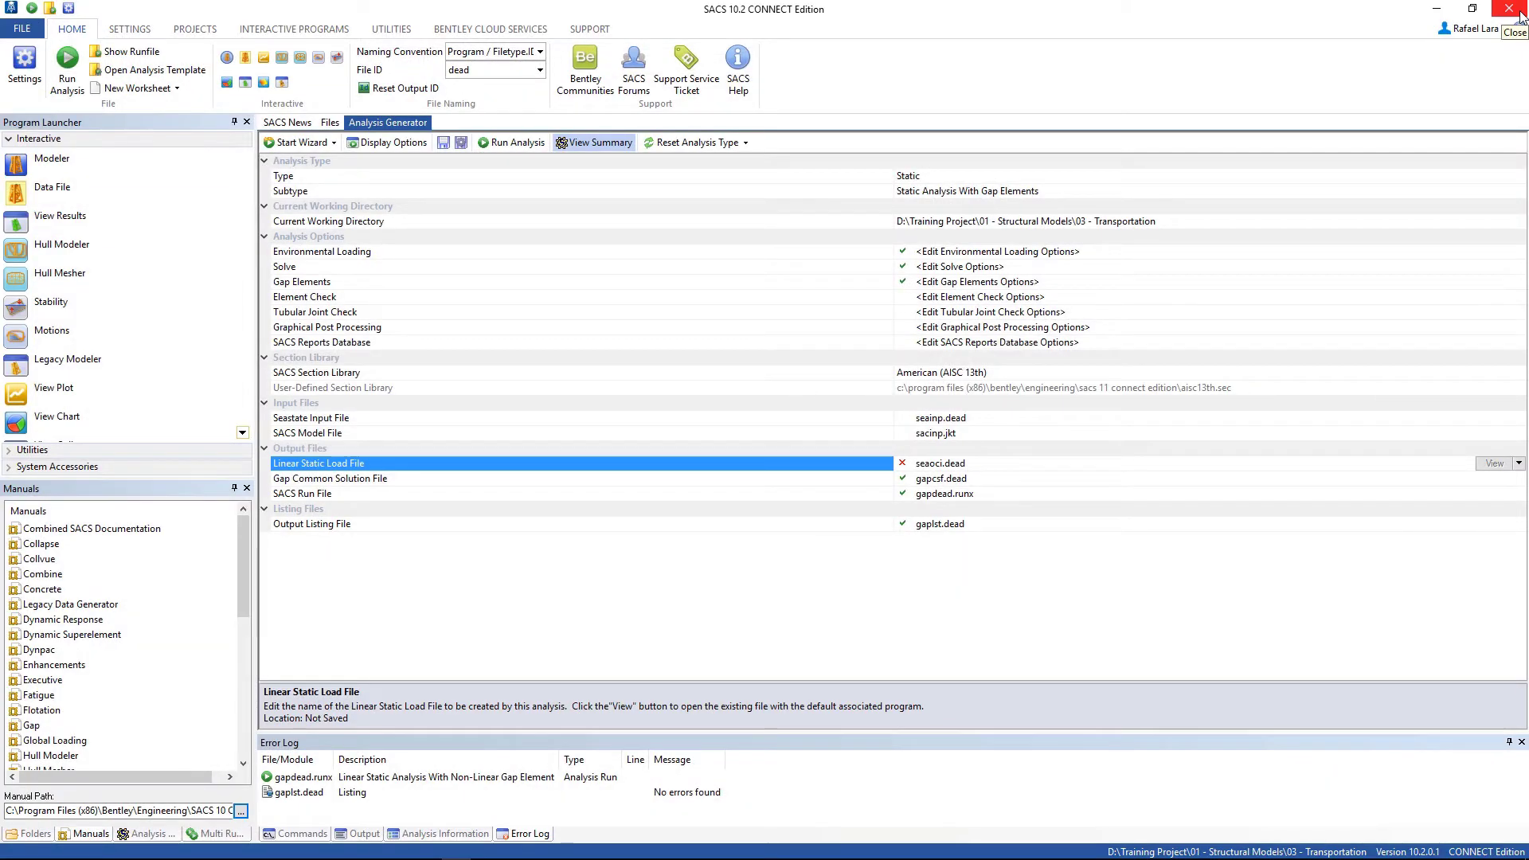
# Launch the Data Generator from Files and choose to create a new data file.
pyautogui.click(329, 123)
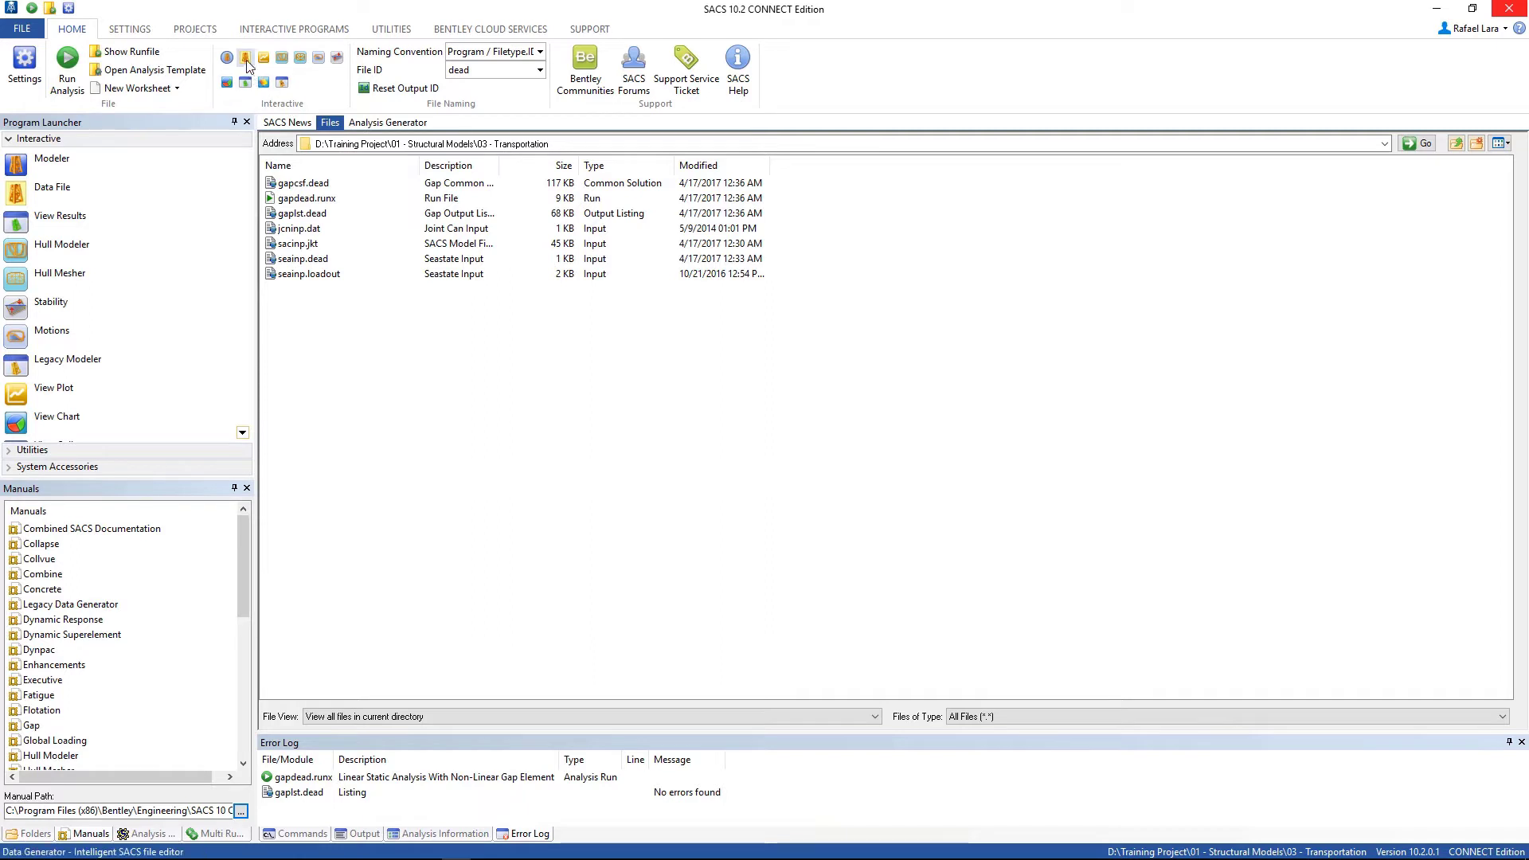
pyautogui.click(246, 57)
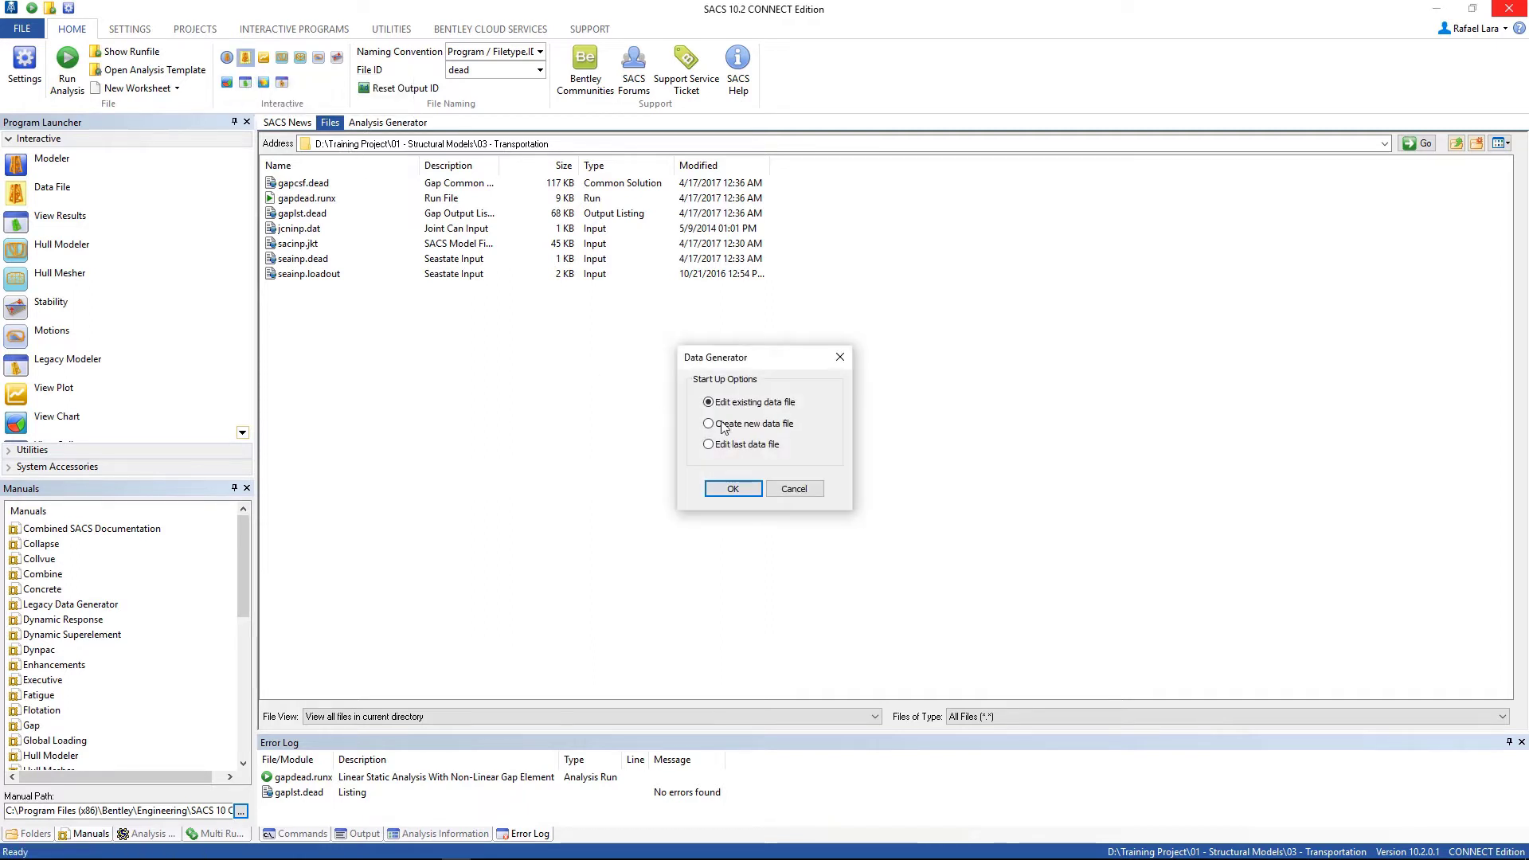
pyautogui.click(707, 423)
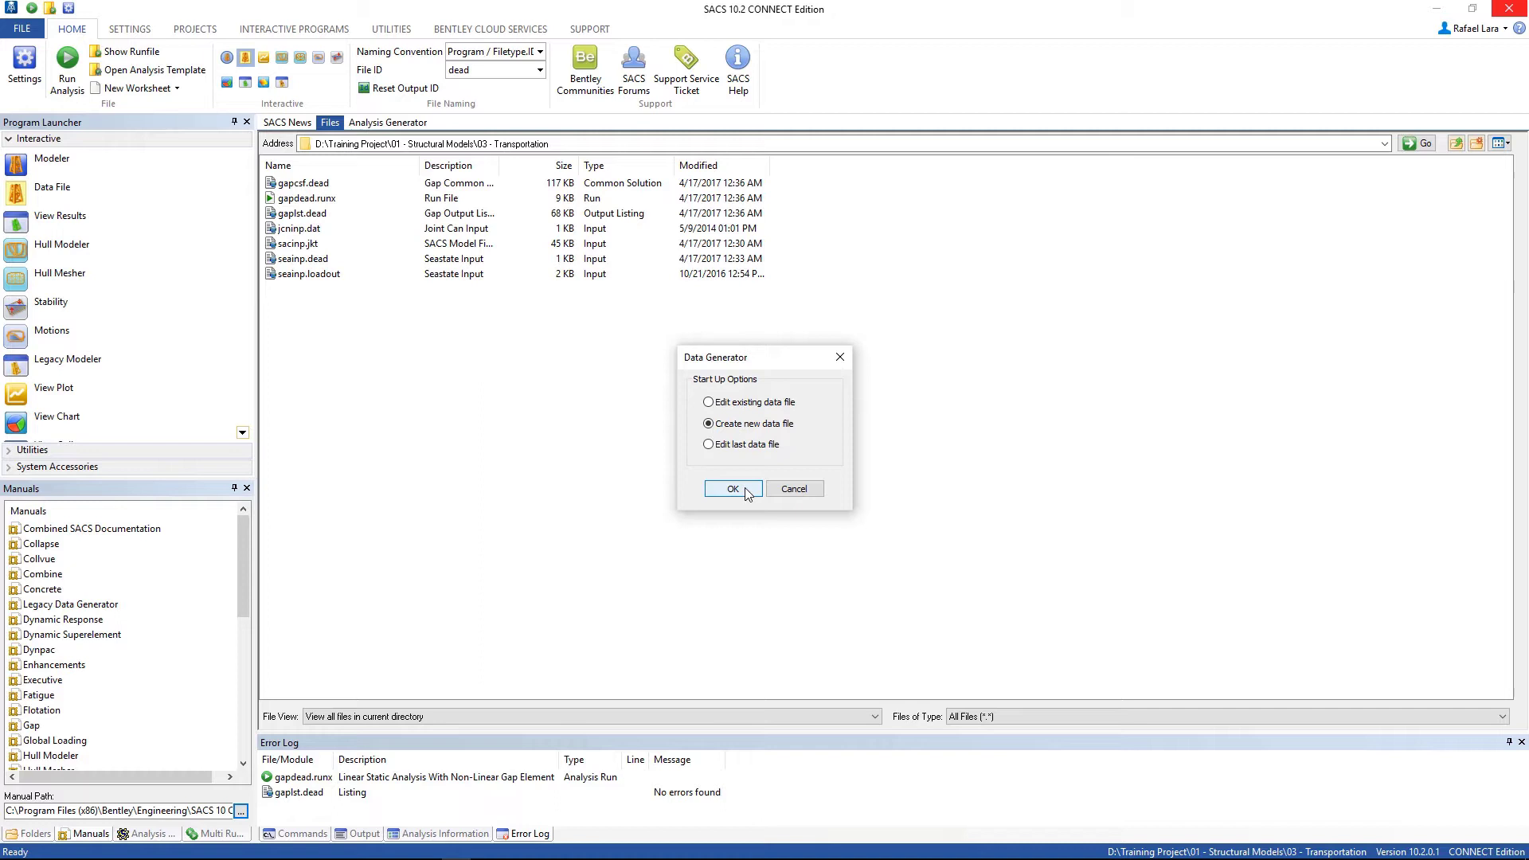
pyautogui.click(733, 489)
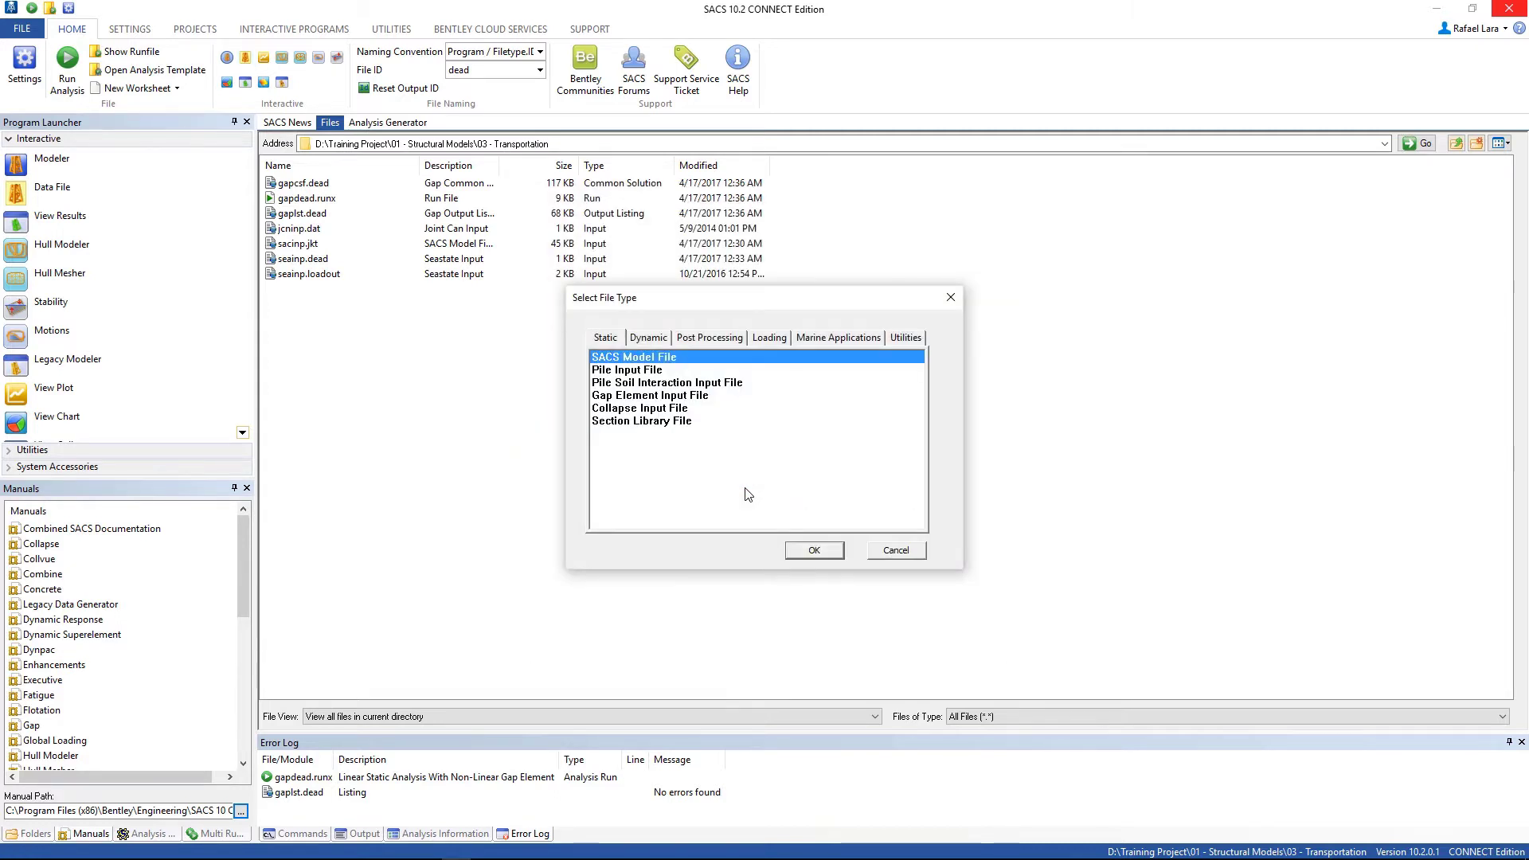
pyautogui.moveTo(820, 399)
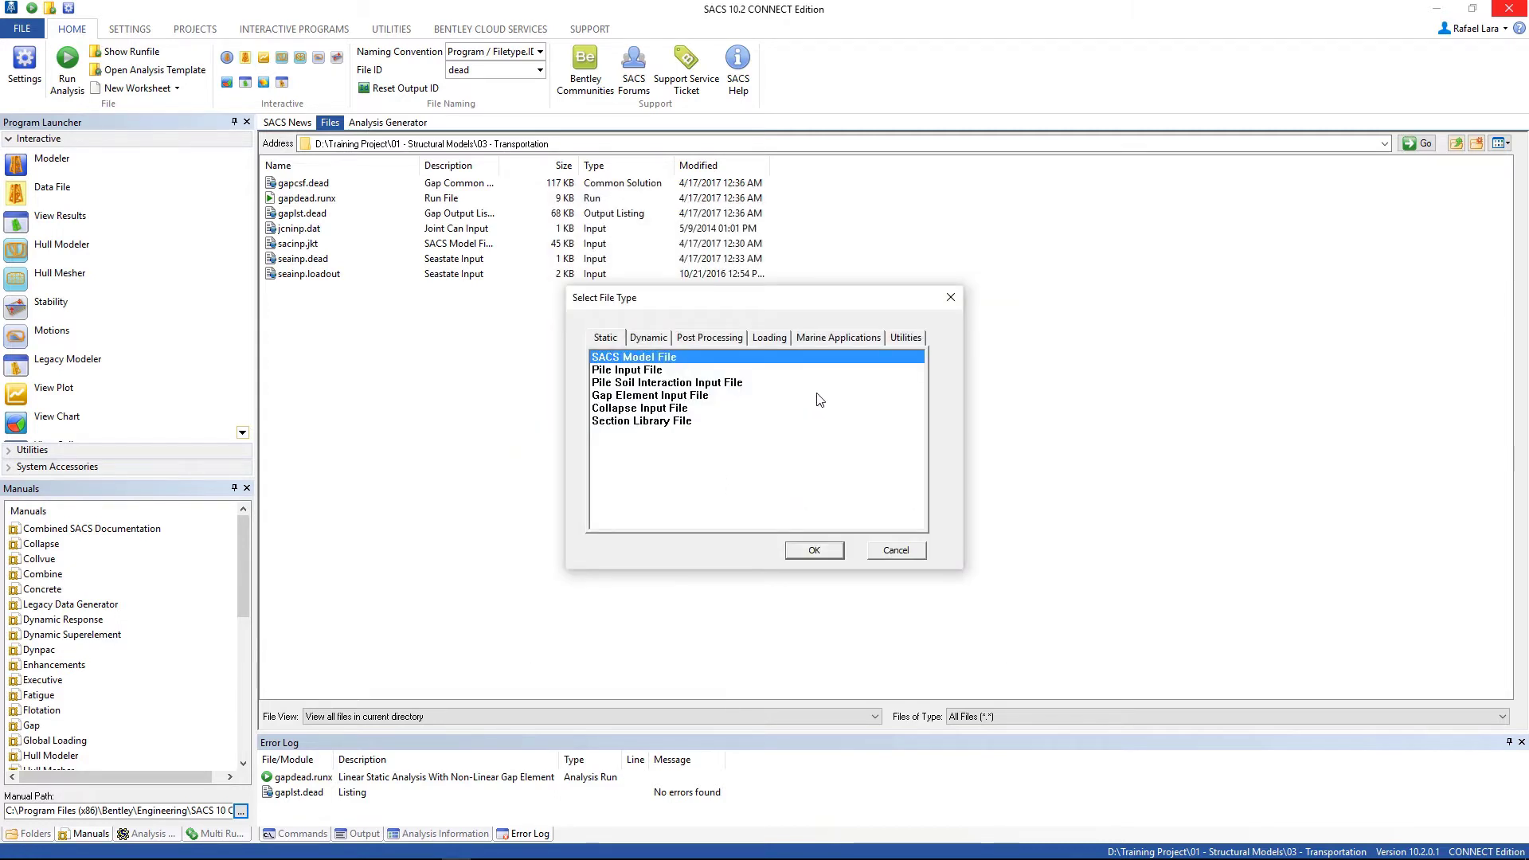
# Choose the TOW Input File type under Loading, in English units.
pyautogui.click(767, 338)
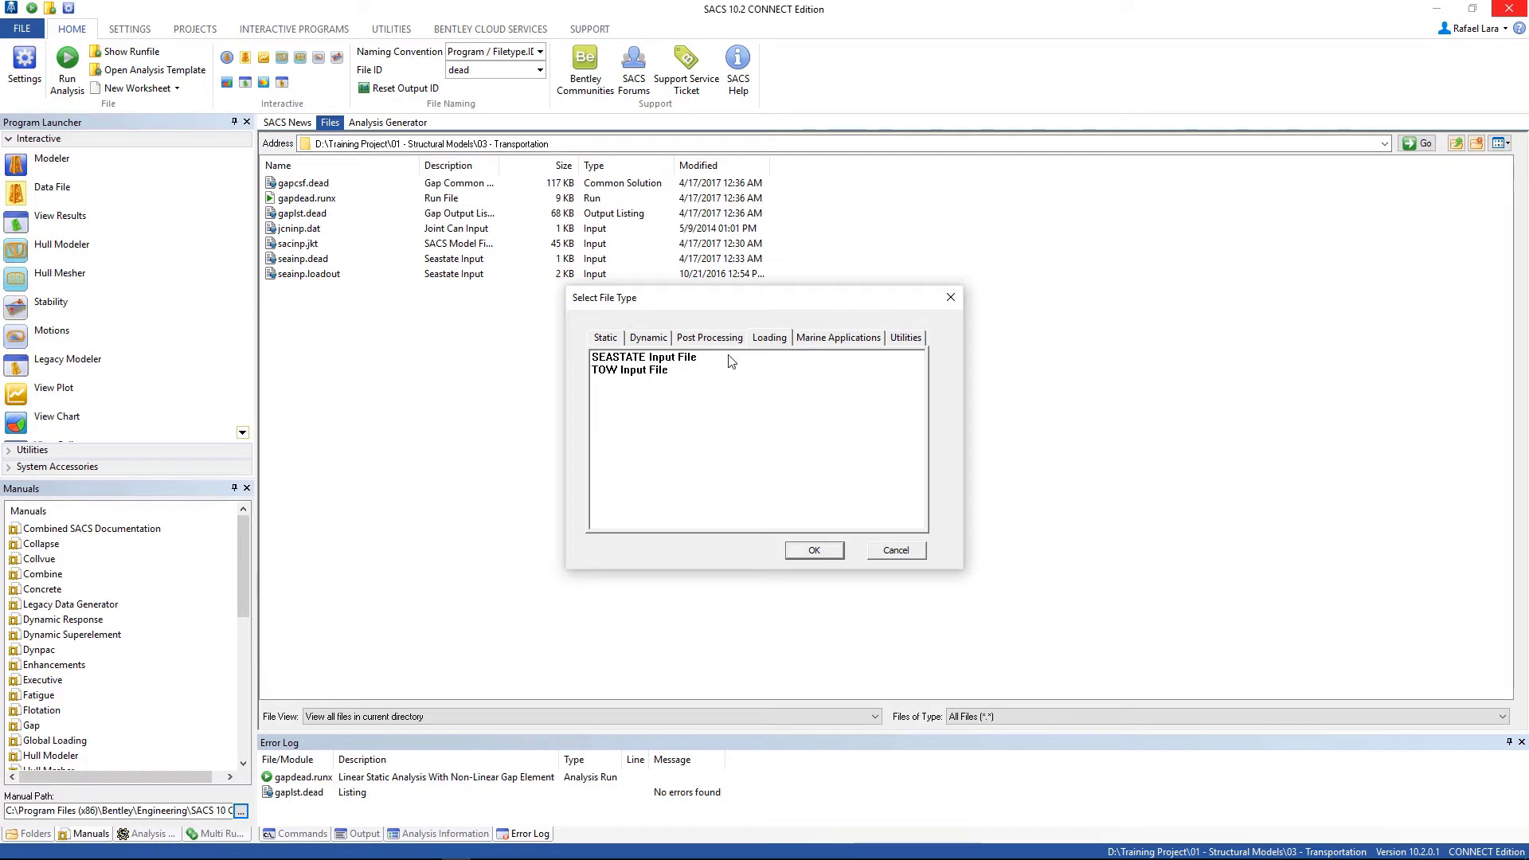
pyautogui.click(629, 369)
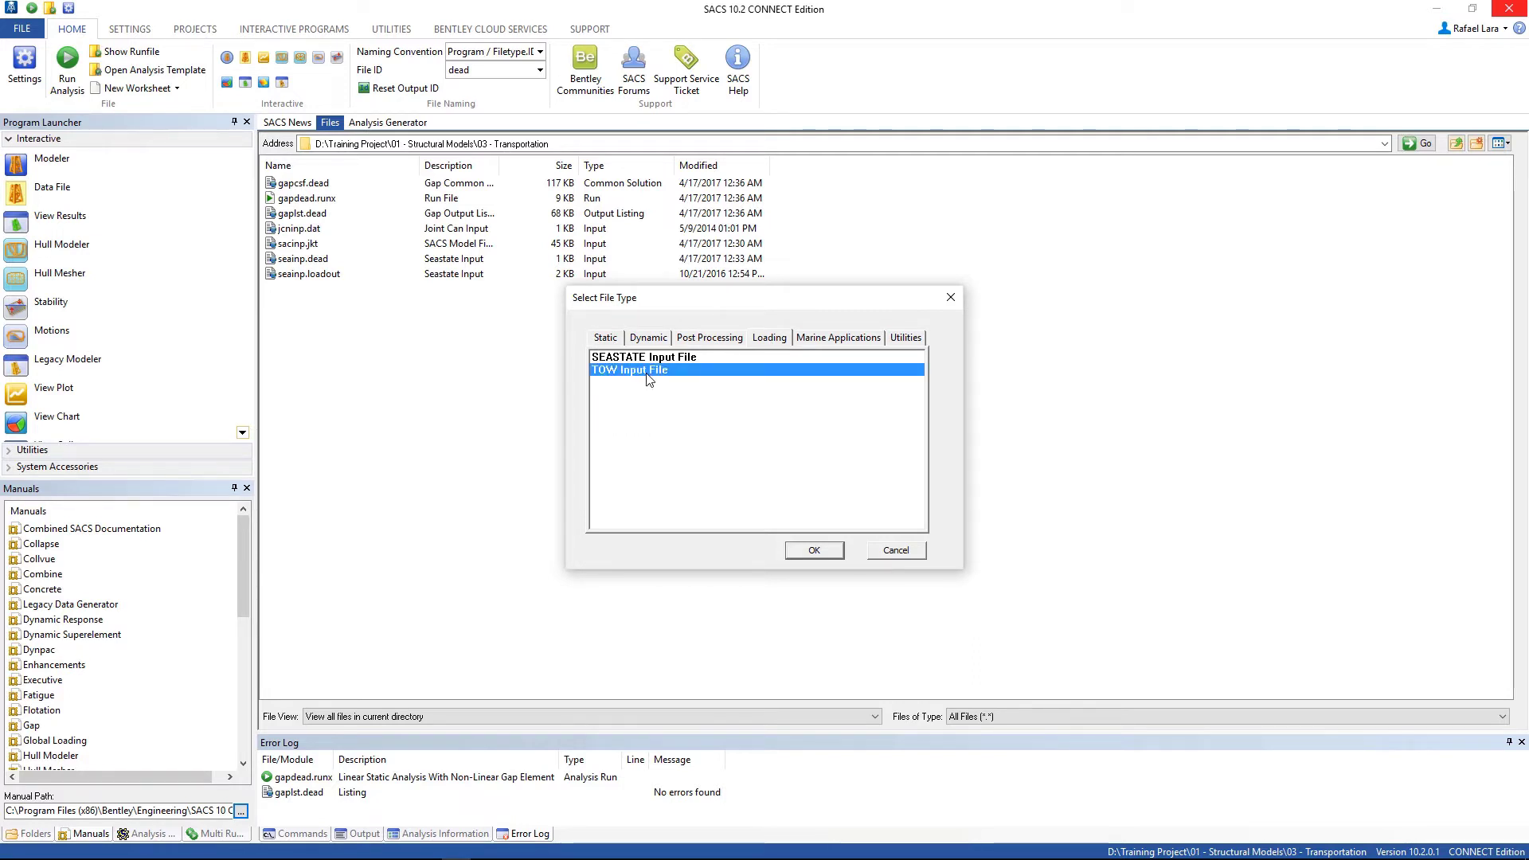
pyautogui.moveTo(634, 380)
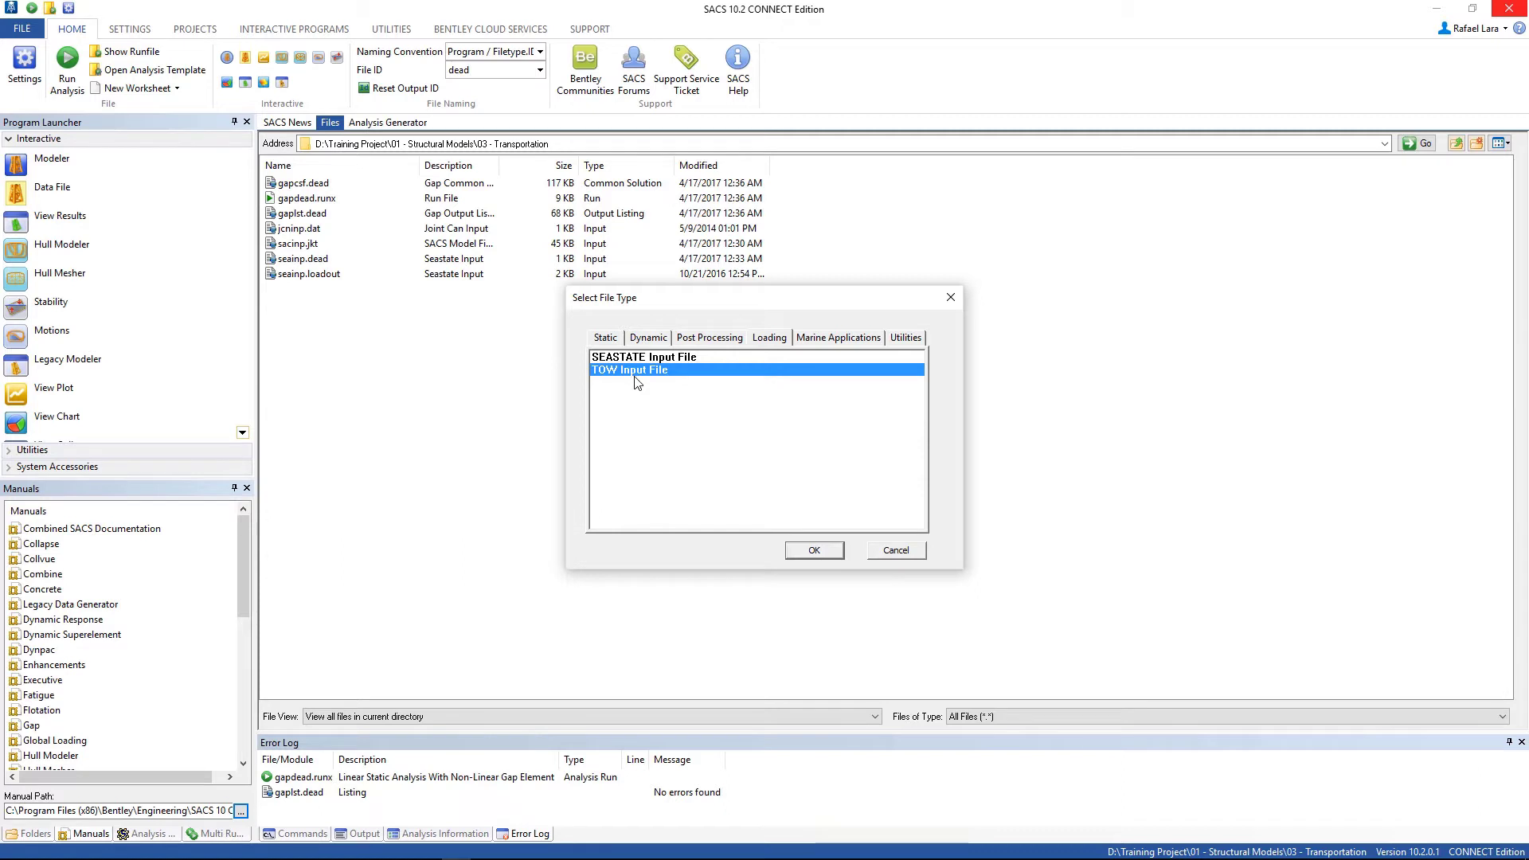
pyautogui.click(814, 549)
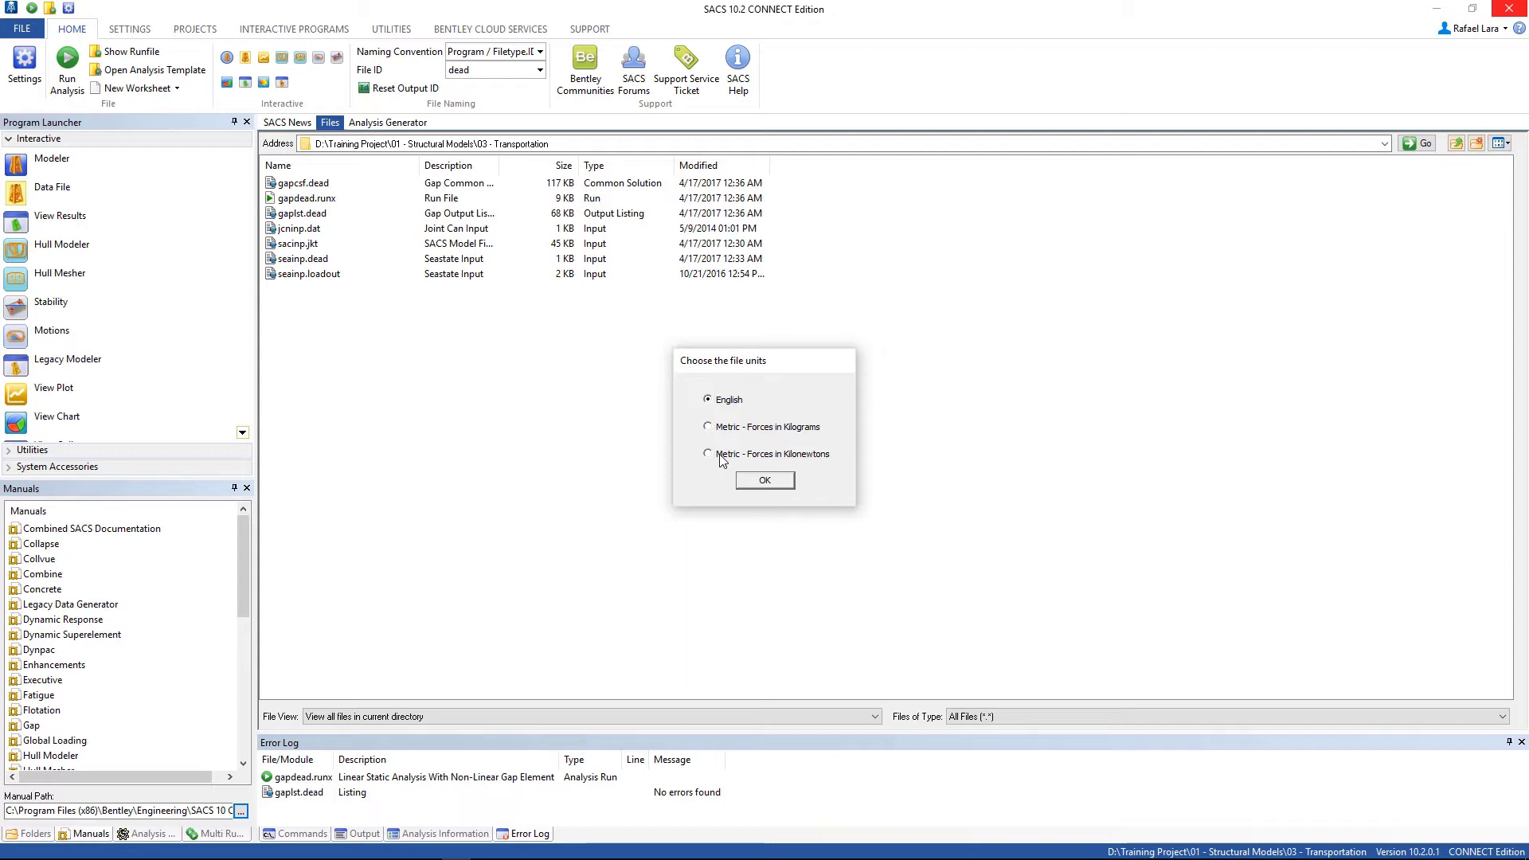
pyautogui.moveTo(718, 461)
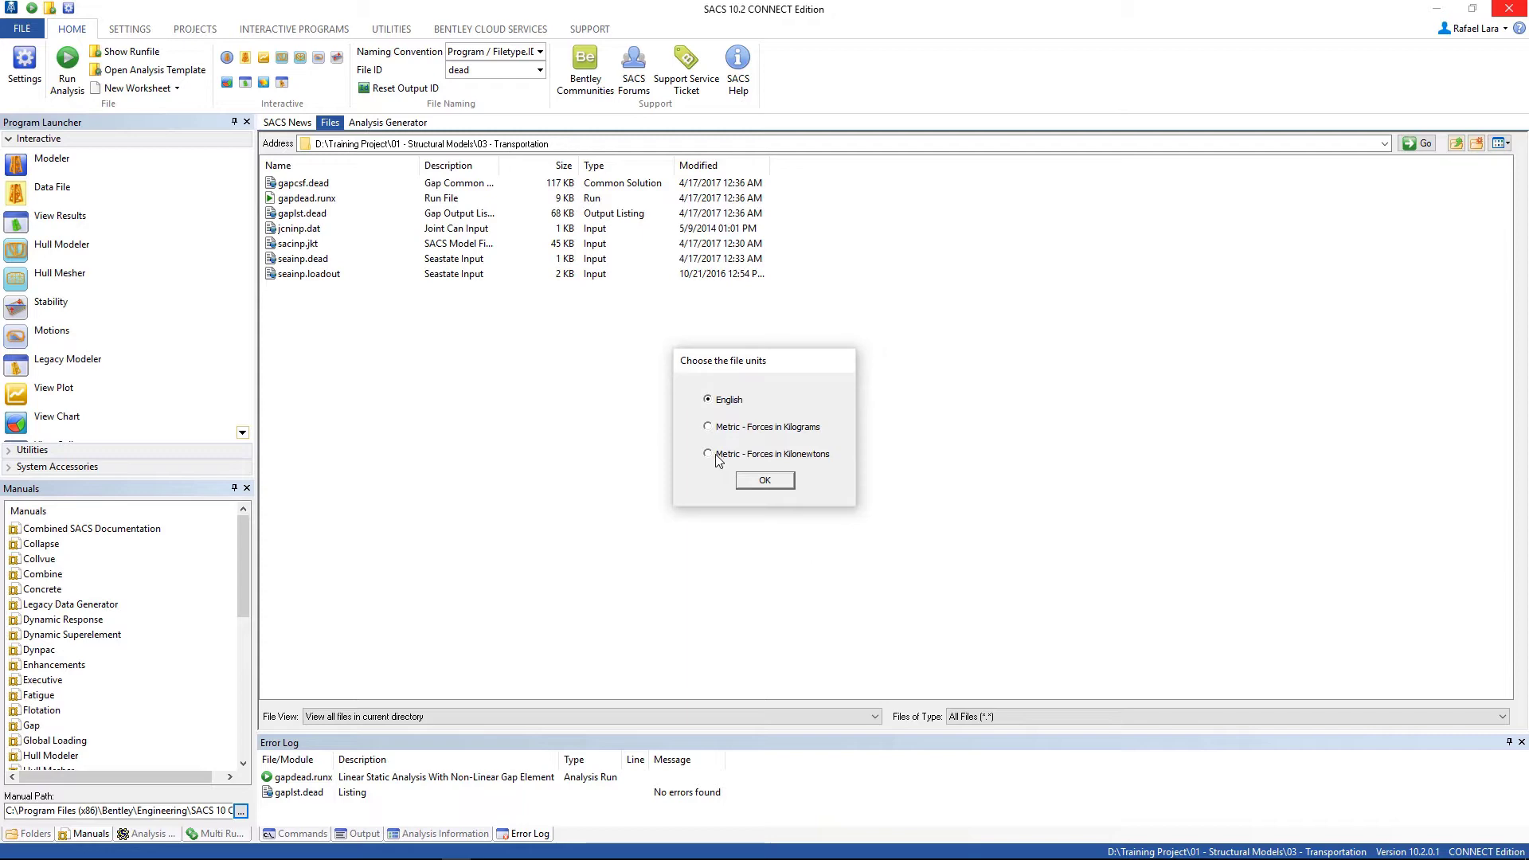
pyautogui.click(765, 479)
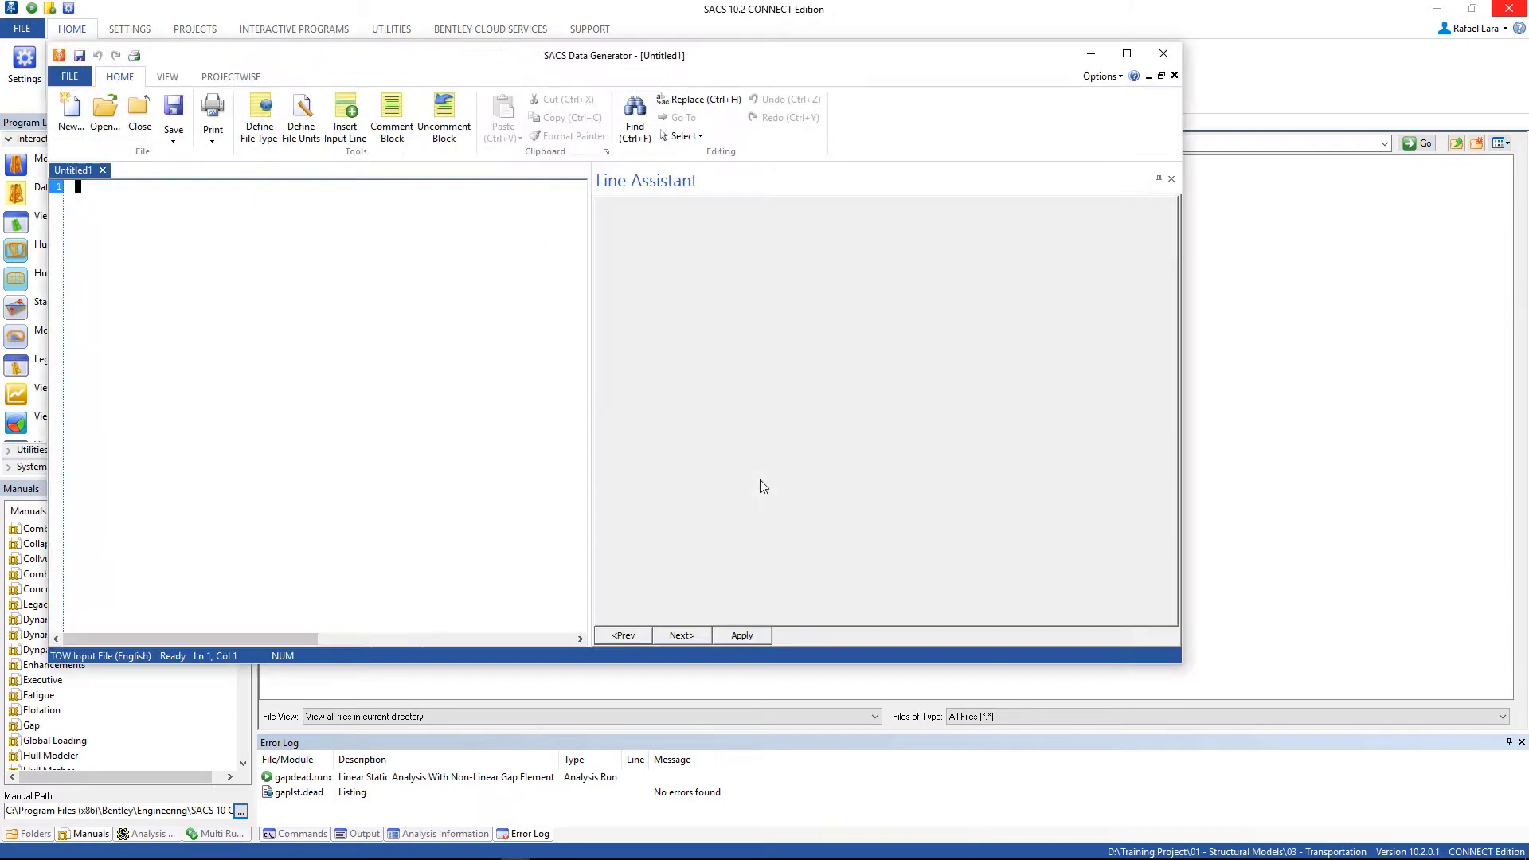
# Save the blank tow input file as towinp.tran via Save As.
pyautogui.click(1126, 54)
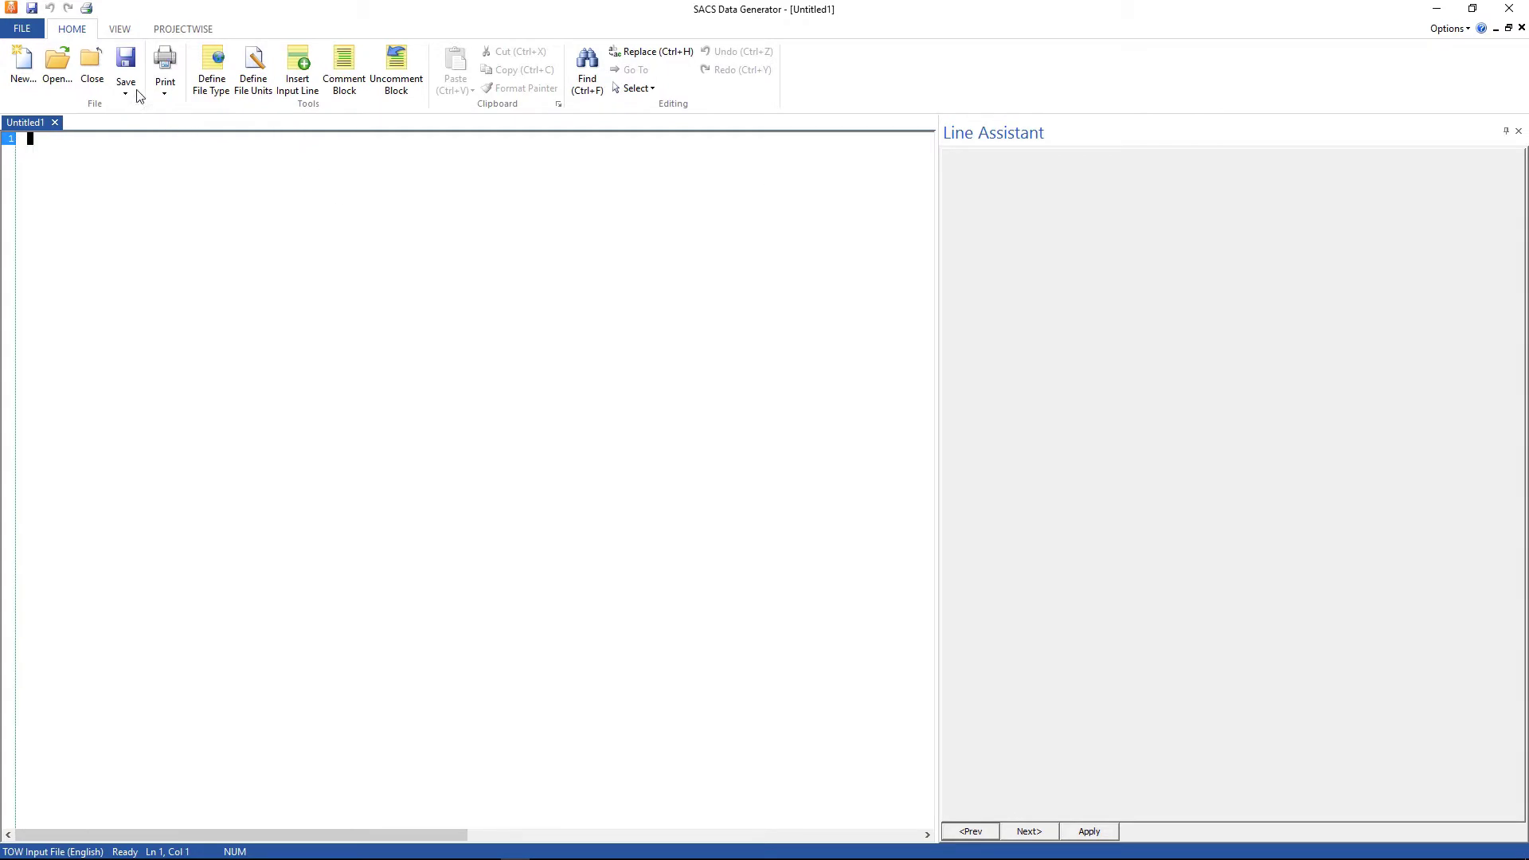
pyautogui.click(125, 94)
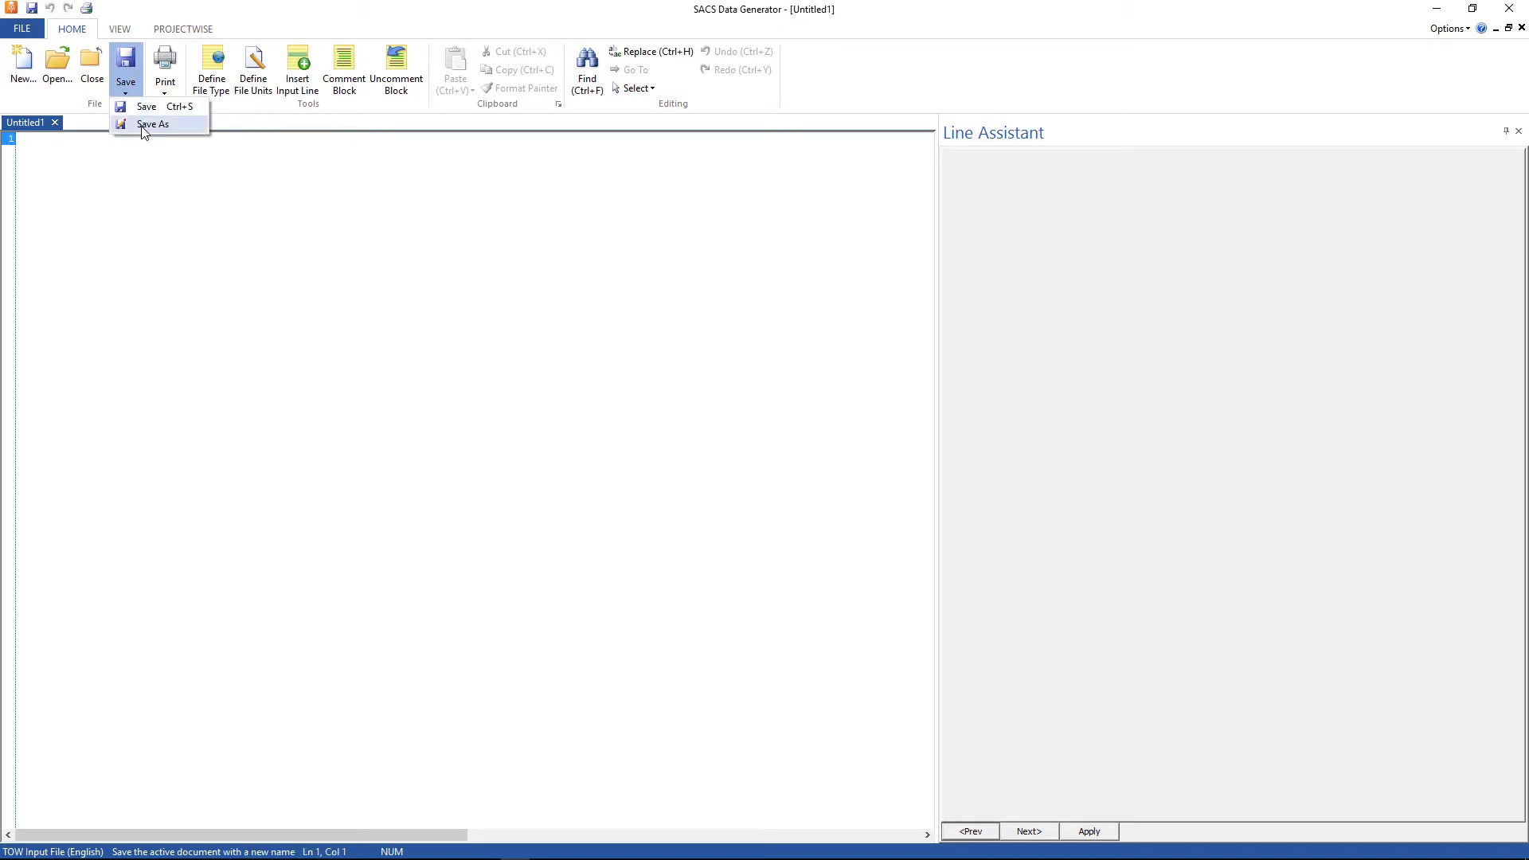
pyautogui.click(152, 124)
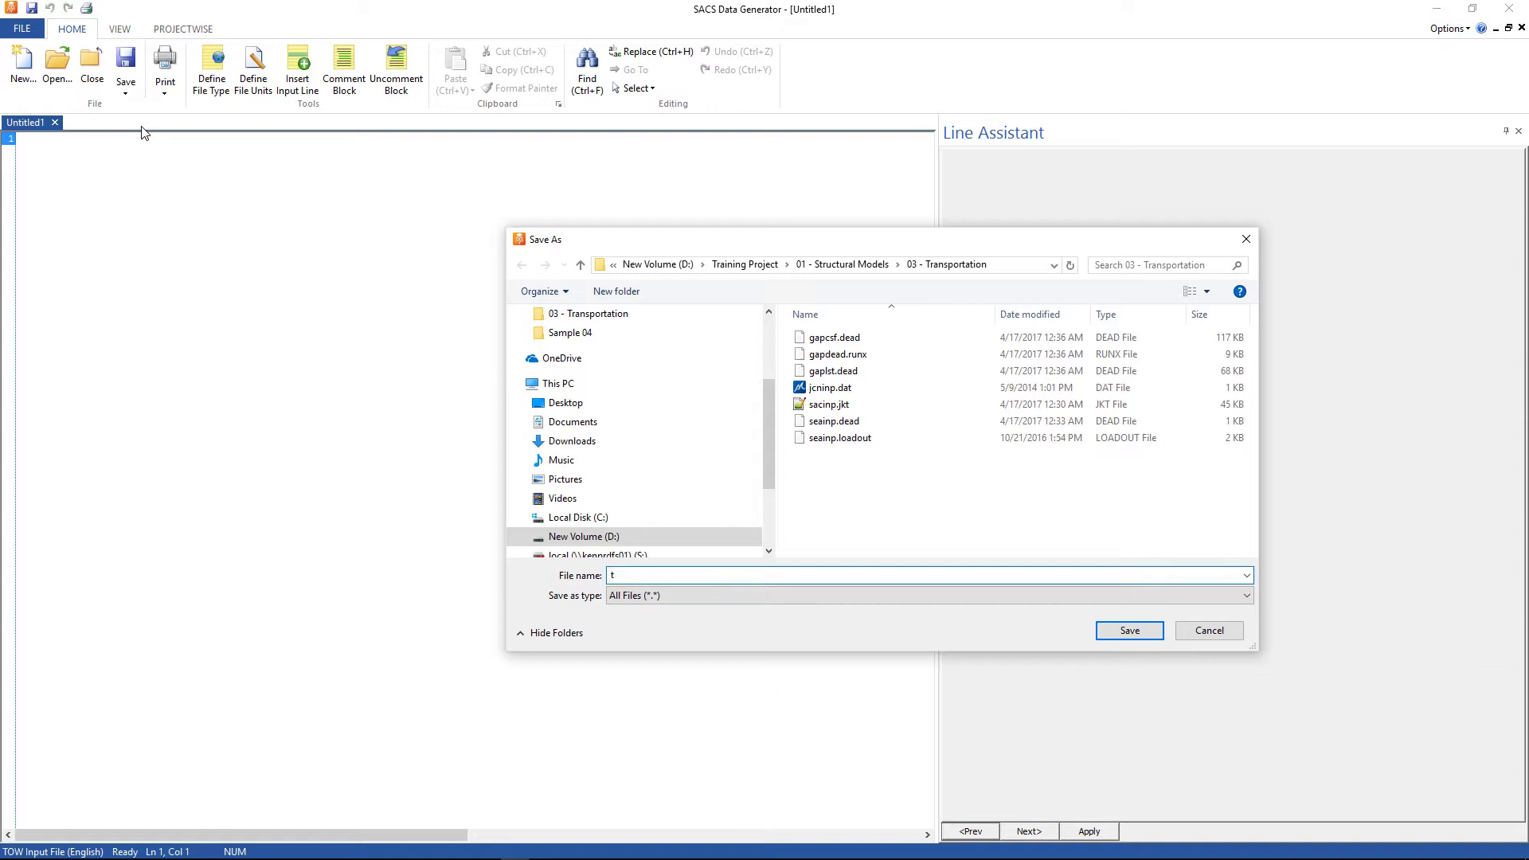
pyautogui.write('owinp')
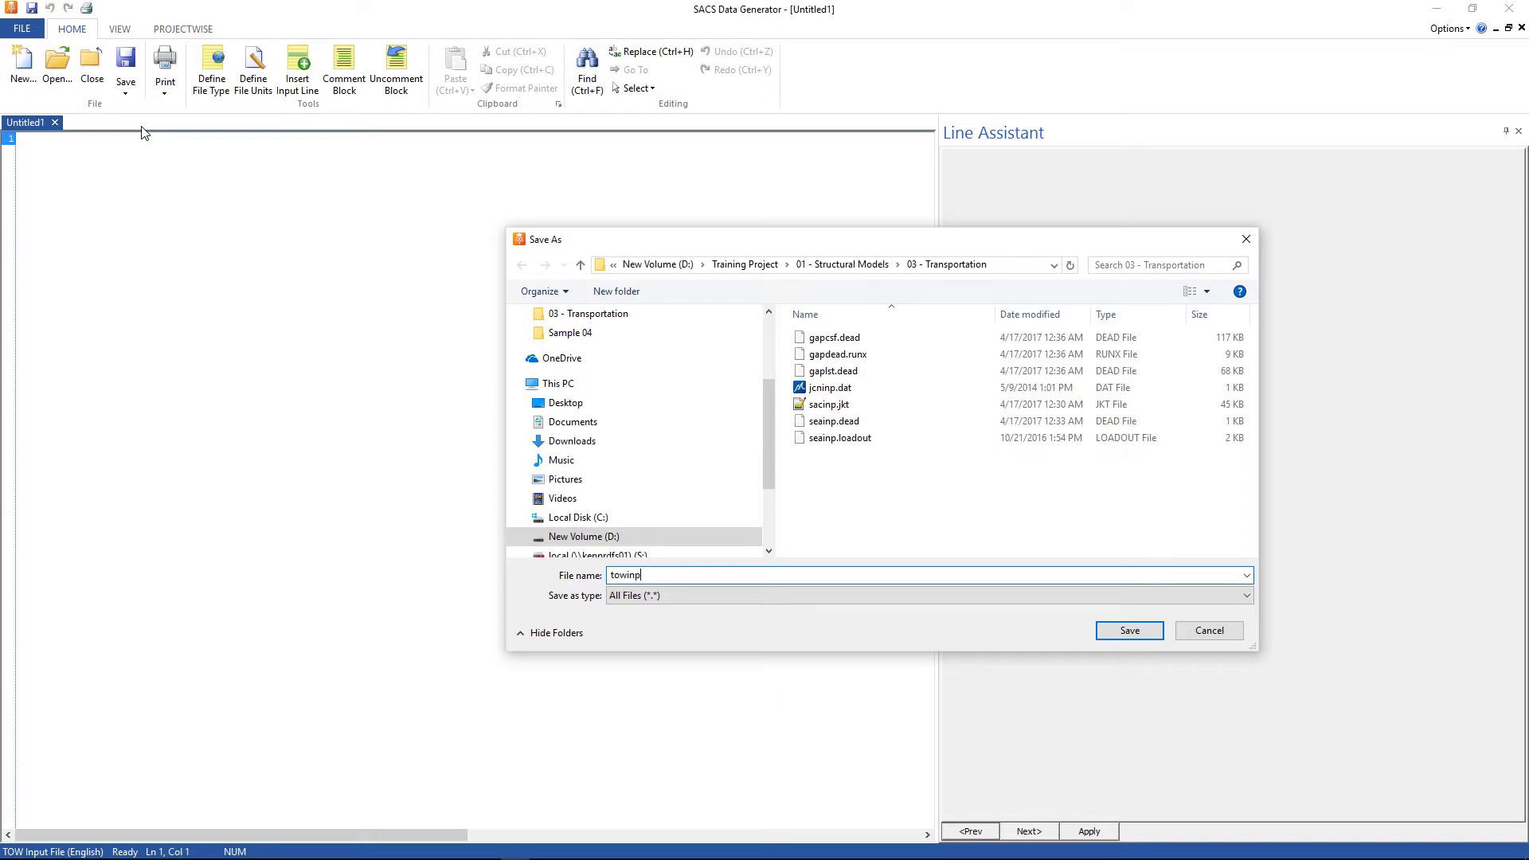
pyautogui.click(1127, 631)
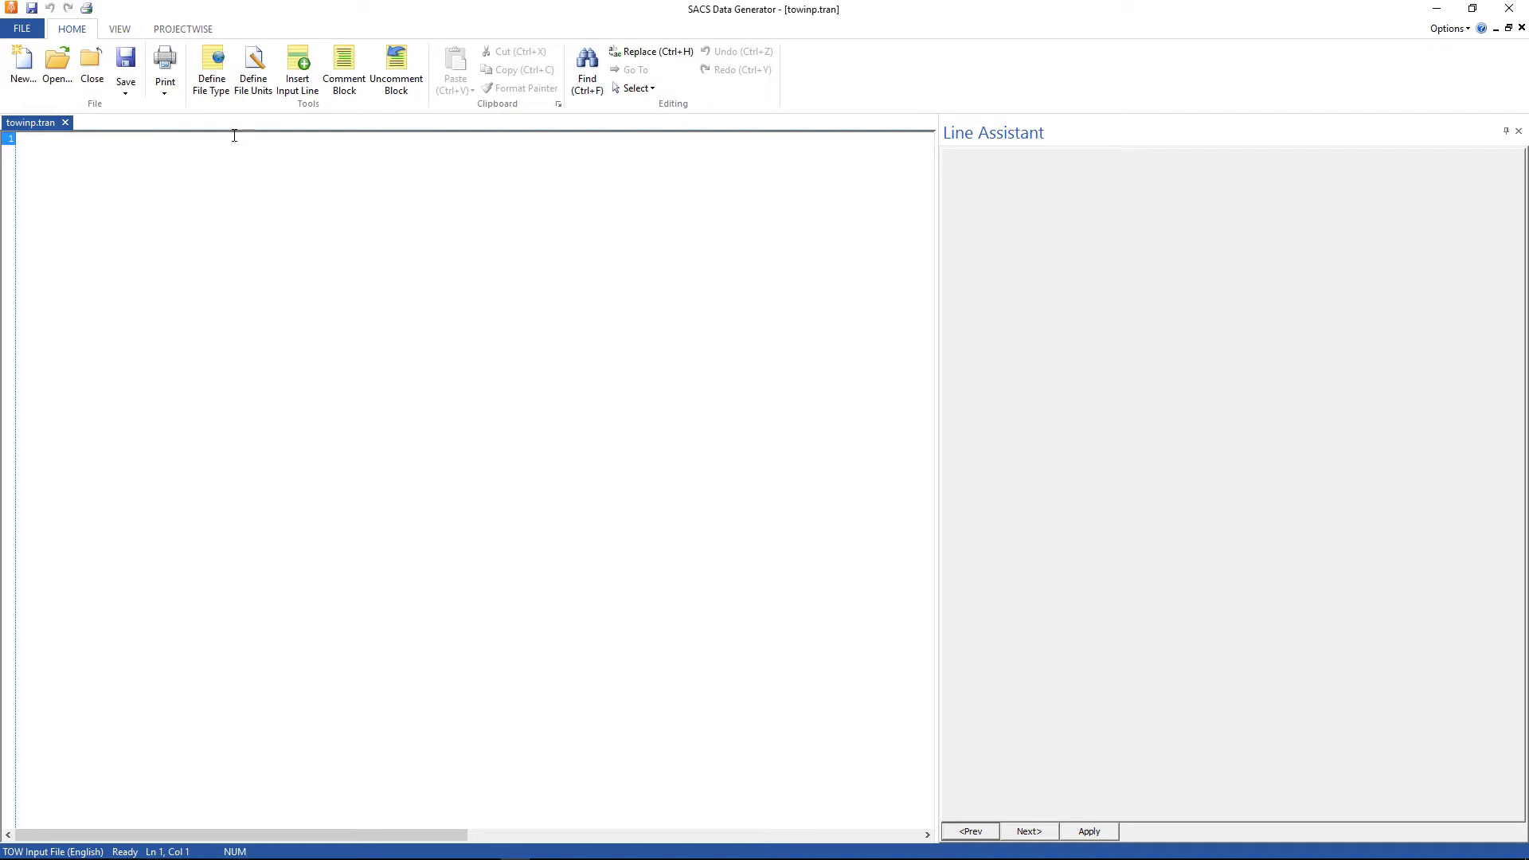
pyautogui.click(298, 68)
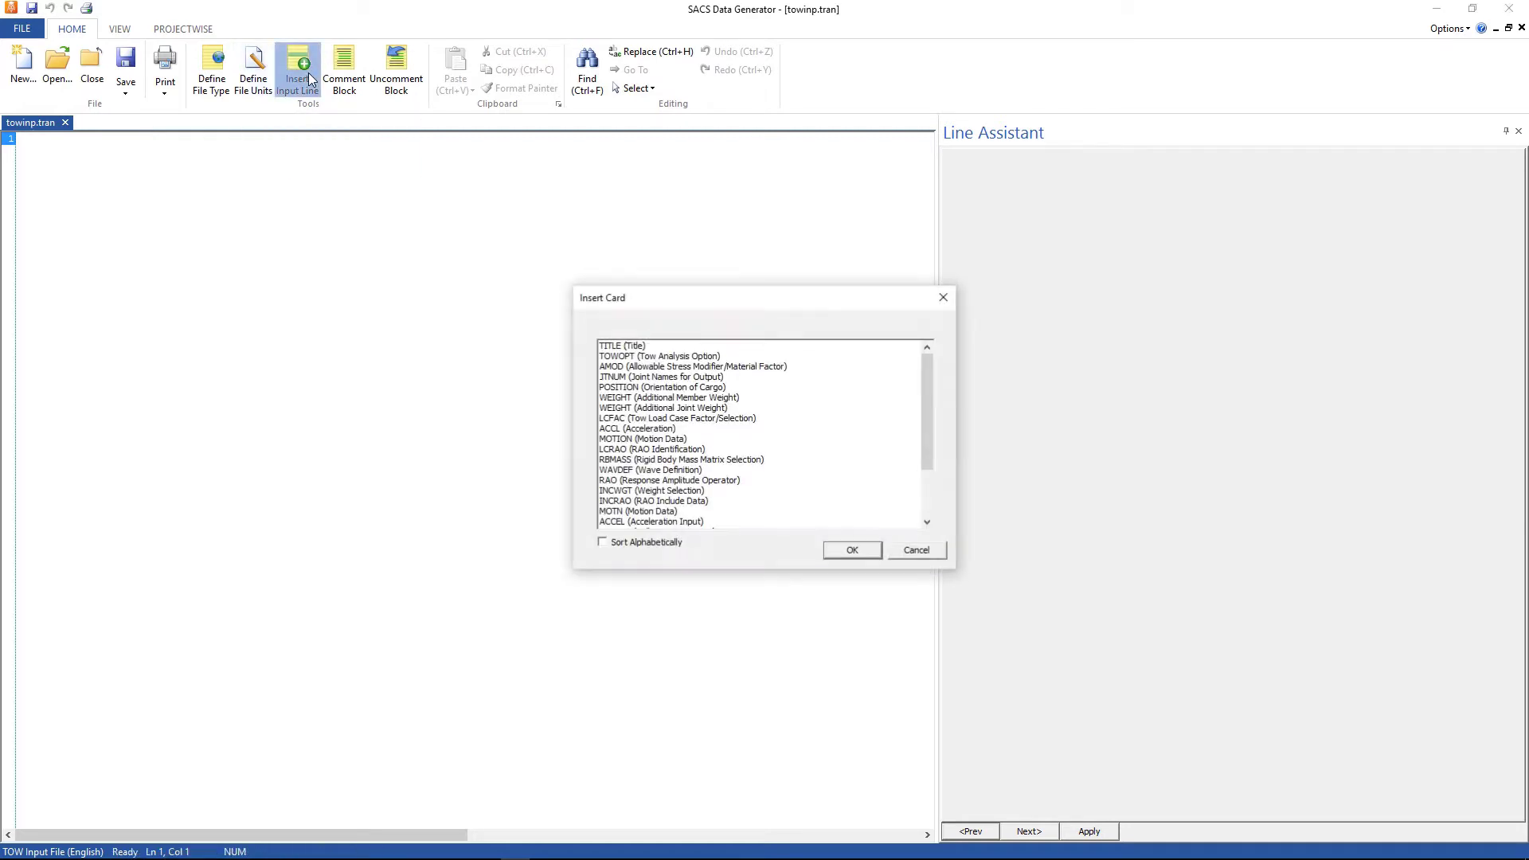
# Insert a TOWOPT line with MN units and motion centre -75, 3.5, 4.5.
pyautogui.click(659, 355)
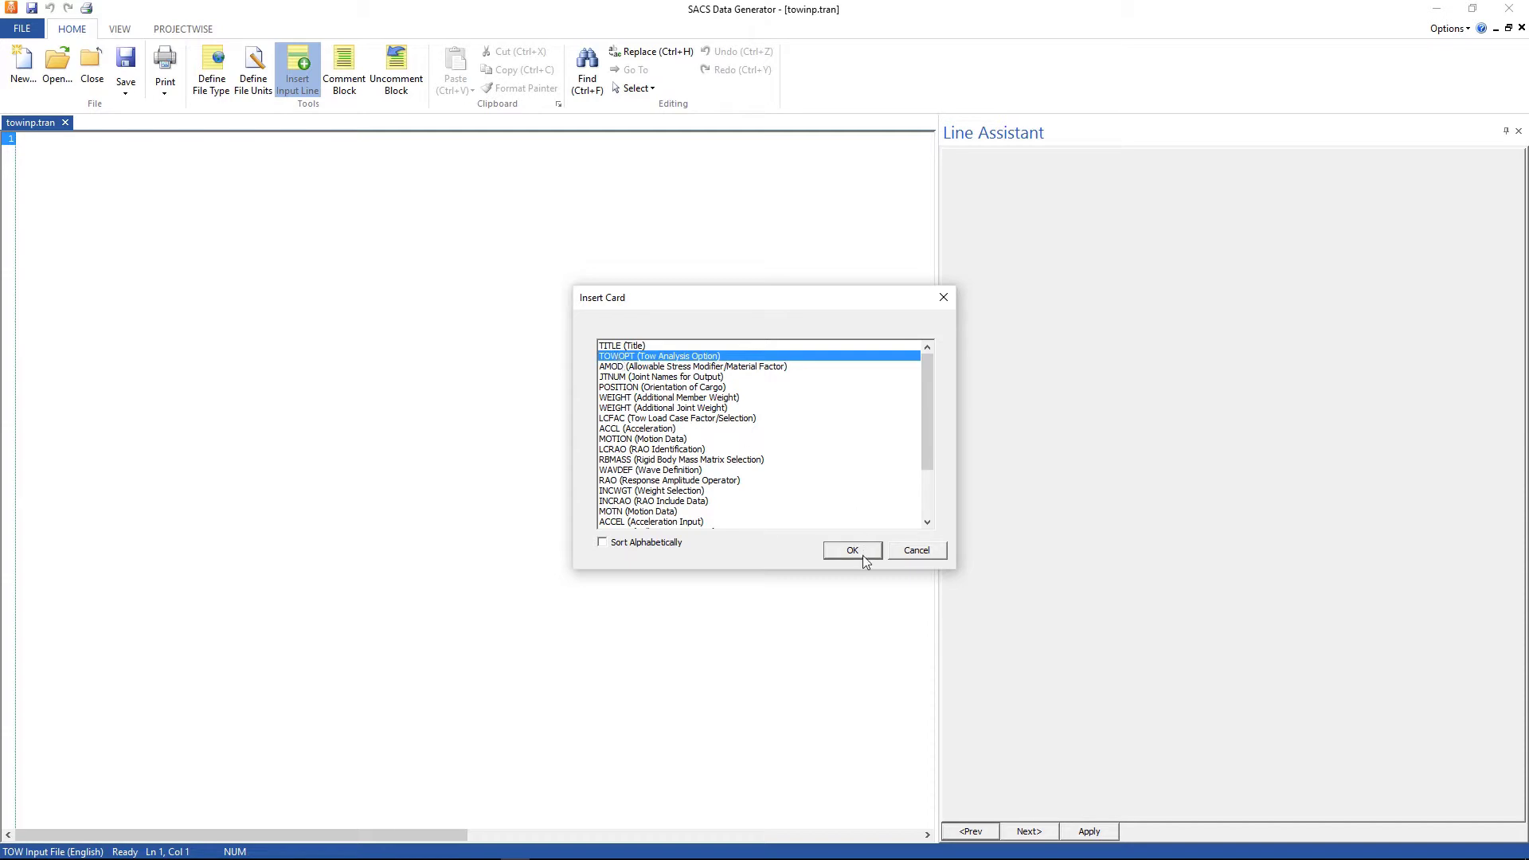
pyautogui.click(850, 550)
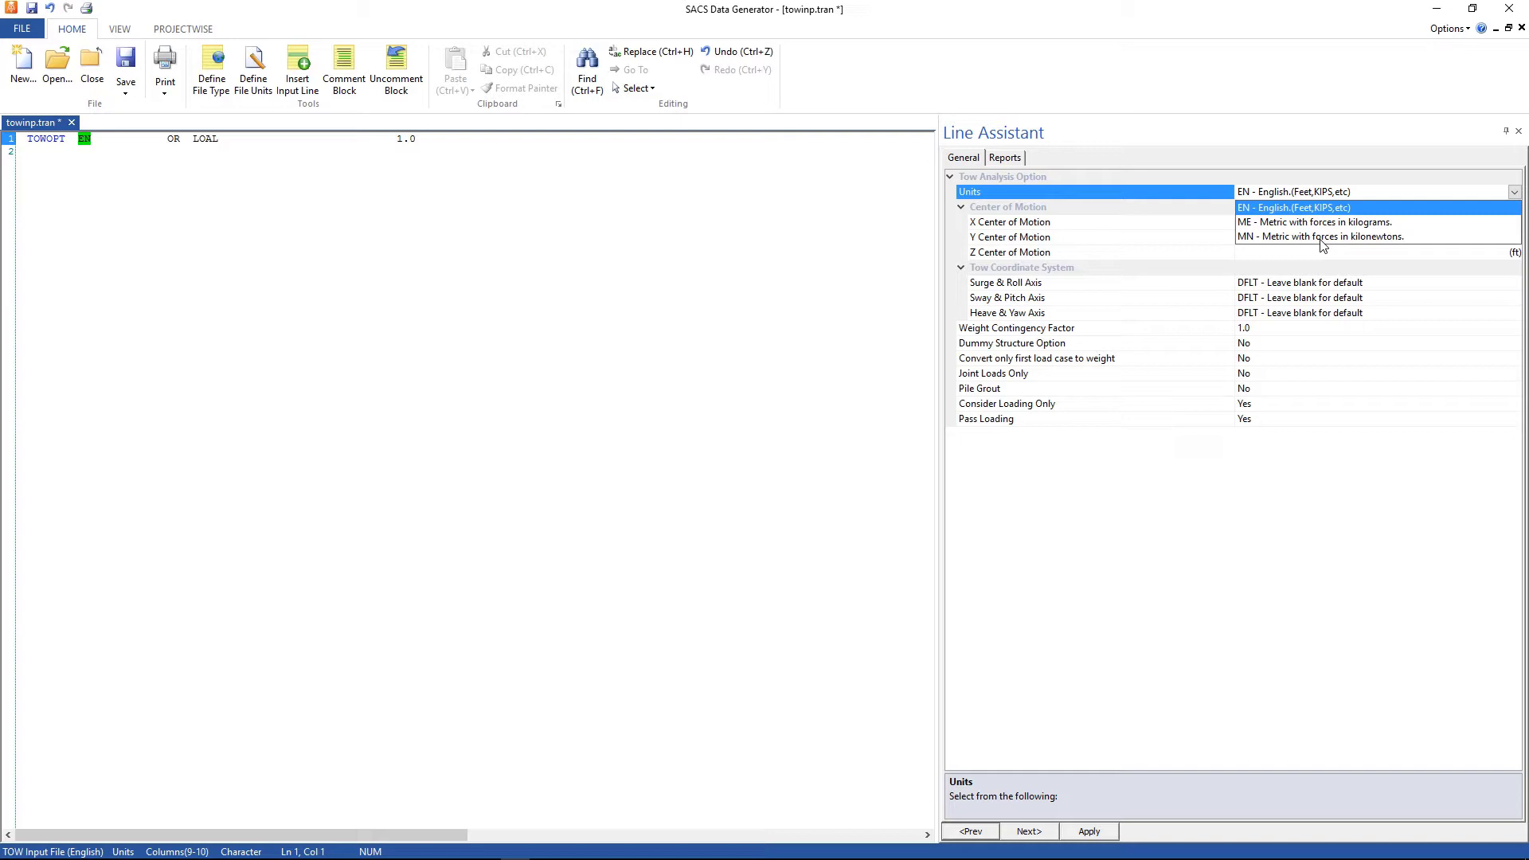
pyautogui.click(1319, 236)
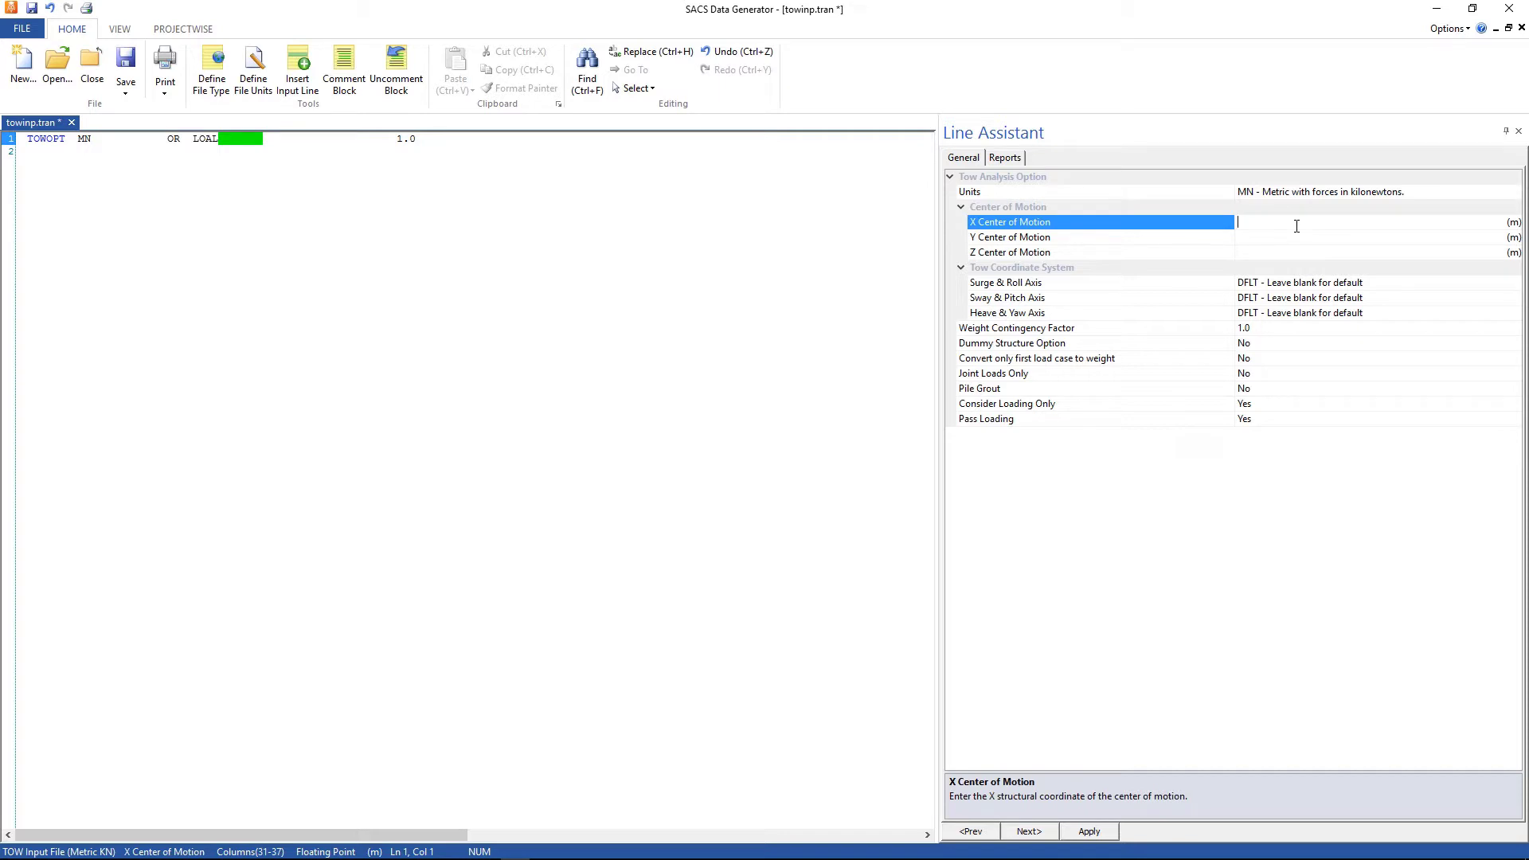
pyautogui.write('-')
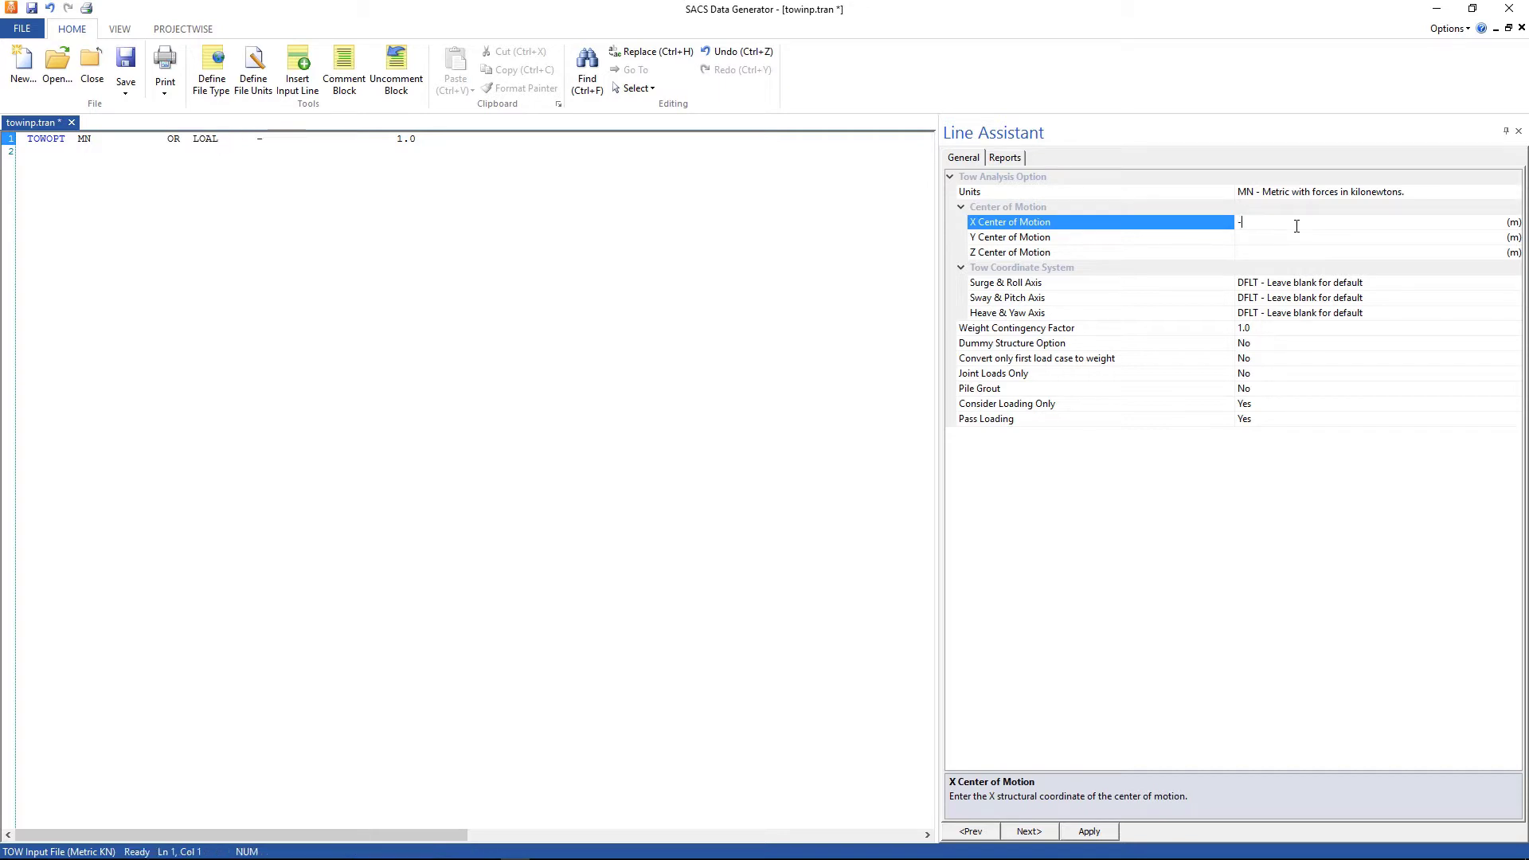
pyautogui.write('75')
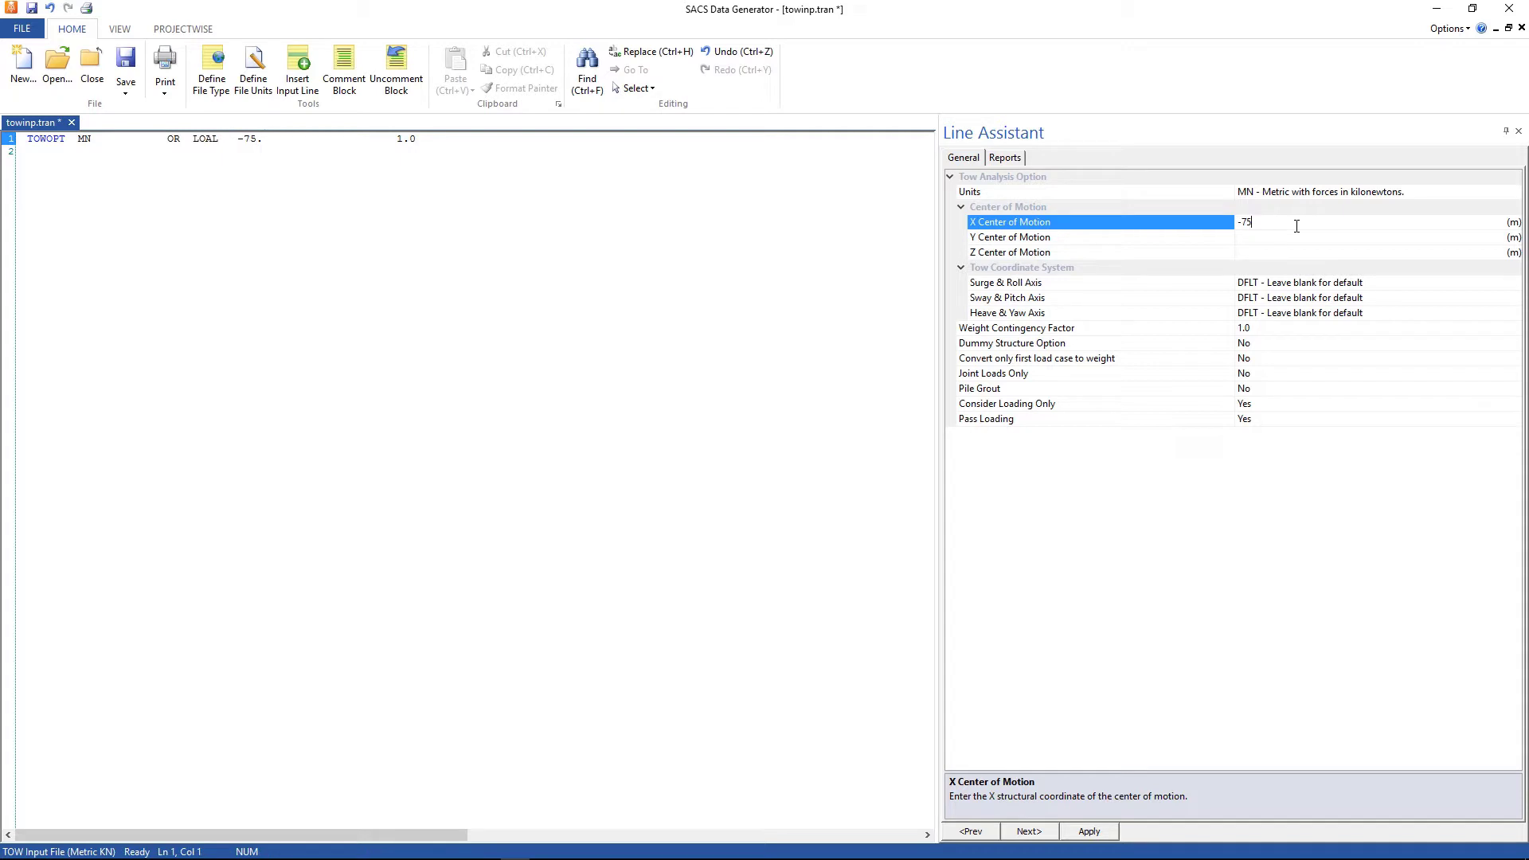
pyautogui.write('3.5')
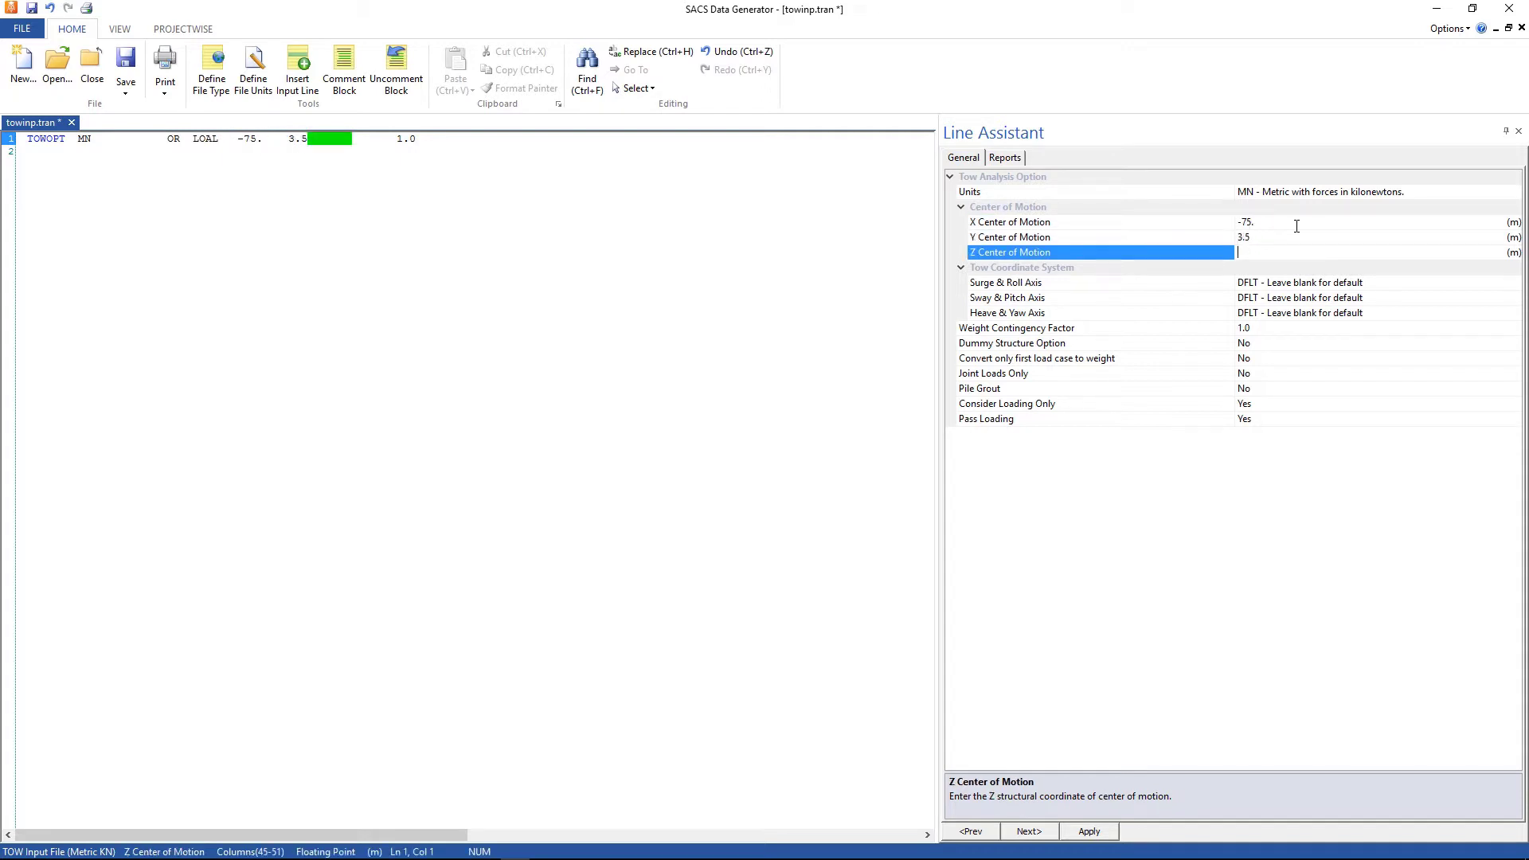
pyautogui.write('4.5')
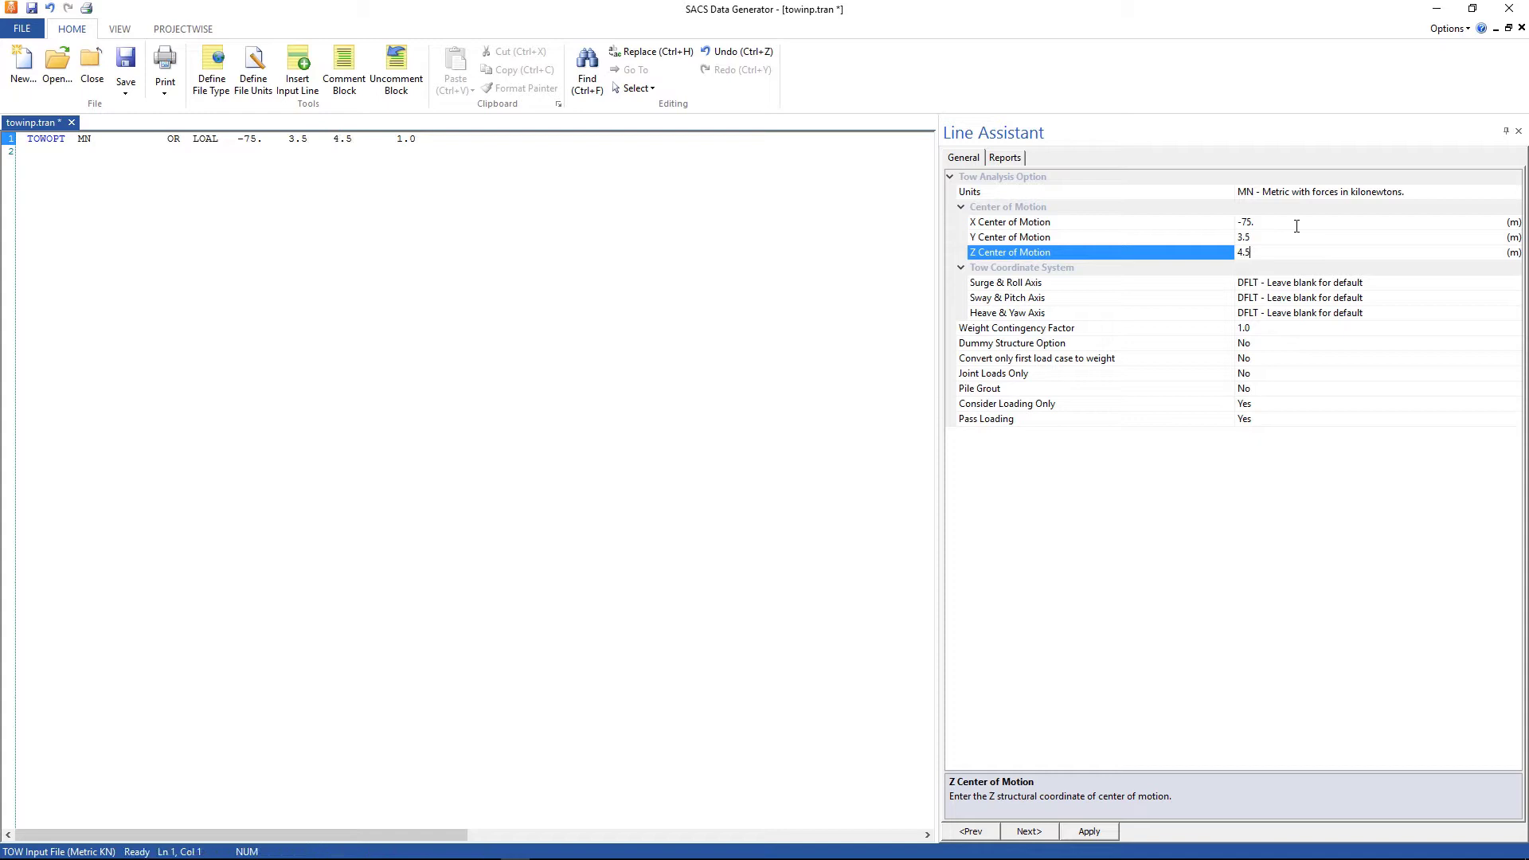
# Set the surge/roll, sway/pitch and heave/yaw axes to X, Y and Z.
pyautogui.click(1005, 282)
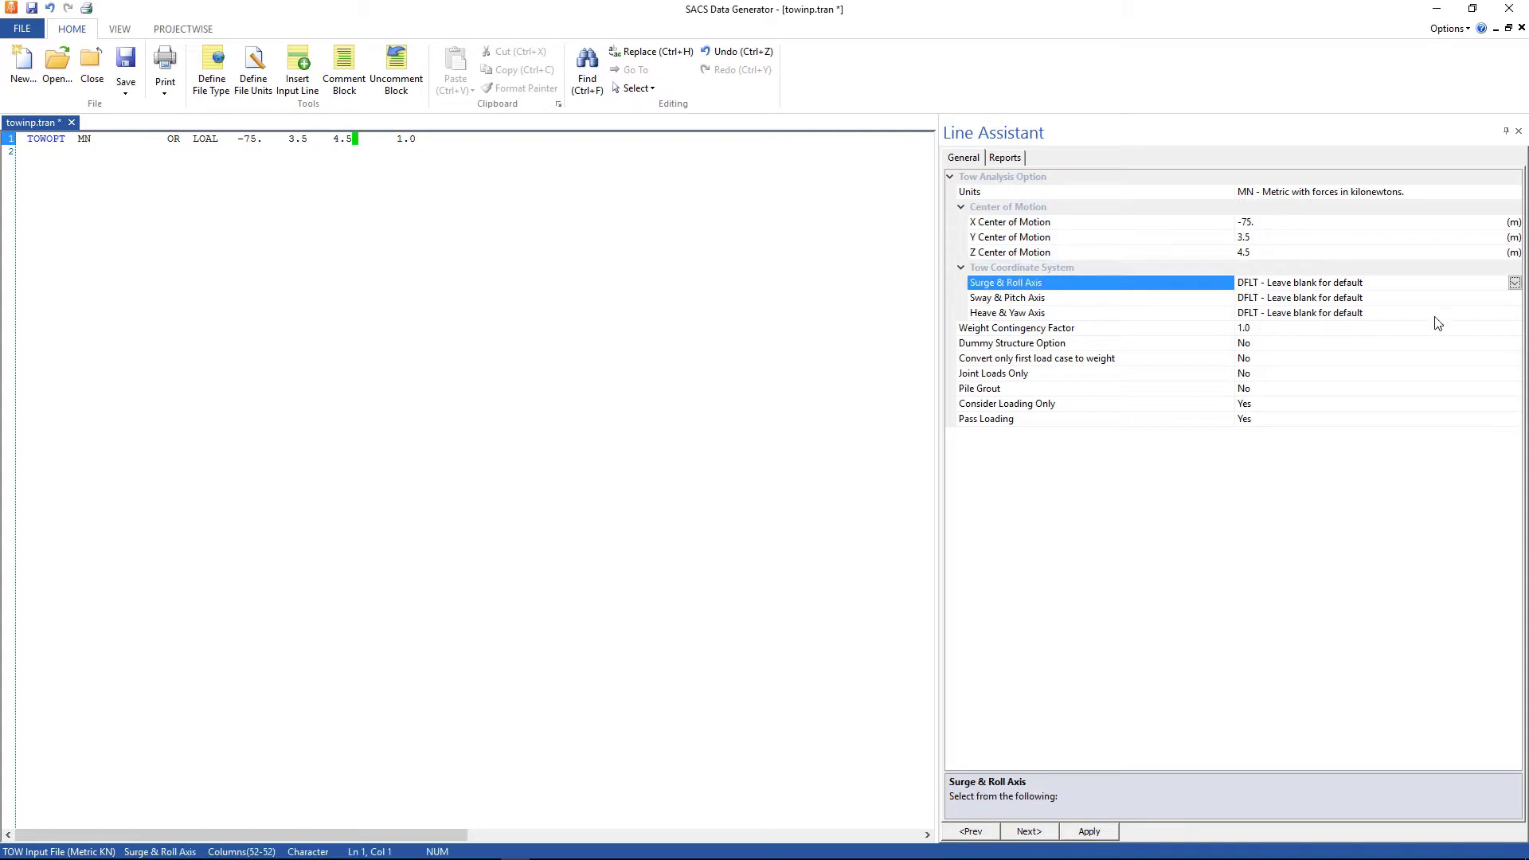
pyautogui.click(1513, 284)
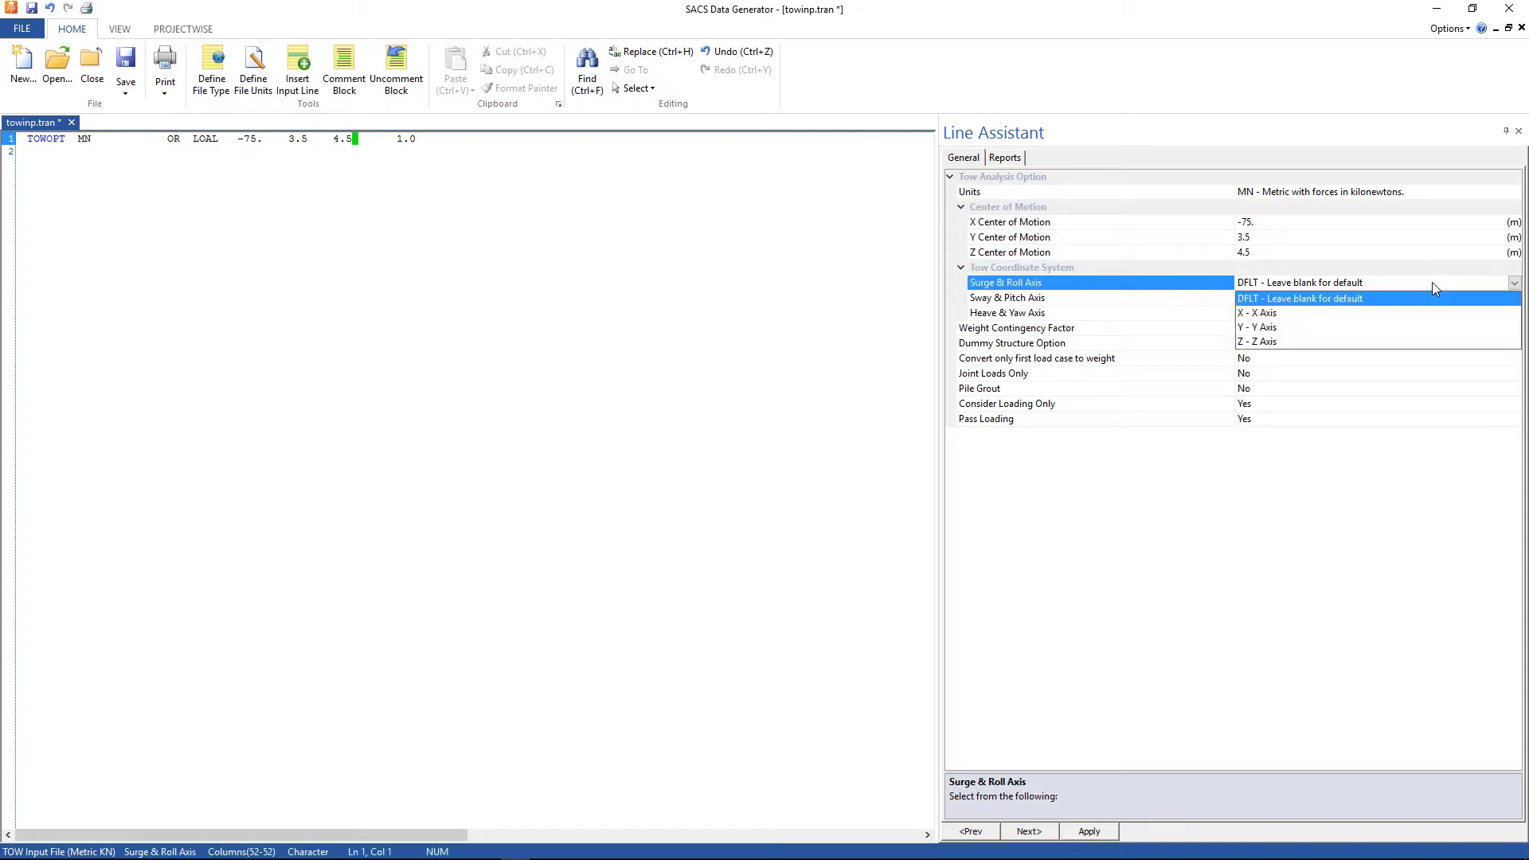
pyautogui.click(1257, 312)
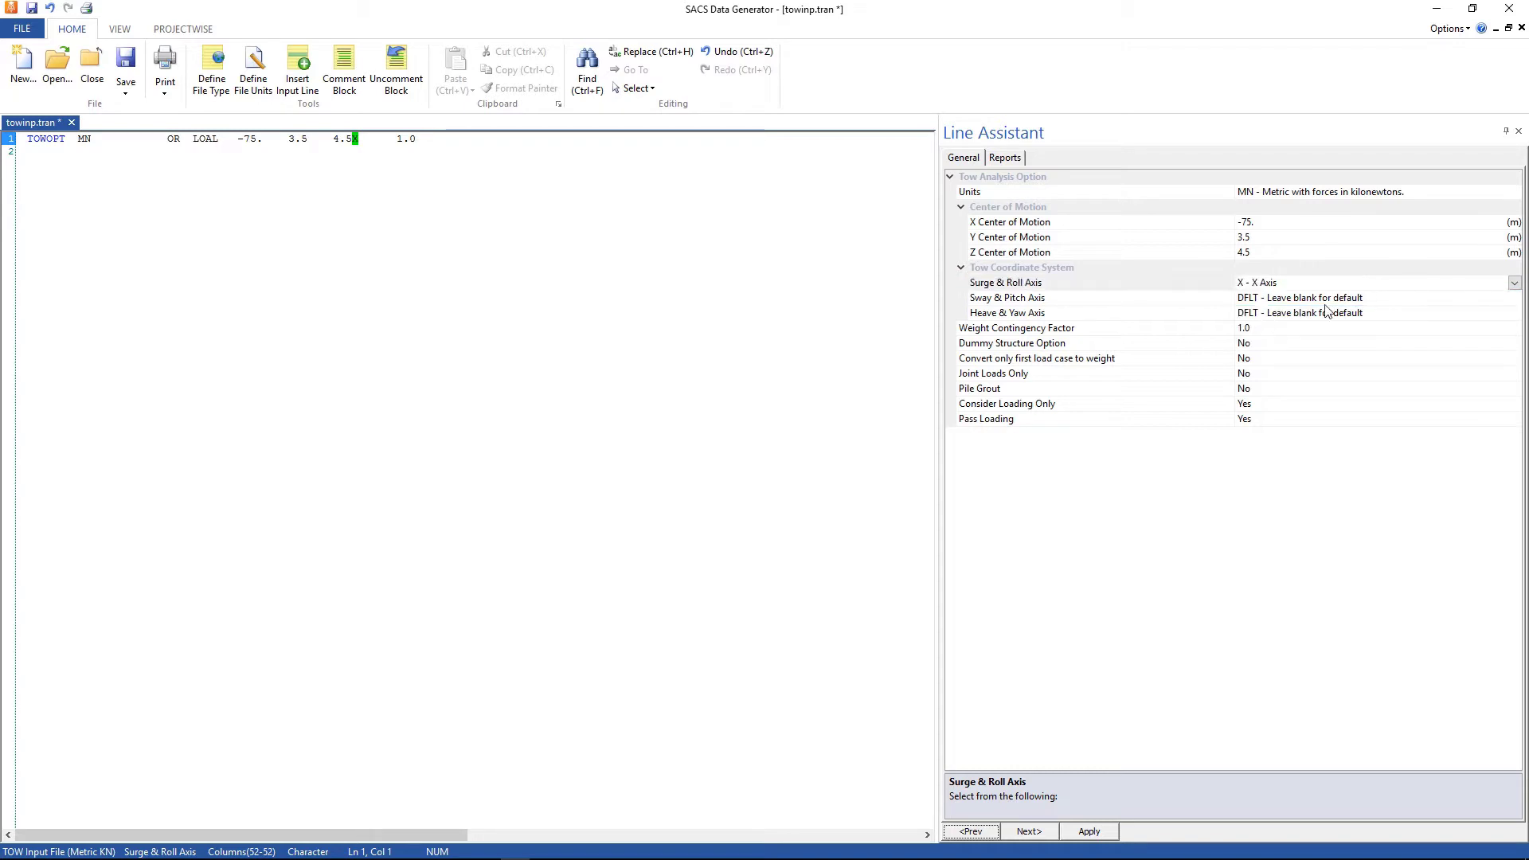
pyautogui.moveTo(1336, 303)
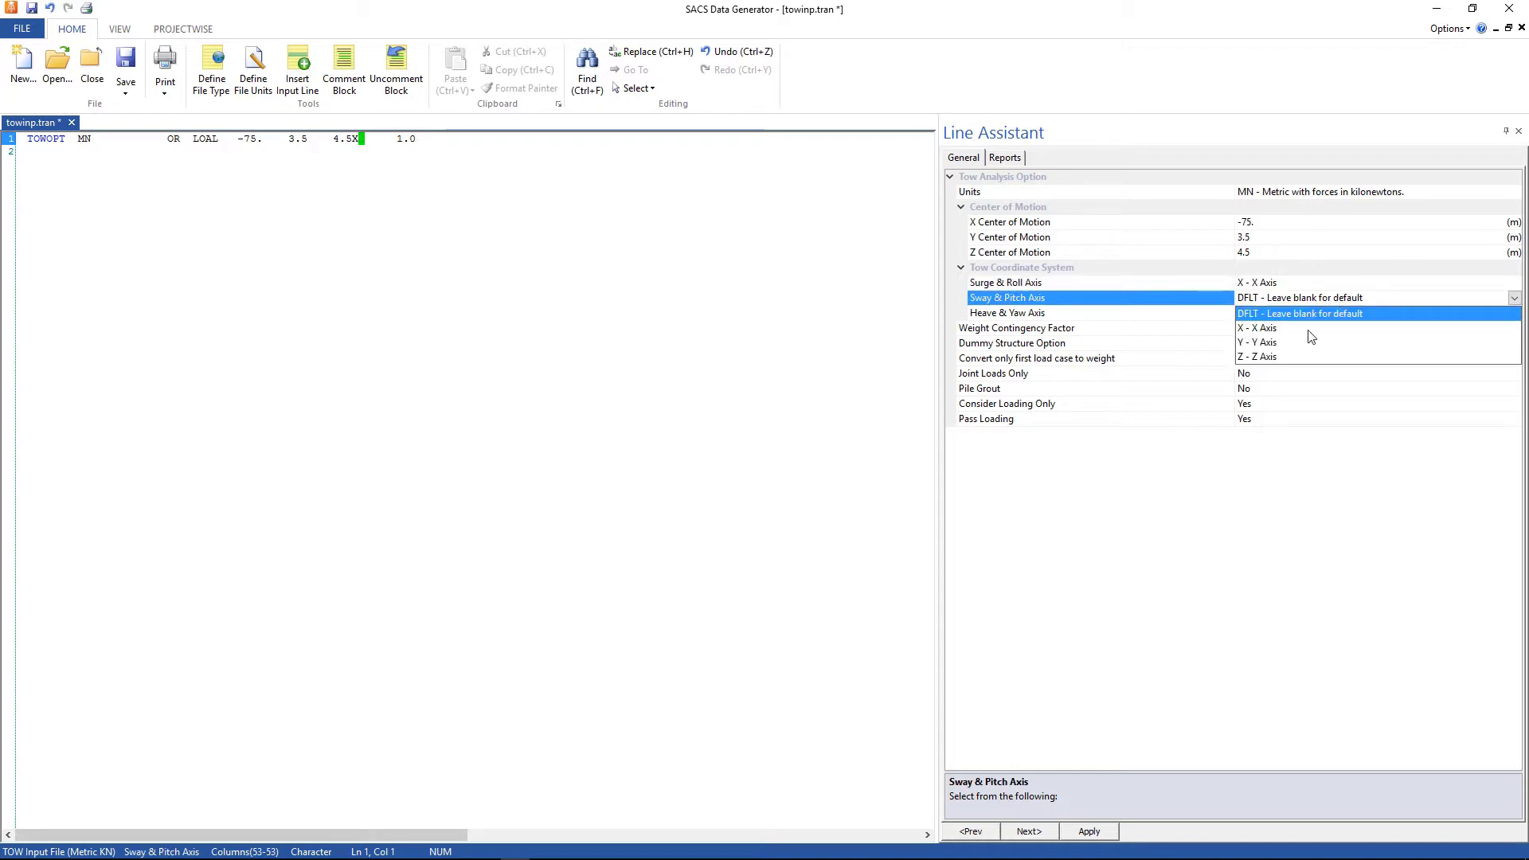
pyautogui.click(1259, 341)
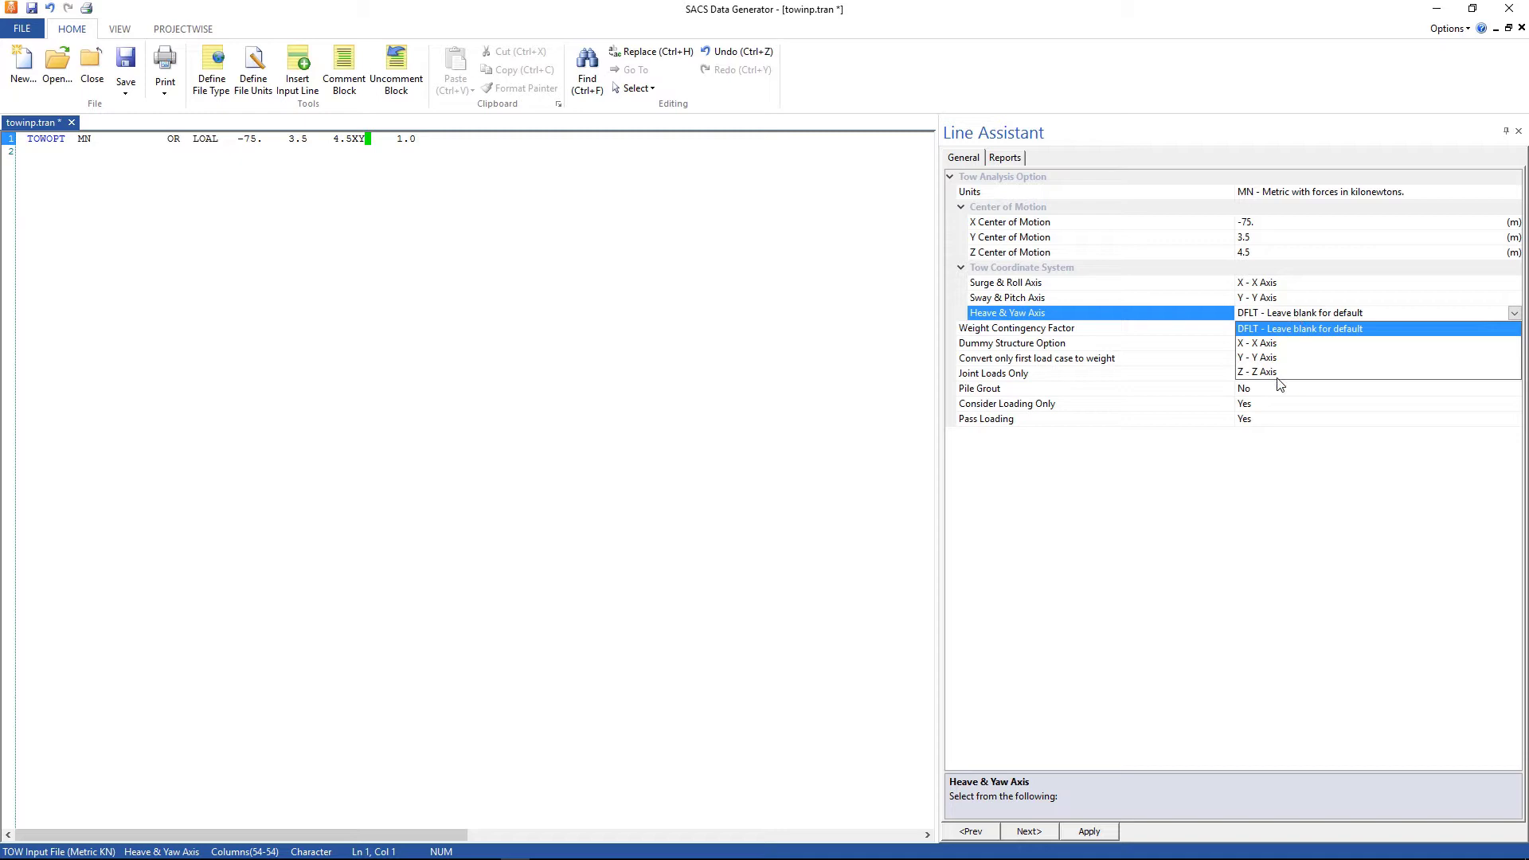
pyautogui.click(1257, 371)
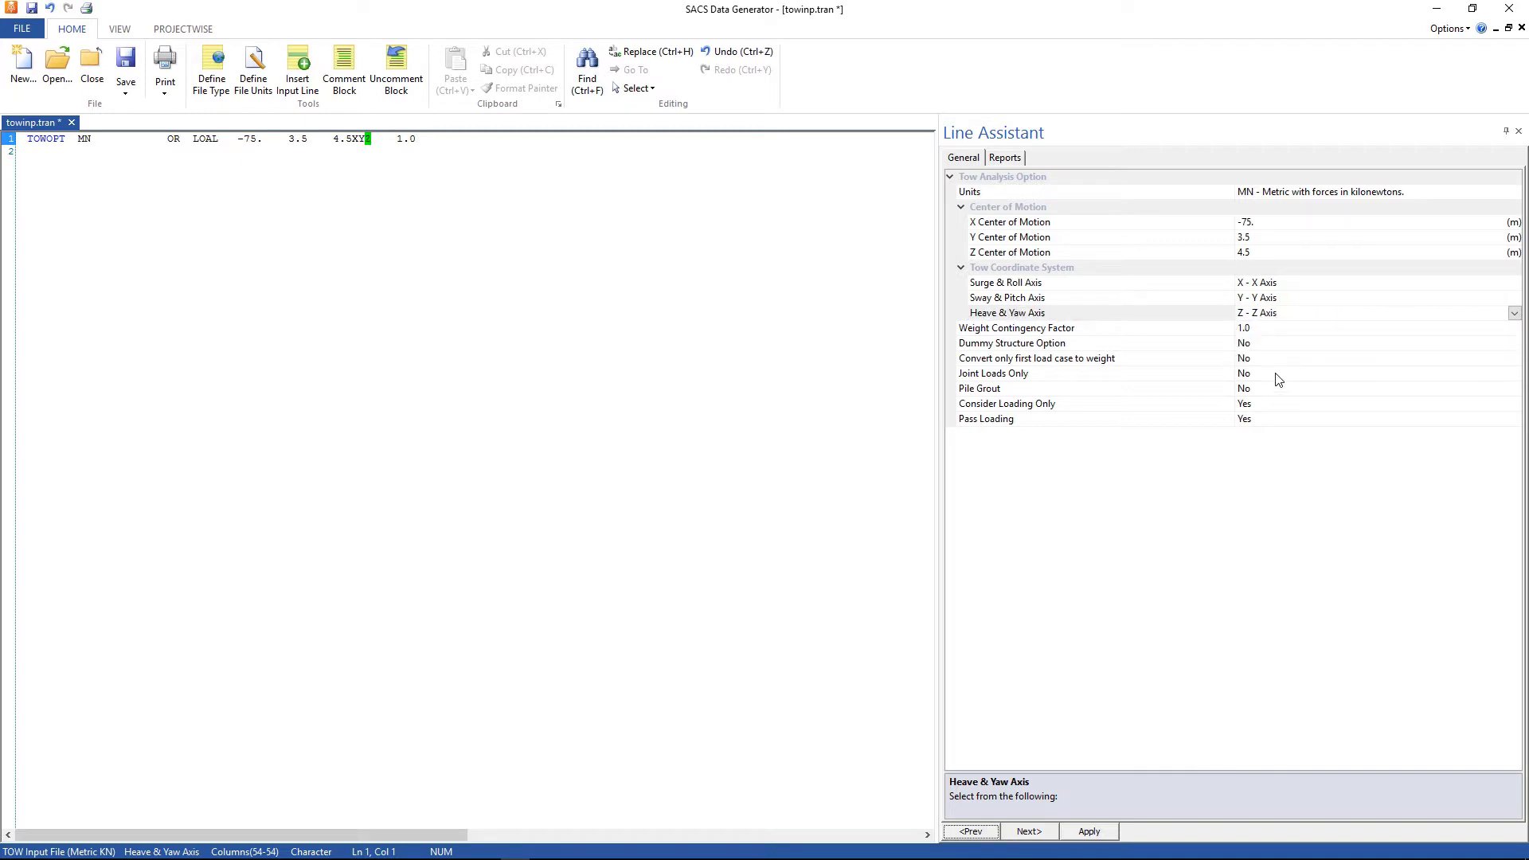
pyautogui.moveTo(1269, 412)
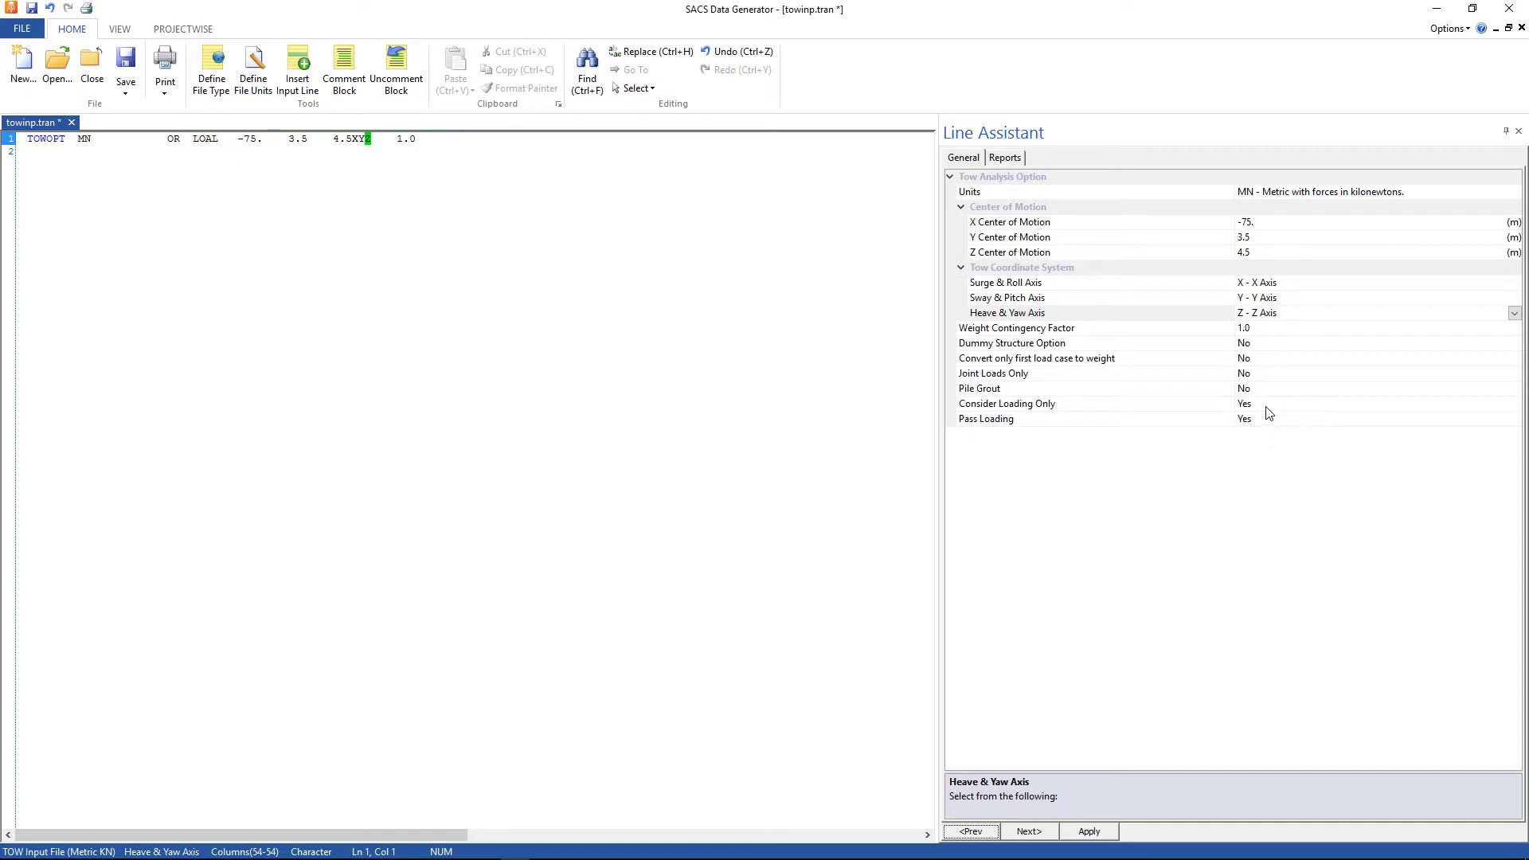
pyautogui.moveTo(1266, 413)
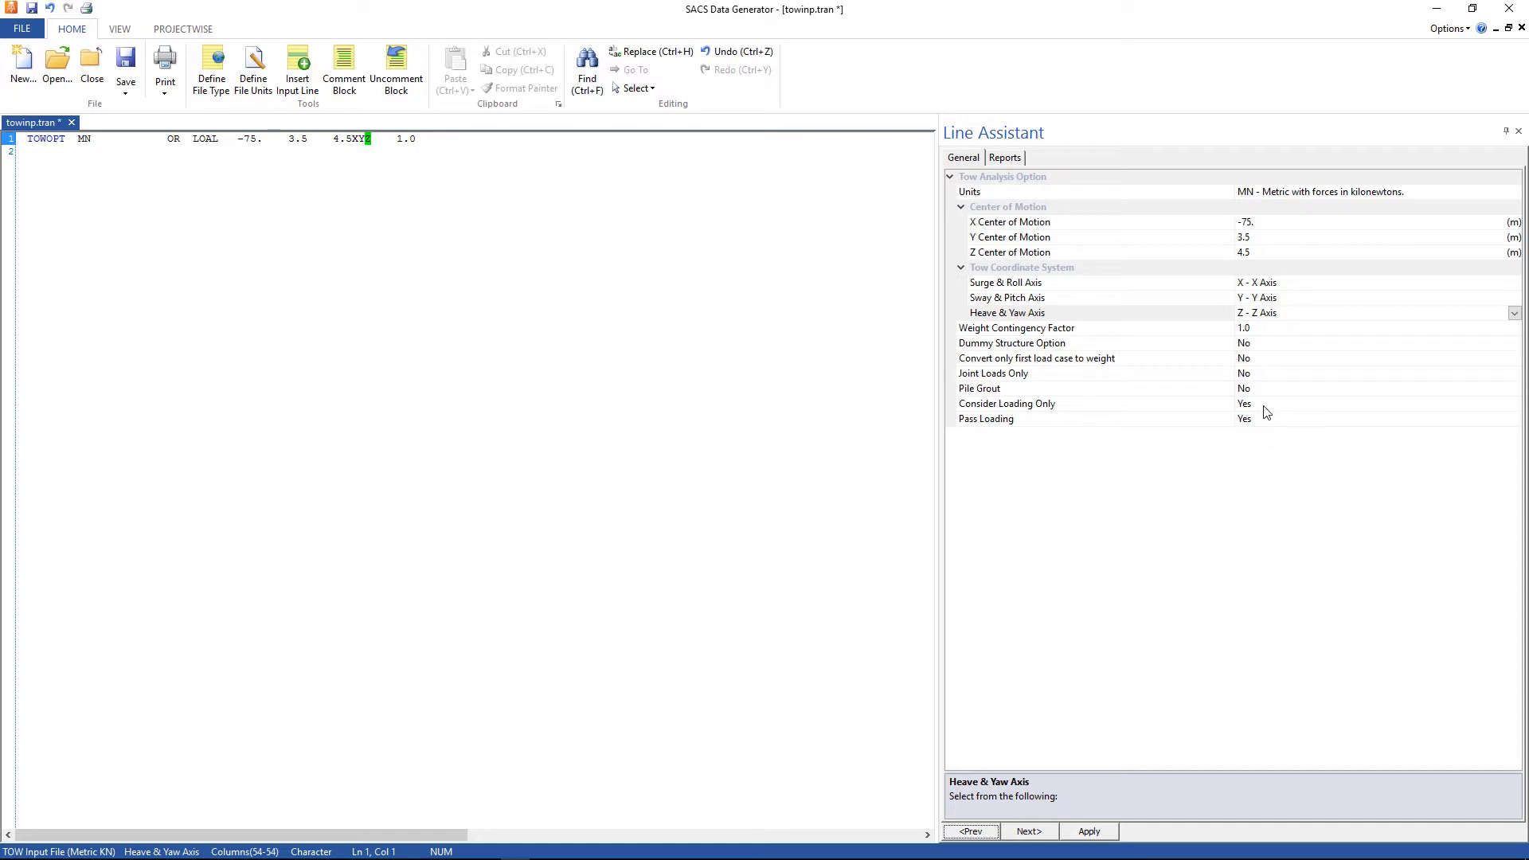
# Set Consider Loading Only and Pass Loading to No and apply the TOWOPT line.
pyautogui.click(1007, 403)
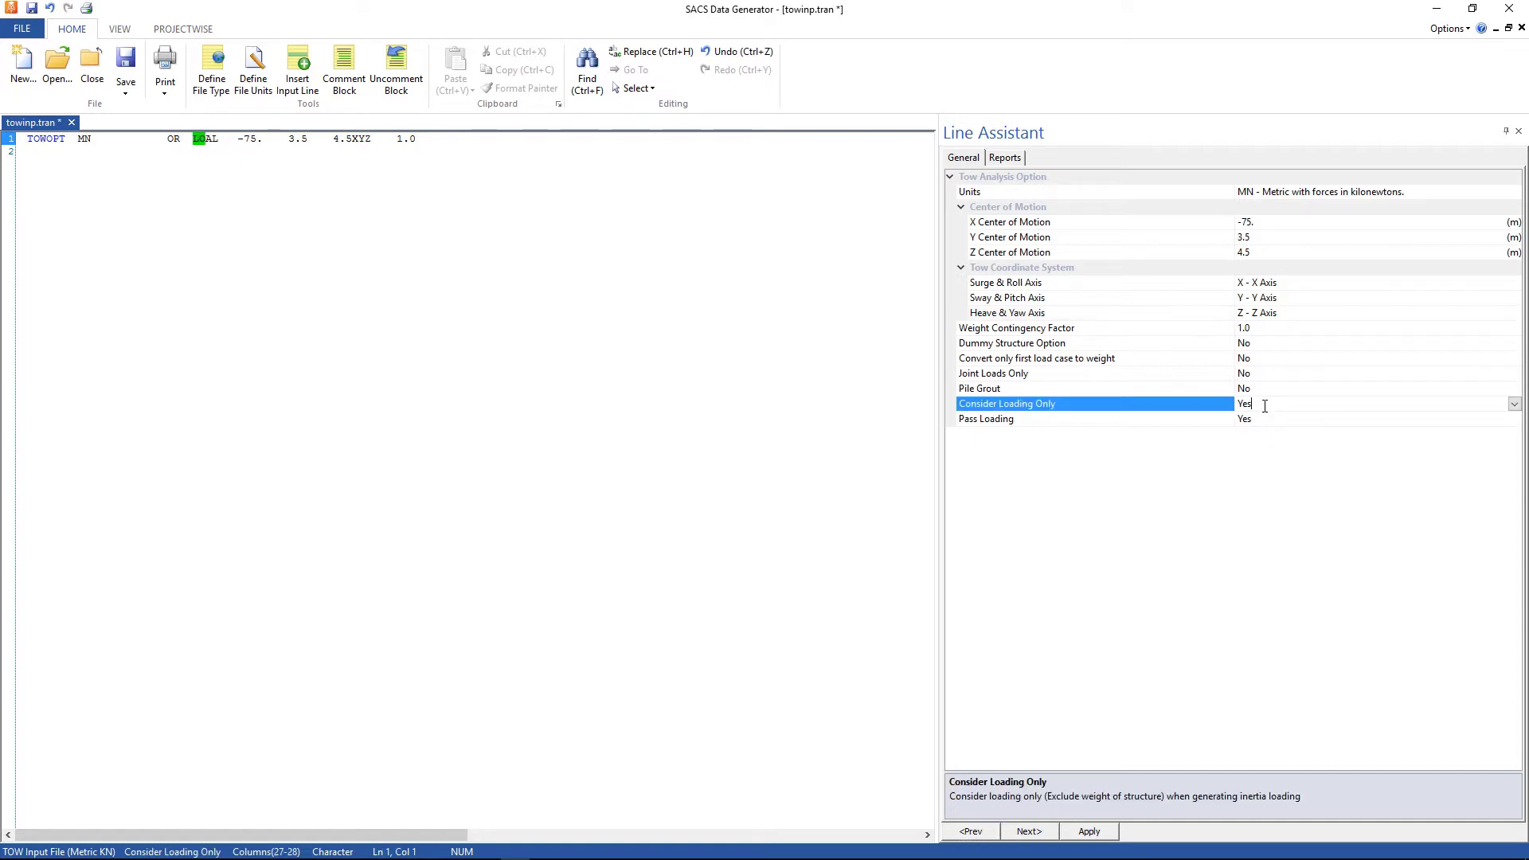
pyautogui.click(1244, 403)
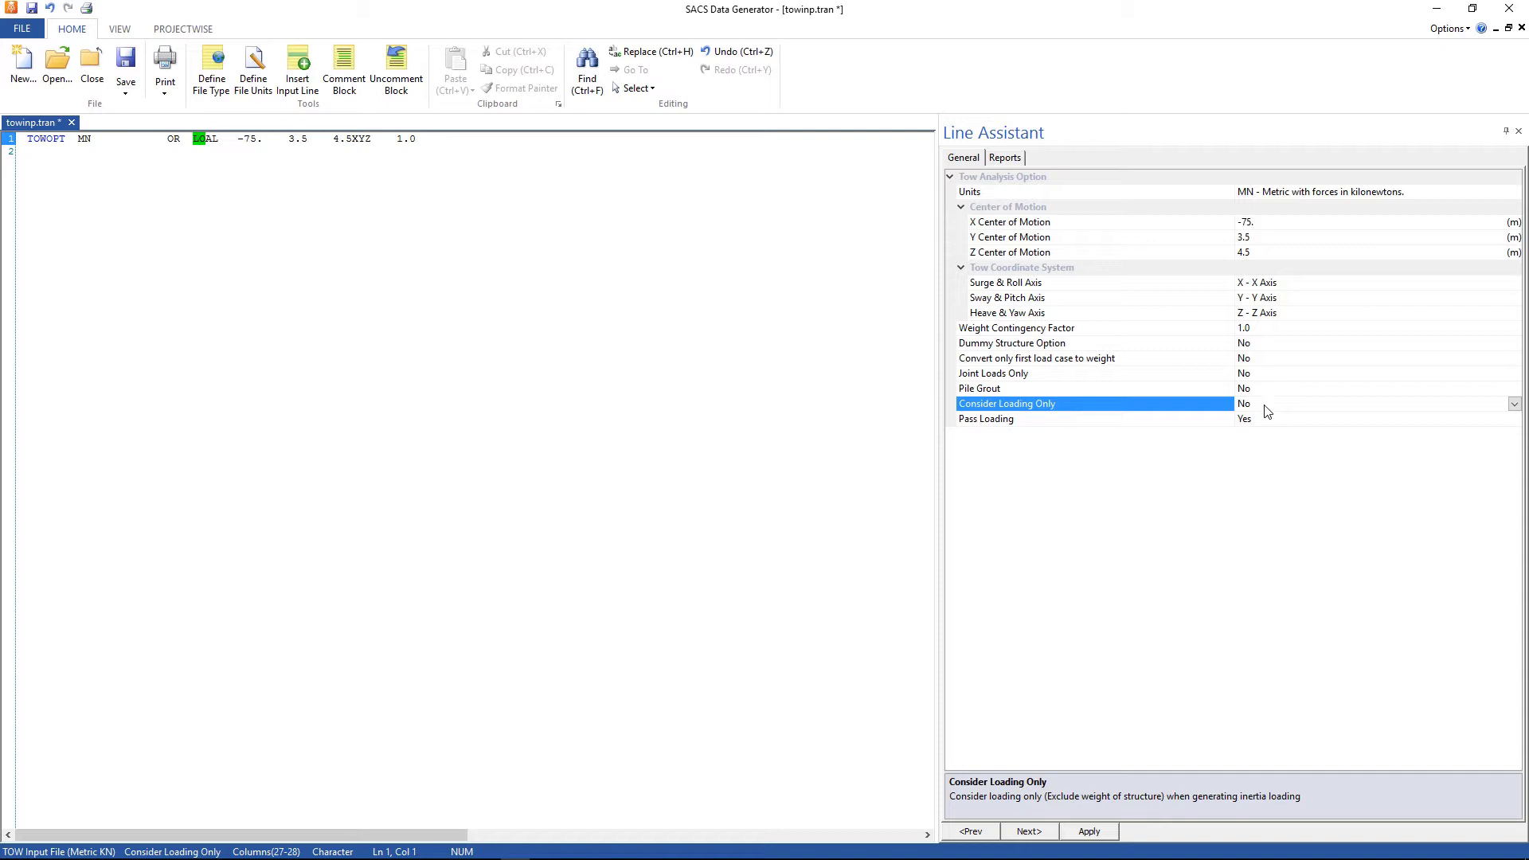
pyautogui.click(984, 419)
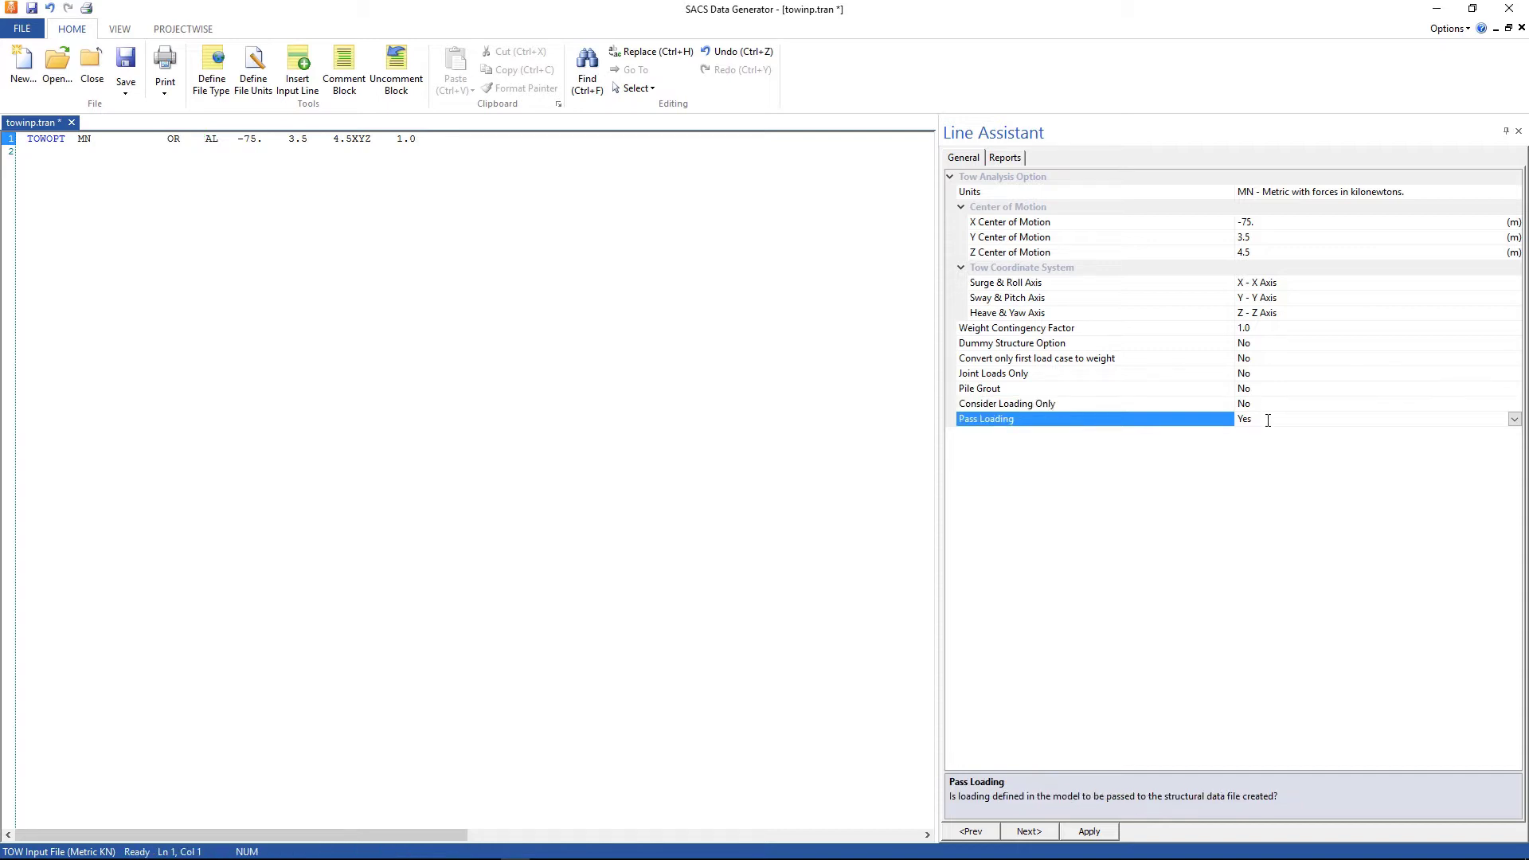
pyautogui.click(1088, 832)
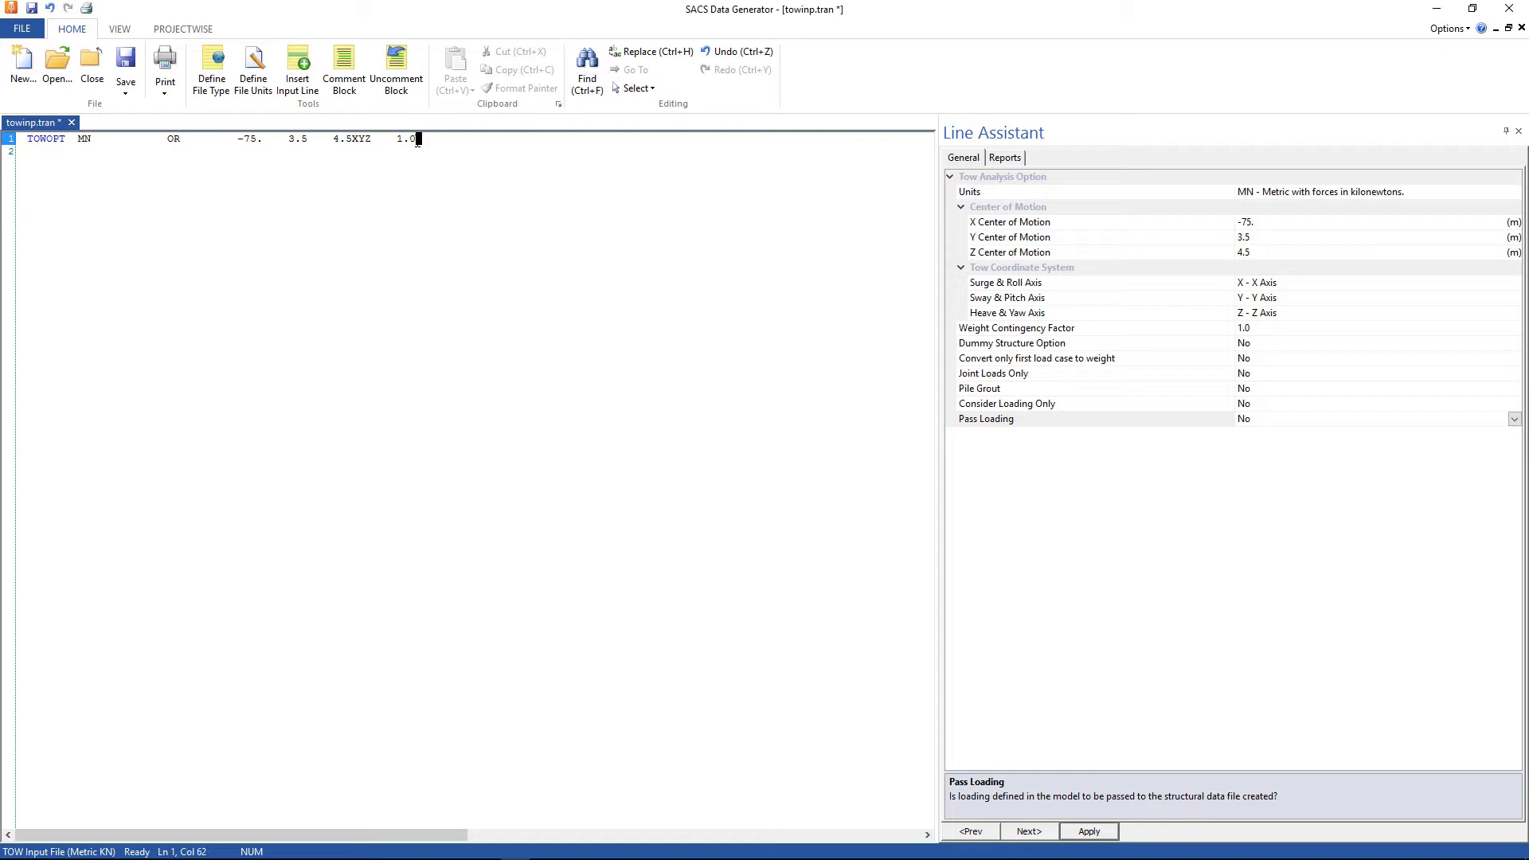
pyautogui.click(297, 68)
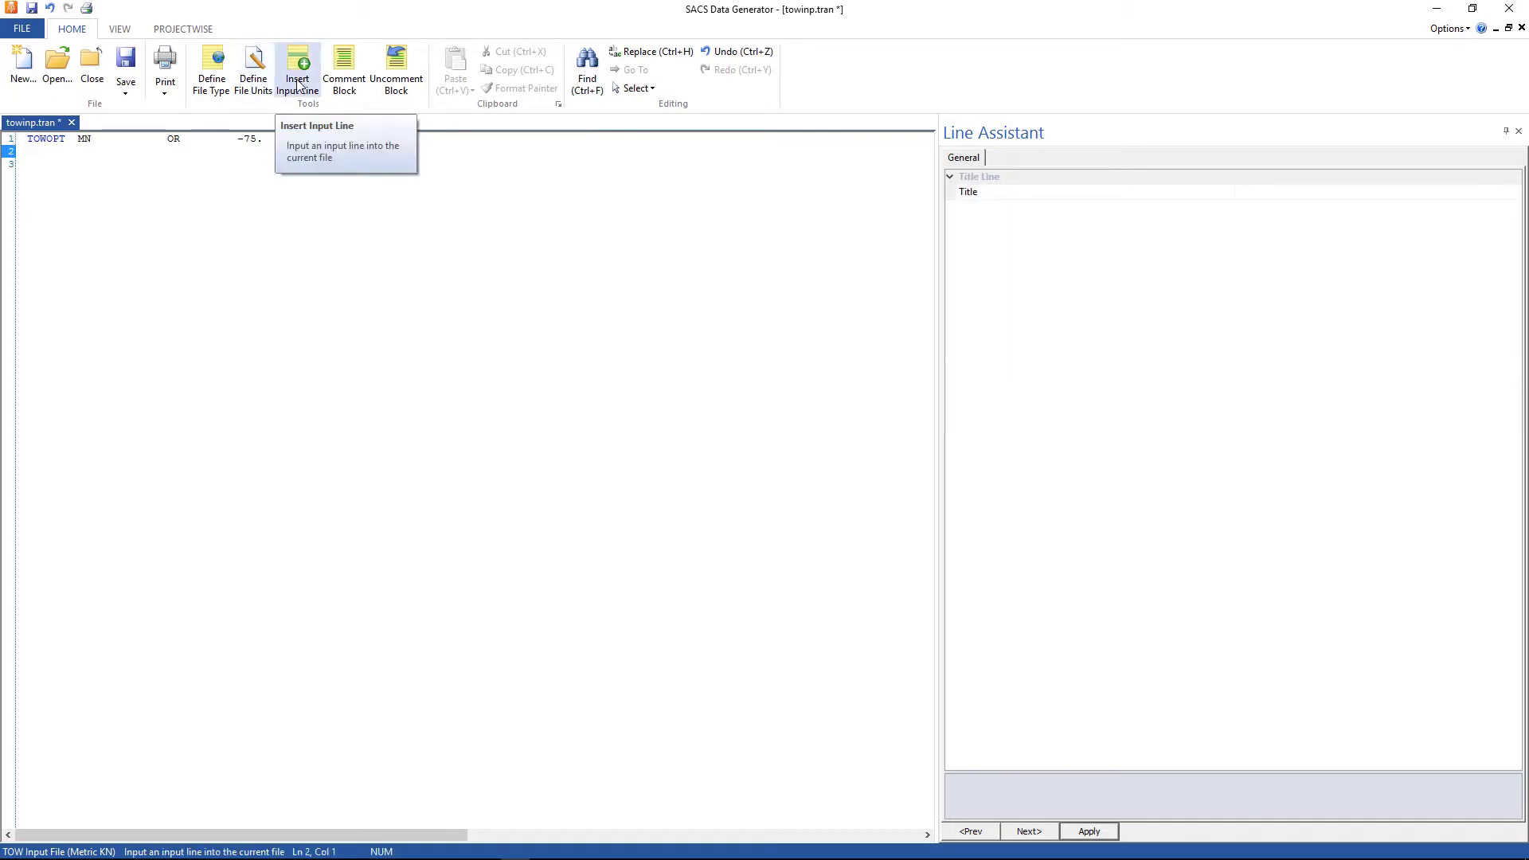
# Insert an INCWGT line with MASS as the first weight ID.
pyautogui.click(297, 67)
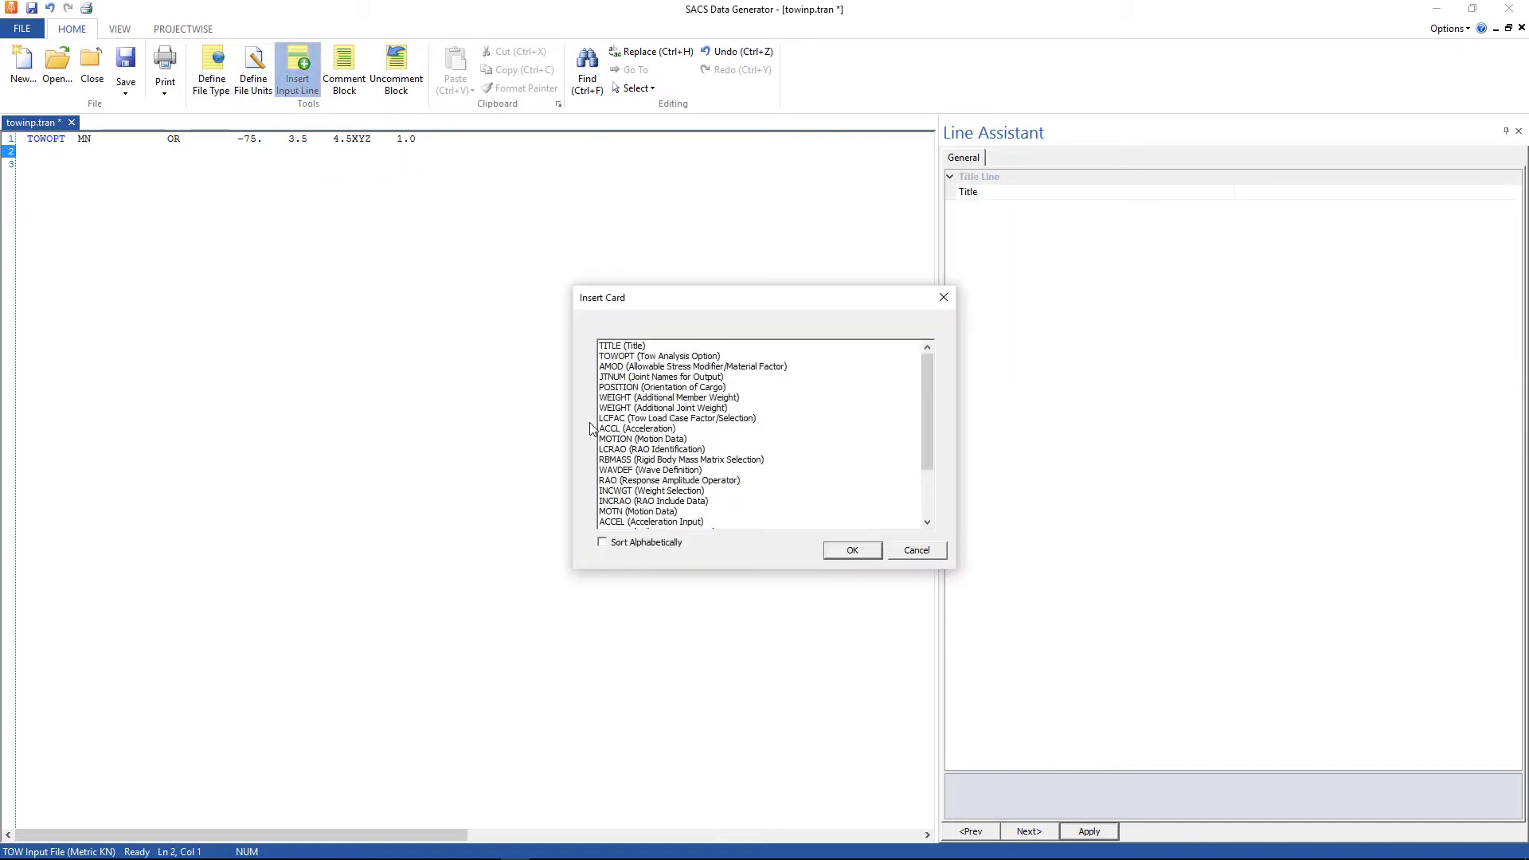
pyautogui.click(652, 491)
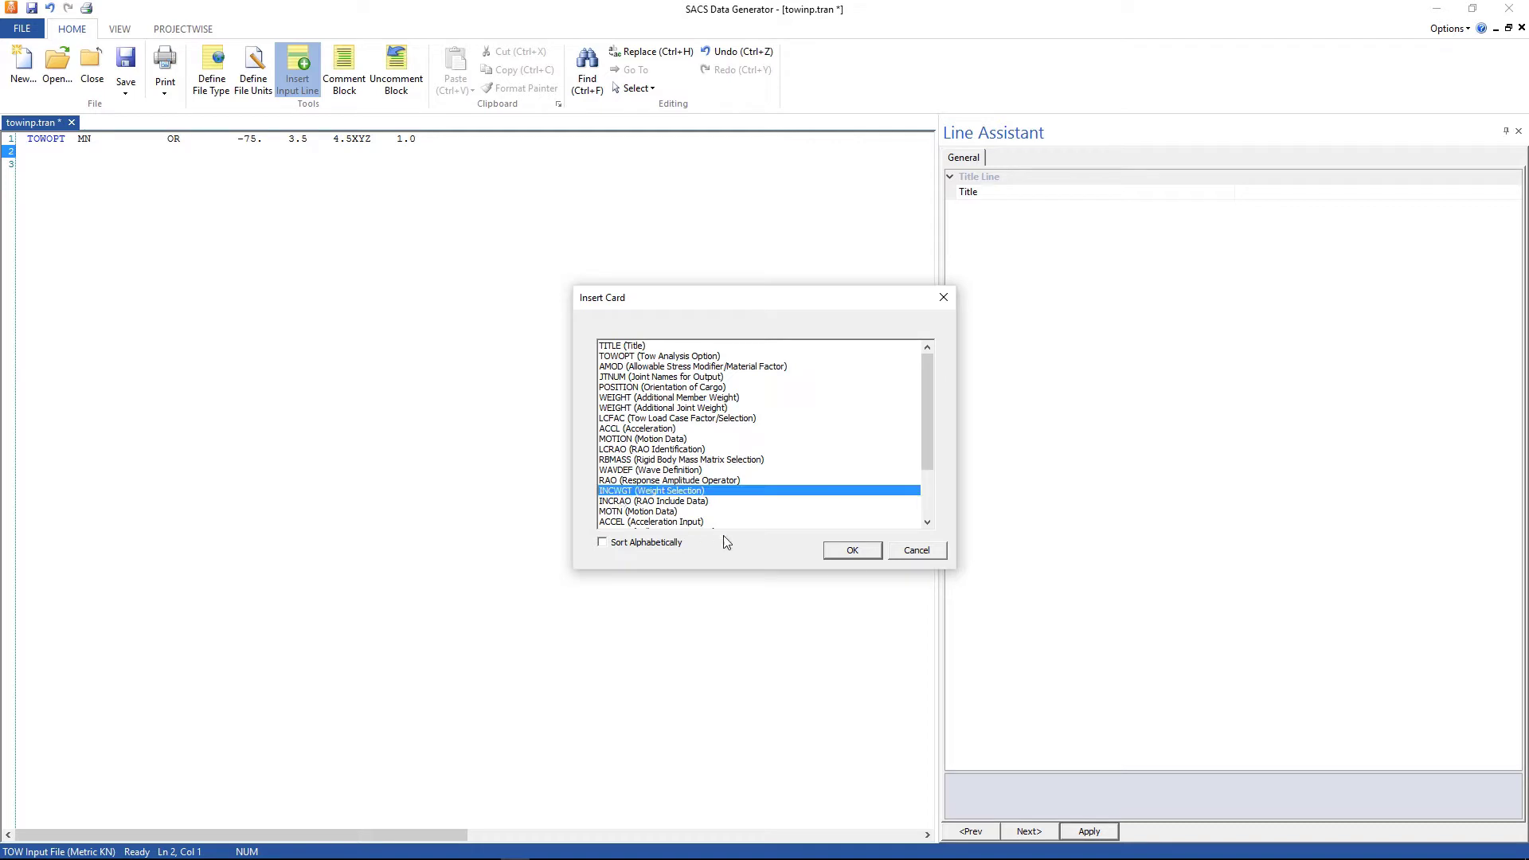
pyautogui.click(851, 549)
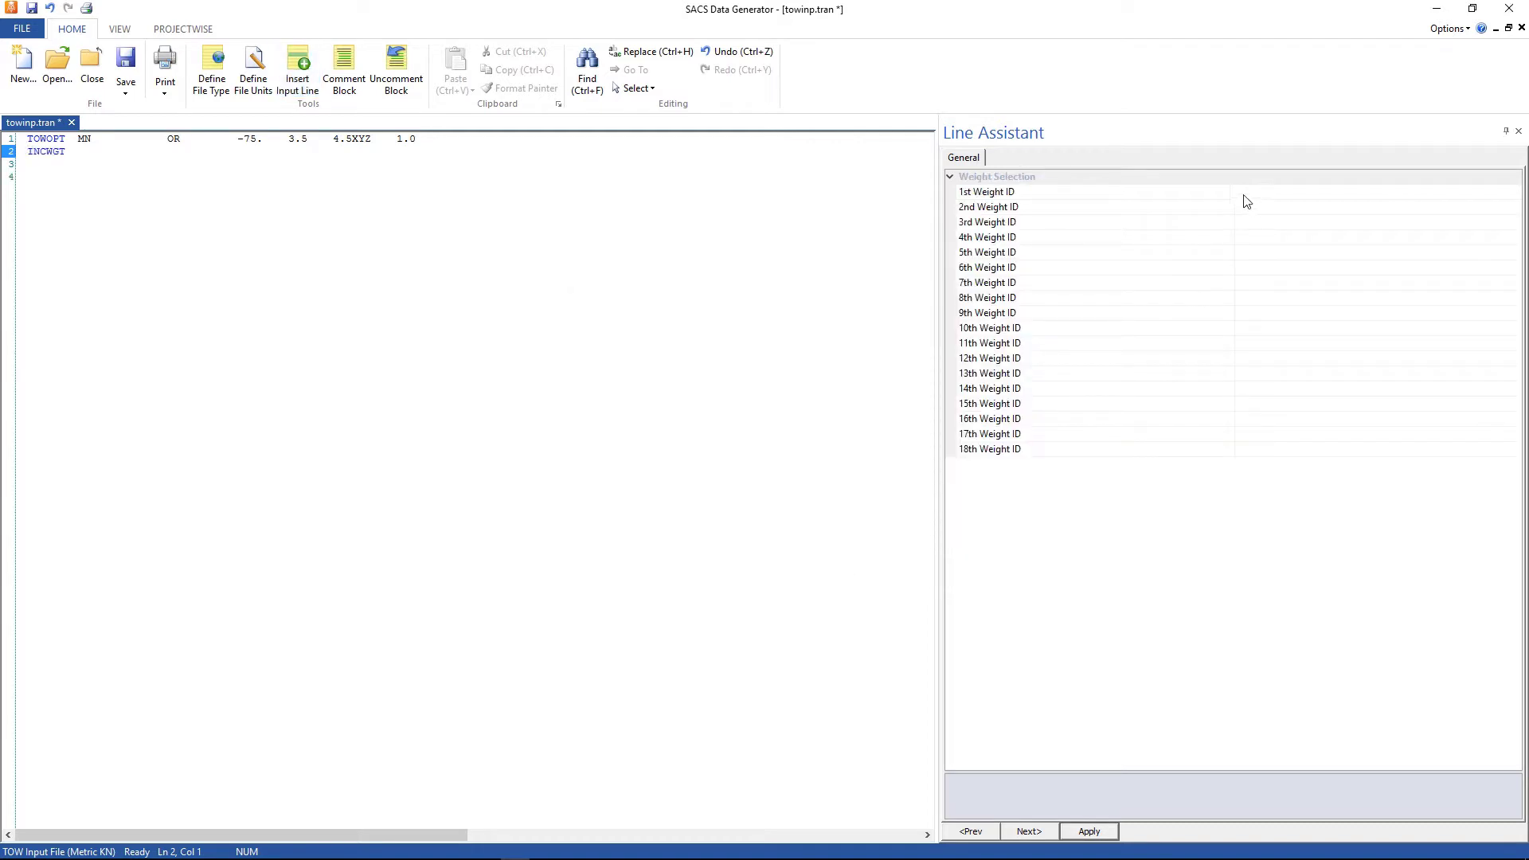
pyautogui.click(1093, 193)
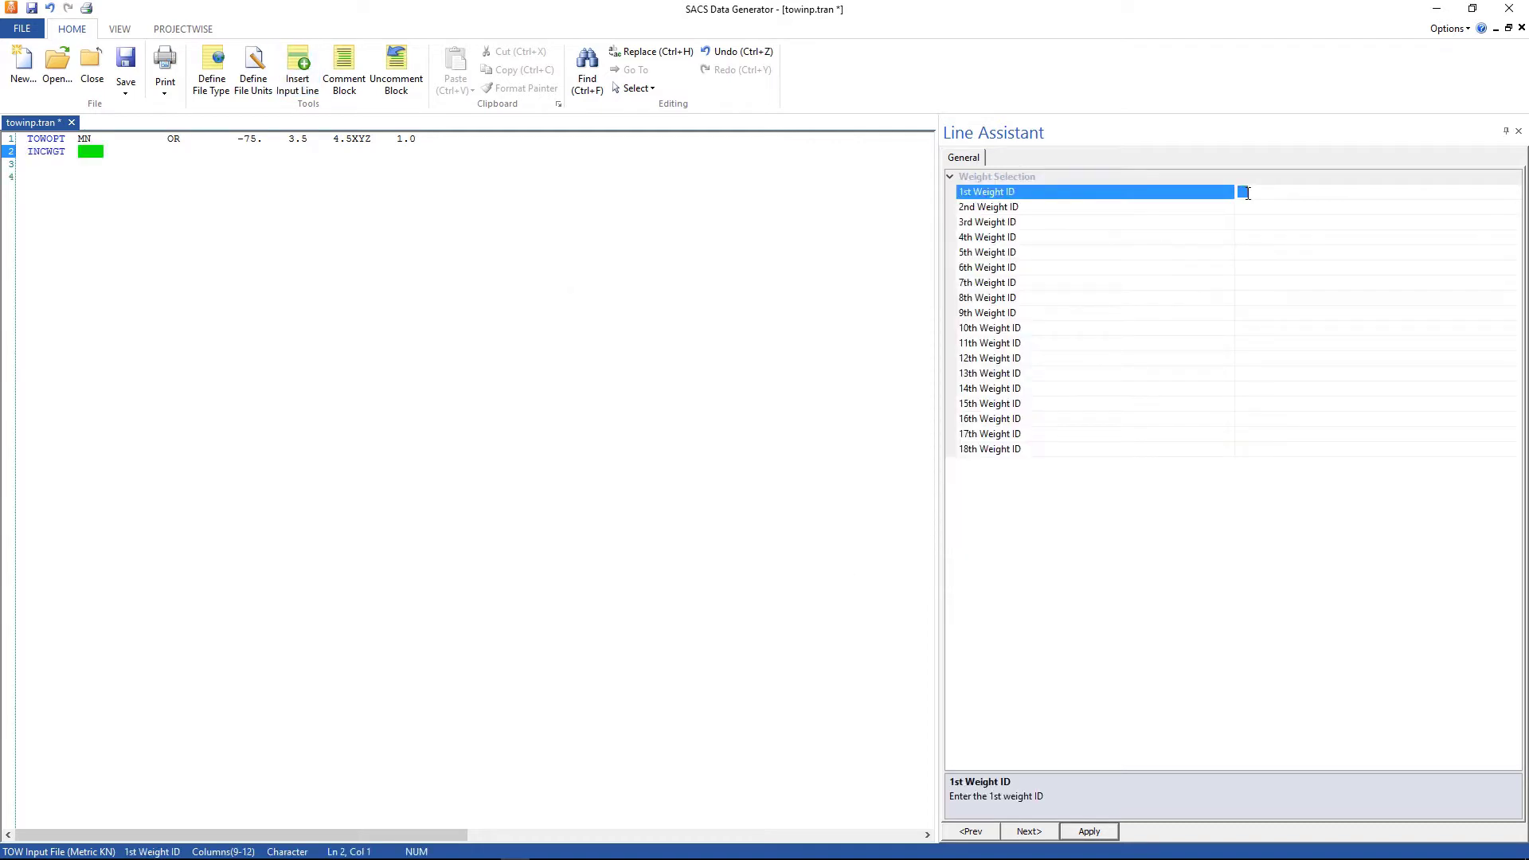
pyautogui.write('MASS')
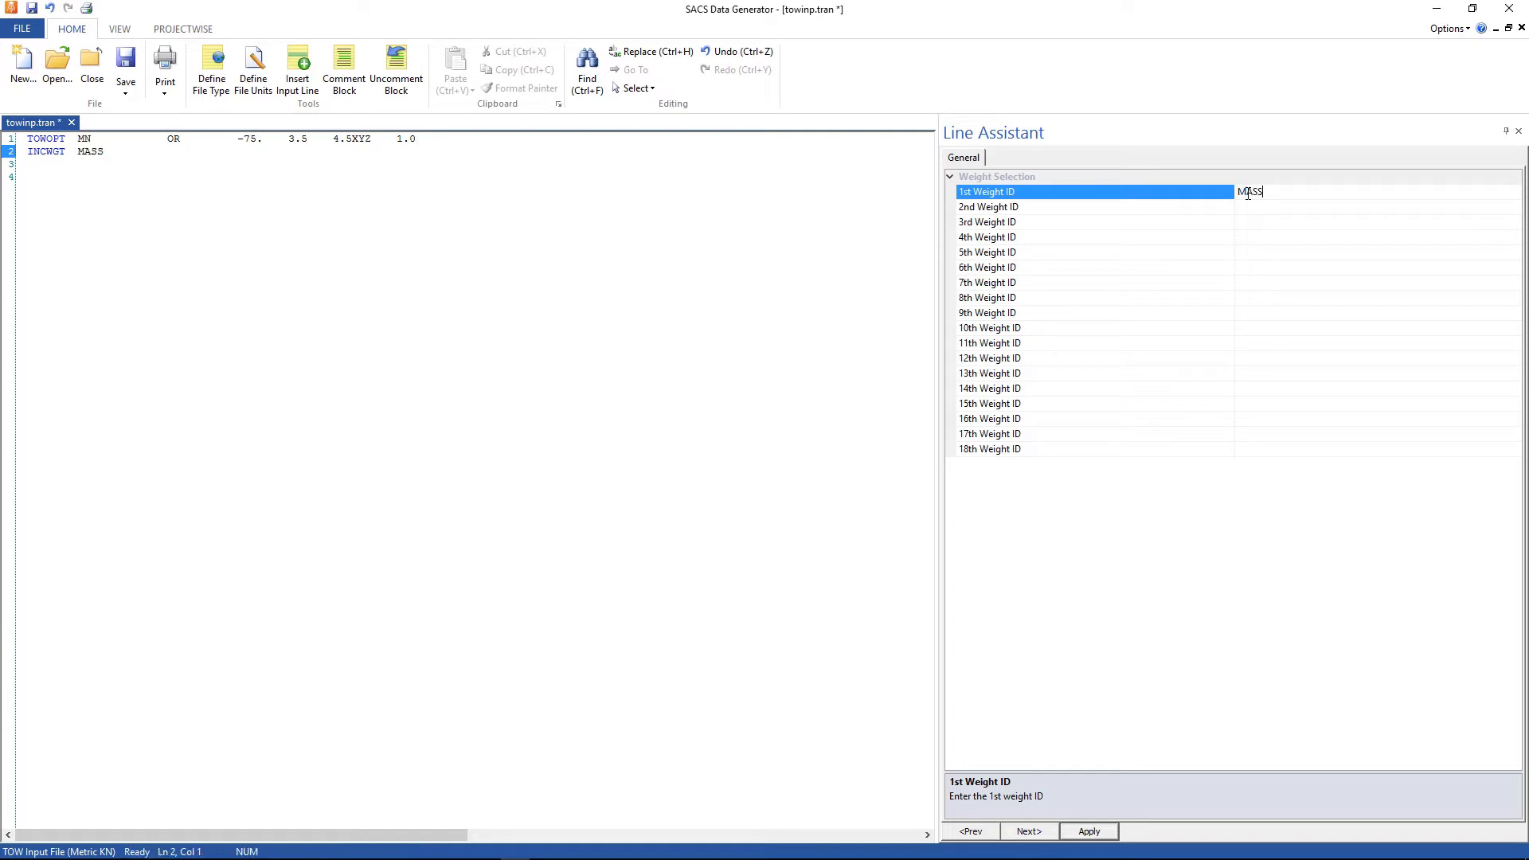
pyautogui.click(1088, 831)
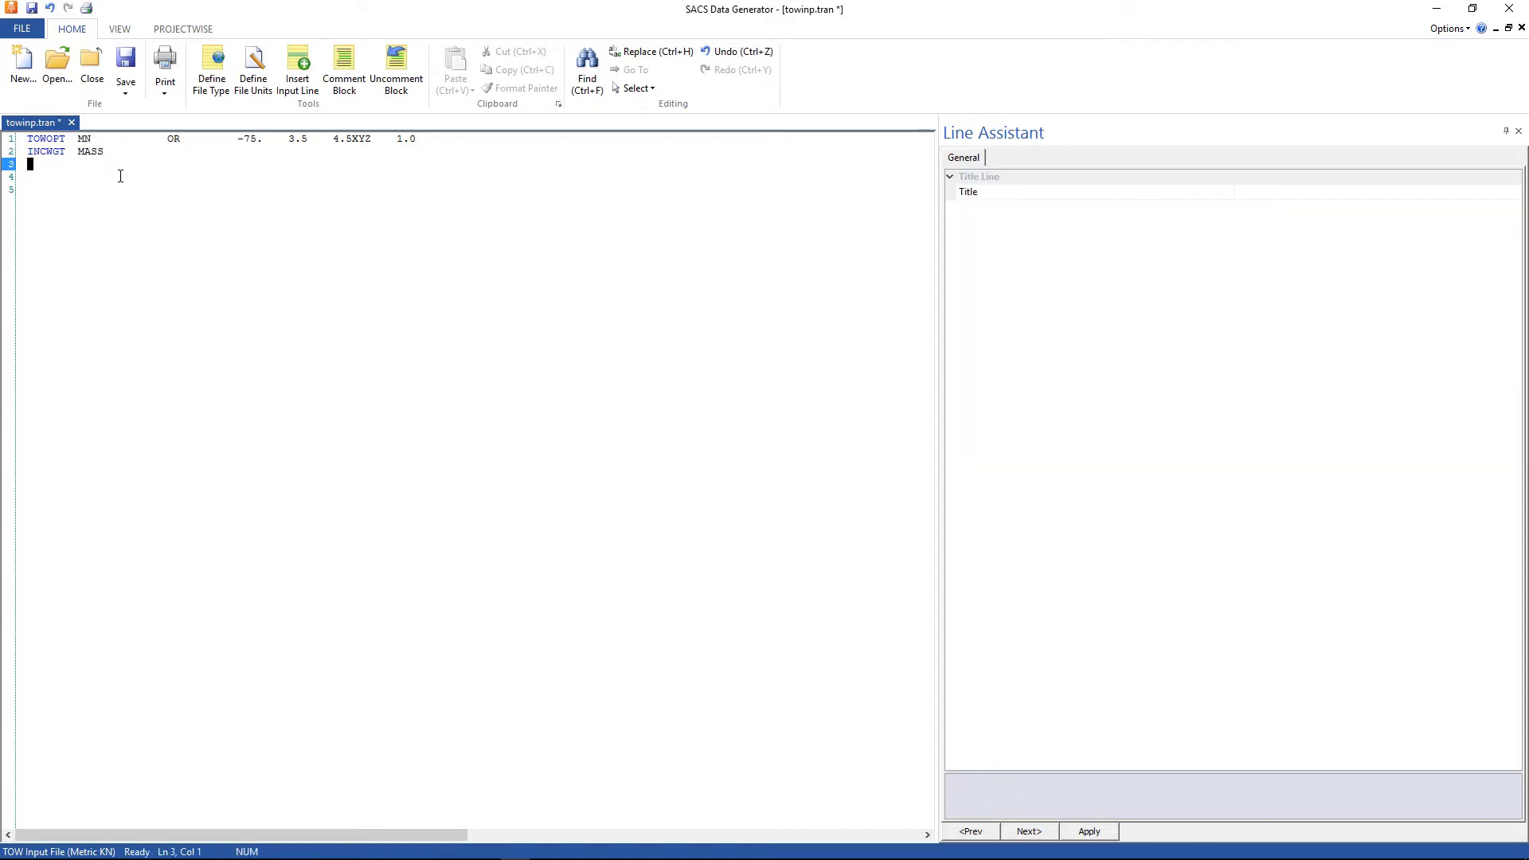
# Insert a MOTION line named load case +R+H.
pyautogui.click(298, 69)
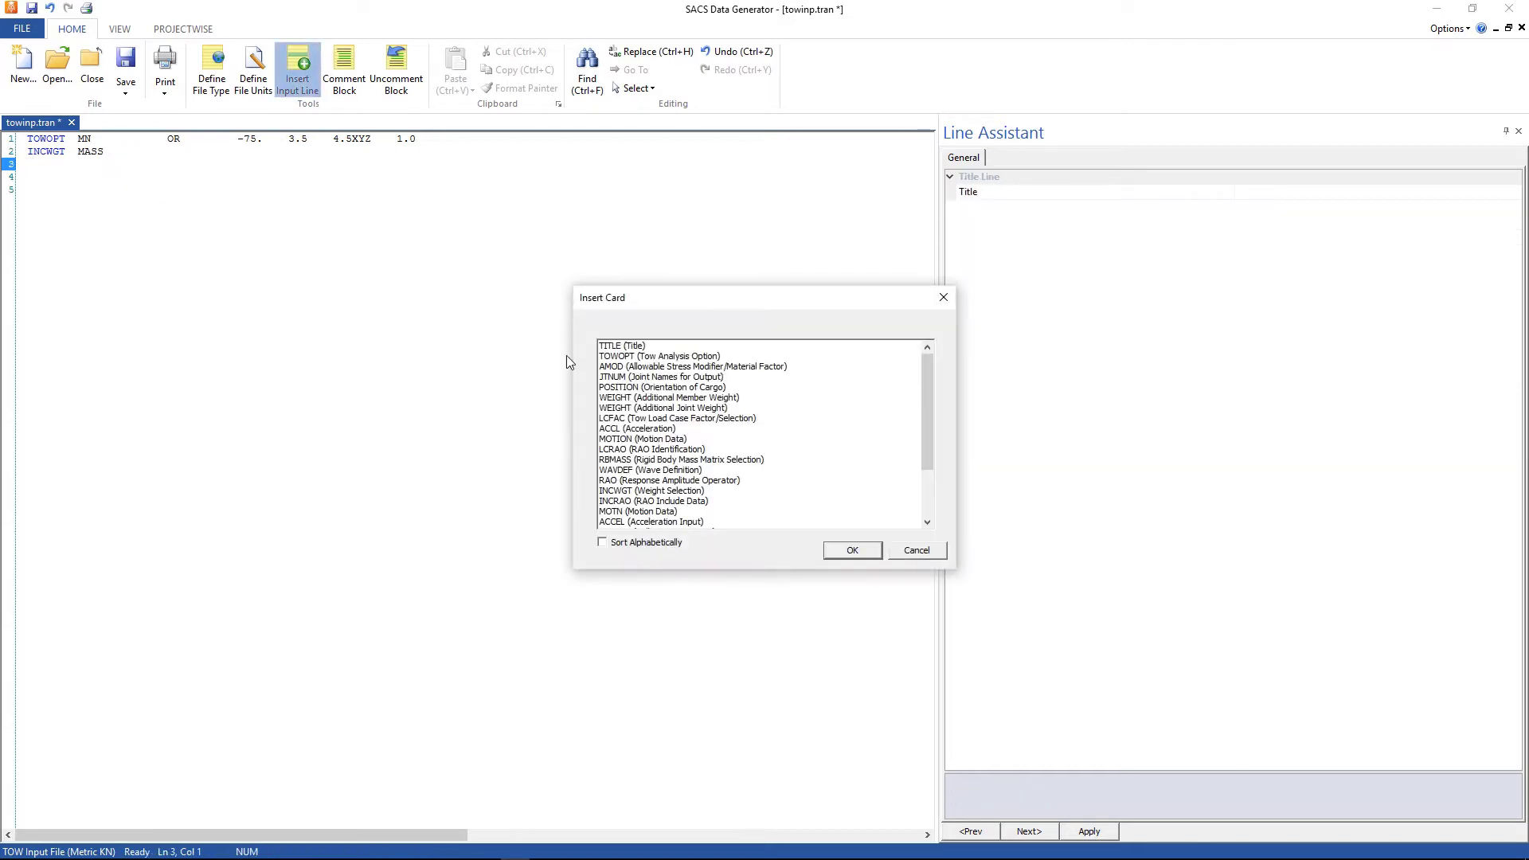
pyautogui.moveTo(627, 447)
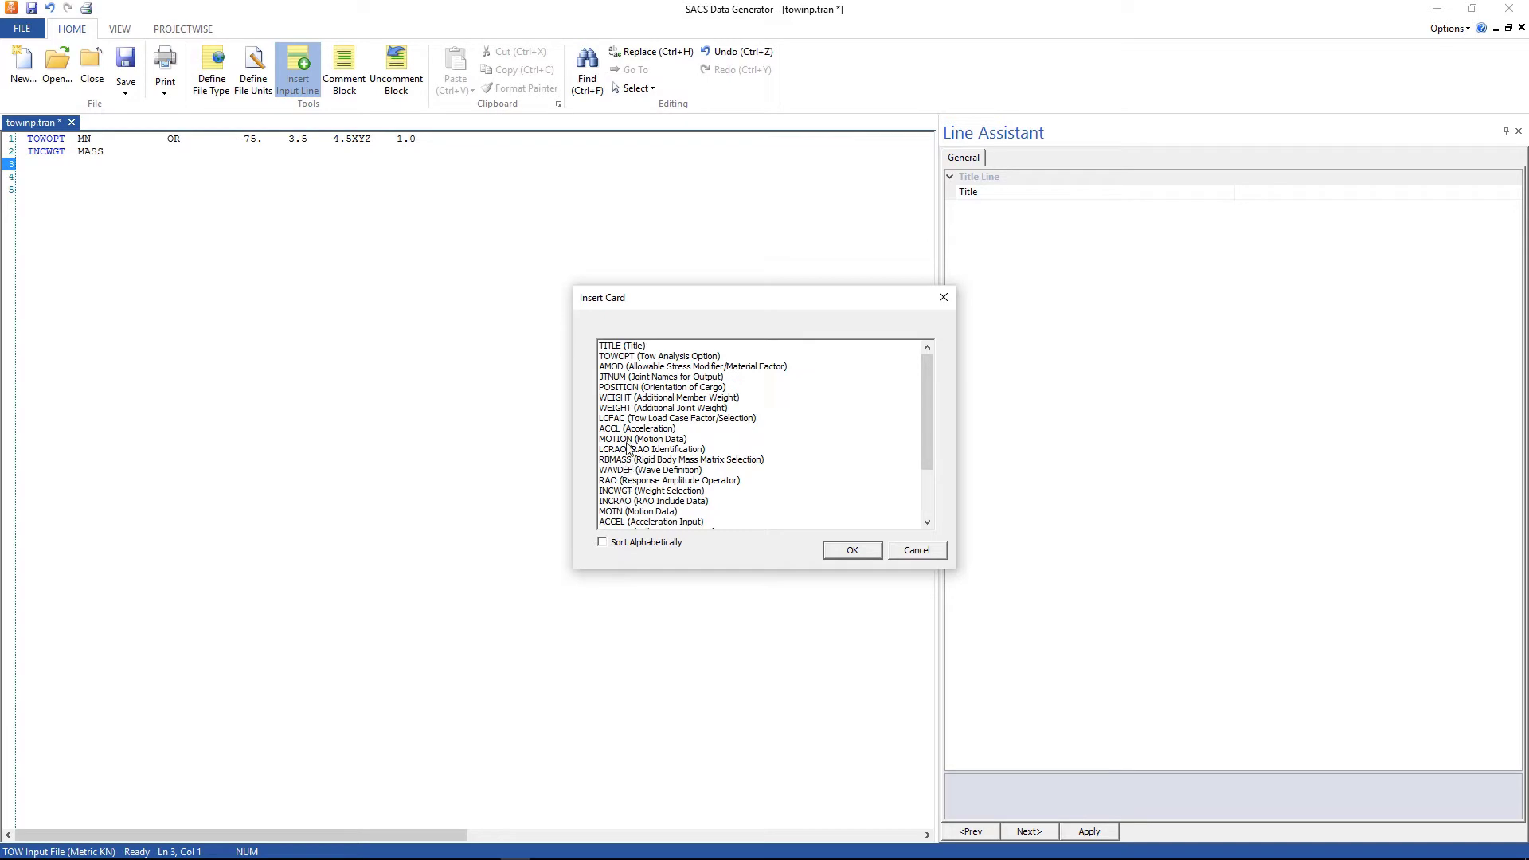
pyautogui.click(849, 550)
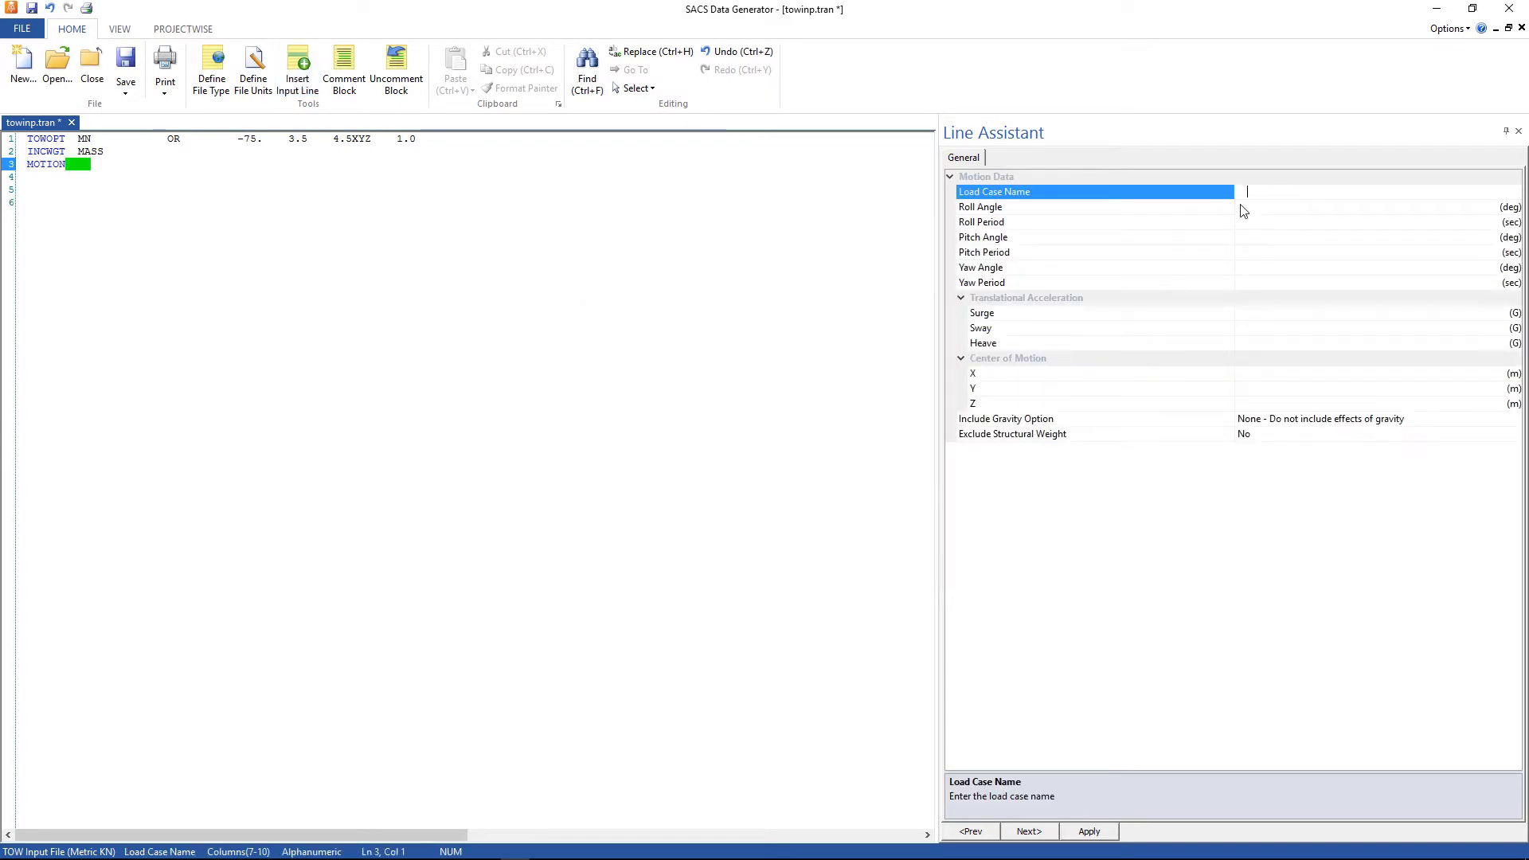
pyautogui.write('+')
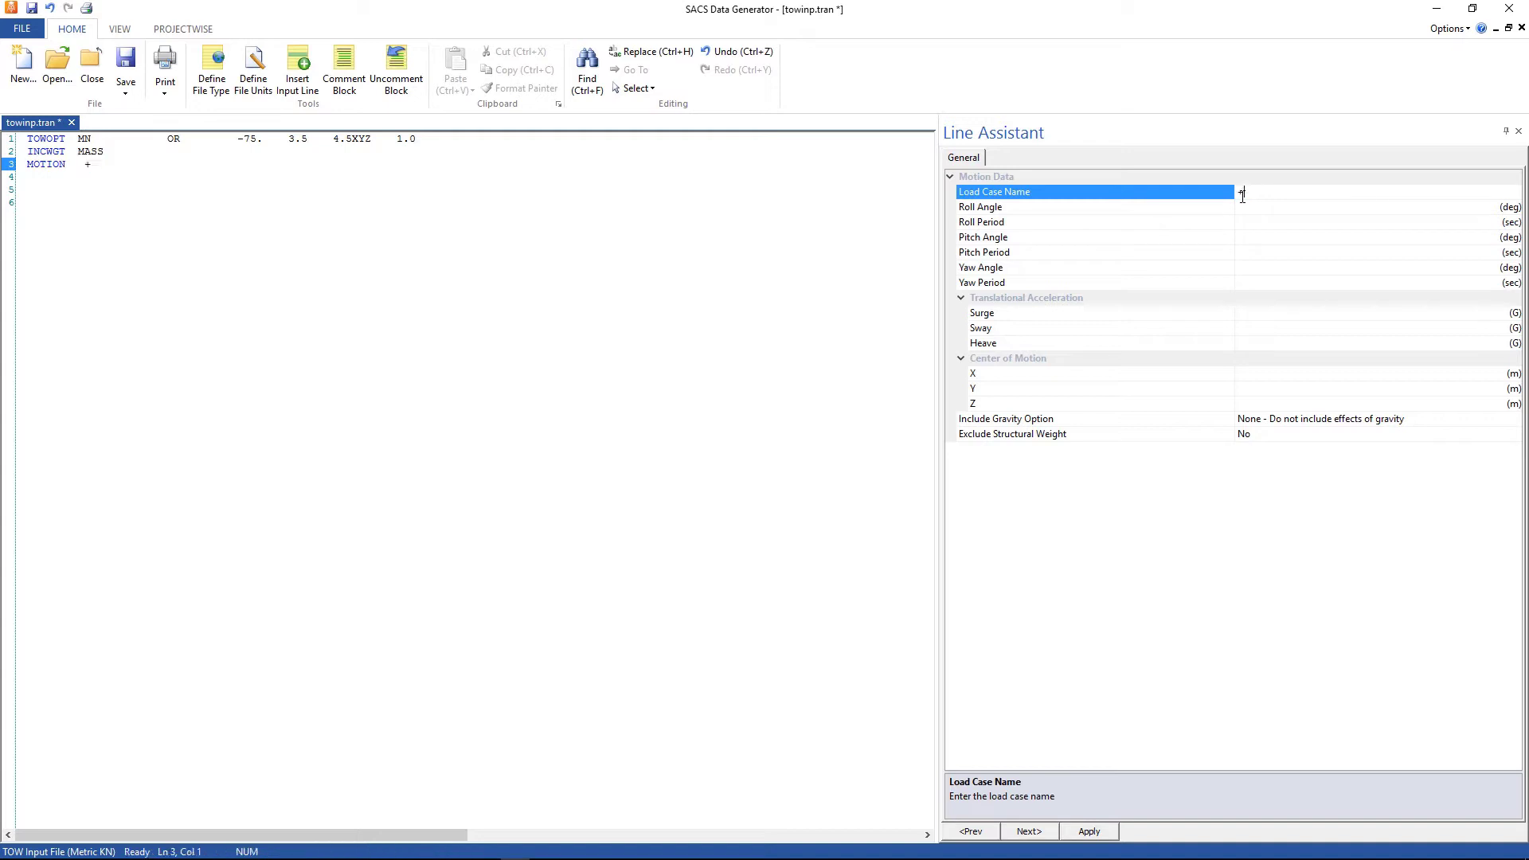
pyautogui.write('R')
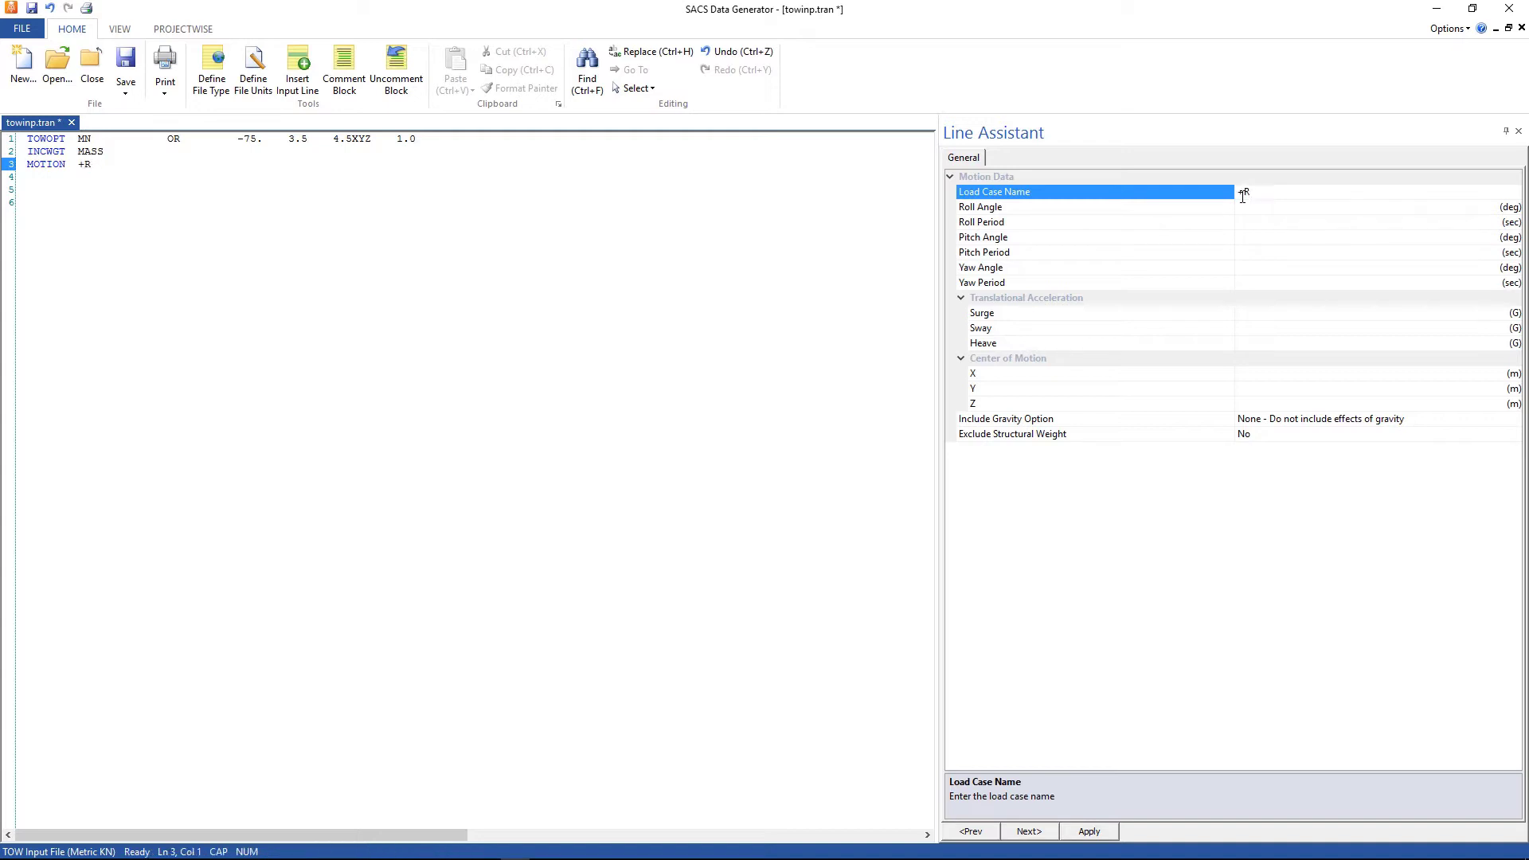
pyautogui.write('+H')
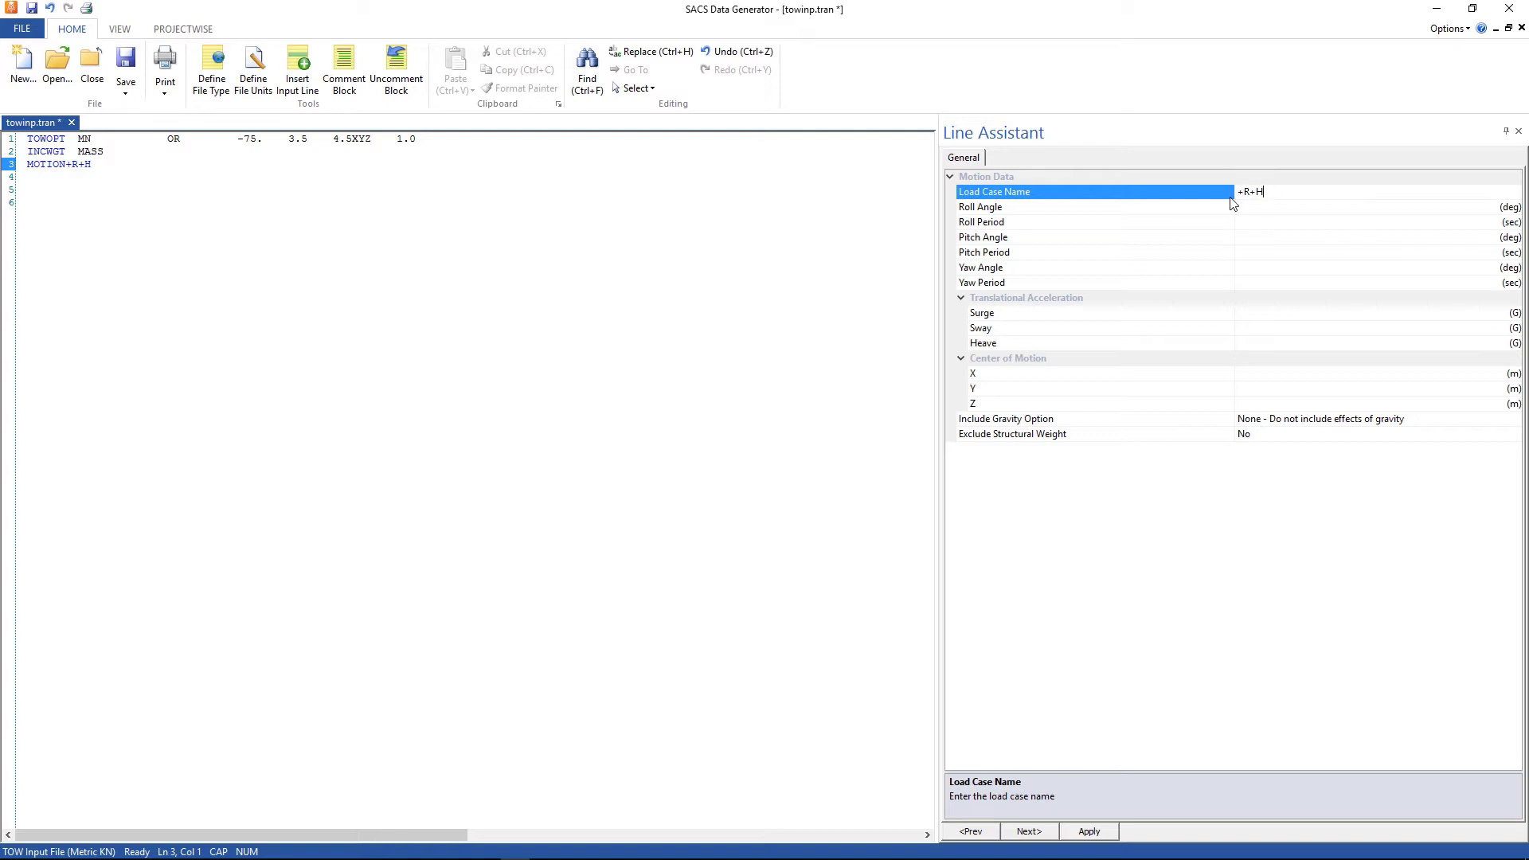
pyautogui.moveTo(1252, 214)
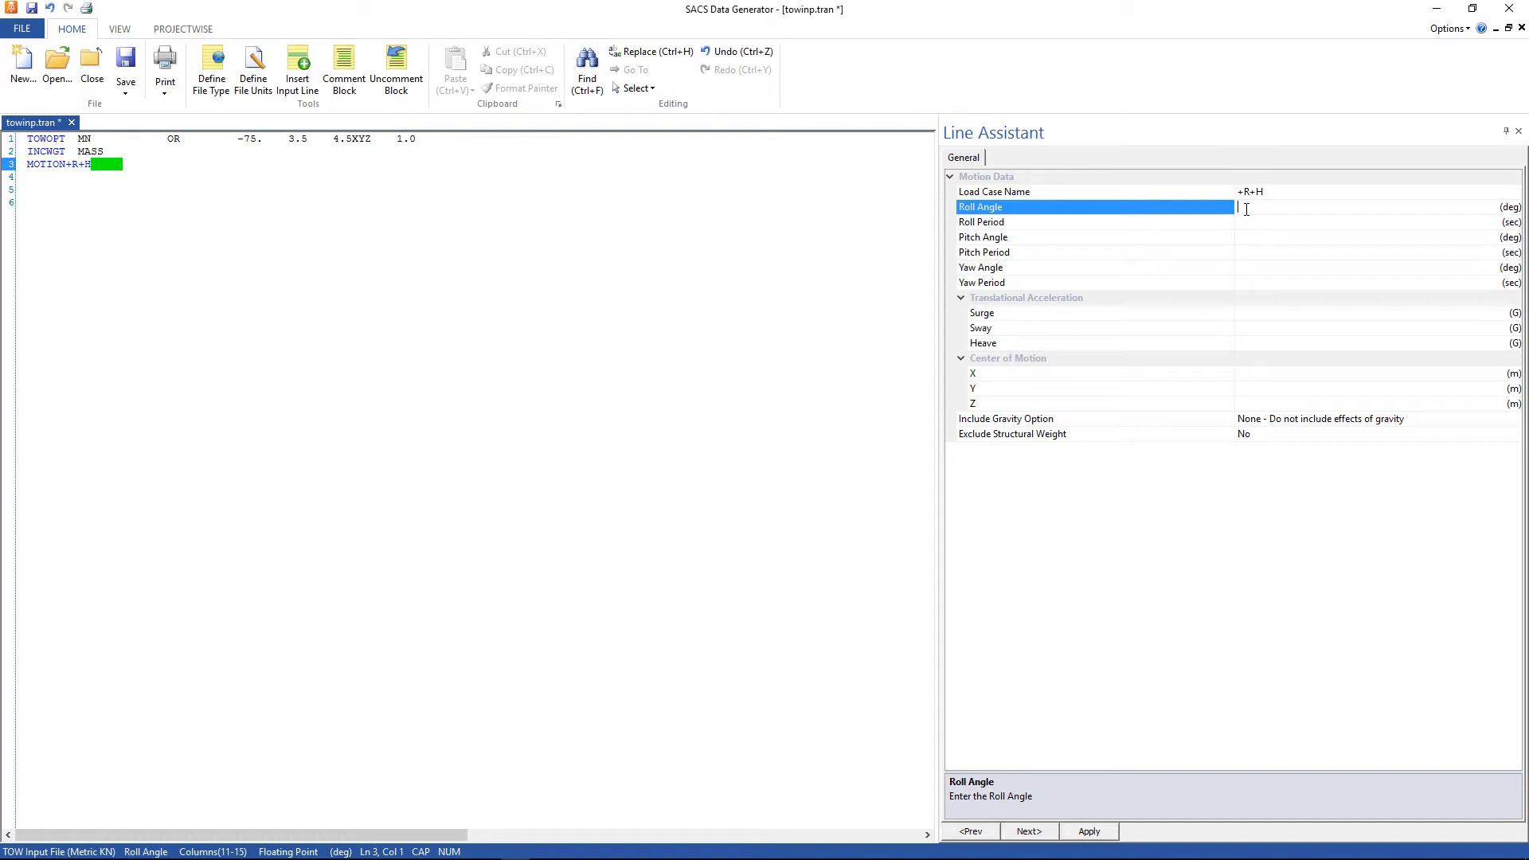
# Give it roll angle 12.5, roll period 10, heave .2 and gravity option L.
pyautogui.write('12.5')
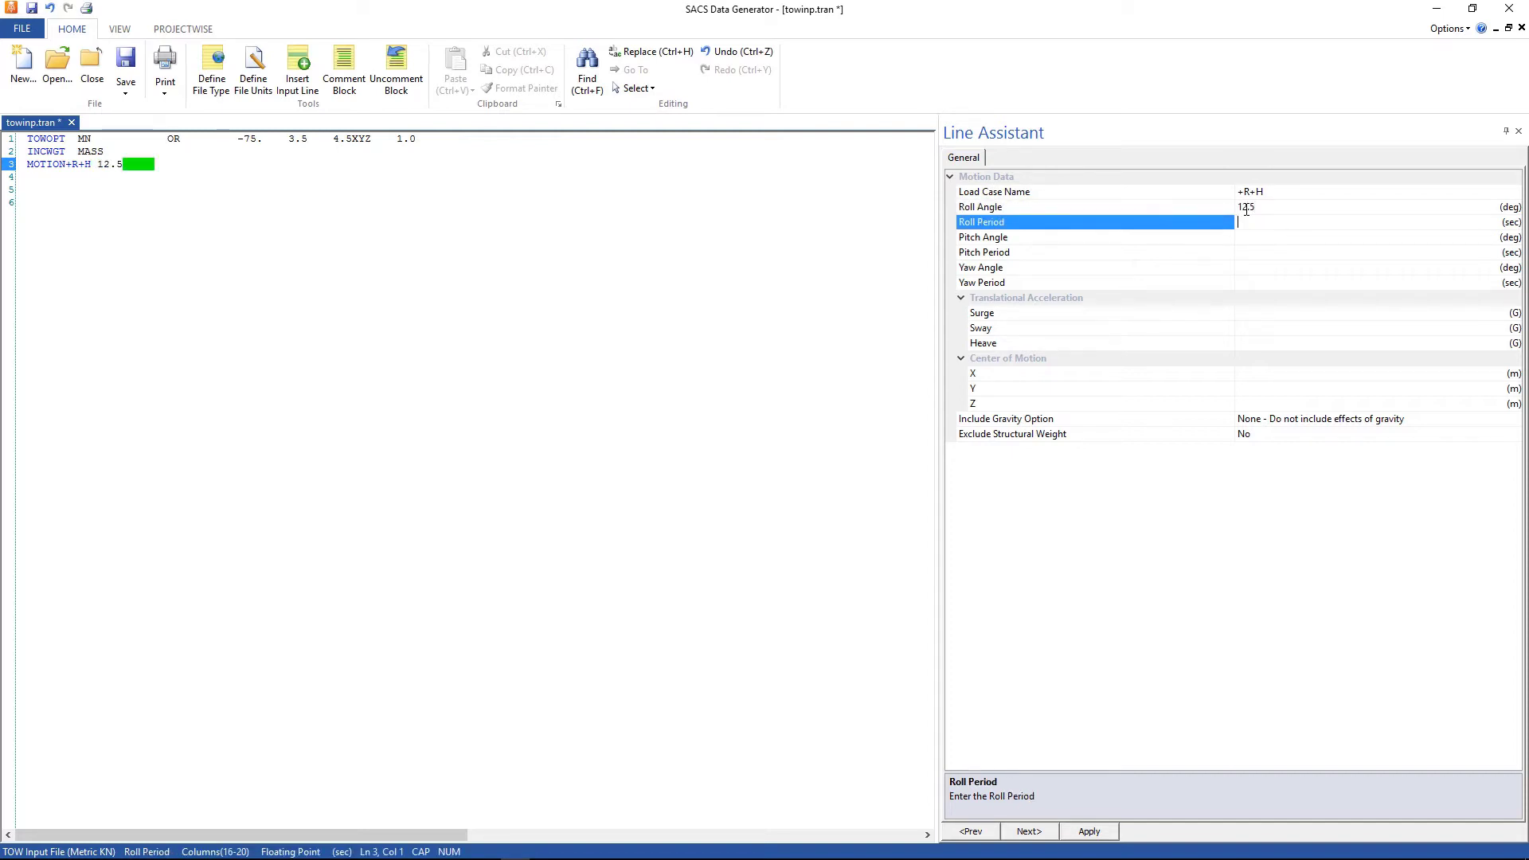
pyautogui.write('10')
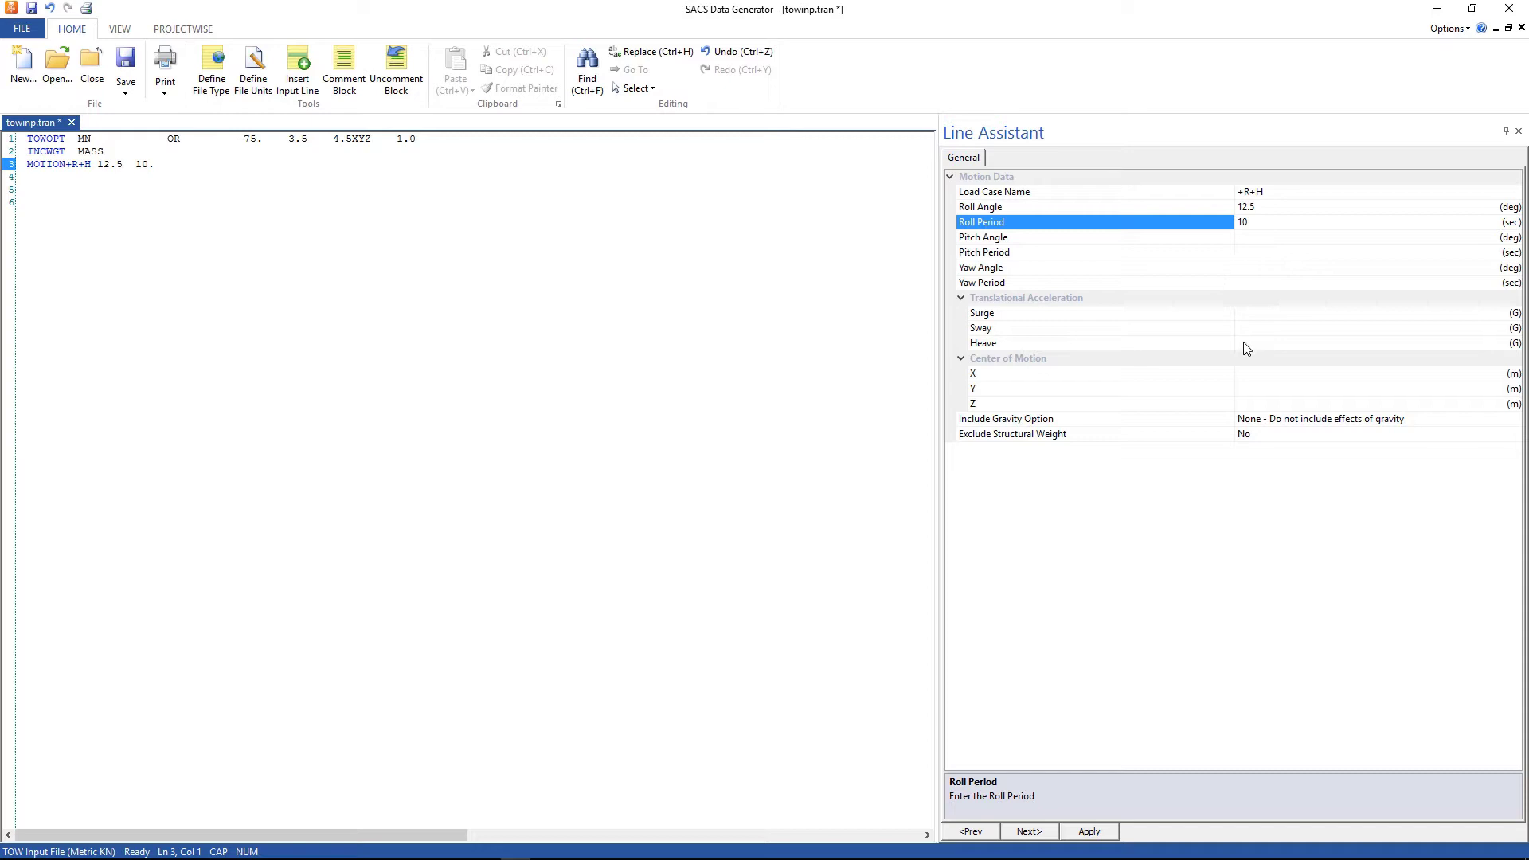
pyautogui.click(1101, 342)
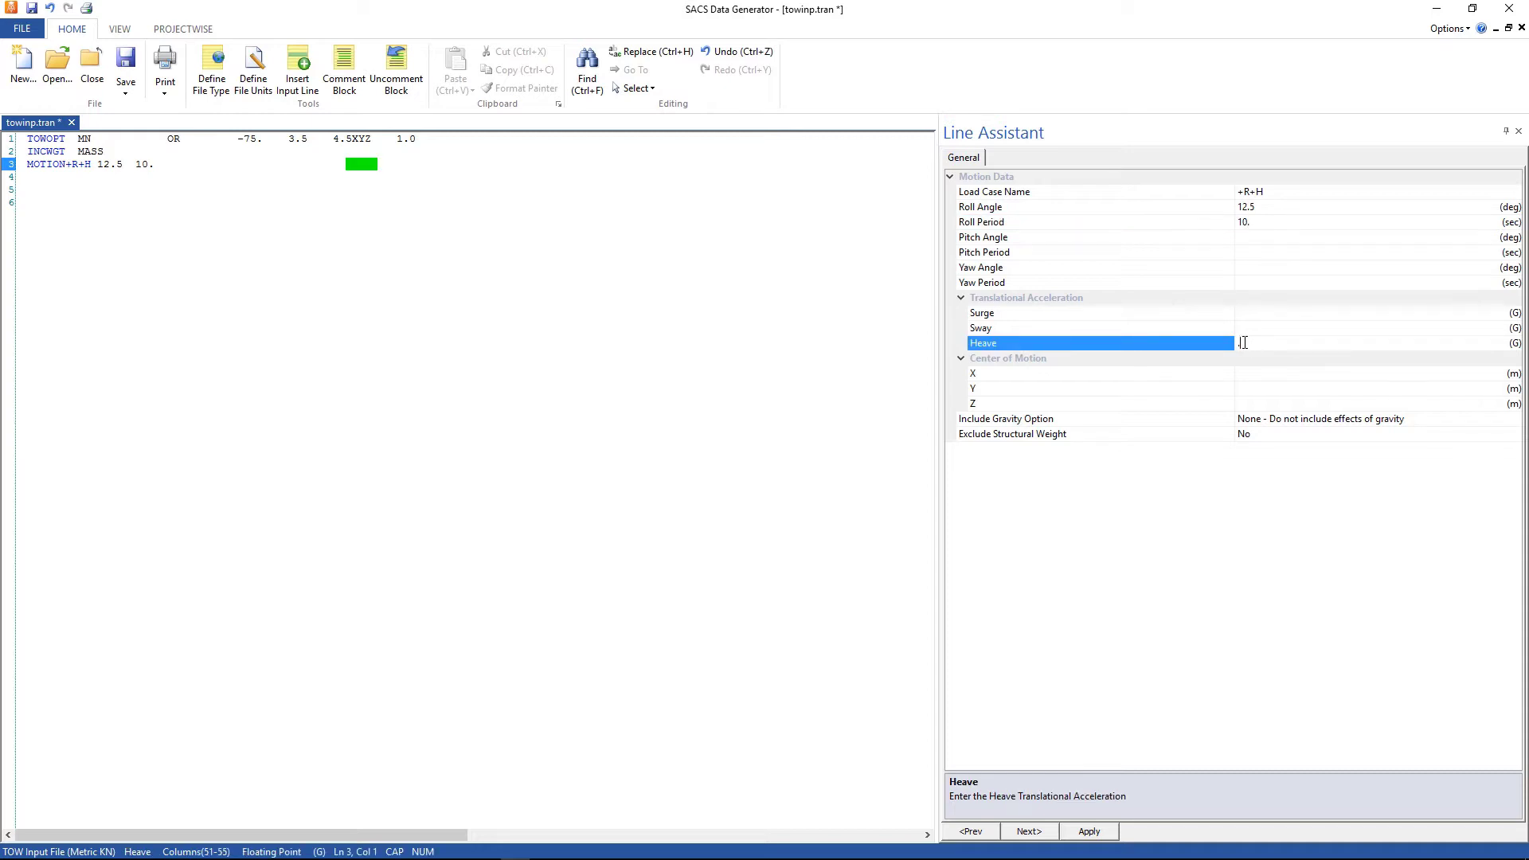
pyautogui.write('.2')
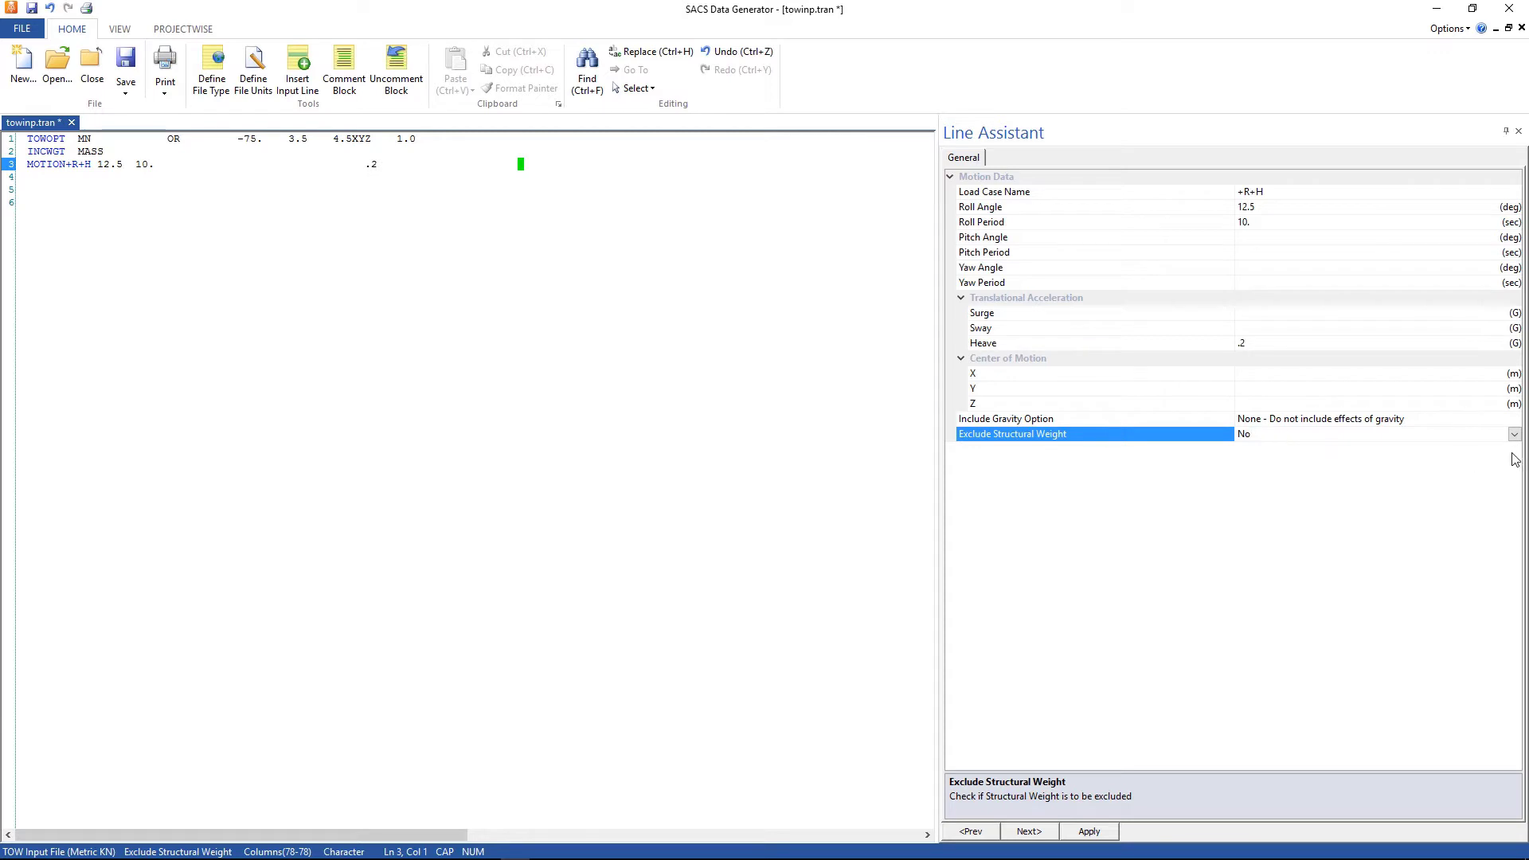
pyautogui.click(1513, 419)
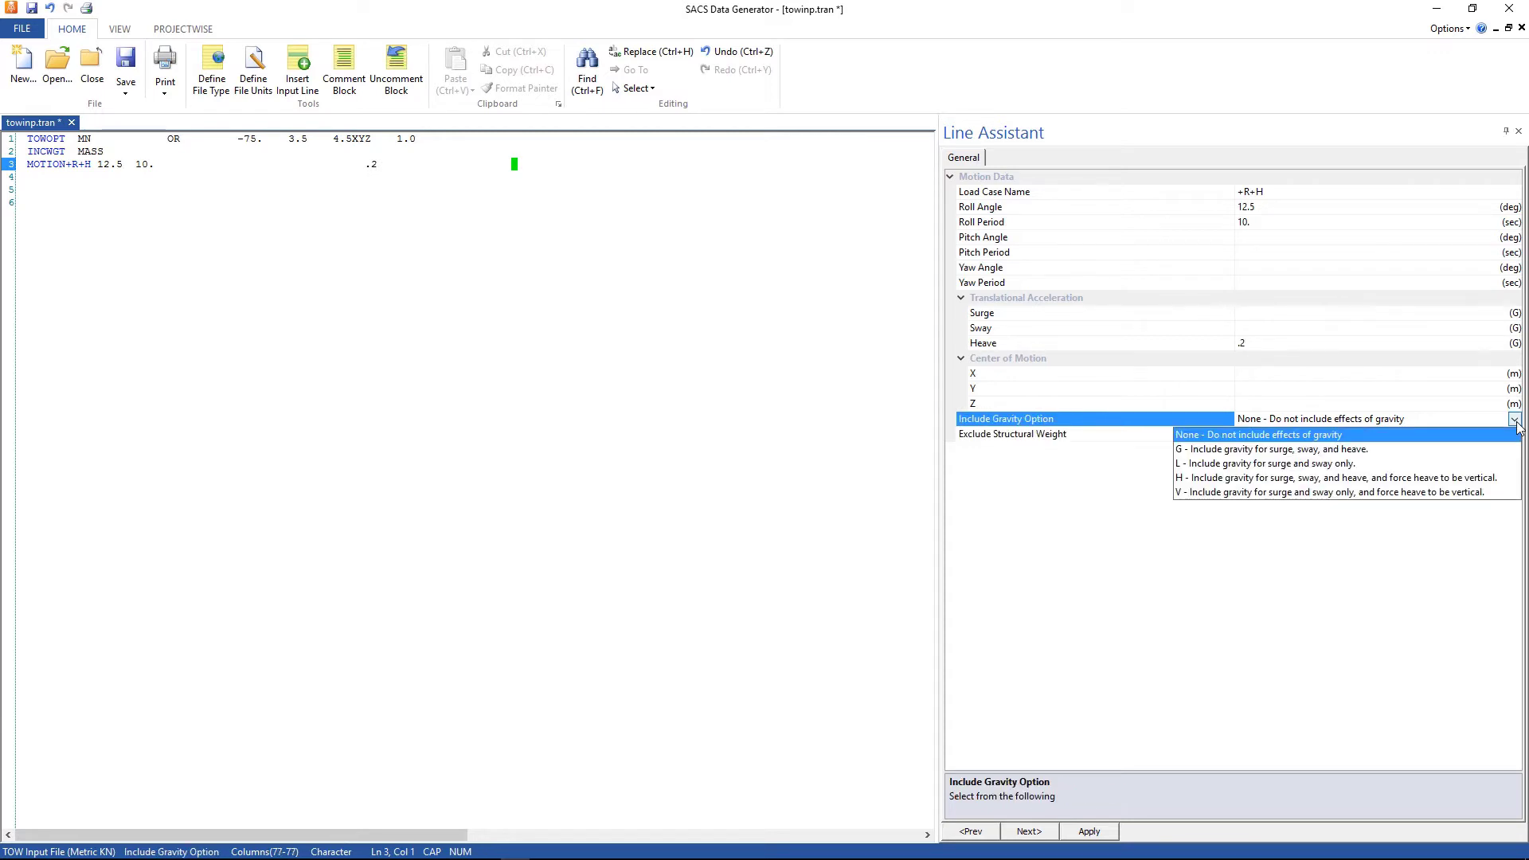
pyautogui.moveTo(1231, 475)
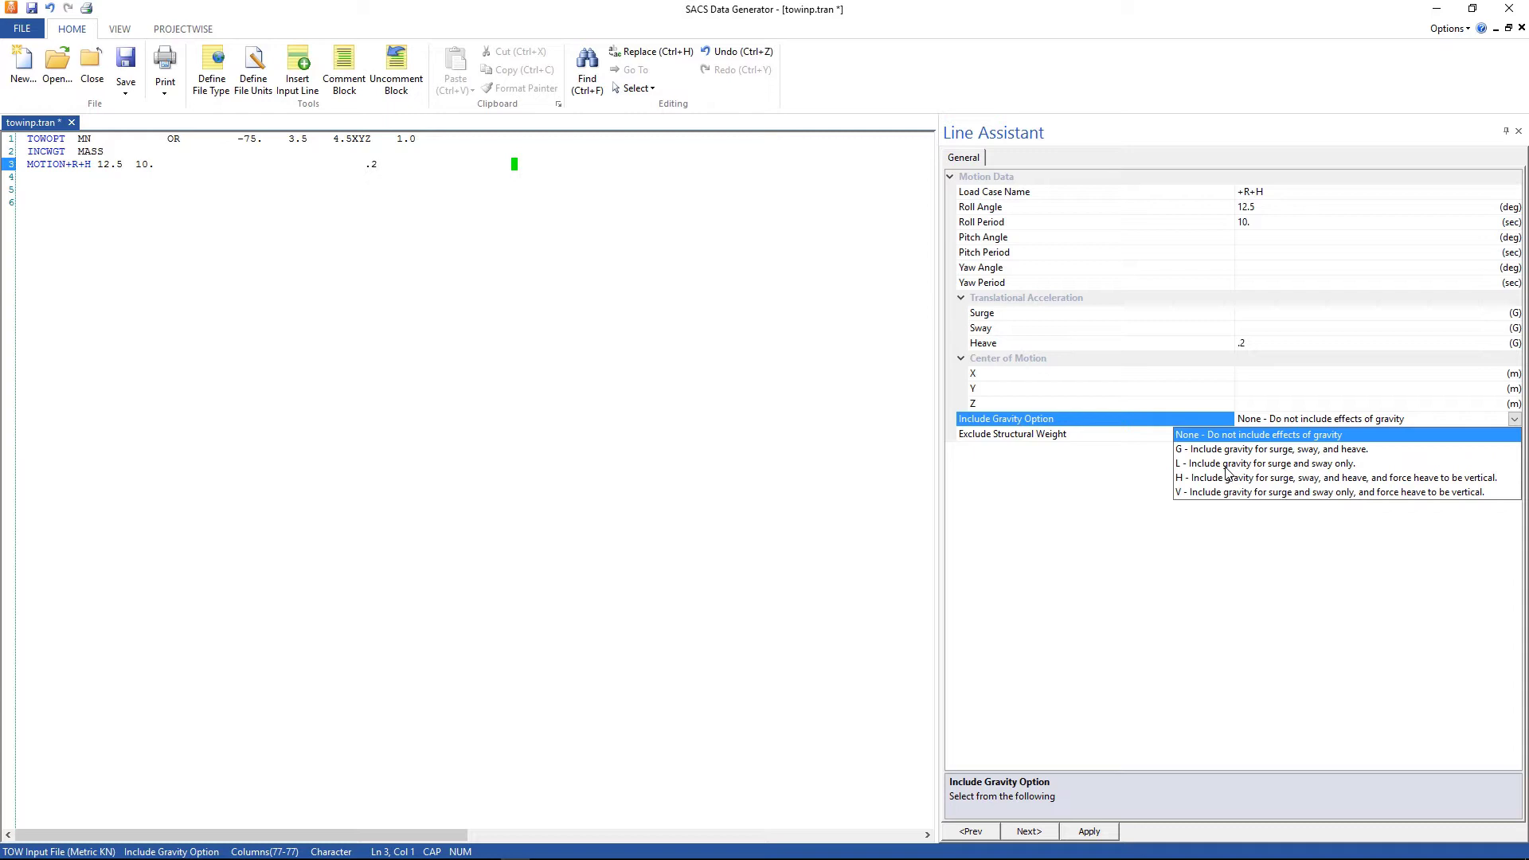
pyautogui.moveTo(1338, 472)
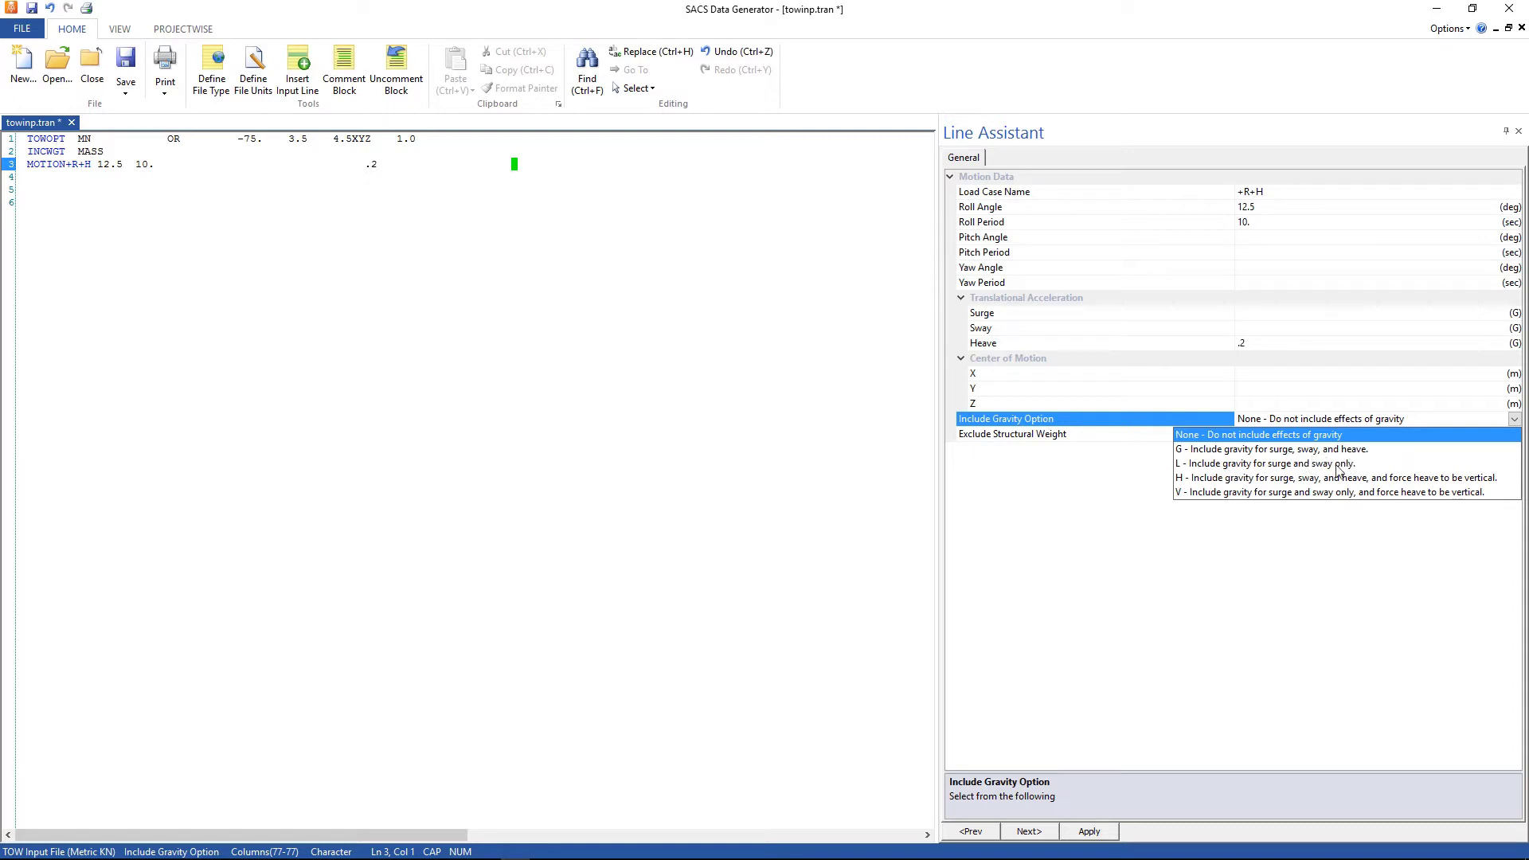
pyautogui.click(1268, 464)
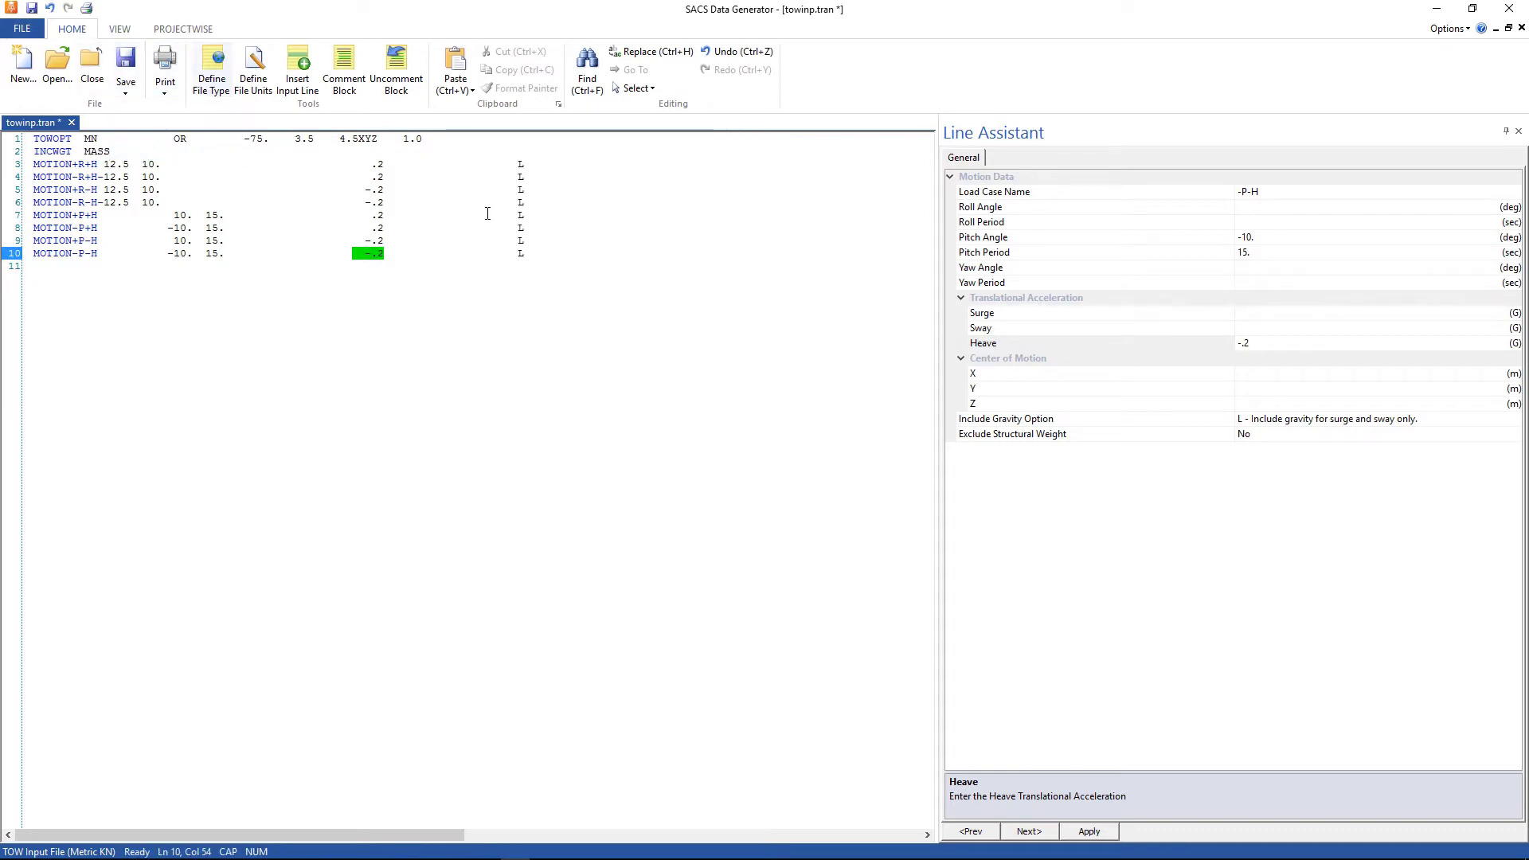
# Close the eight MOTION cases with an END line, save towinp.tran and exit Data Generator.
pyautogui.click(540, 253)
pyautogui.write('END')
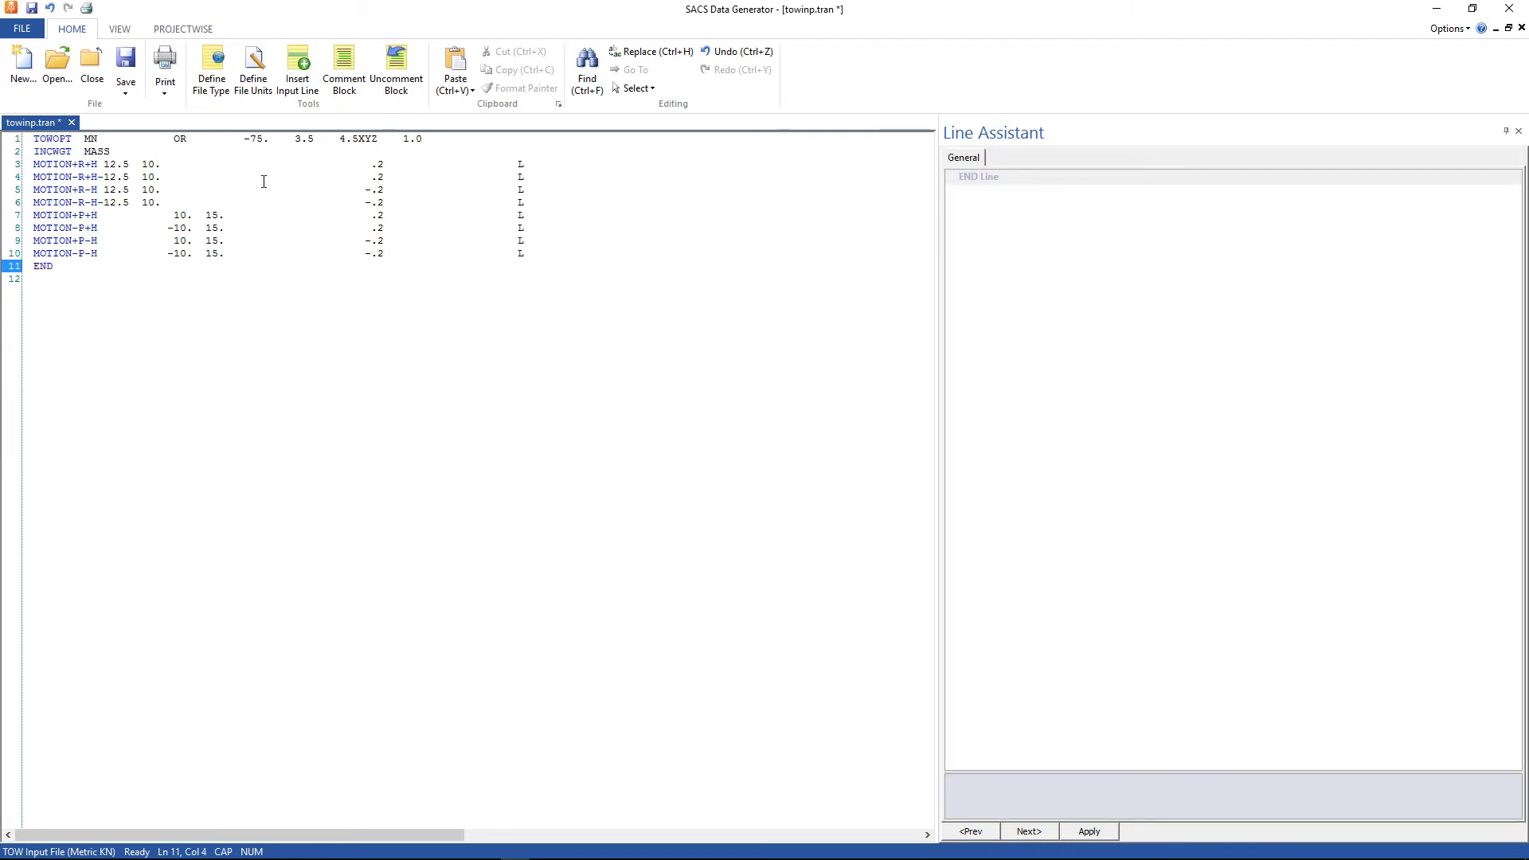
pyautogui.click(124, 68)
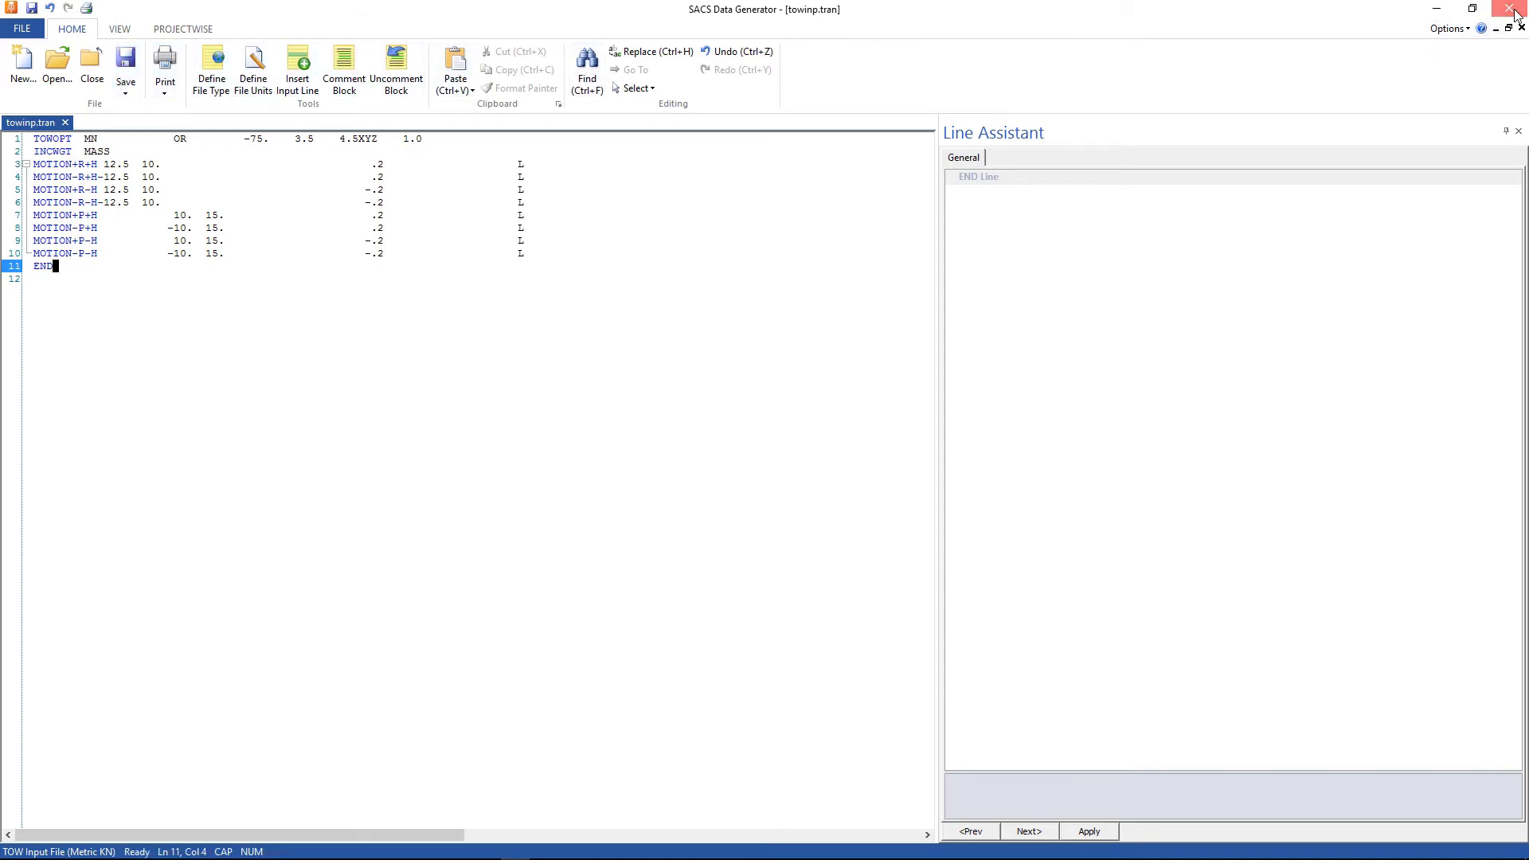
pyautogui.click(1518, 10)
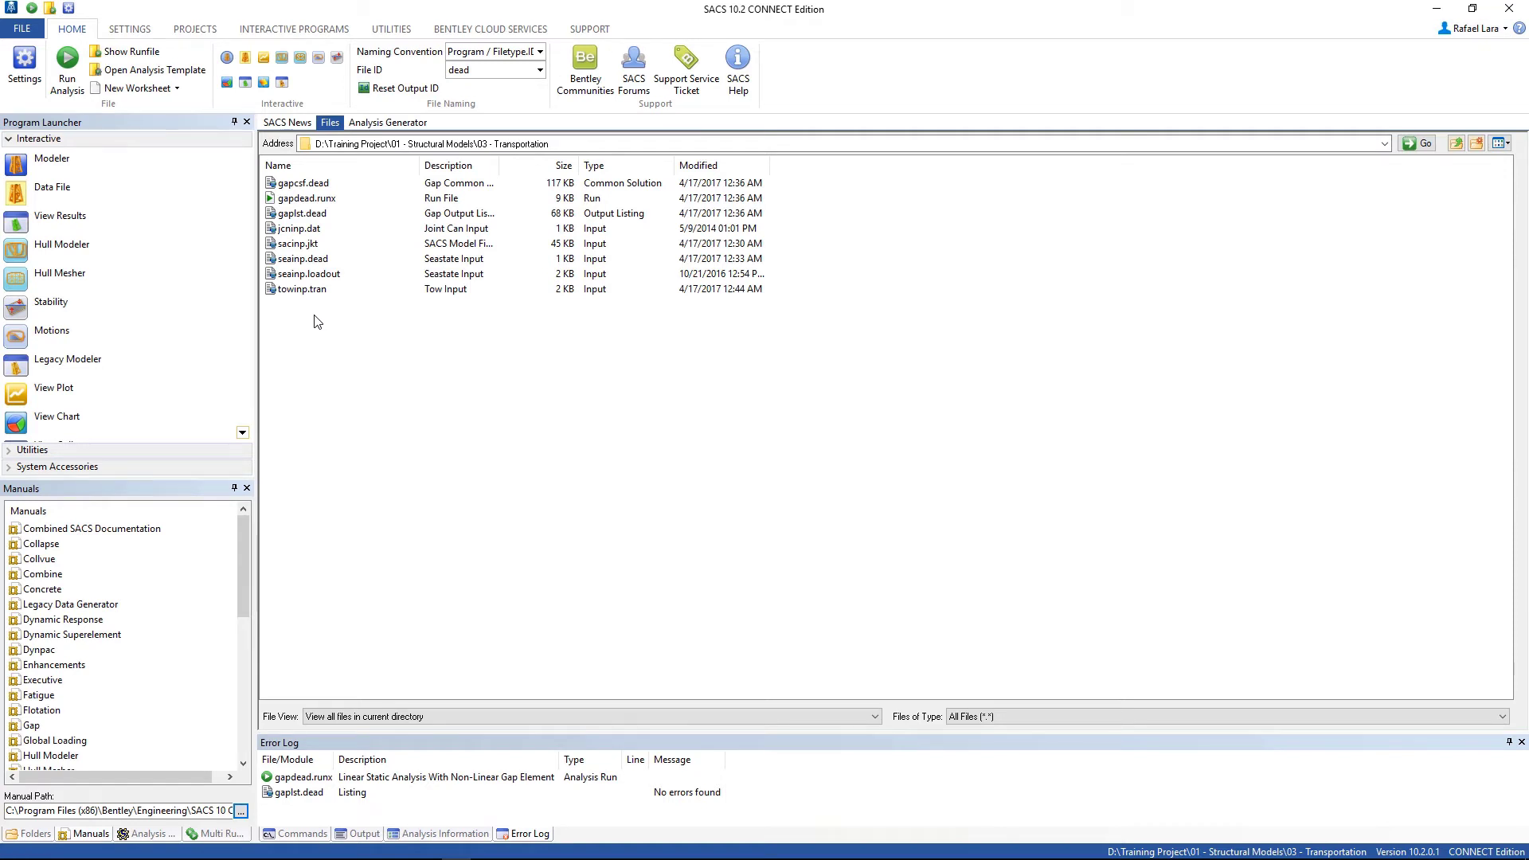
pyautogui.moveTo(51, 195)
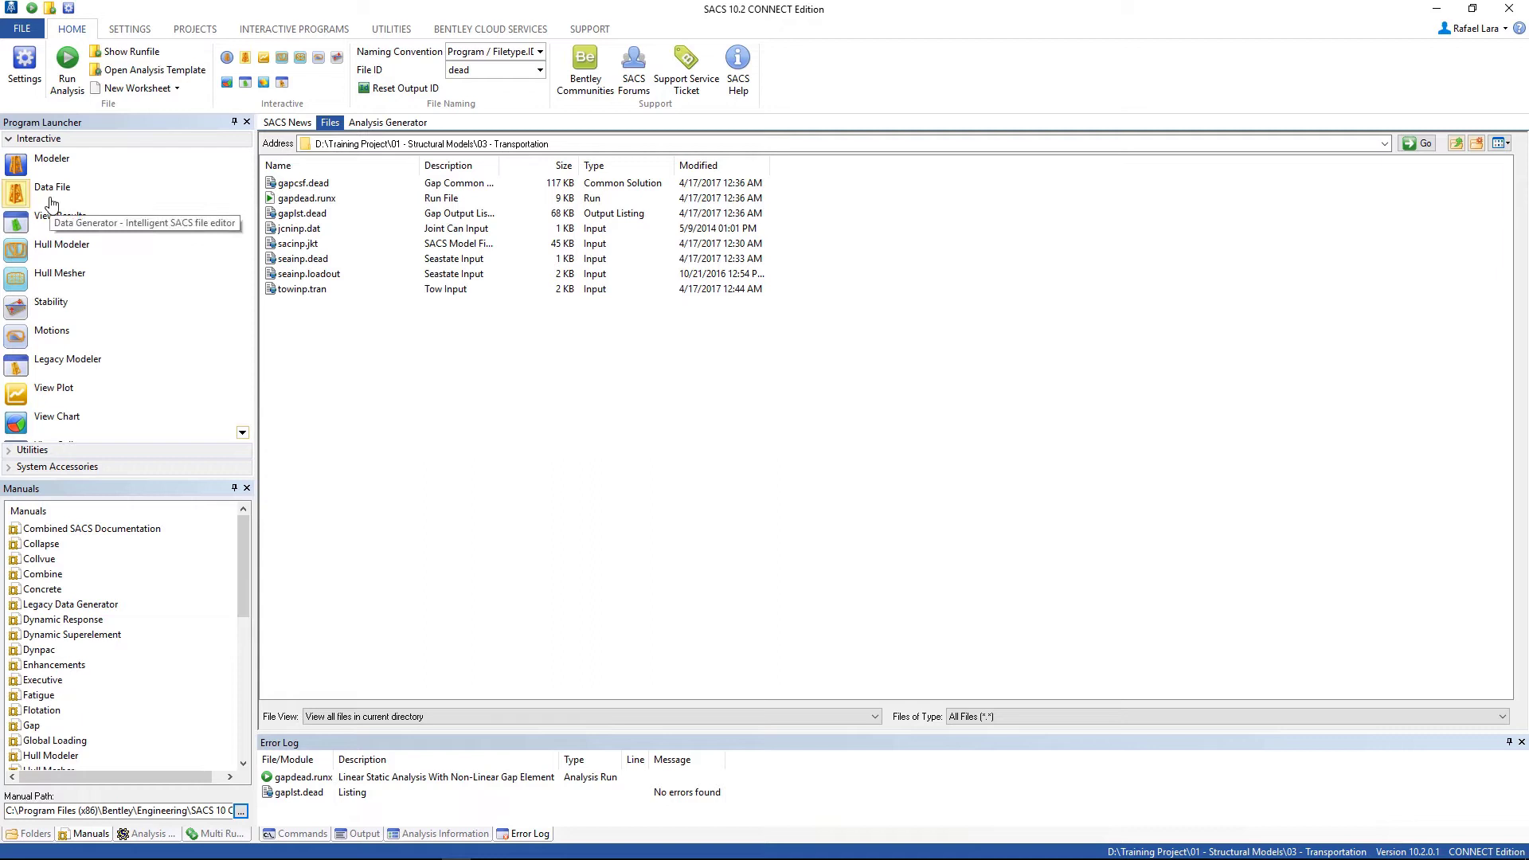
# Create a new Gap Element Input File in Metric - Forces in Kilonewtons units.
pyautogui.click(51, 188)
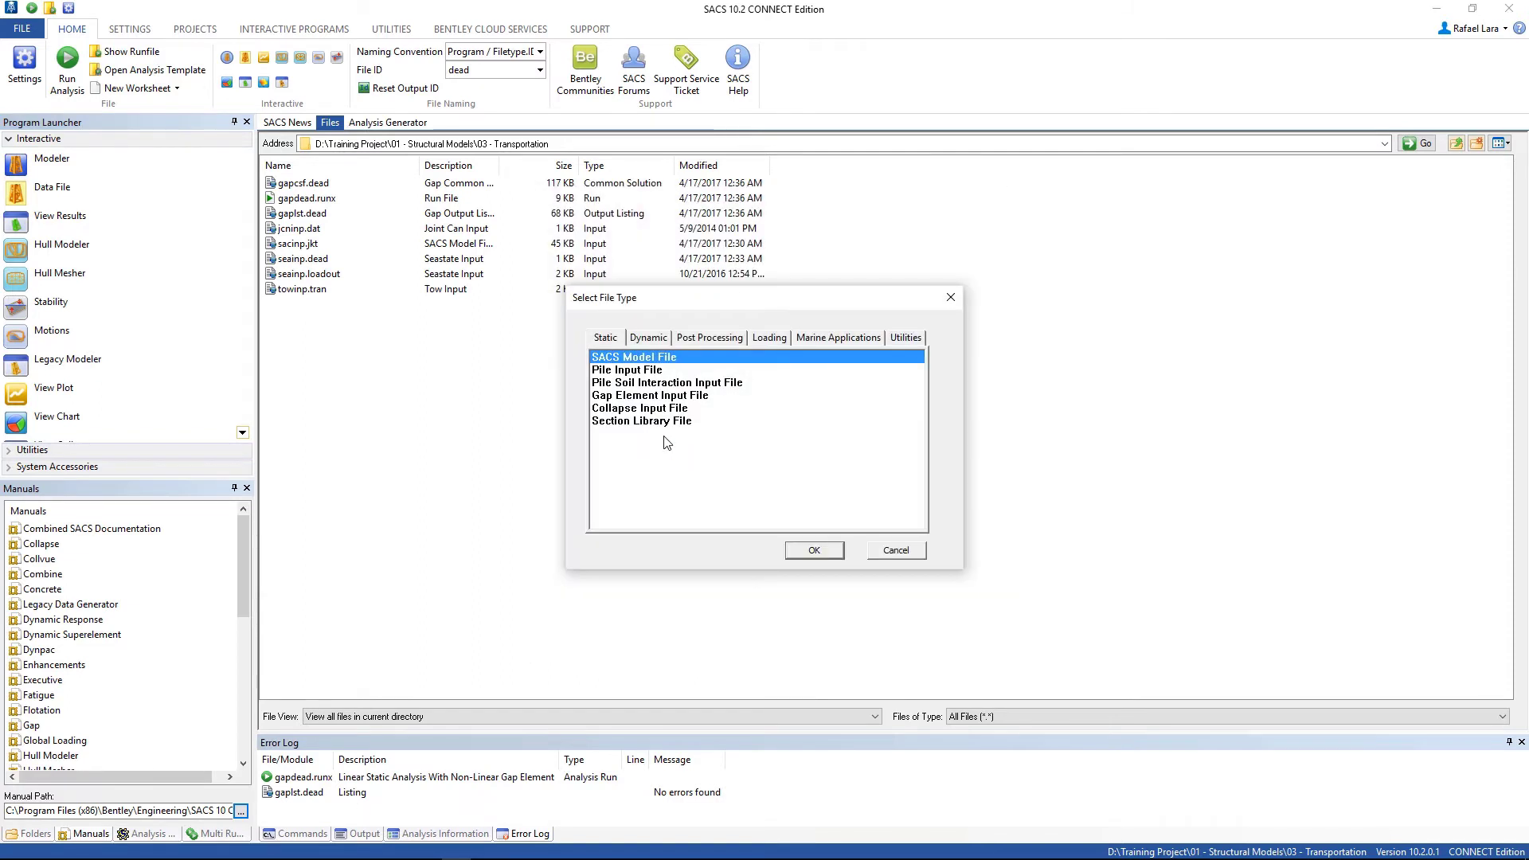
pyautogui.click(650, 395)
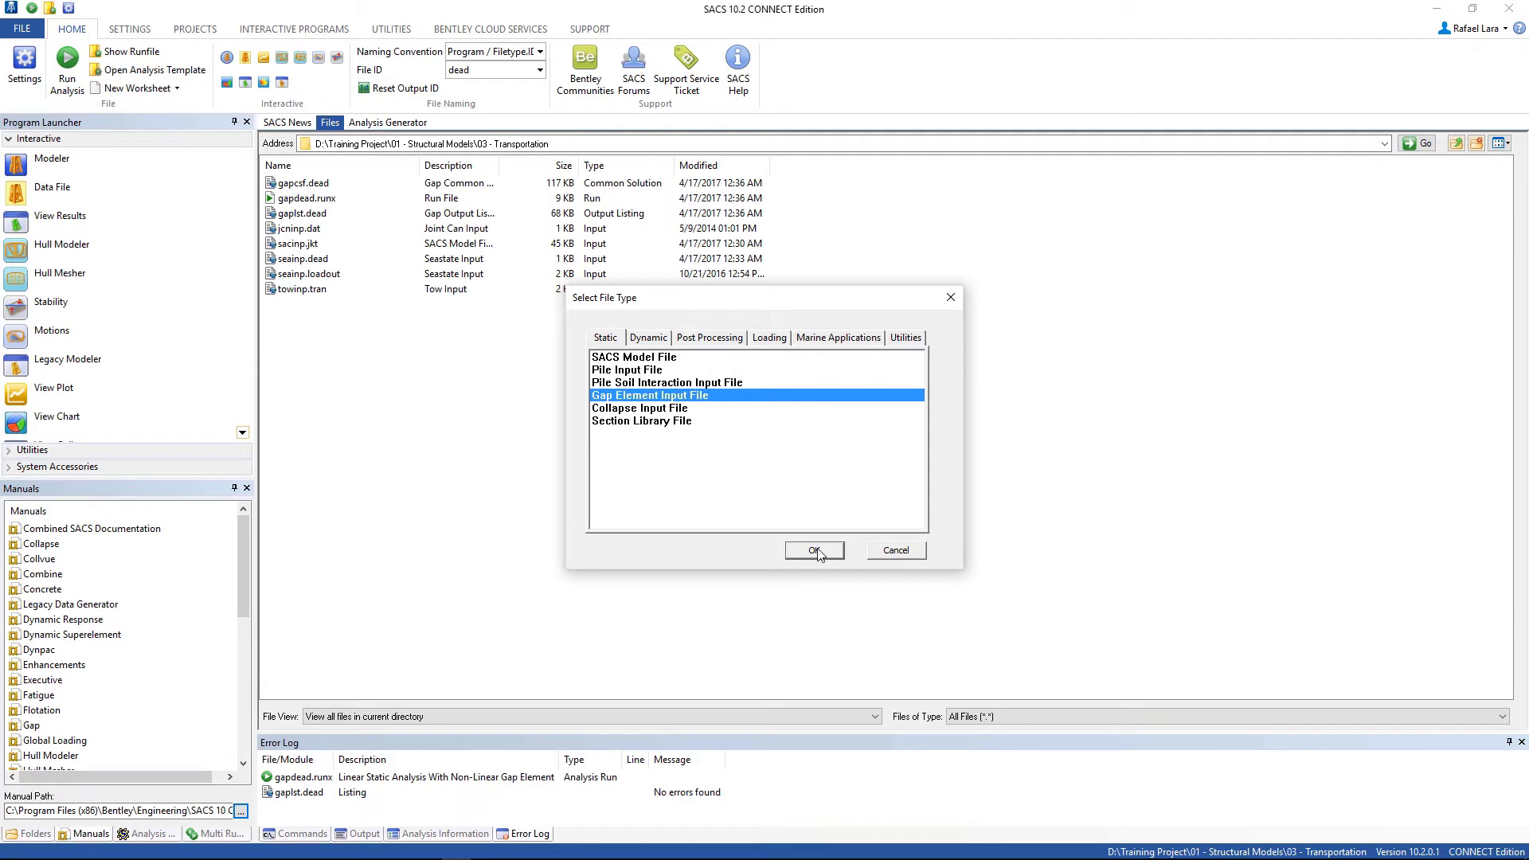
pyautogui.click(814, 550)
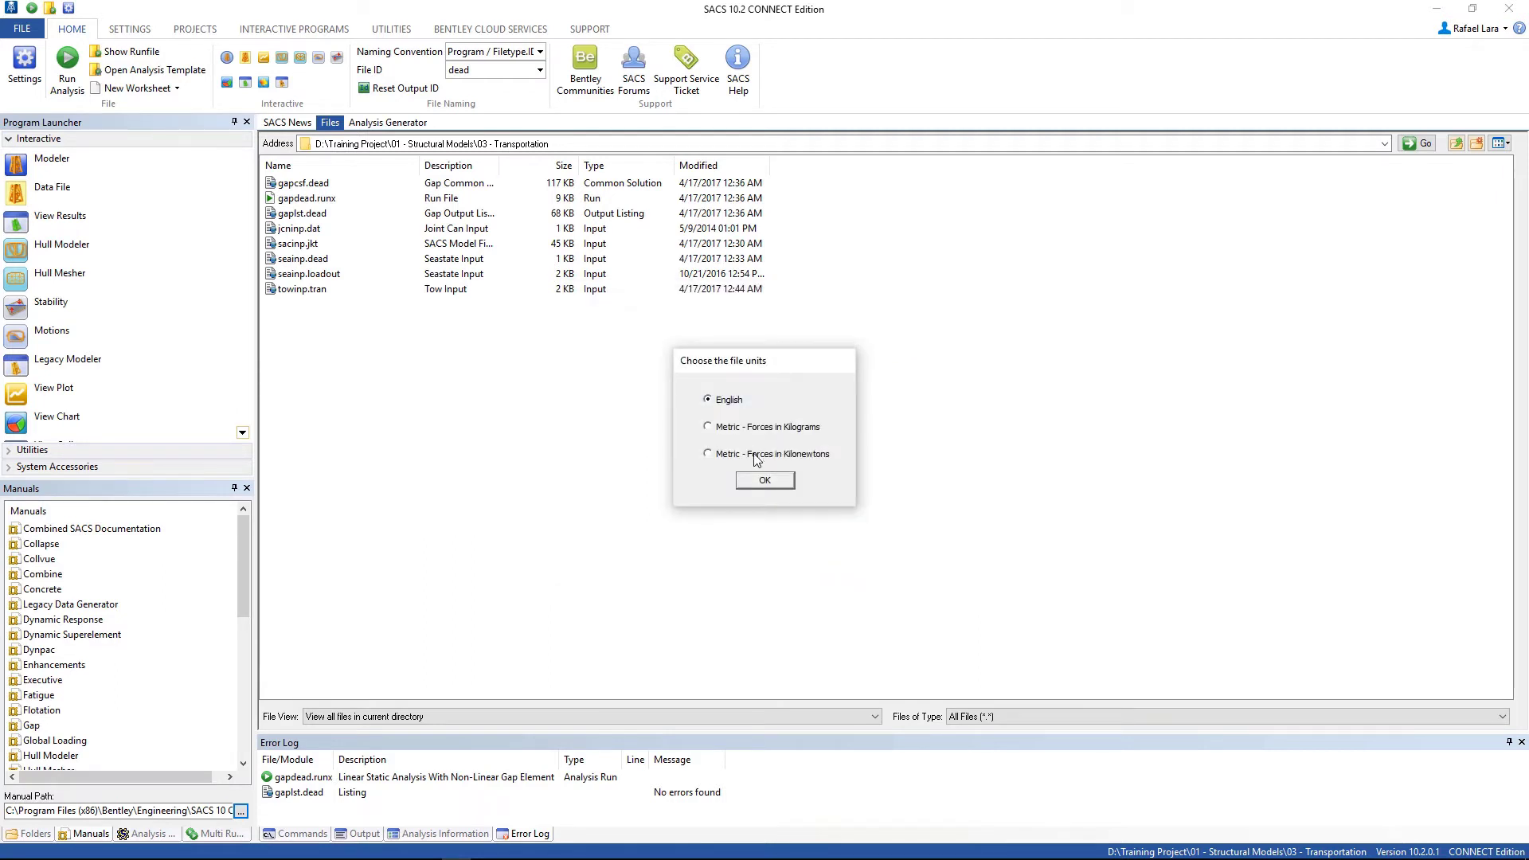
pyautogui.click(708, 454)
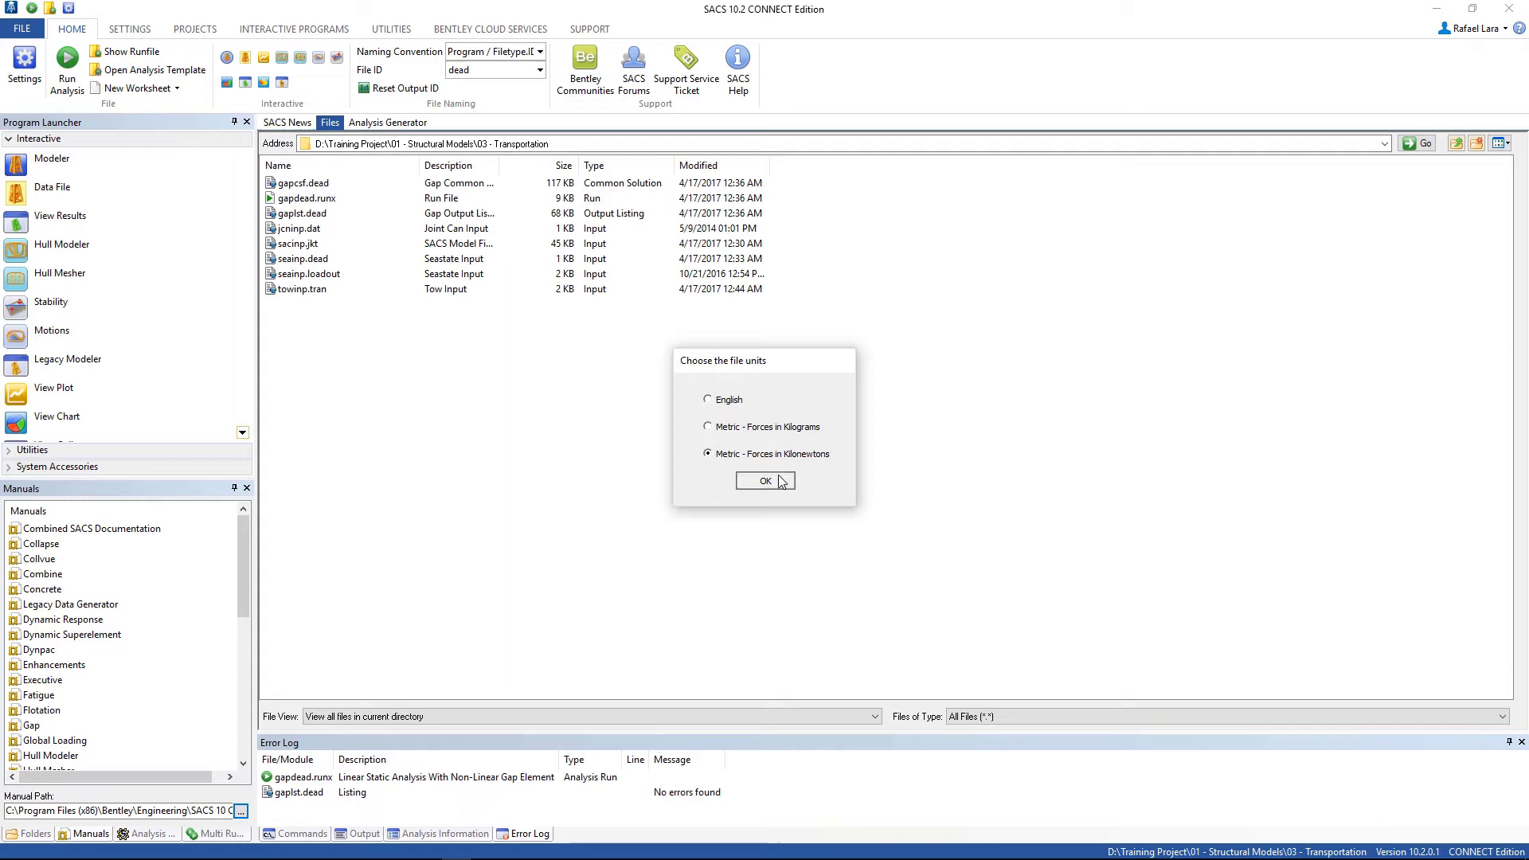
pyautogui.click(765, 481)
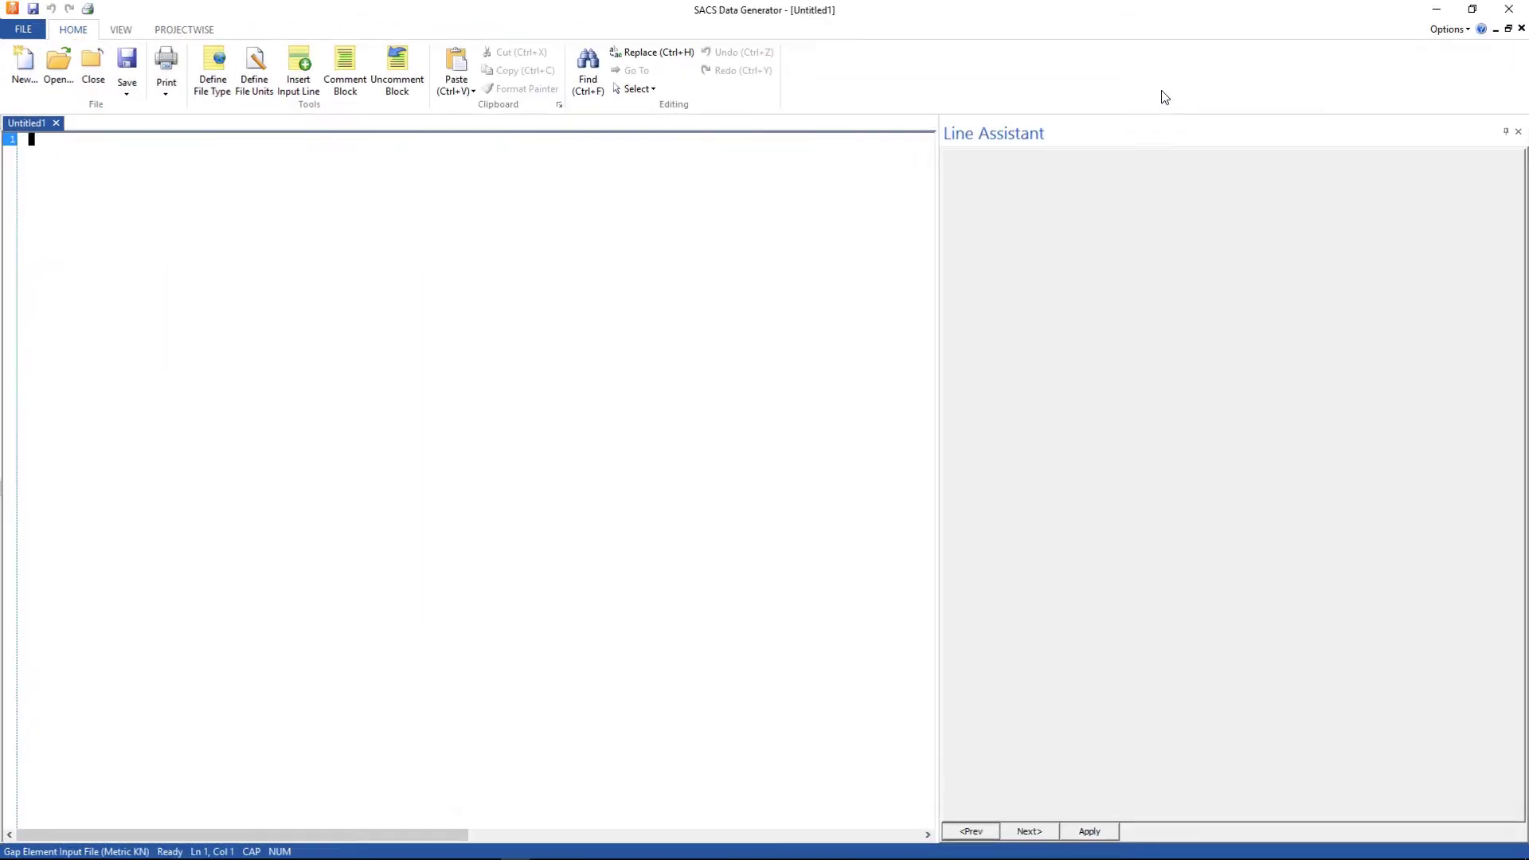
# Save the new gap input file under the name gapinp.
pyautogui.click(126, 69)
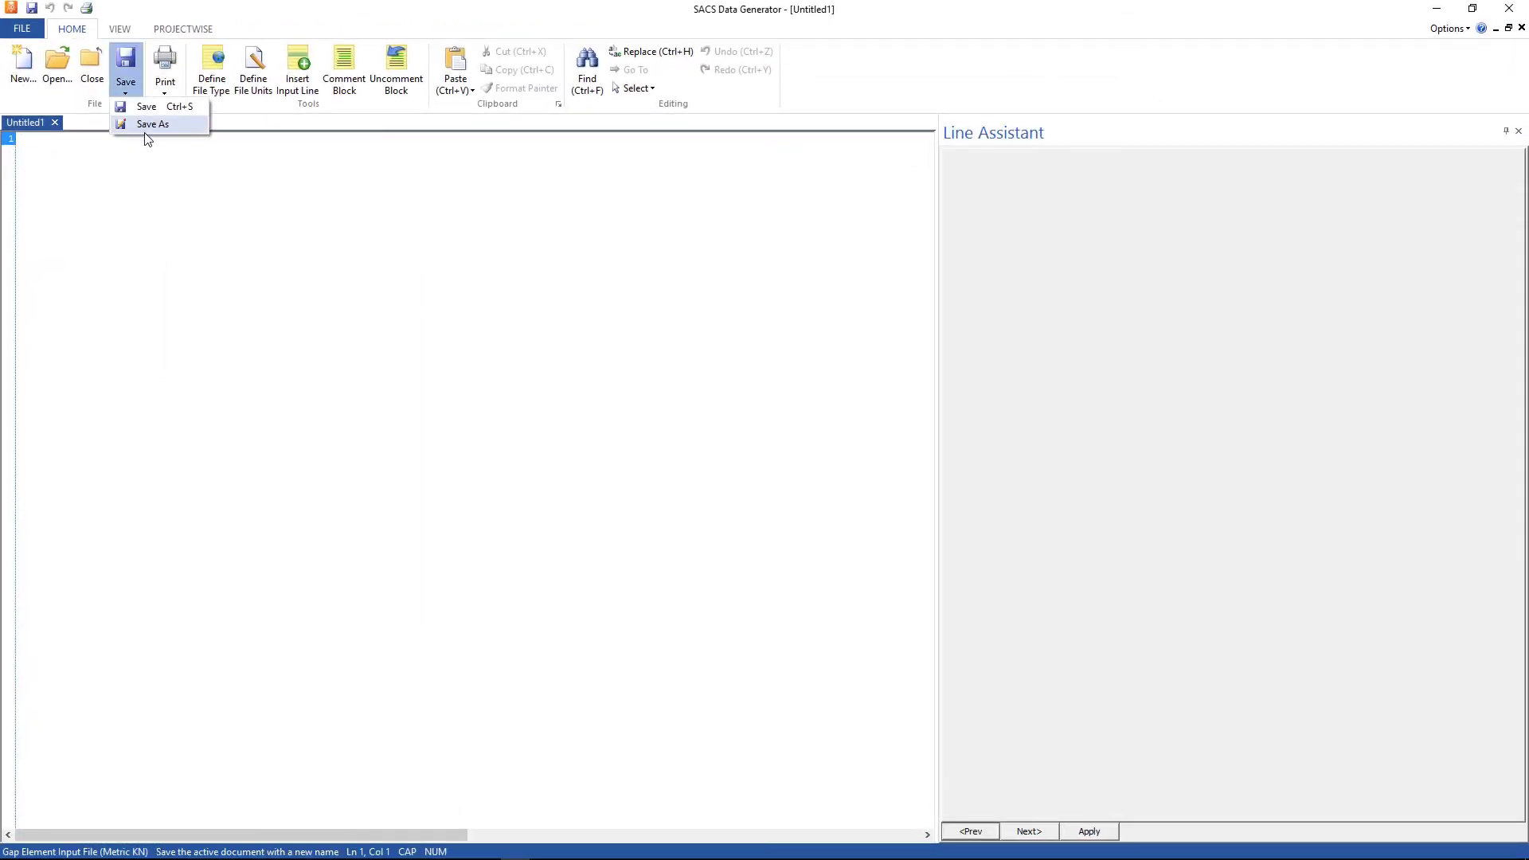
pyautogui.click(153, 125)
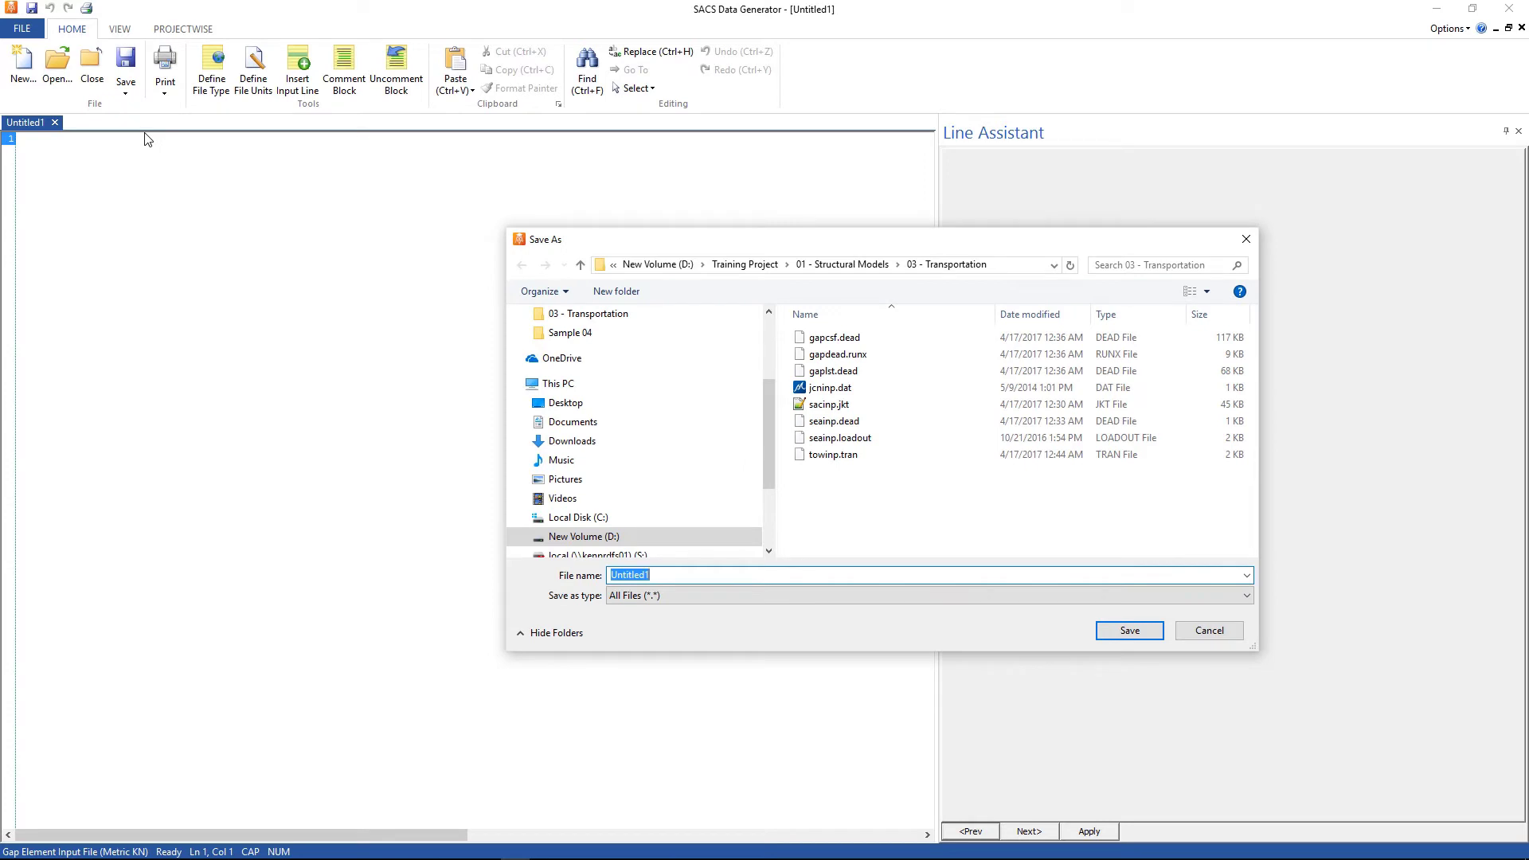
pyautogui.write('GAPINP.T')
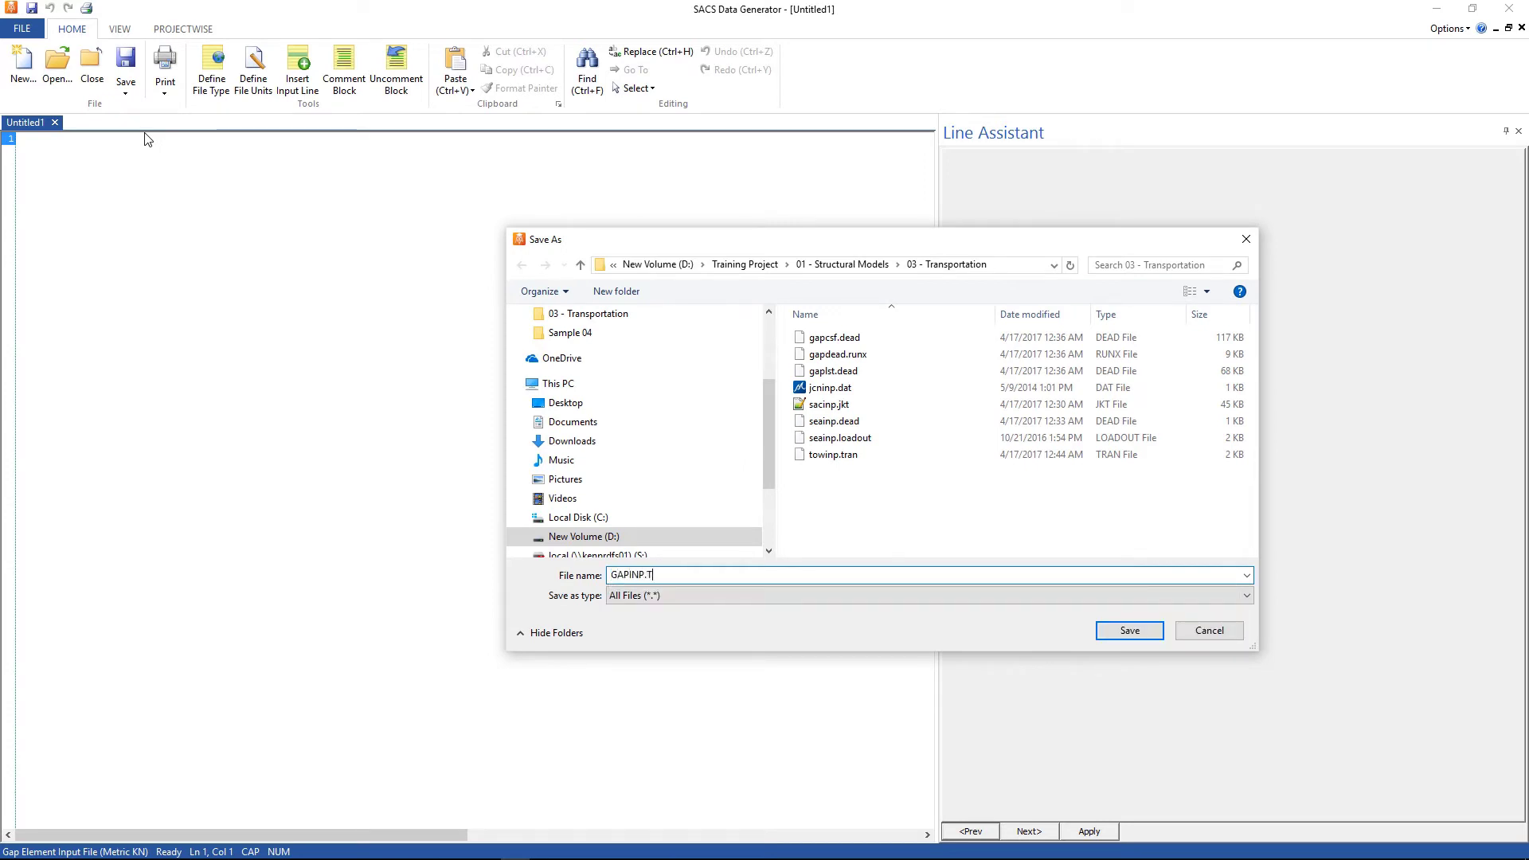
pyautogui.click(927, 575)
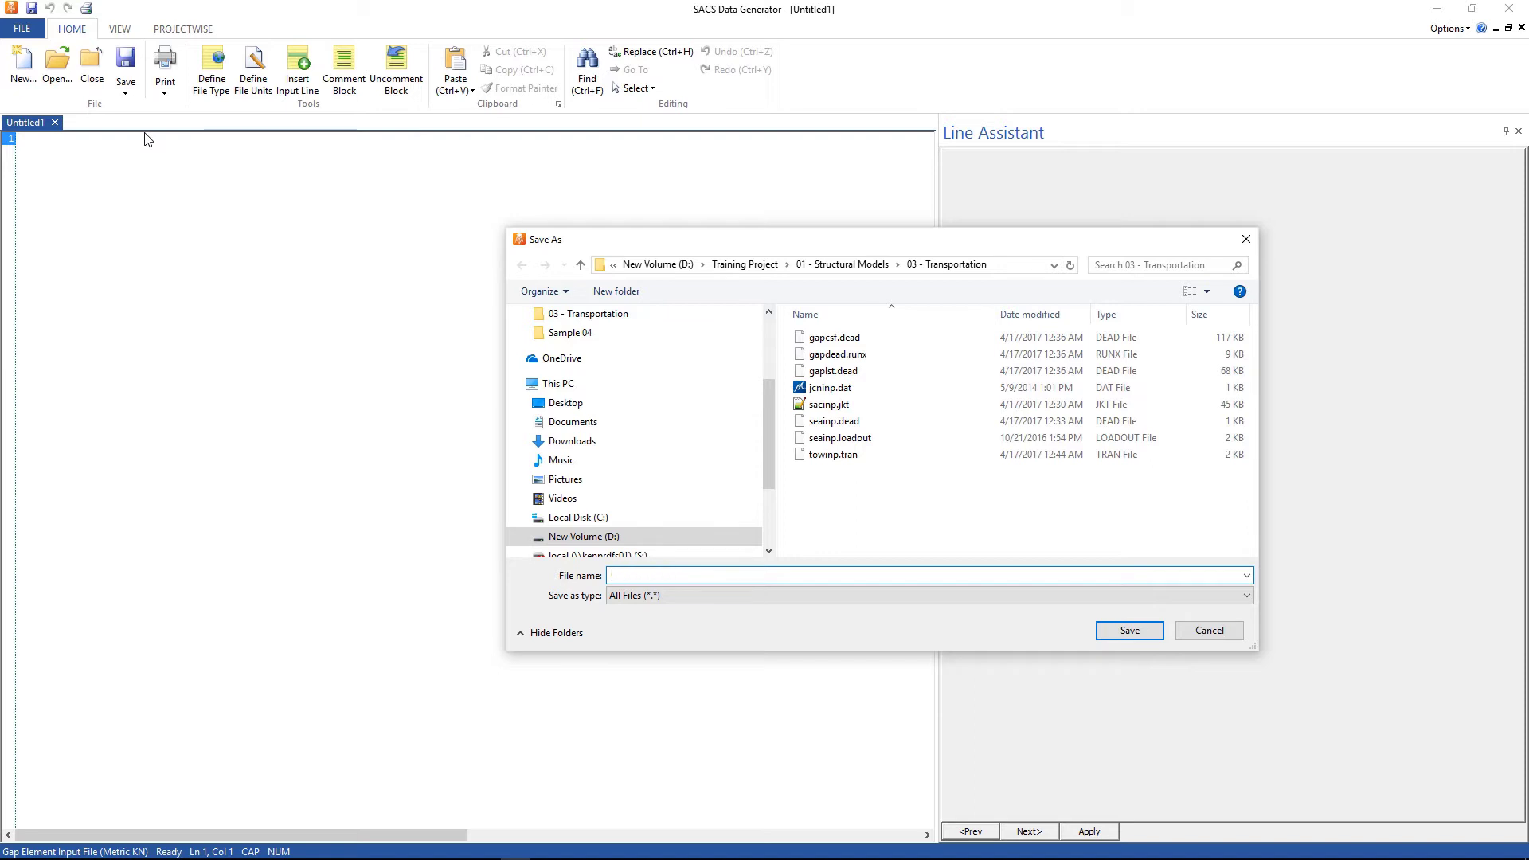
pyautogui.write('gapinp')
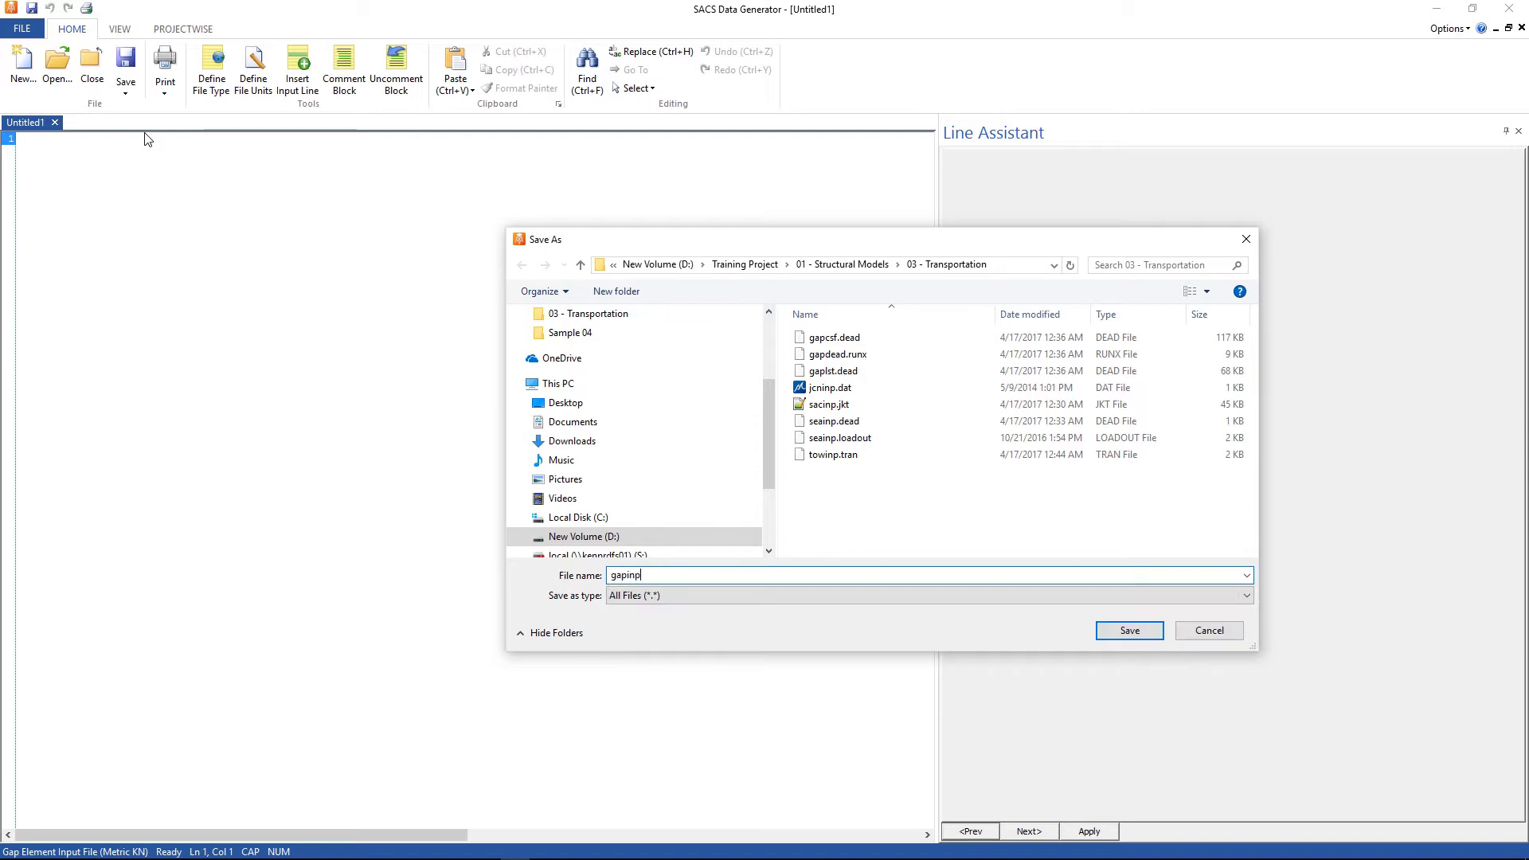
pyautogui.click(1127, 630)
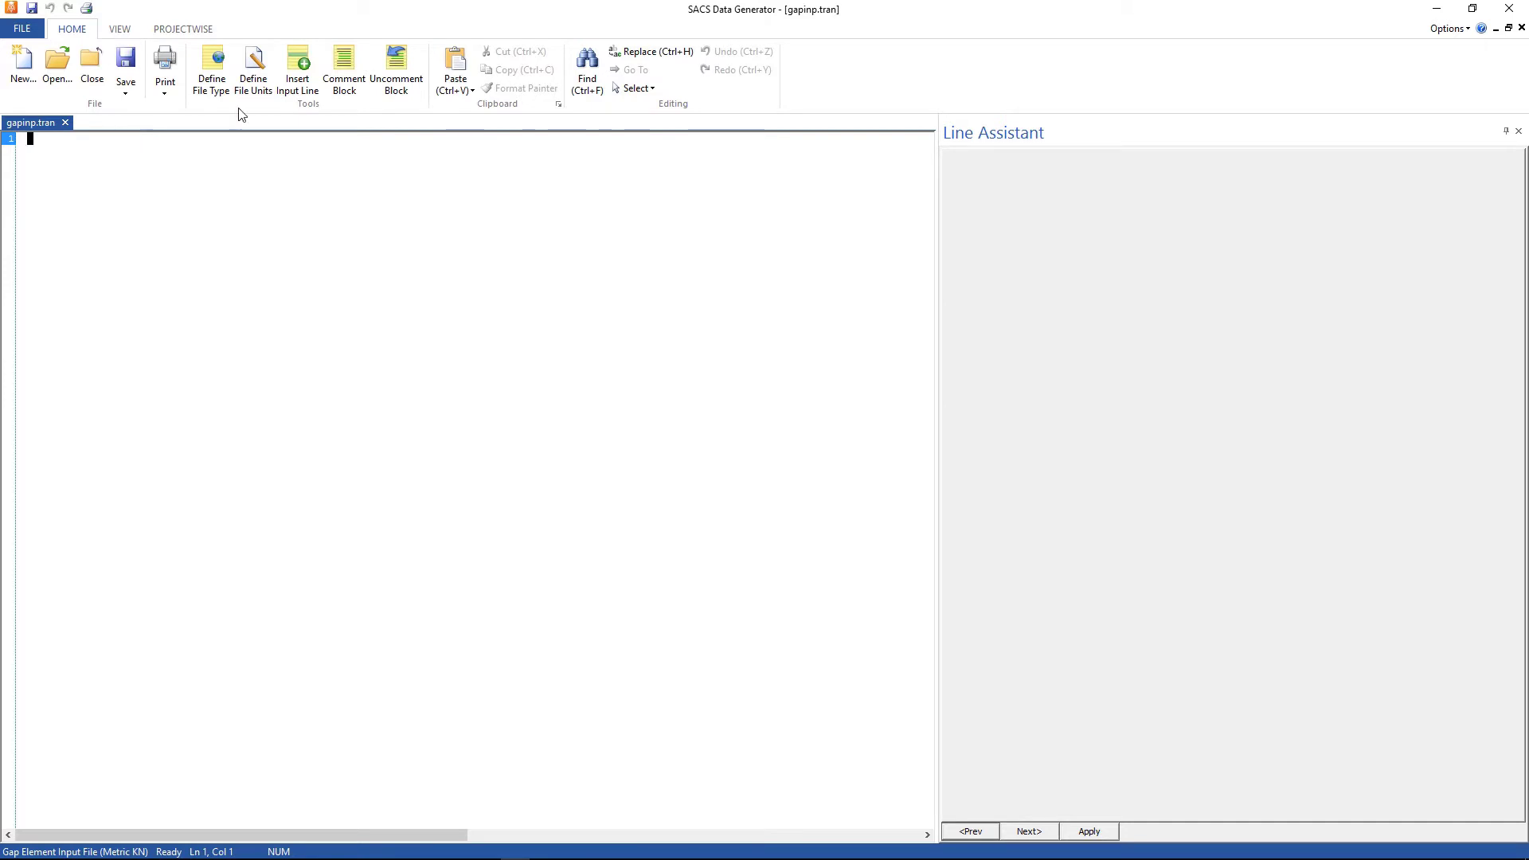
# Insert a GAPOPT gap options card, then return to the list of gap input cards.
pyautogui.click(298, 69)
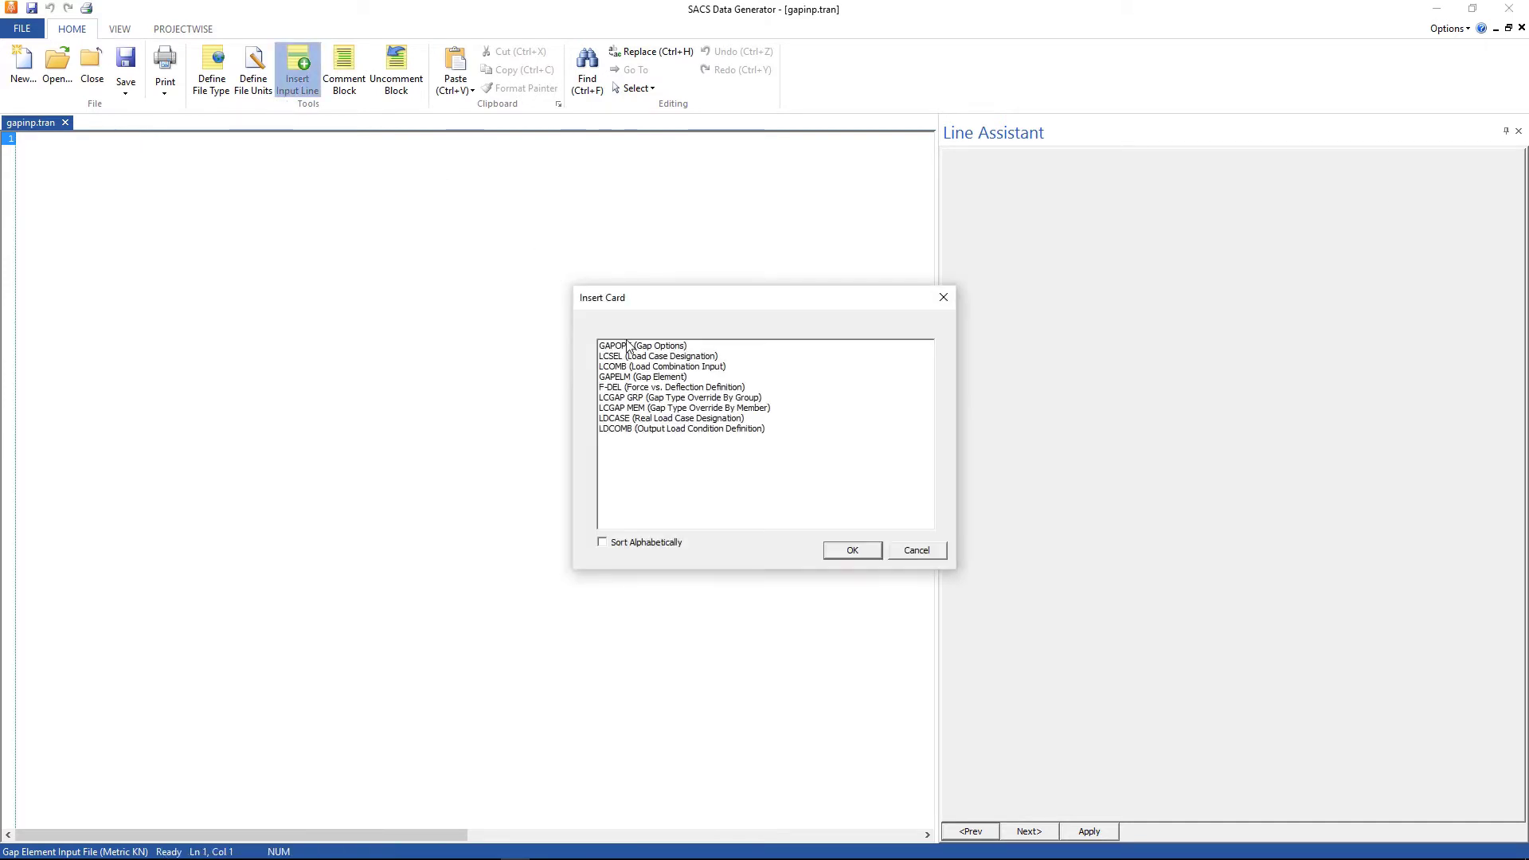
pyautogui.click(642, 346)
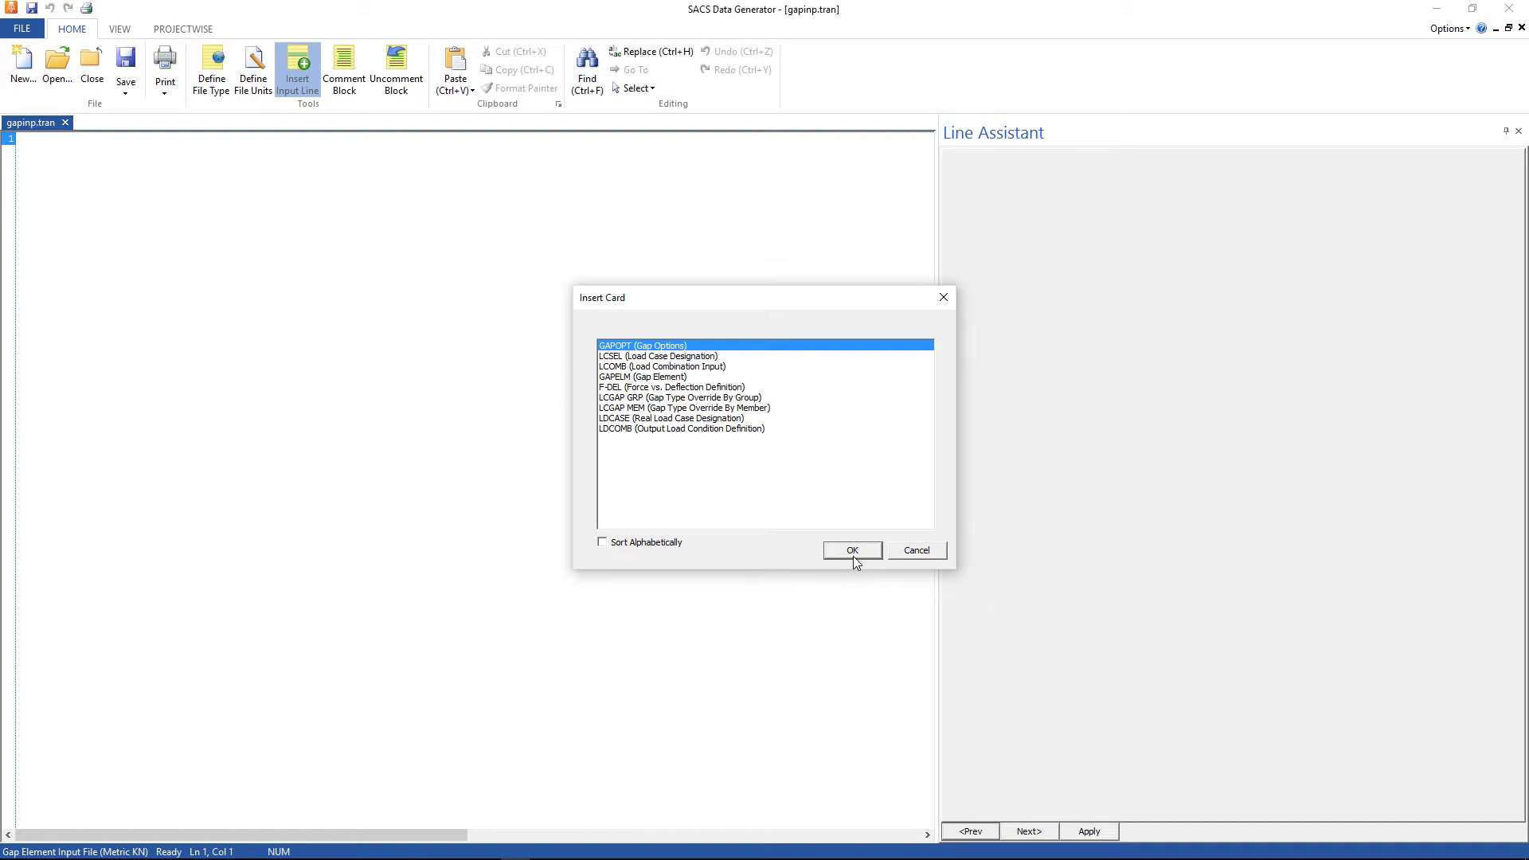
pyautogui.click(851, 549)
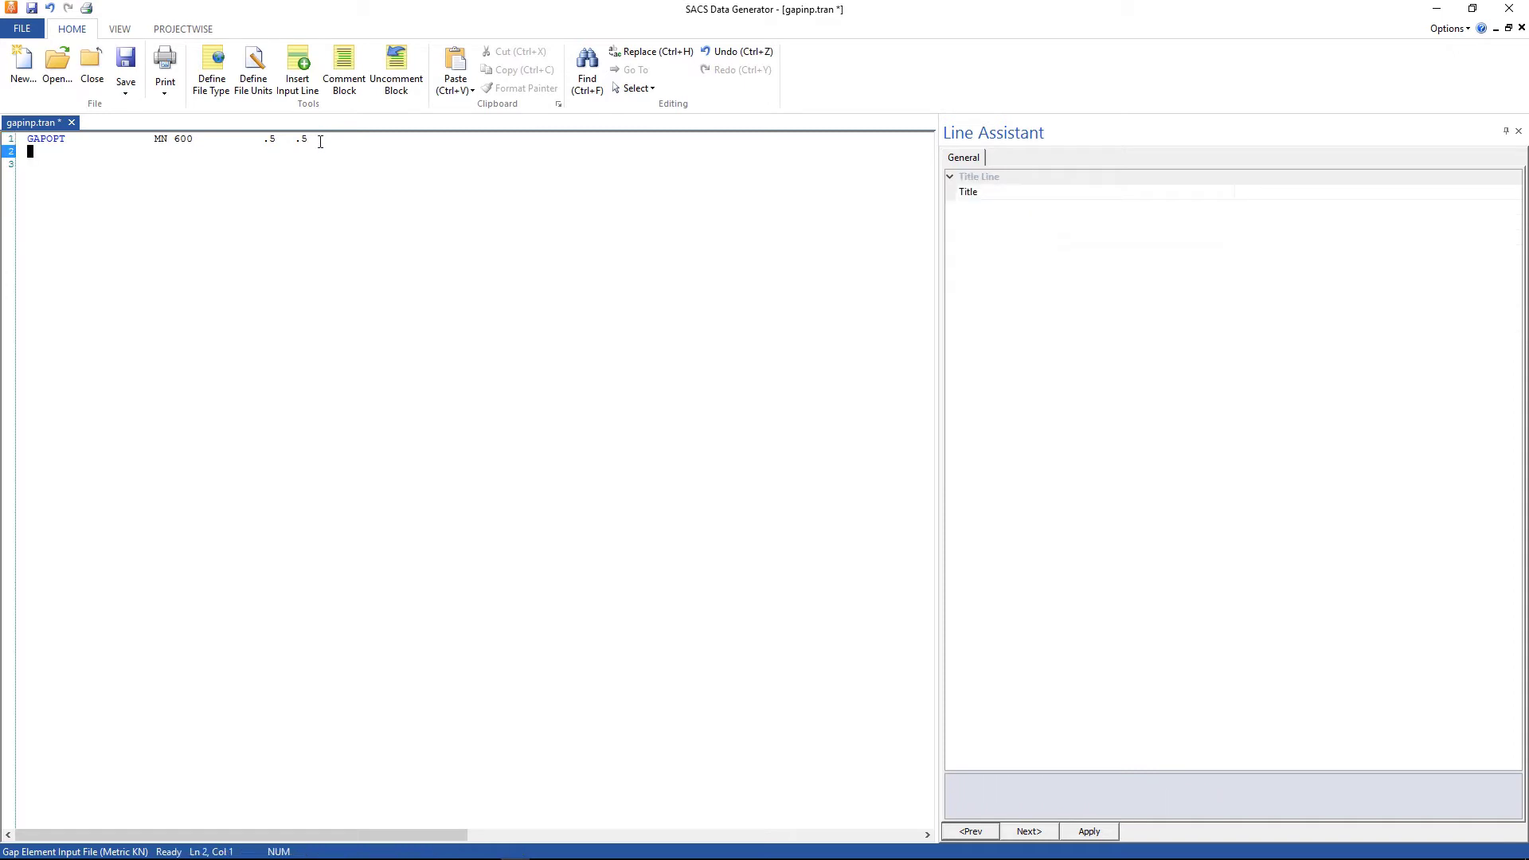
pyautogui.click(297, 69)
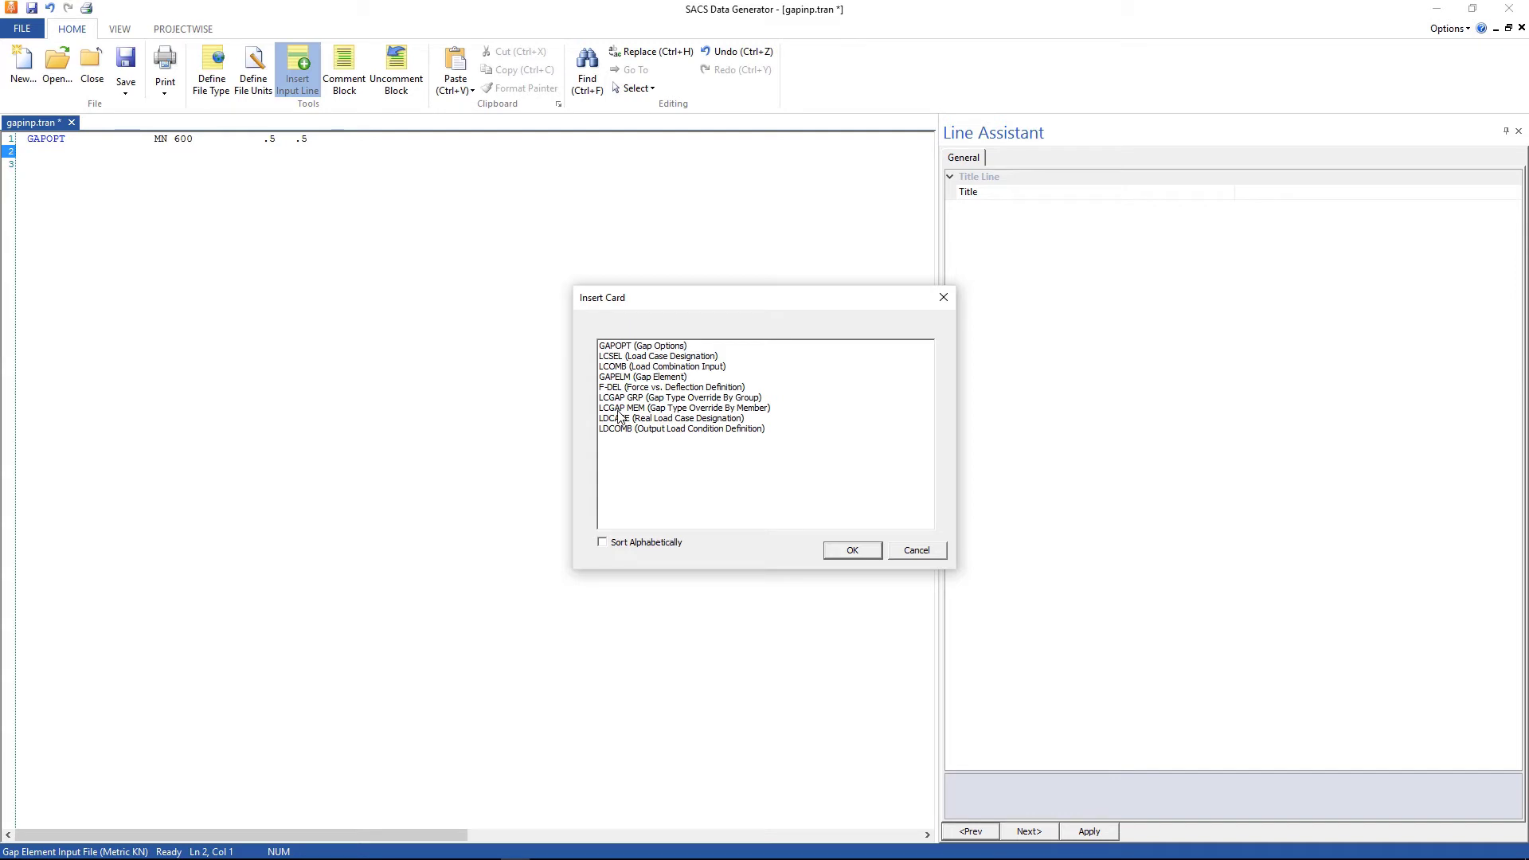
# Insert an LCGAP GRP gap override line with load case ID +R+H.
pyautogui.click(680, 398)
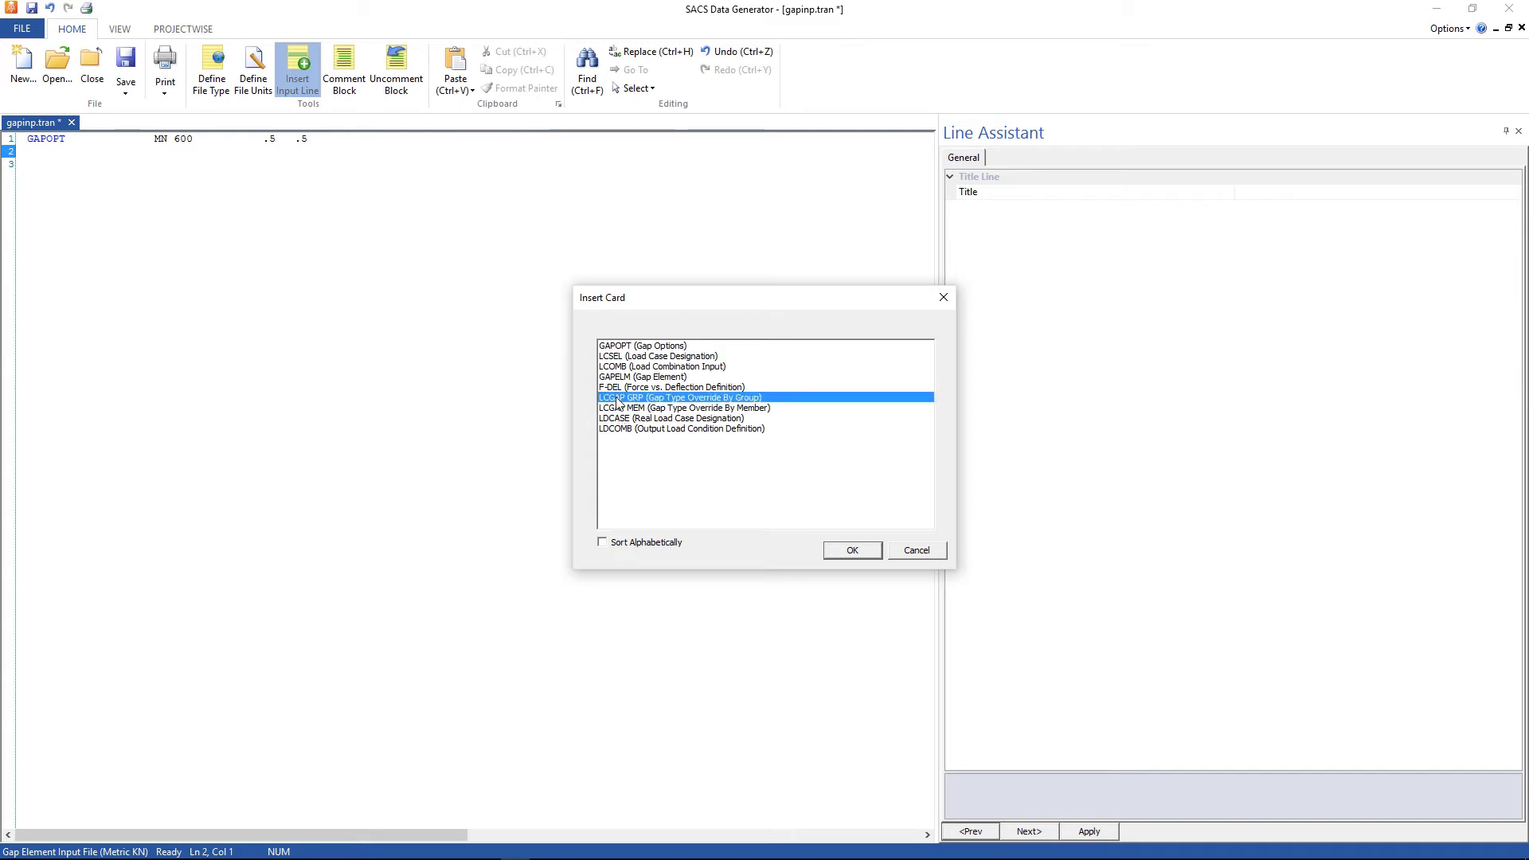
pyautogui.moveTo(808, 446)
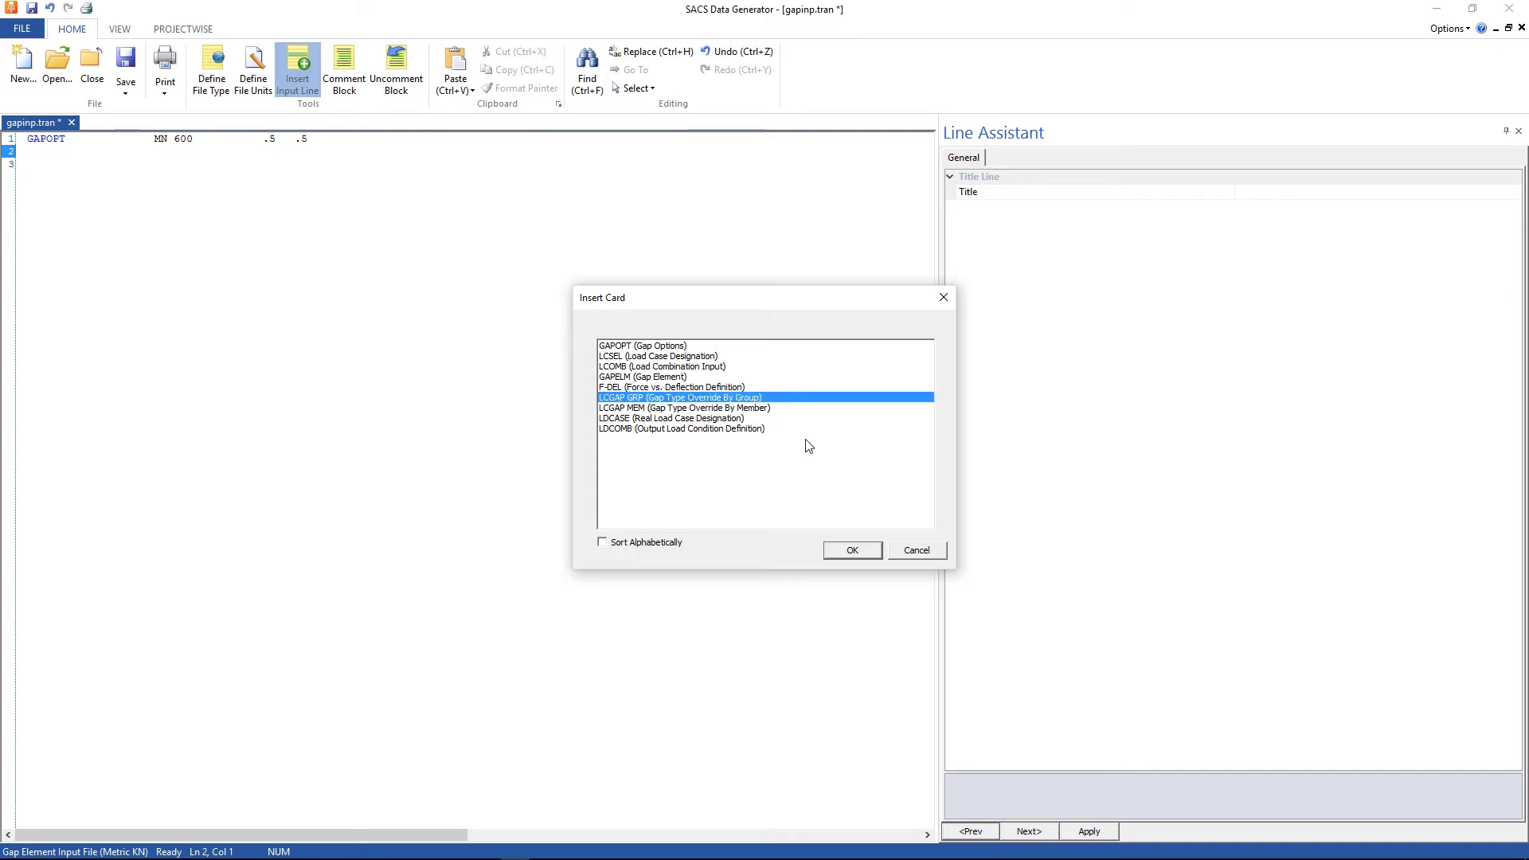
pyautogui.click(849, 550)
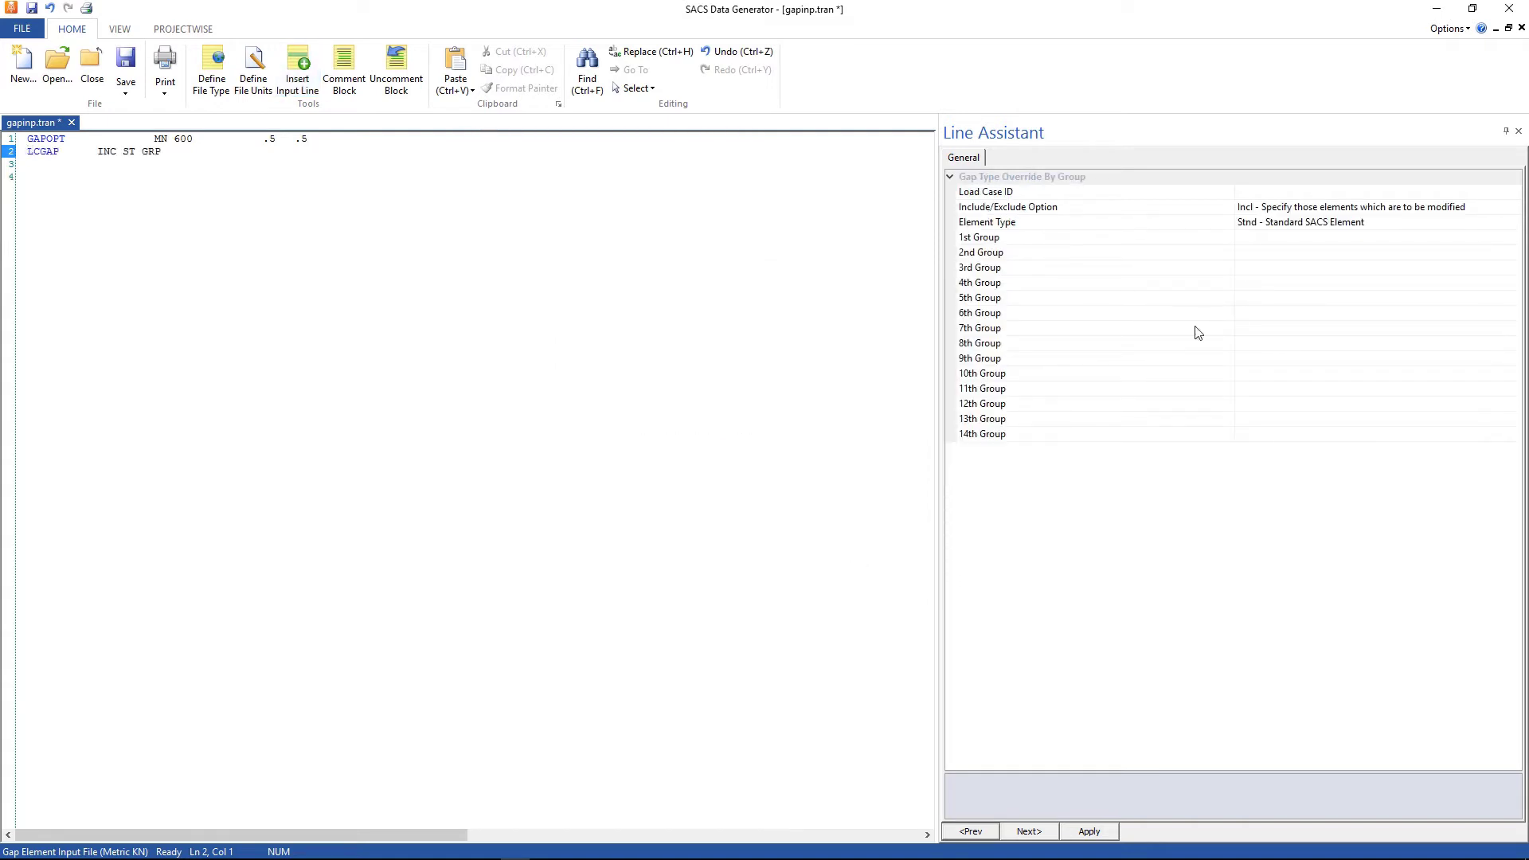
pyautogui.click(984, 191)
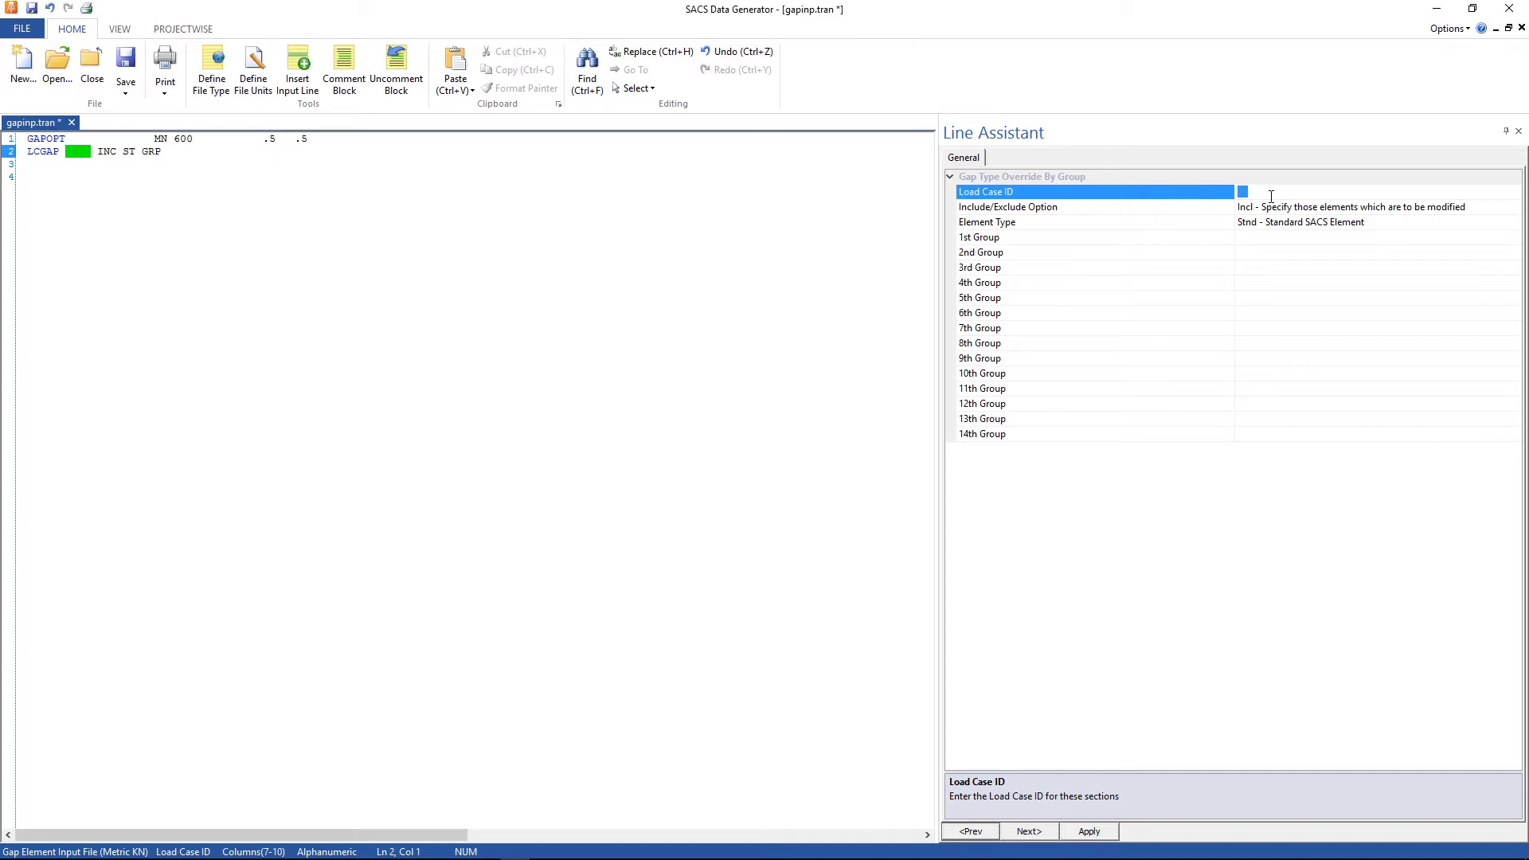
pyautogui.write('+')
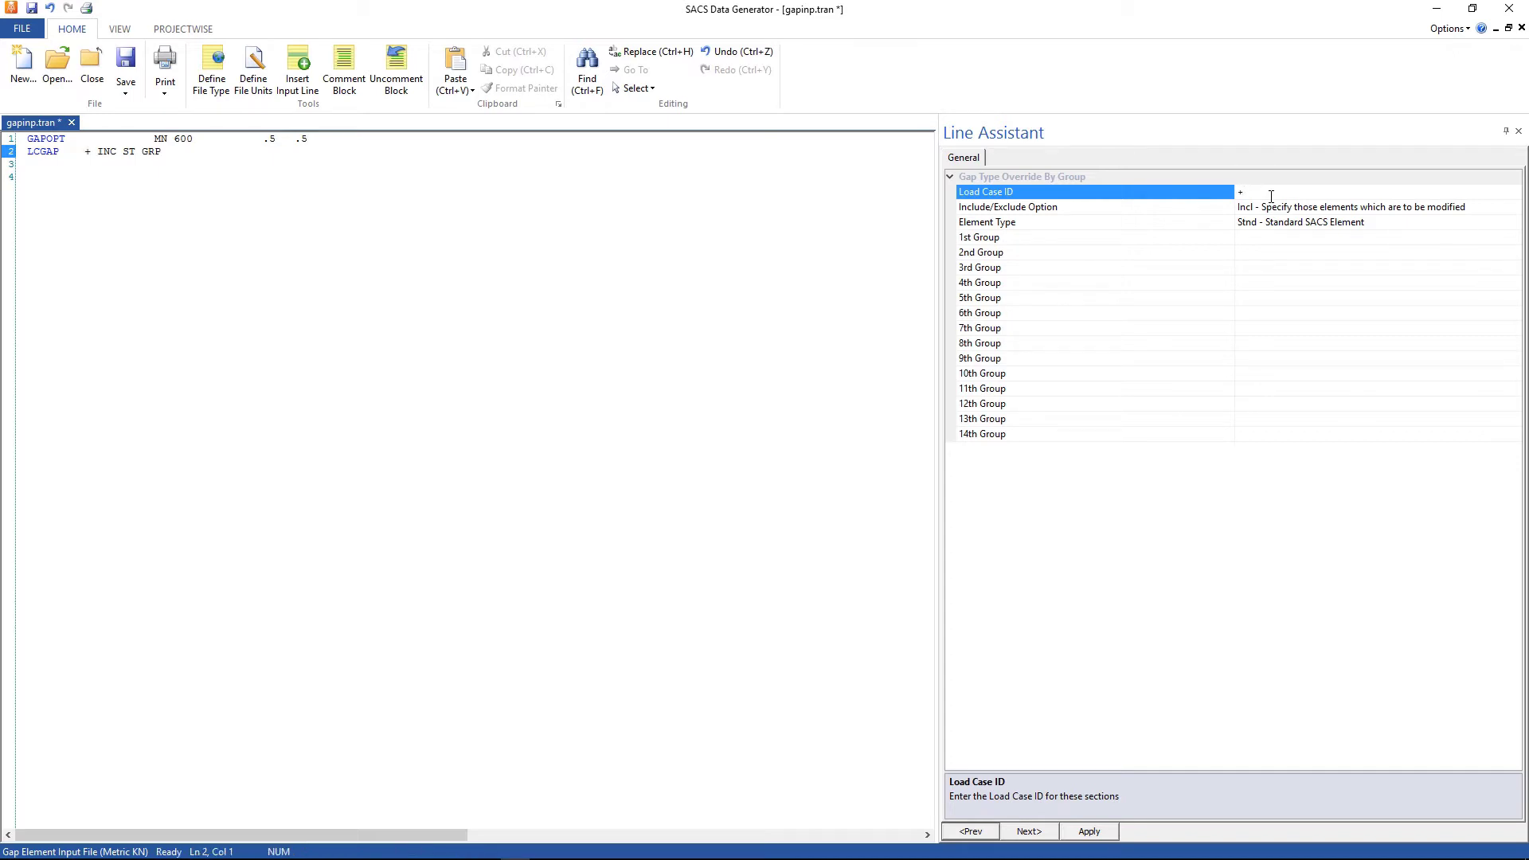
pyautogui.write('R+')
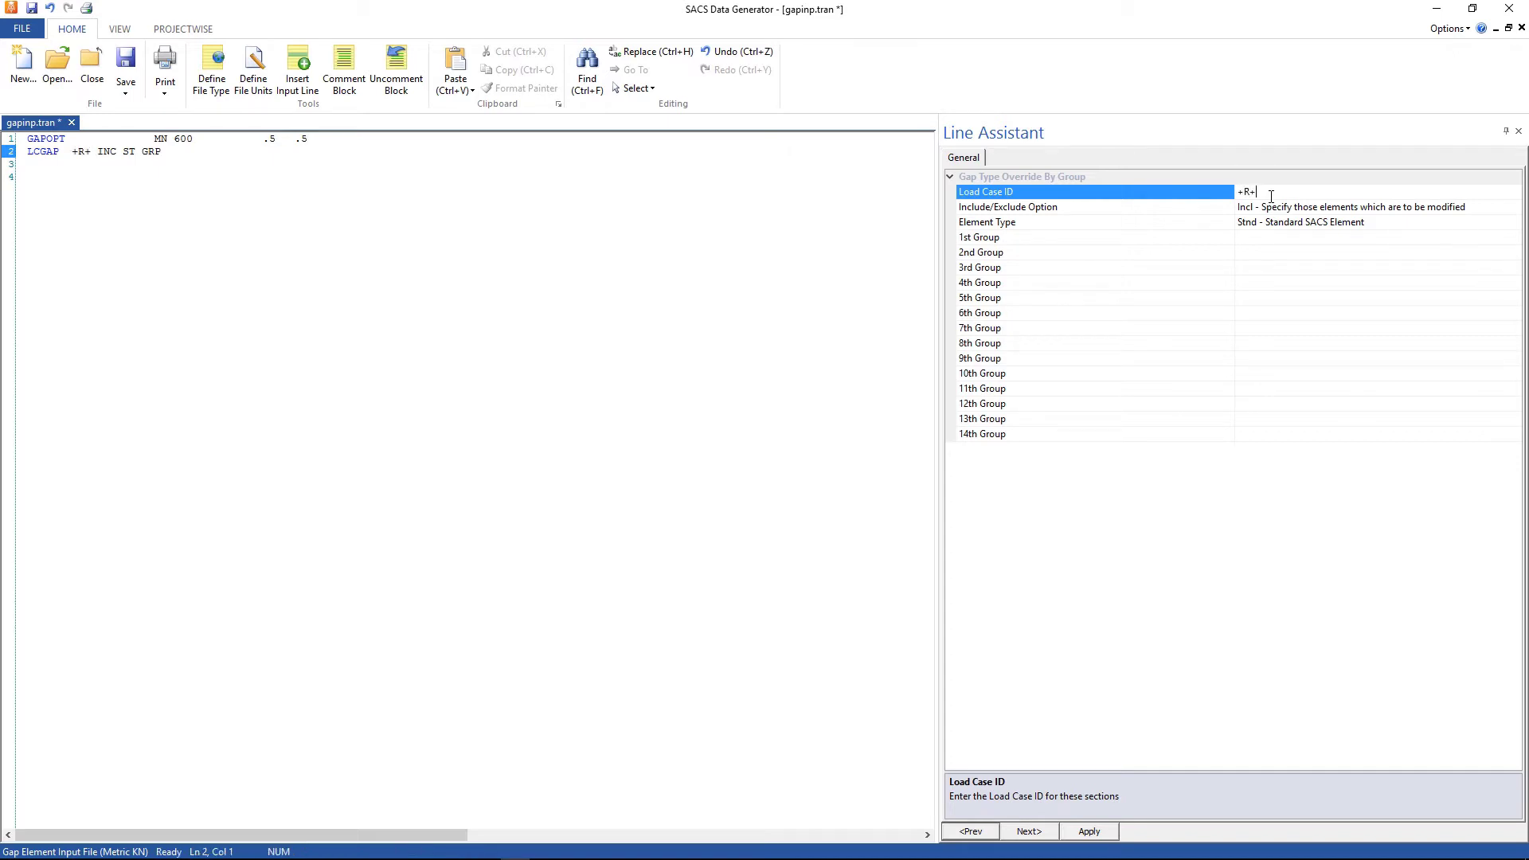
pyautogui.write('H')
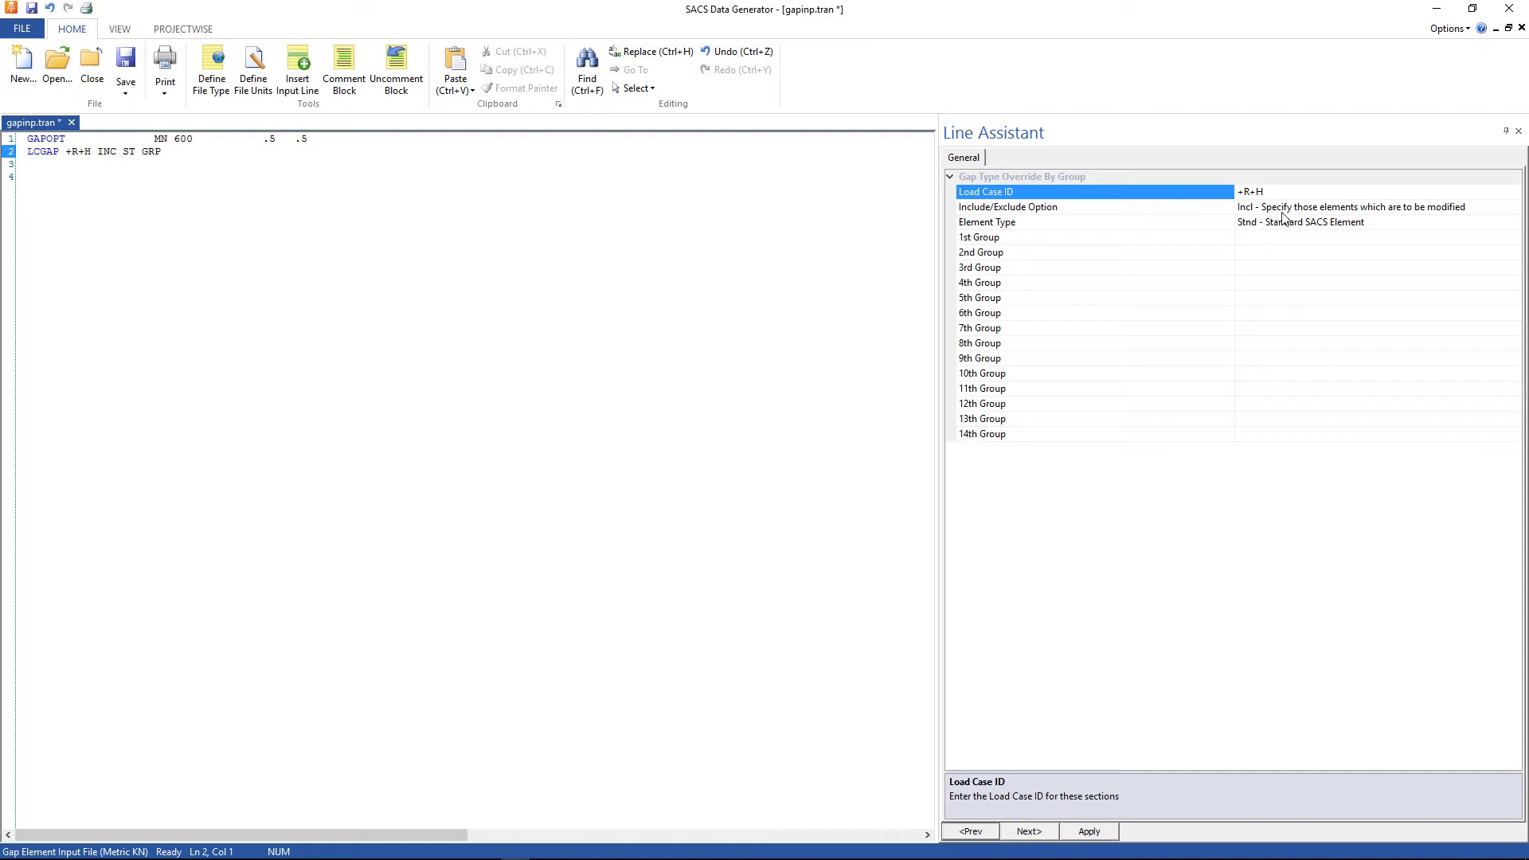
pyautogui.moveTo(1421, 219)
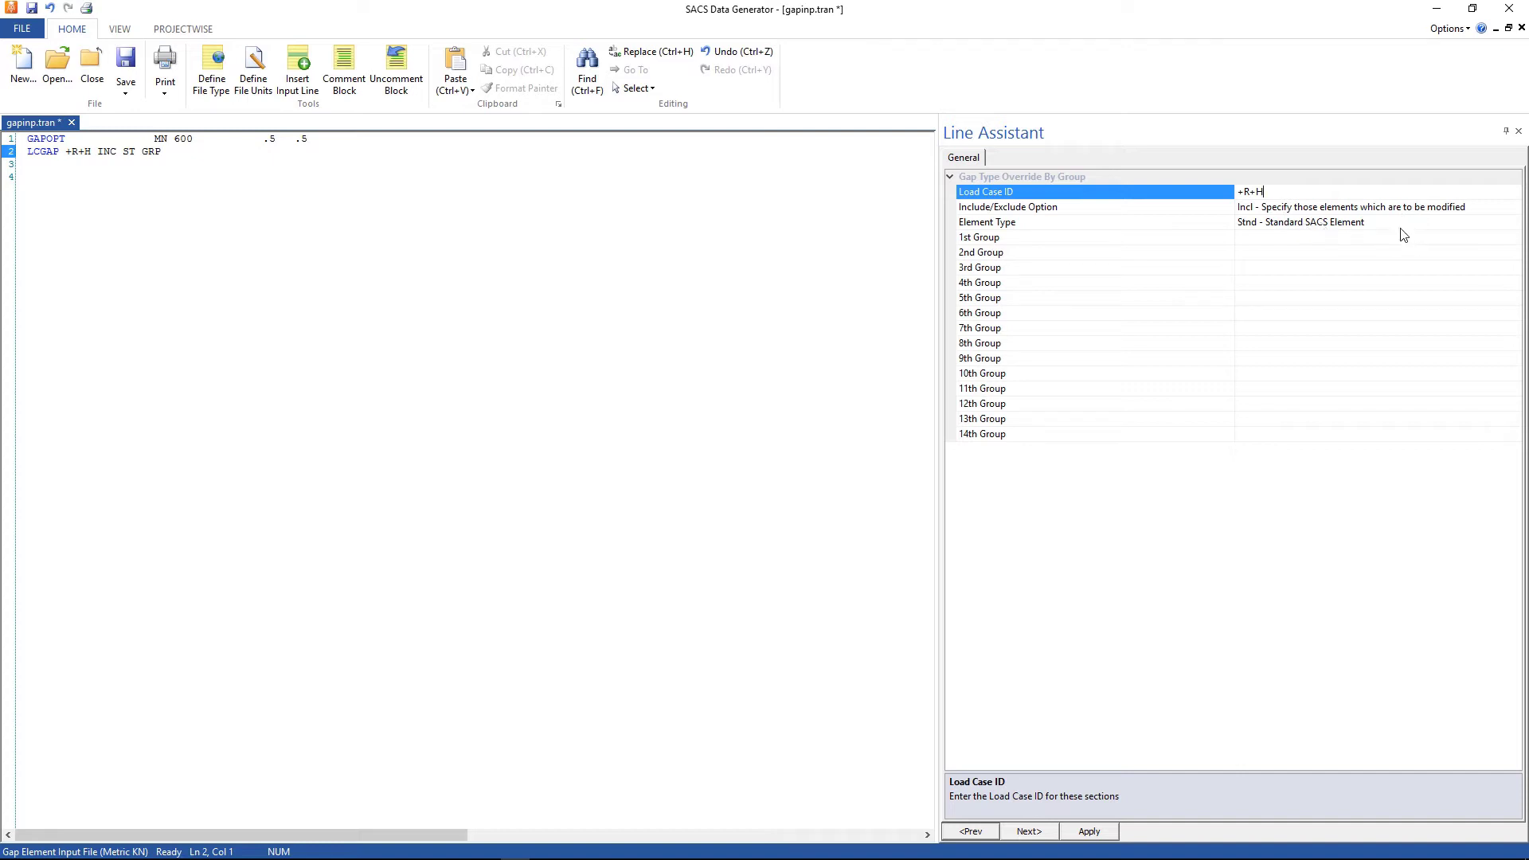
pyautogui.moveTo(1402, 233)
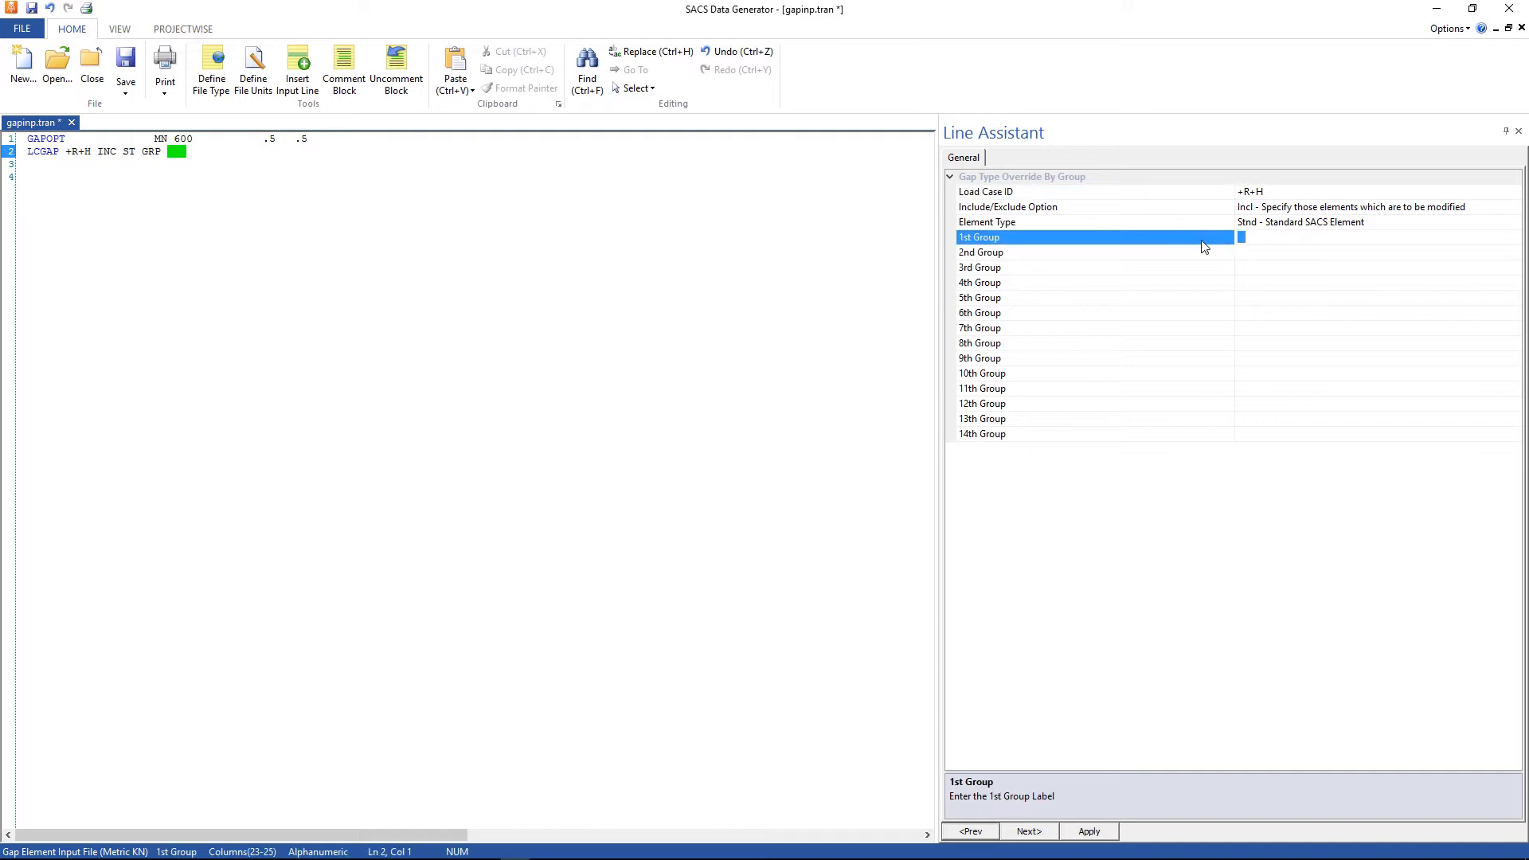
# Enter SEA as the first group and apply the override line.
pyautogui.write('SEA')
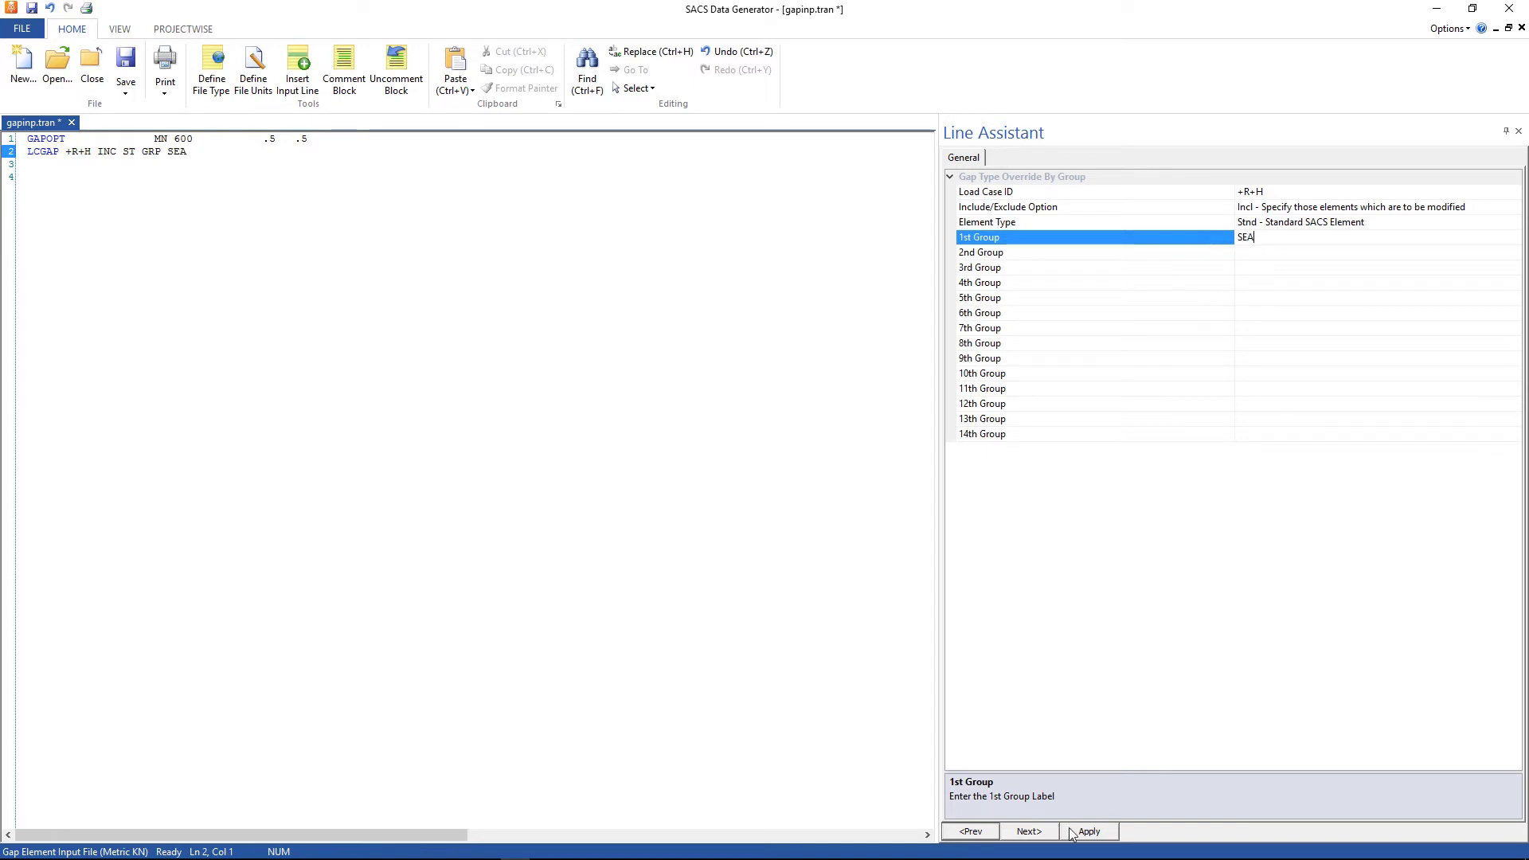
pyautogui.click(1088, 831)
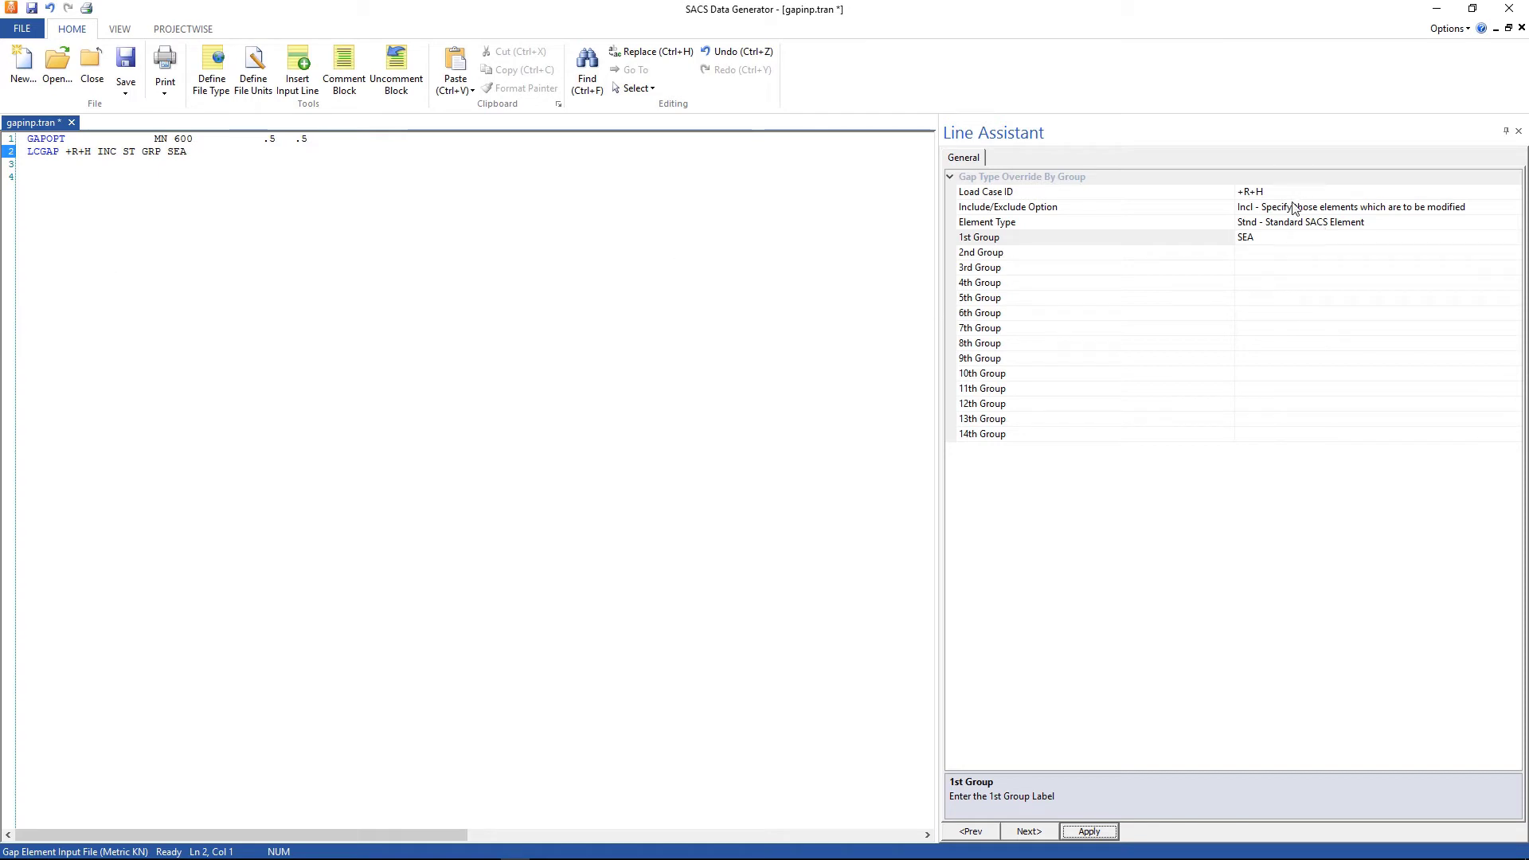
pyautogui.moveTo(1241, 328)
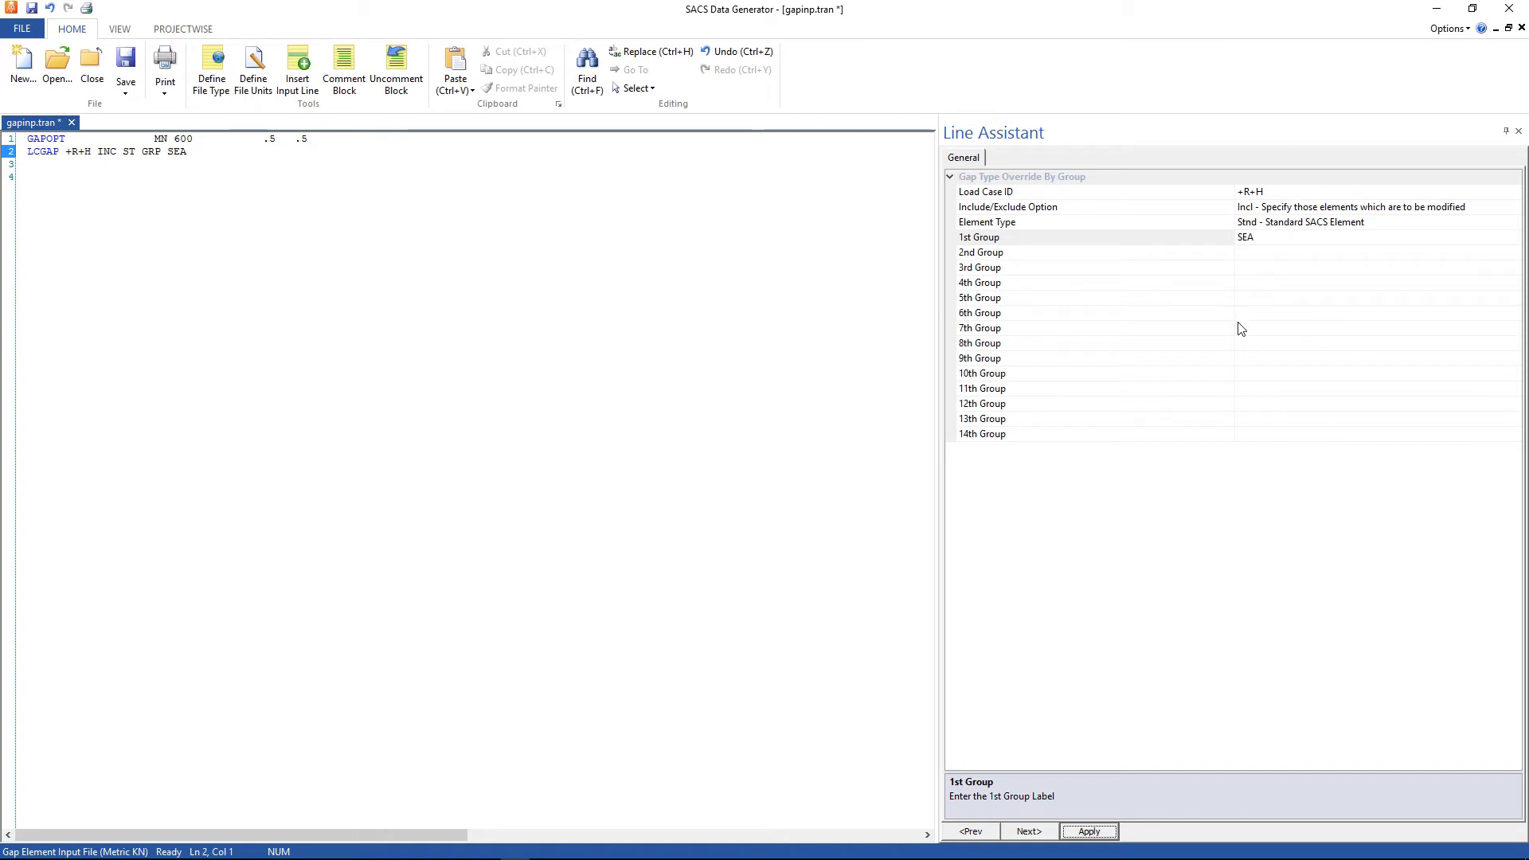
pyautogui.click(9, 151)
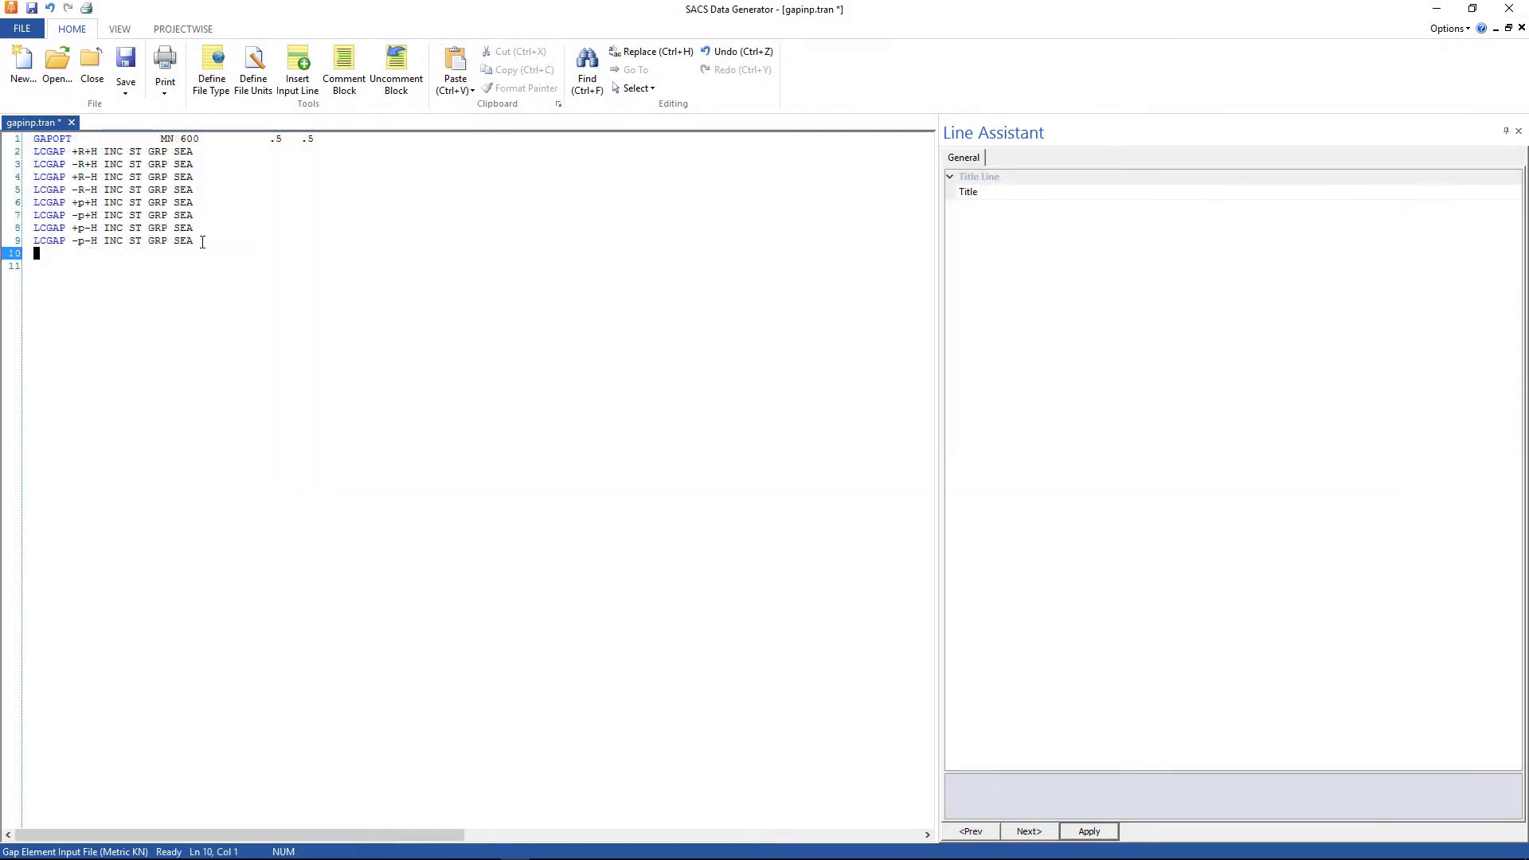
# Close the LCGAP lines with an END line and save gapinp.tran.
pyautogui.write('END')
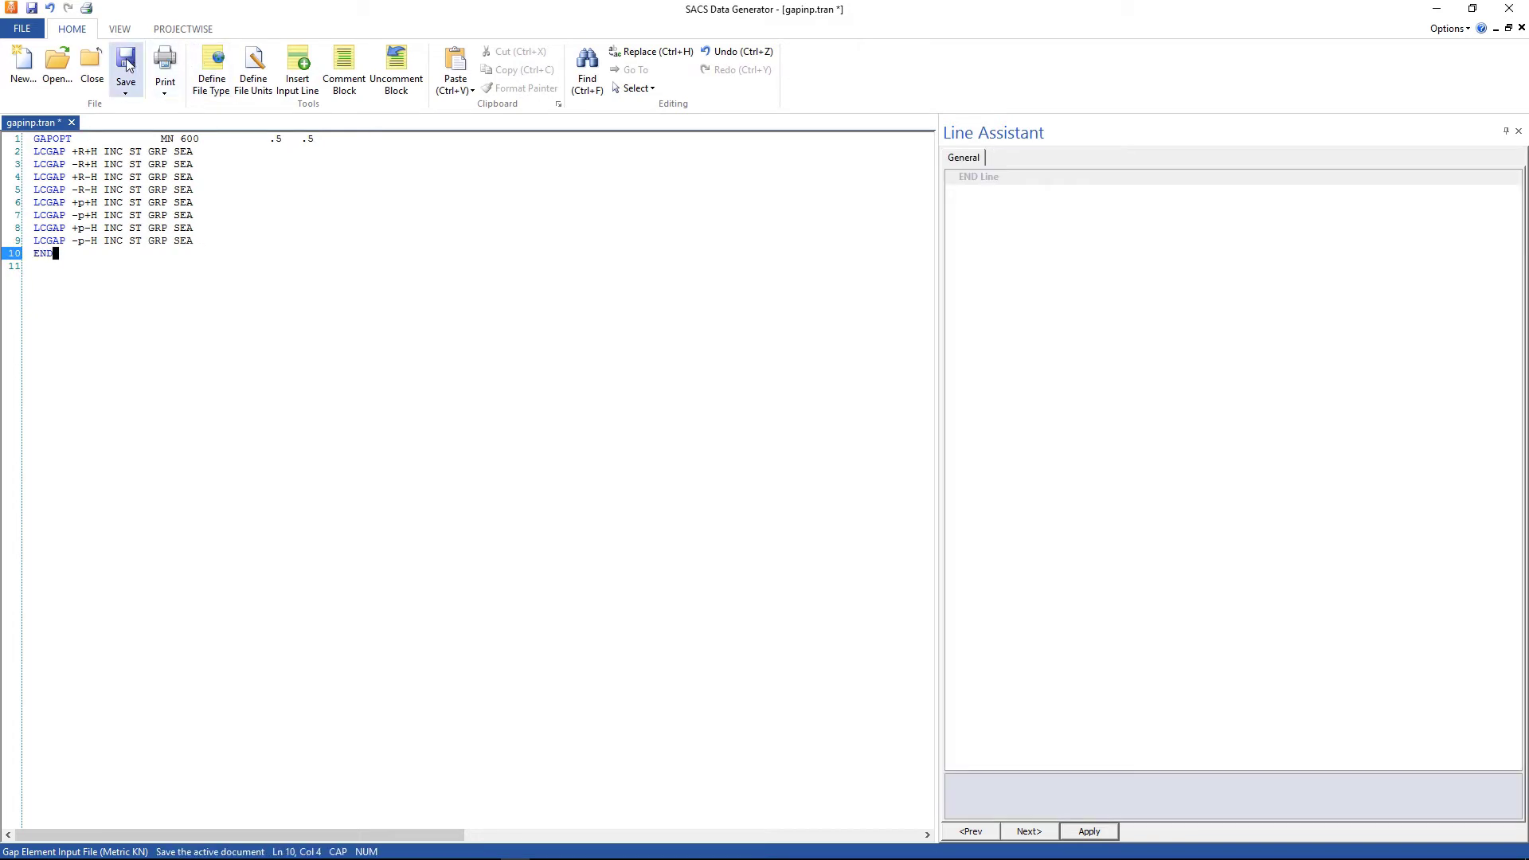
pyautogui.click(126, 64)
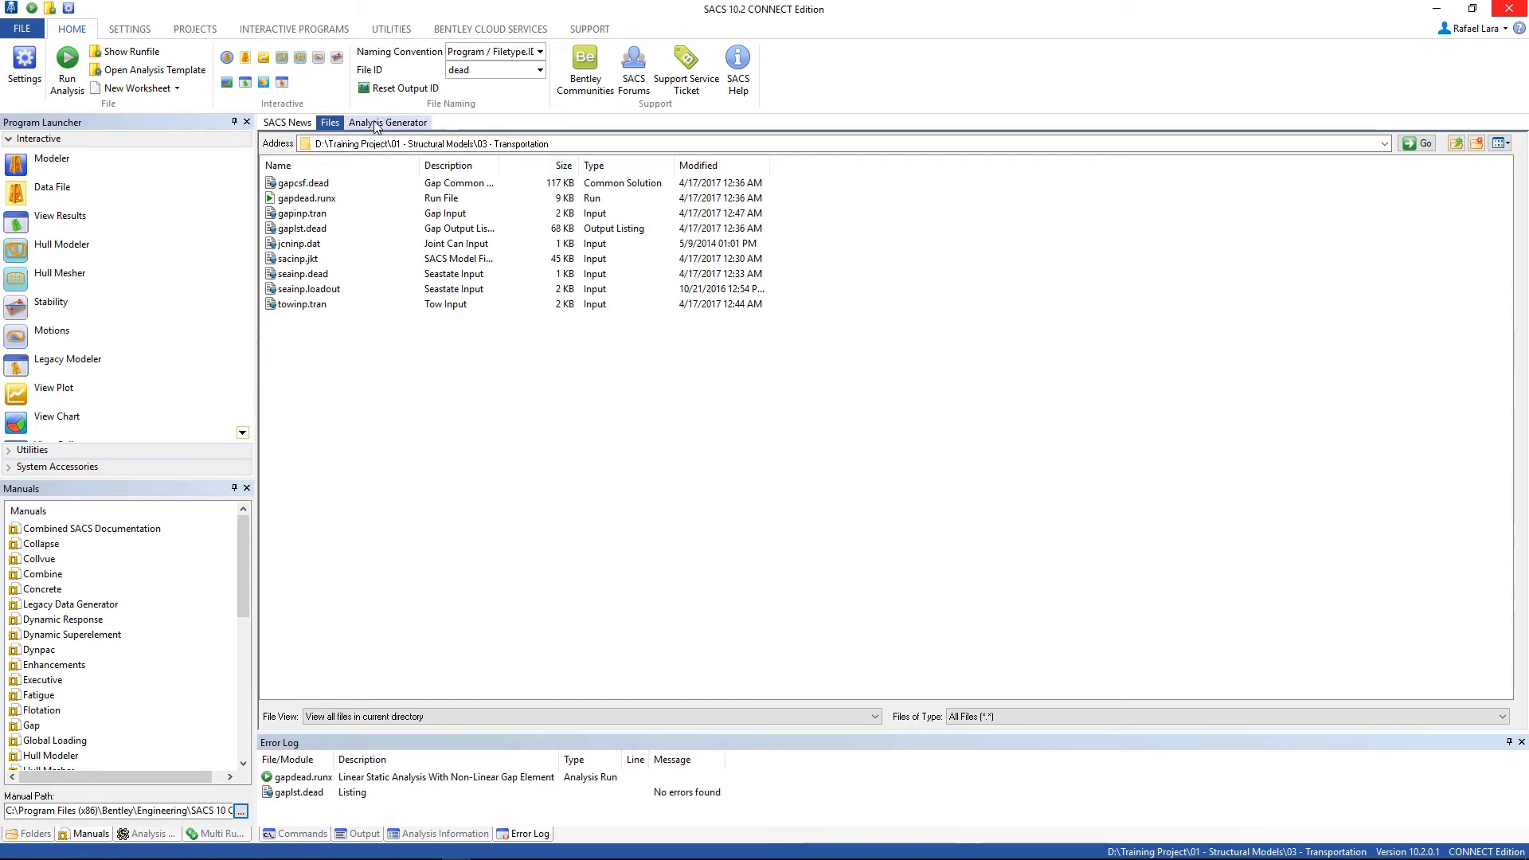
# Reset the analysis type and make it a Loading analysis with Transportation Inertia Loading (Tow) subtype.
pyautogui.click(387, 123)
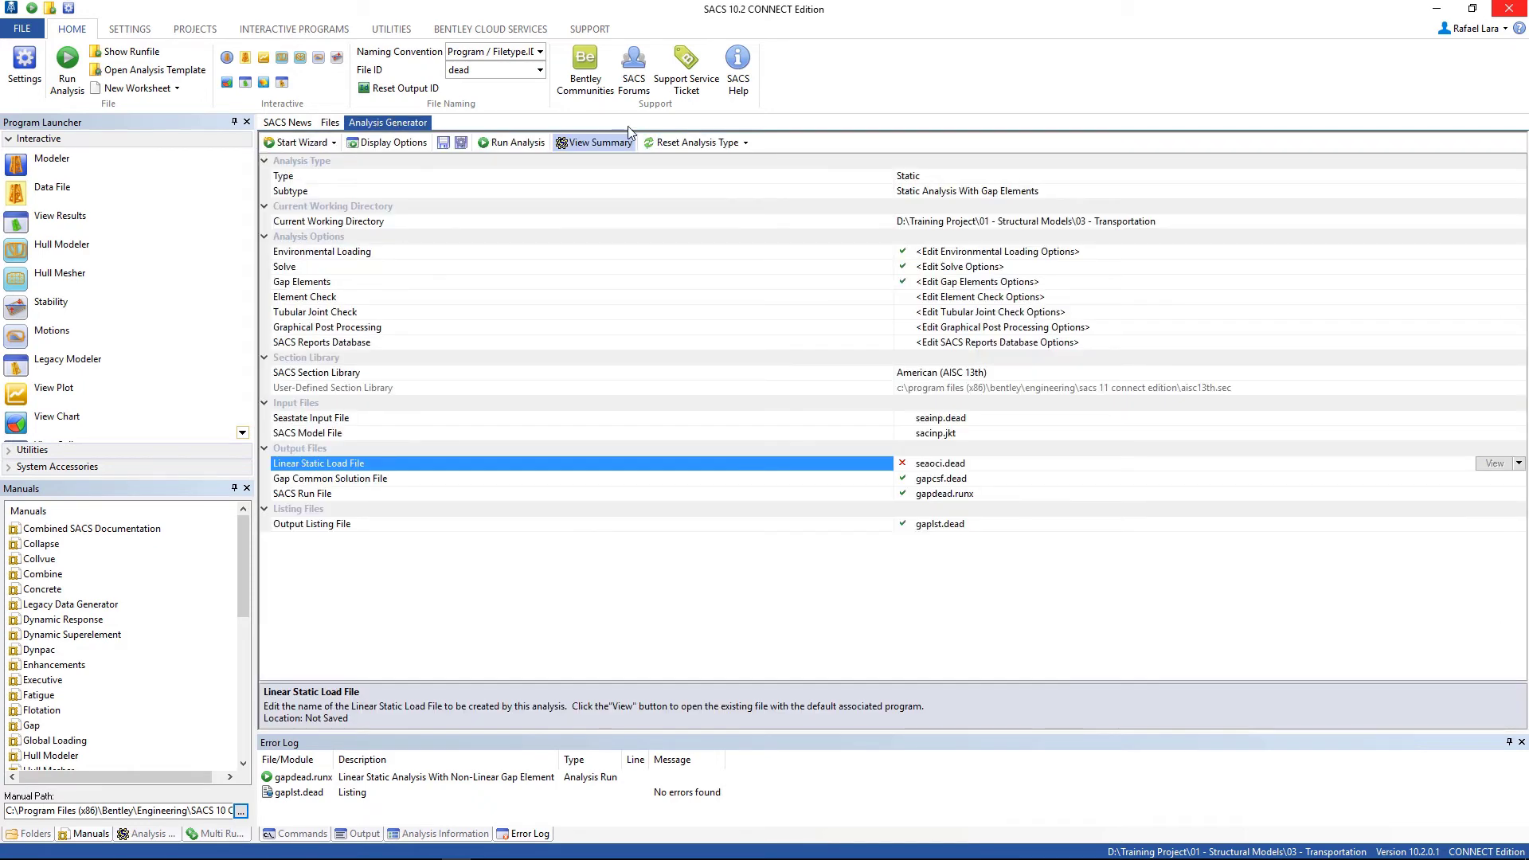
pyautogui.click(693, 142)
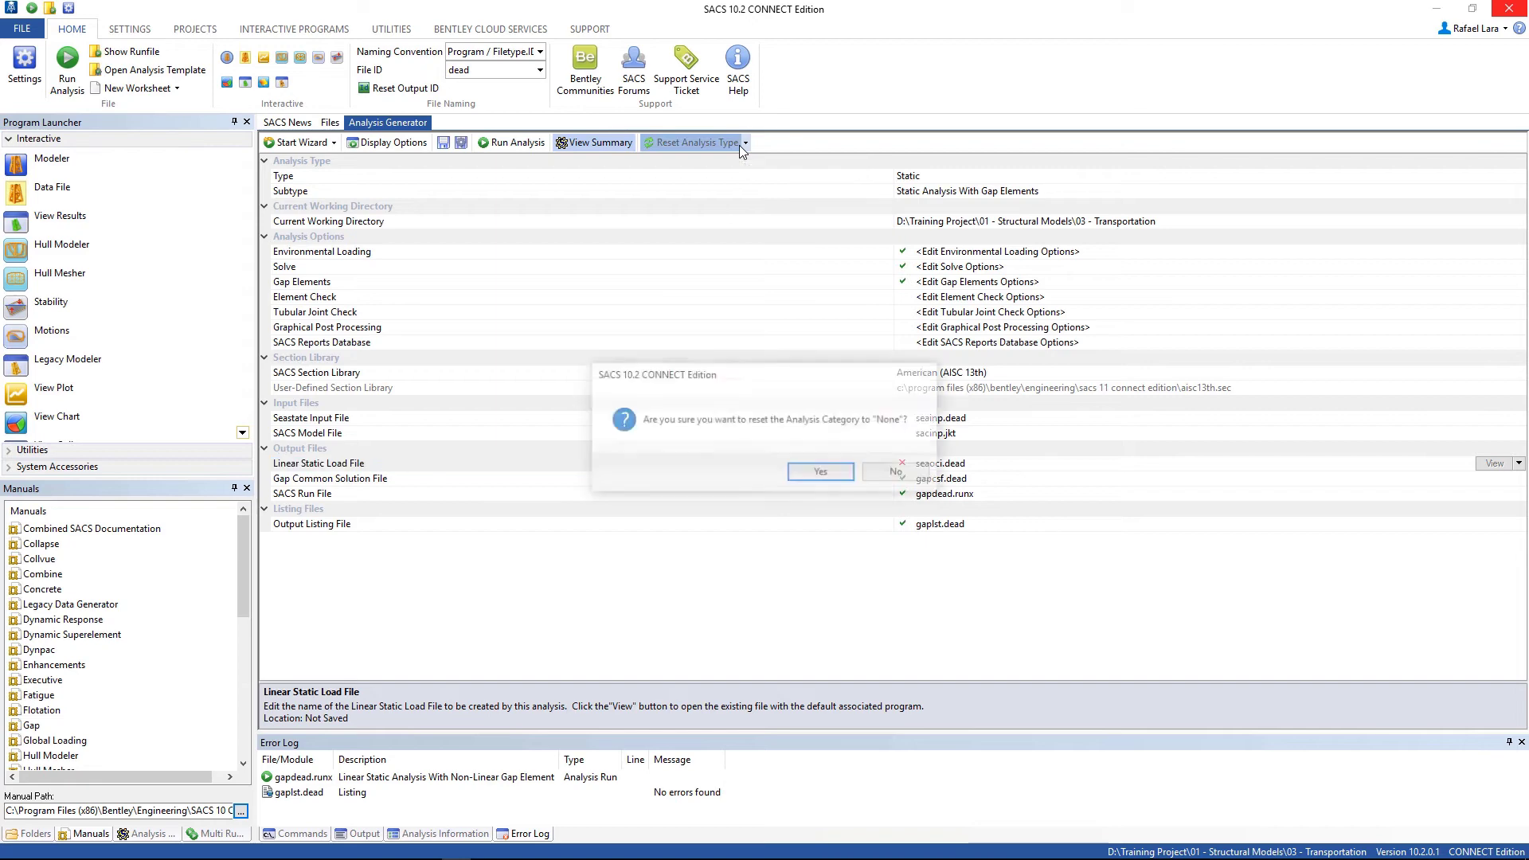
pyautogui.click(819, 472)
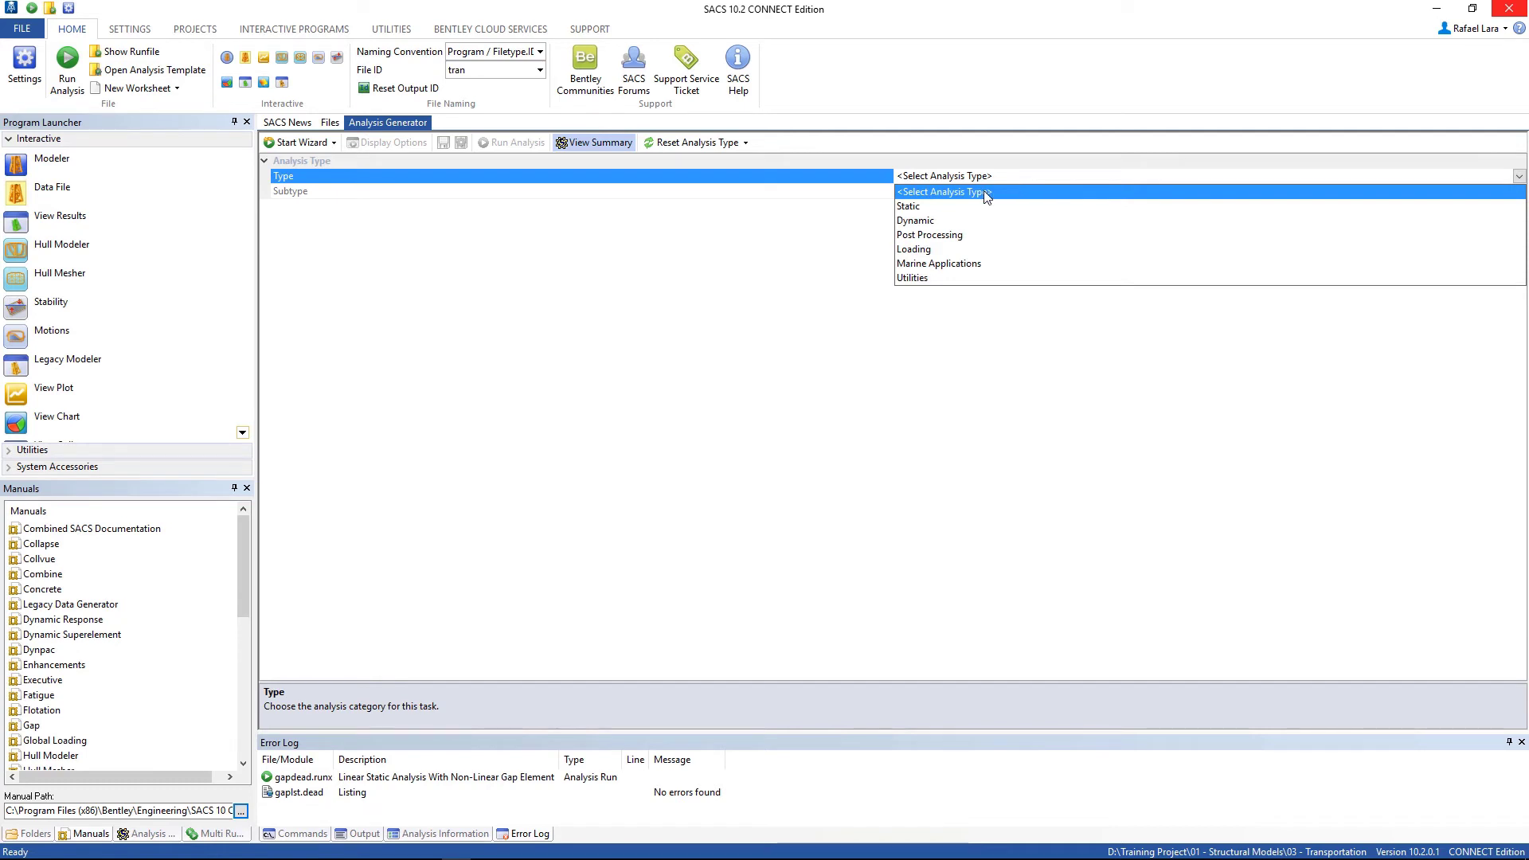
pyautogui.moveTo(962, 264)
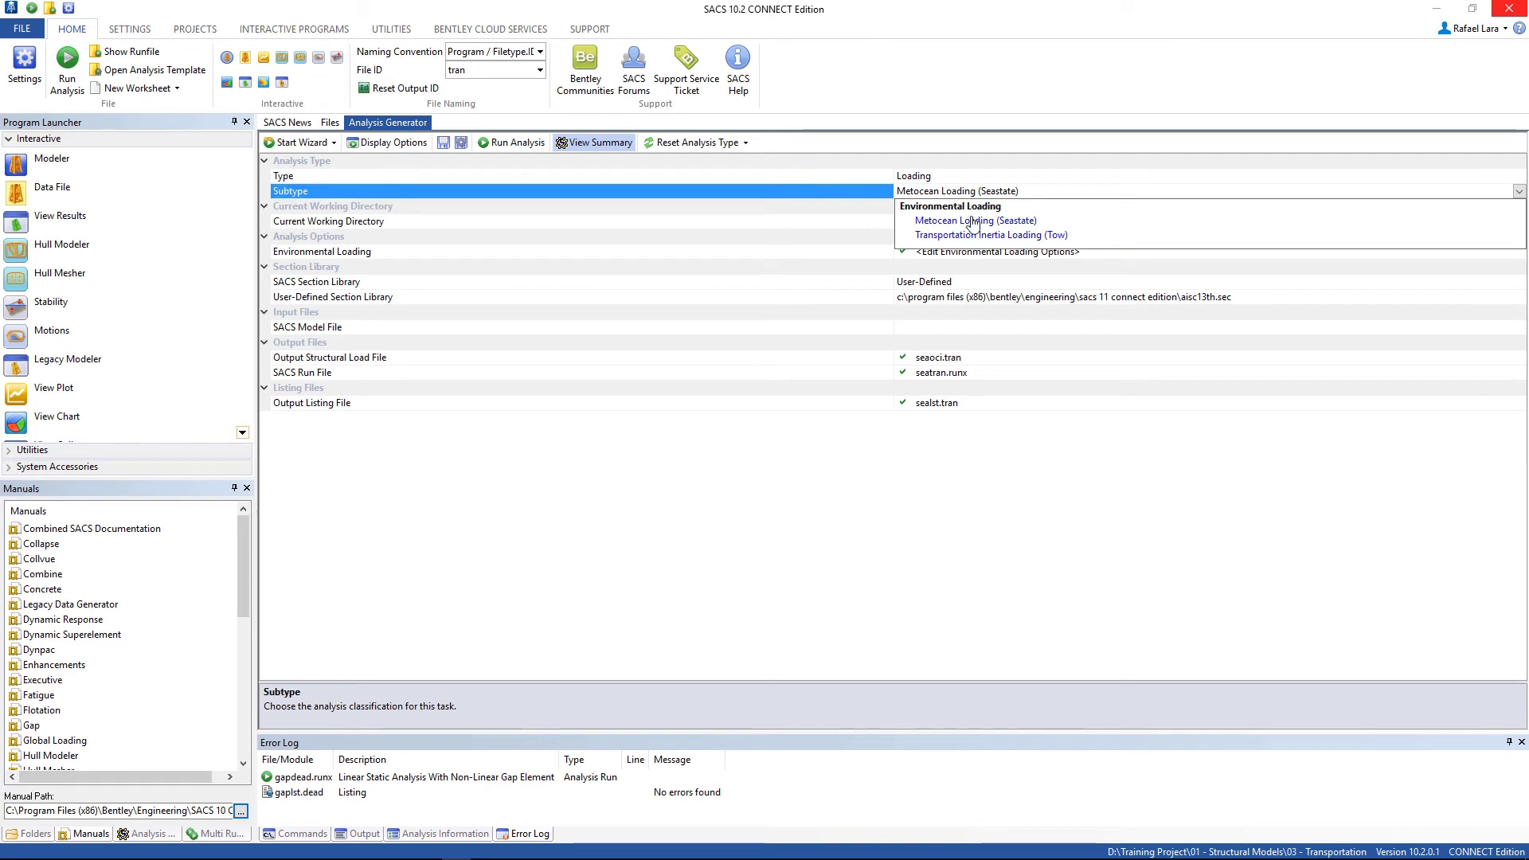
pyautogui.moveTo(991, 236)
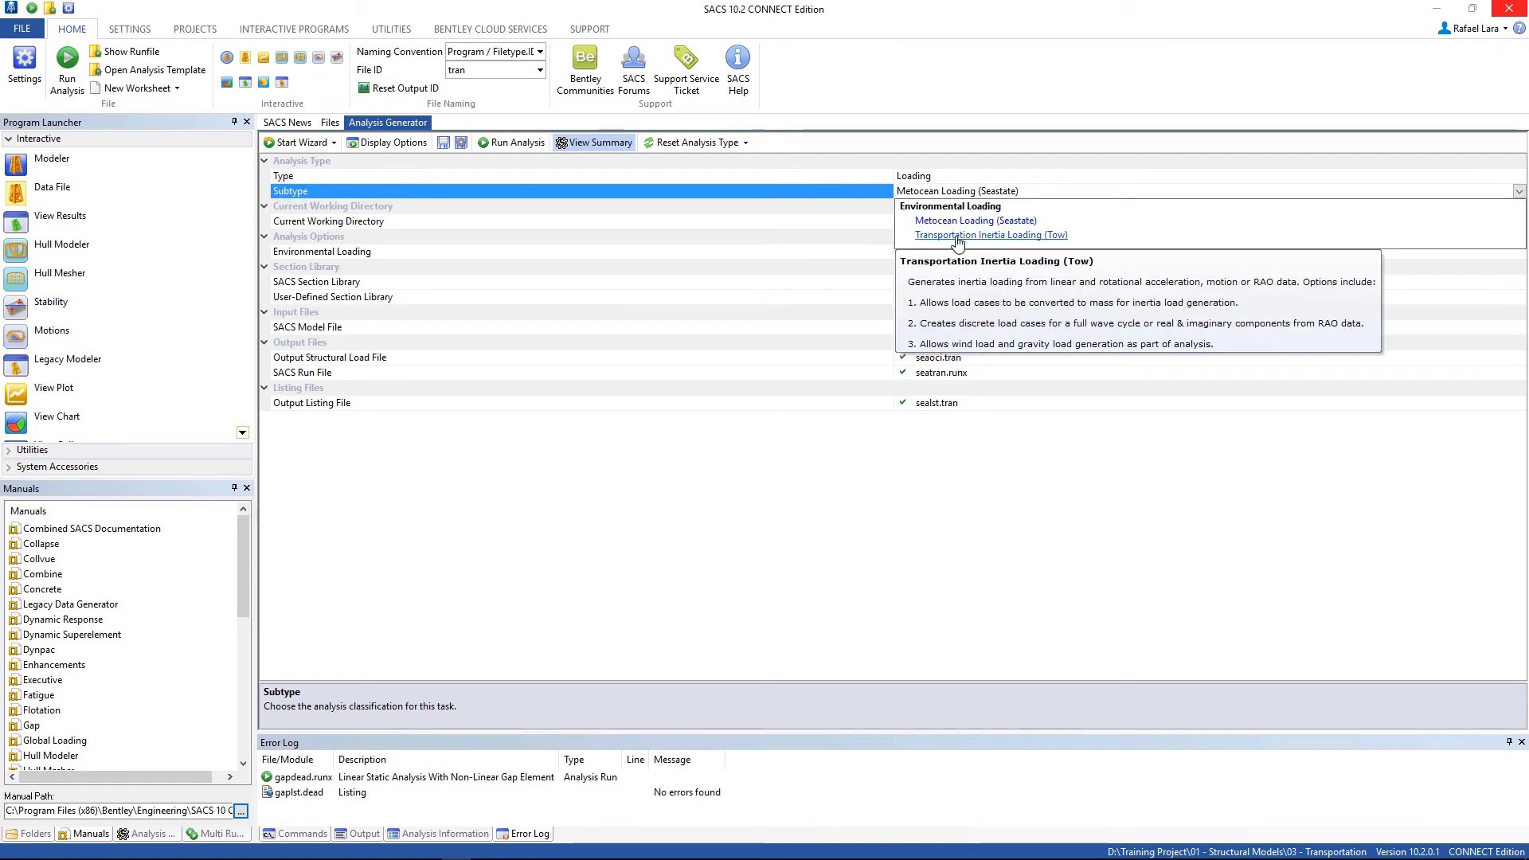
pyautogui.click(990, 236)
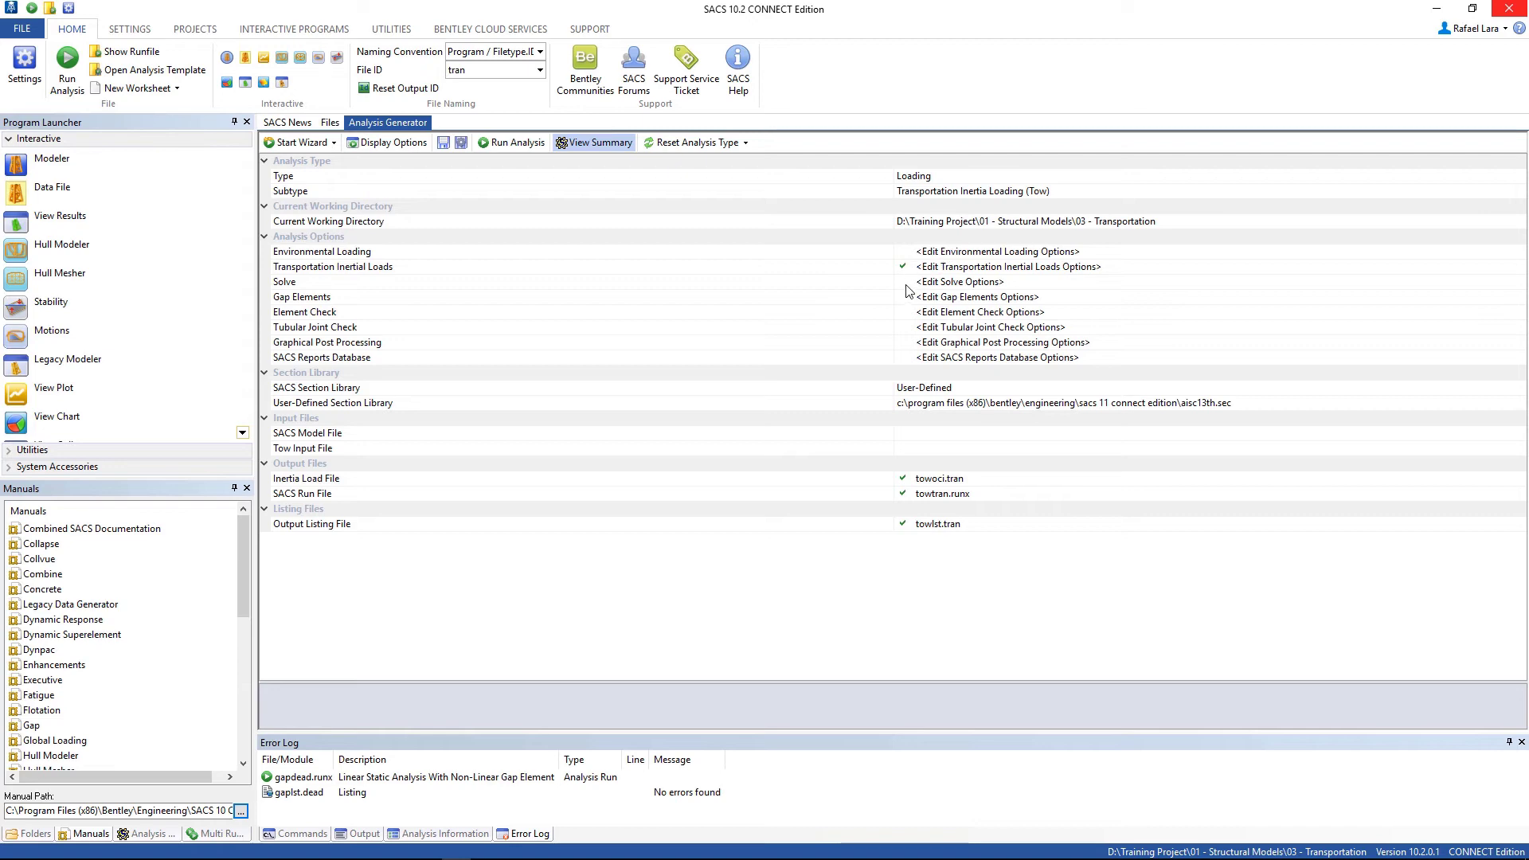
# Enable Solve and Gap Elements, with gap element options set to use a gap input file.
pyautogui.click(284, 282)
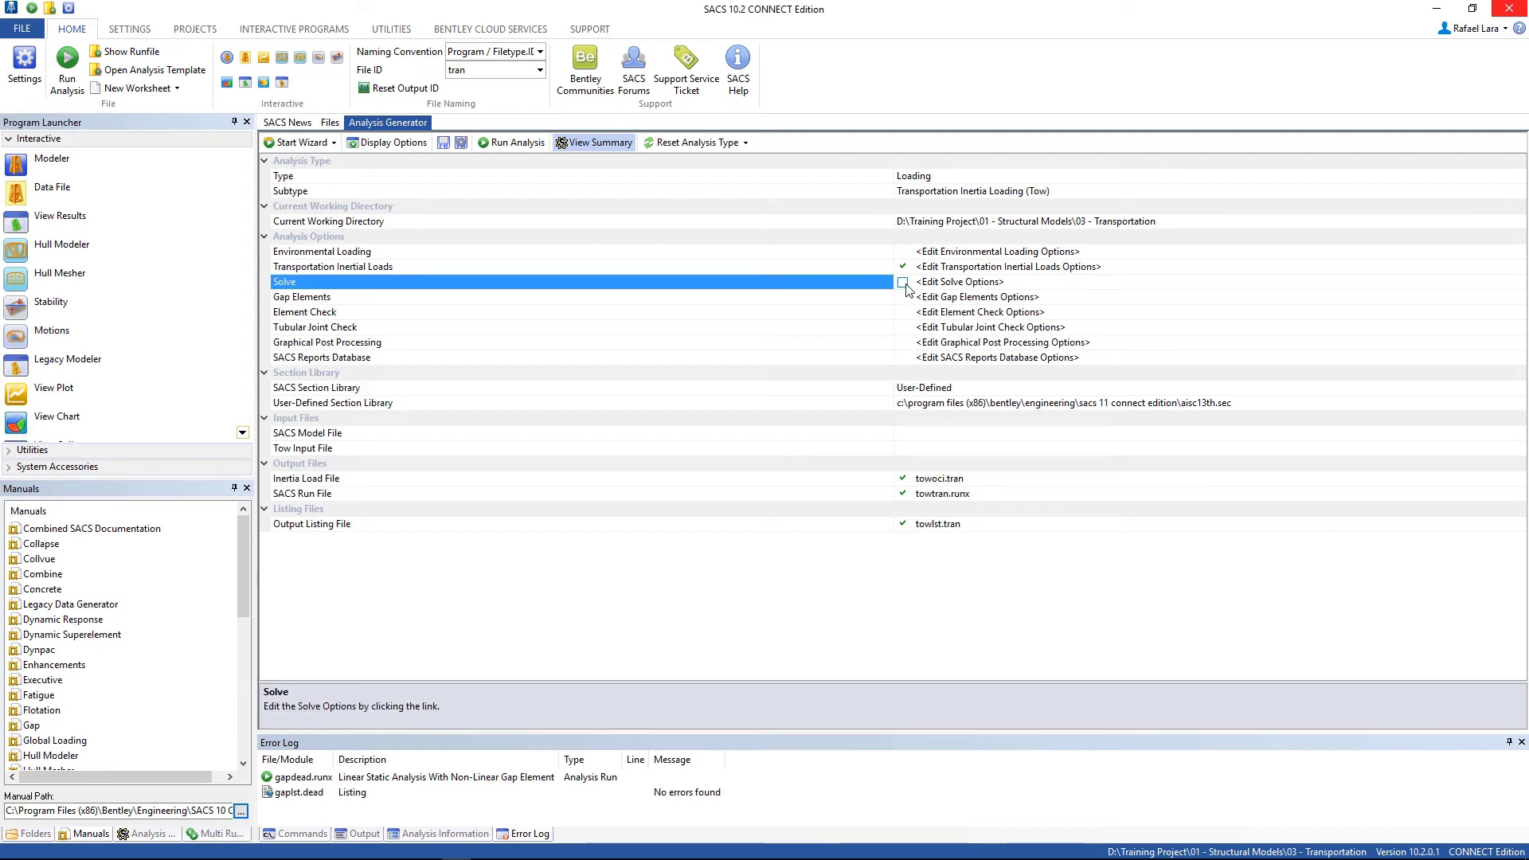
pyautogui.click(902, 282)
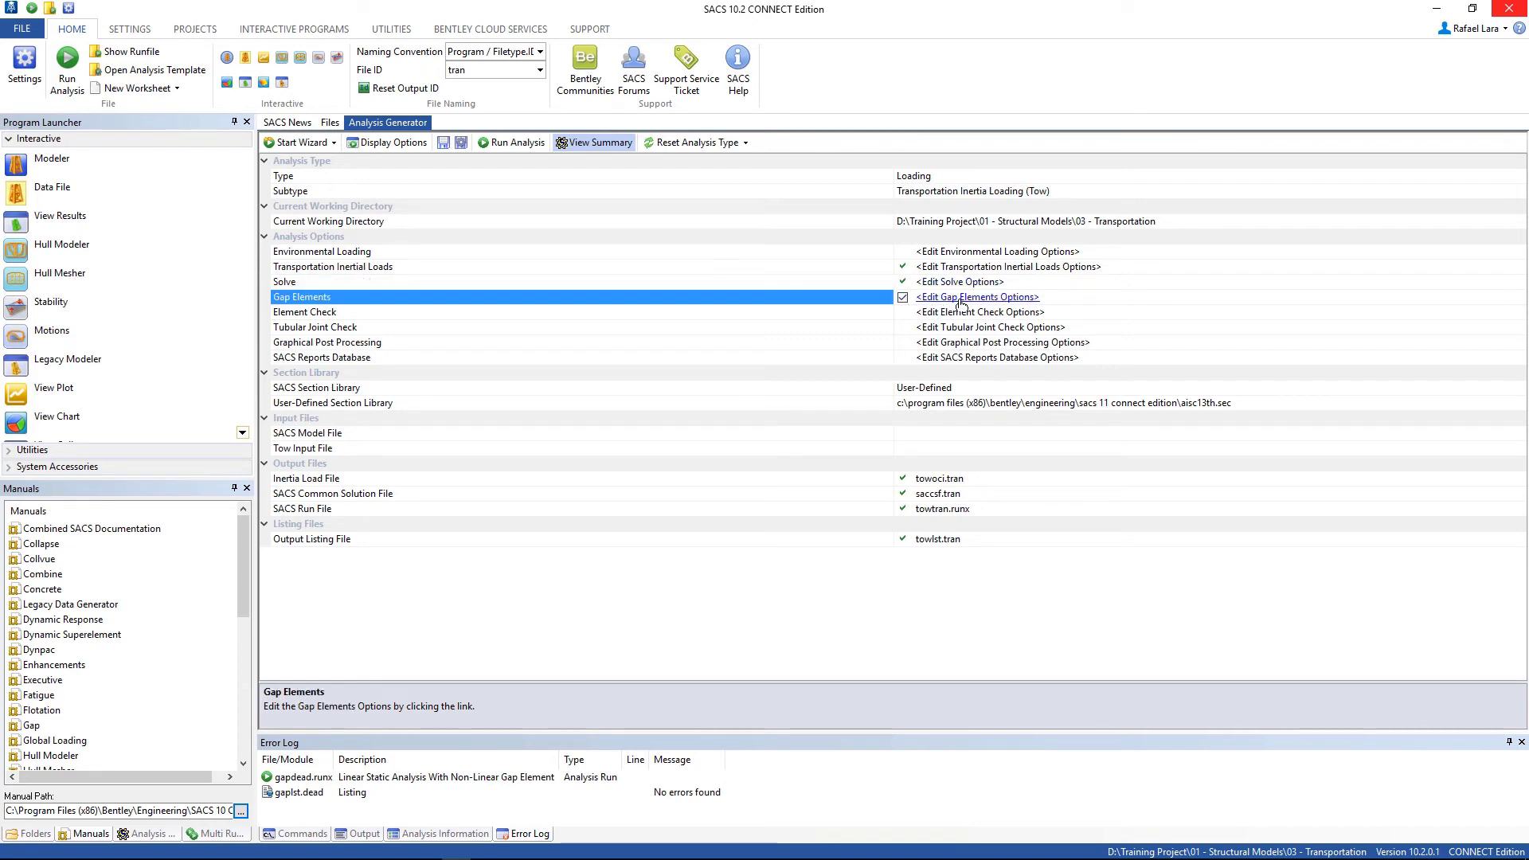
pyautogui.moveTo(957, 305)
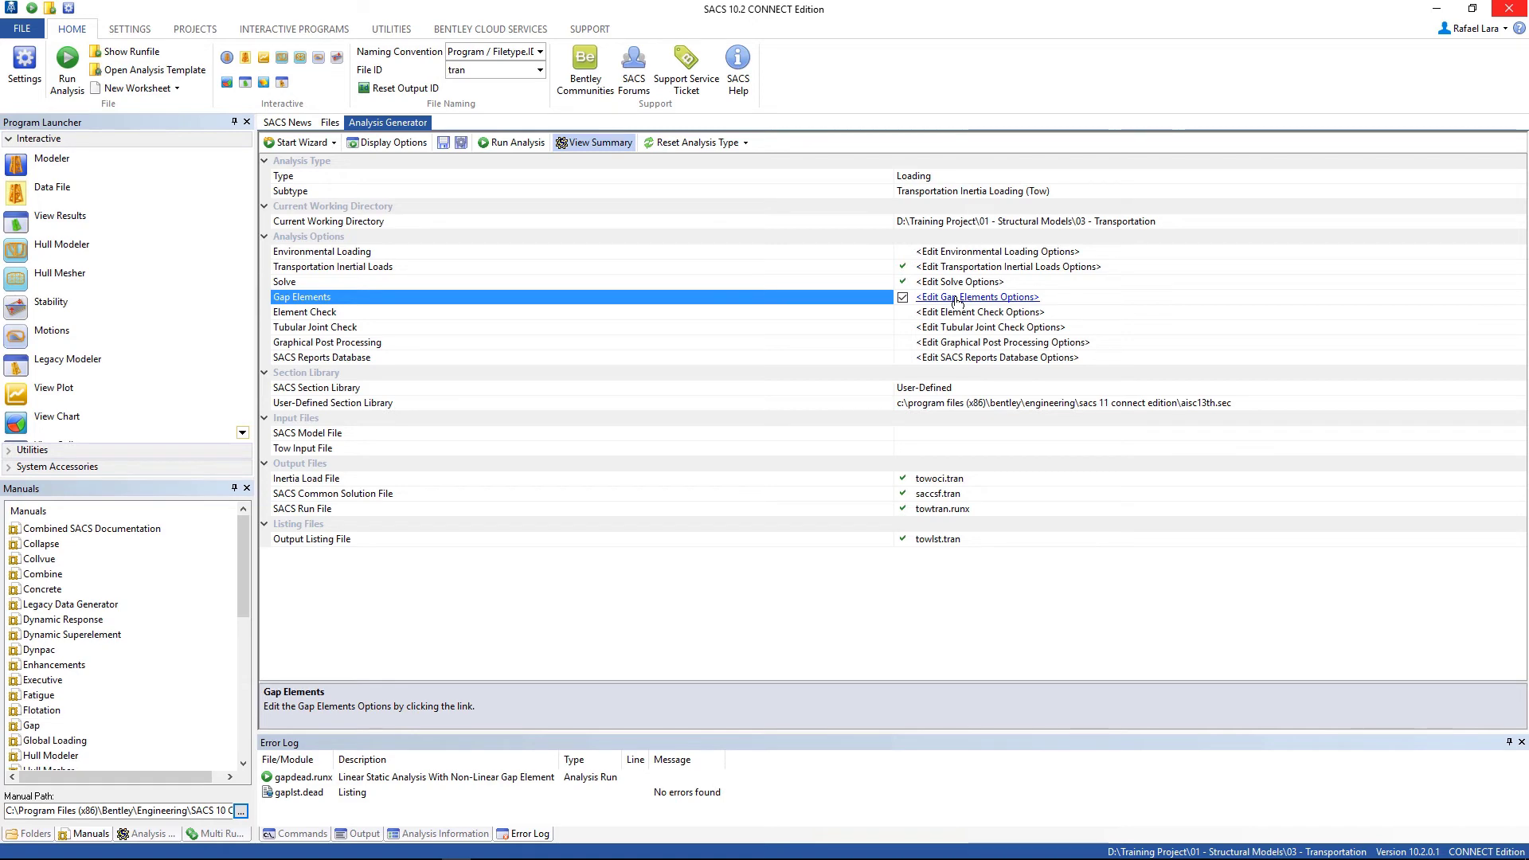
pyautogui.click(977, 297)
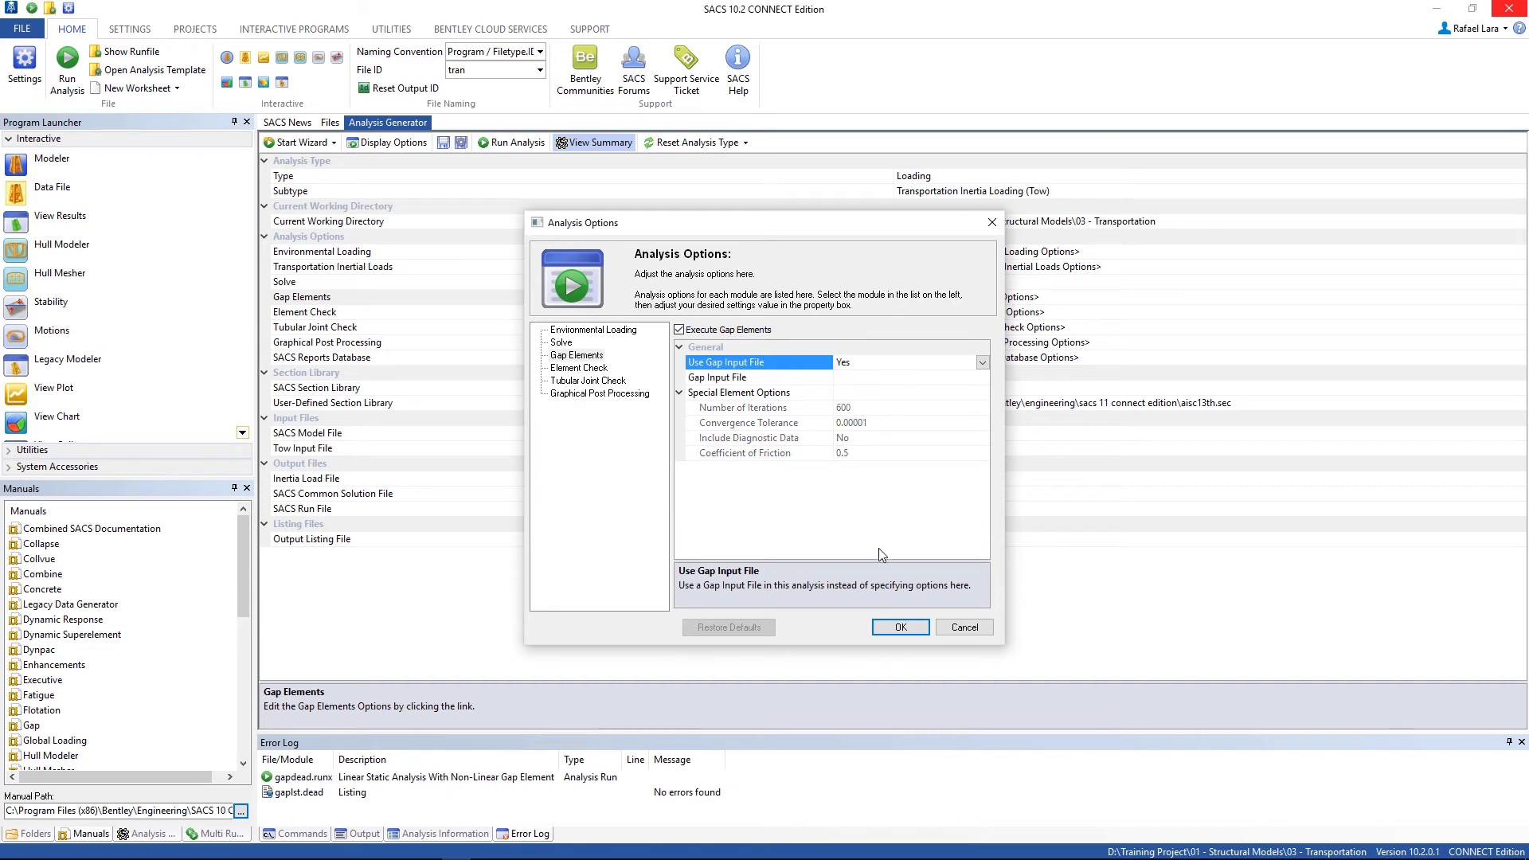
pyautogui.click(899, 627)
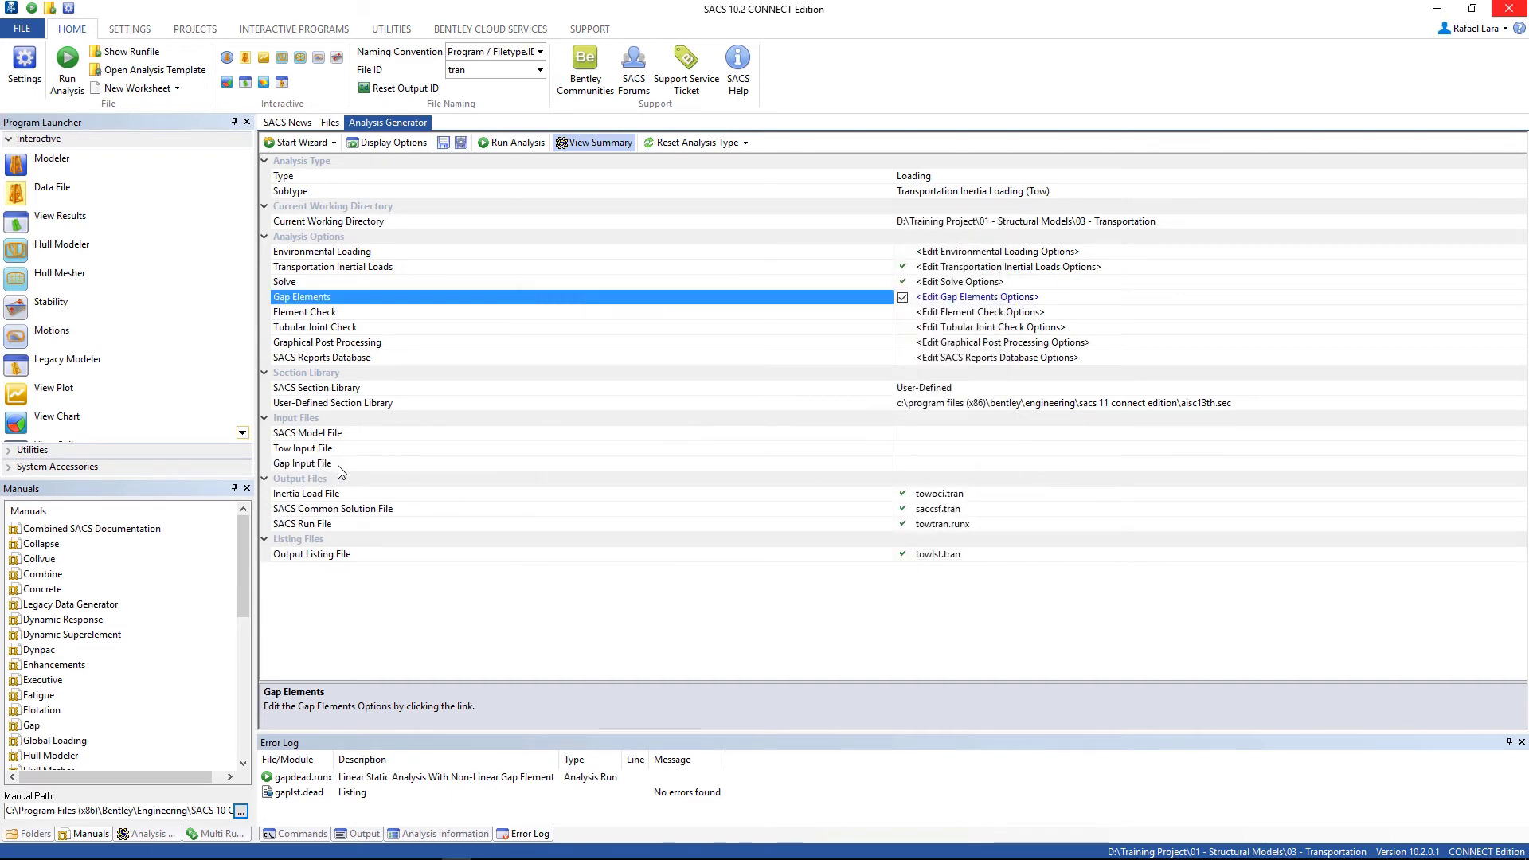
pyautogui.moveTo(1374, 393)
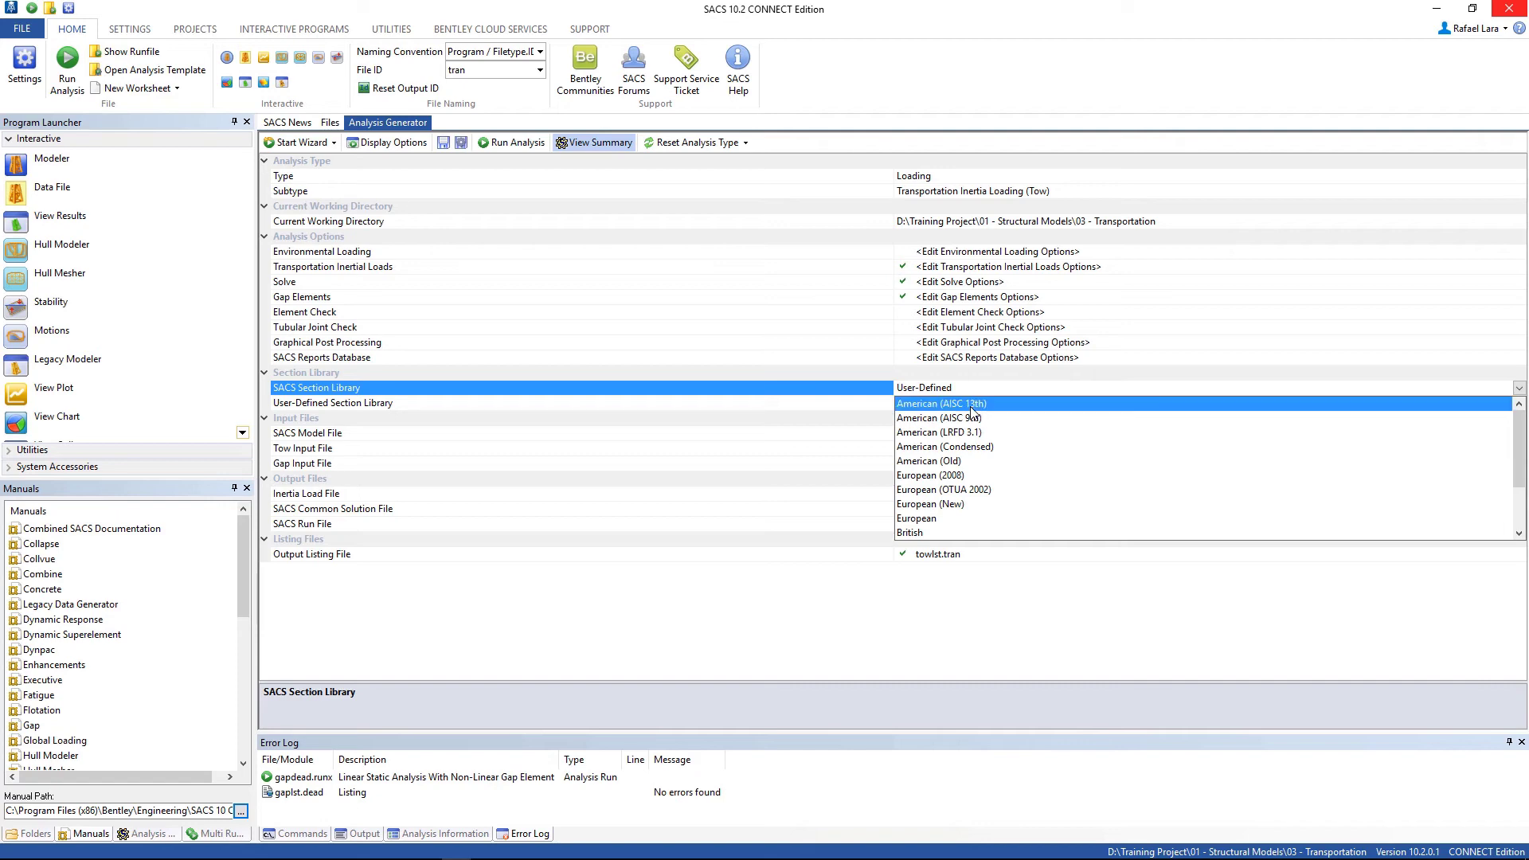
# Select the AISC 13th section library and sacinp.jkt as the SACS model file.
pyautogui.click(940, 403)
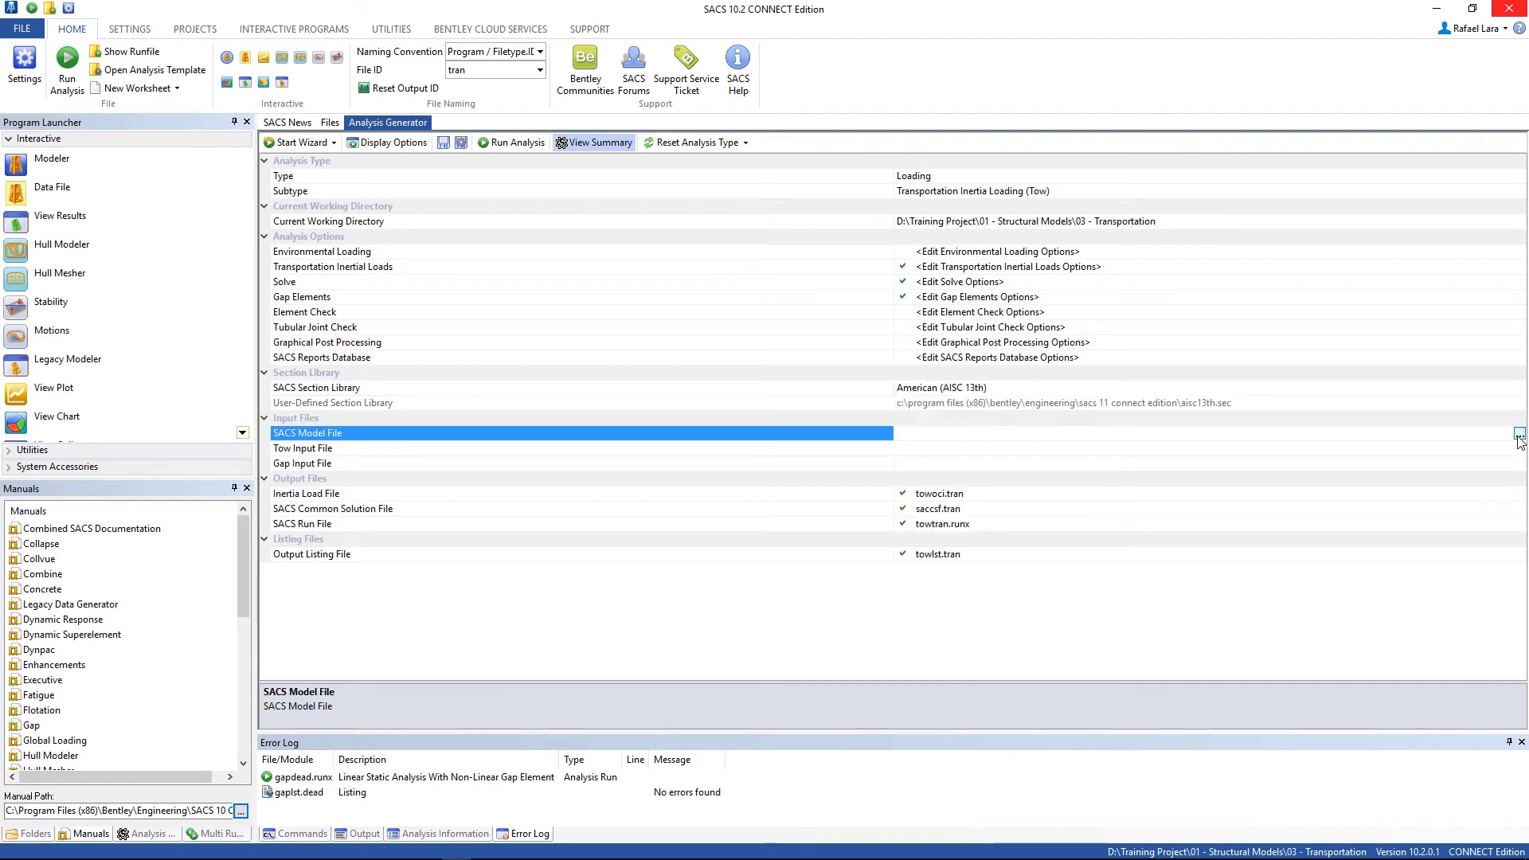
pyautogui.click(1518, 433)
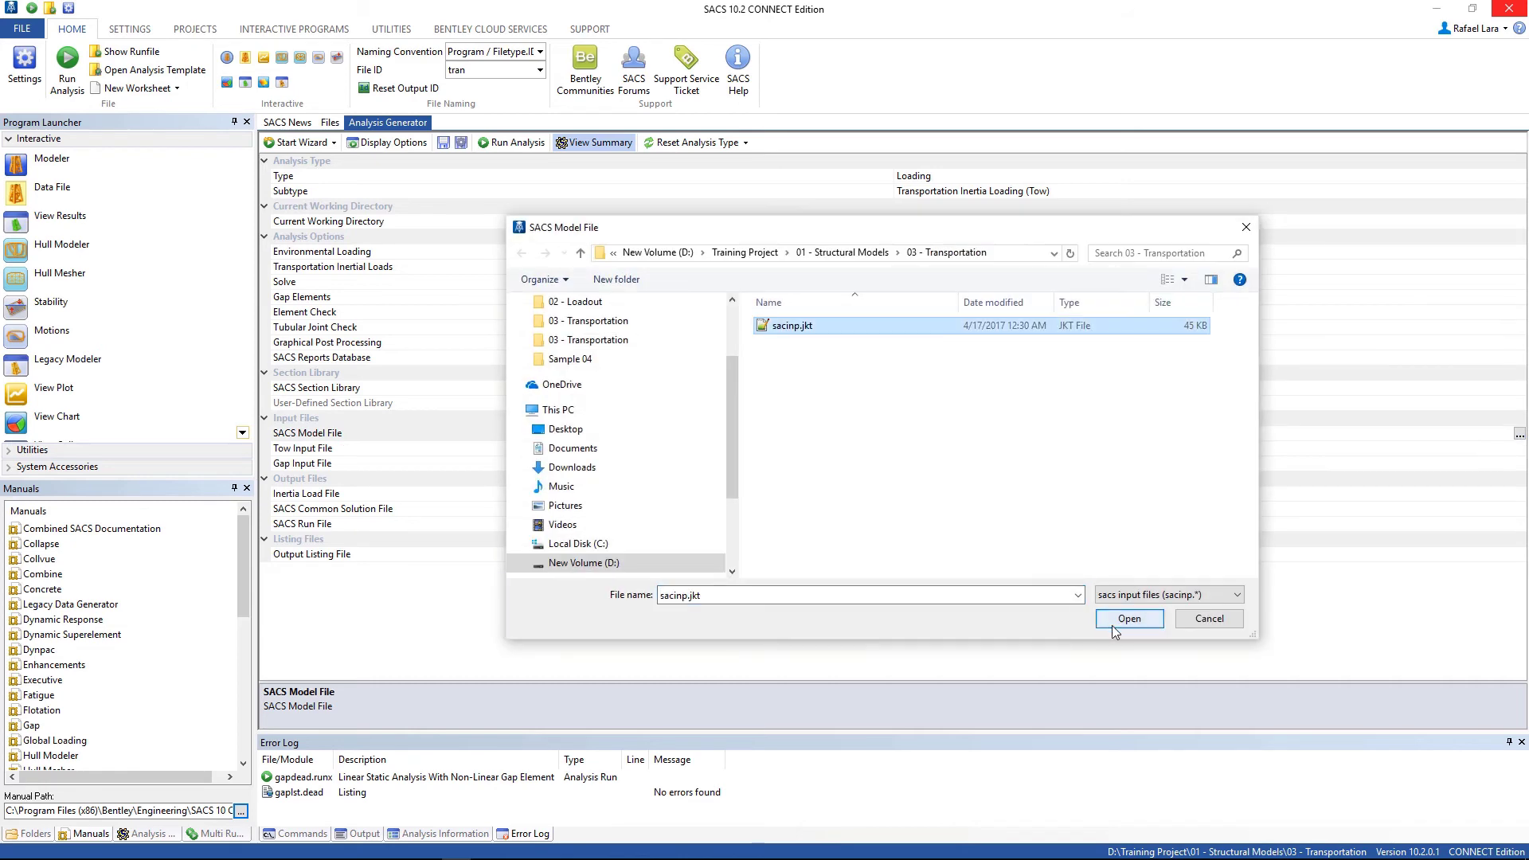
pyautogui.click(1128, 618)
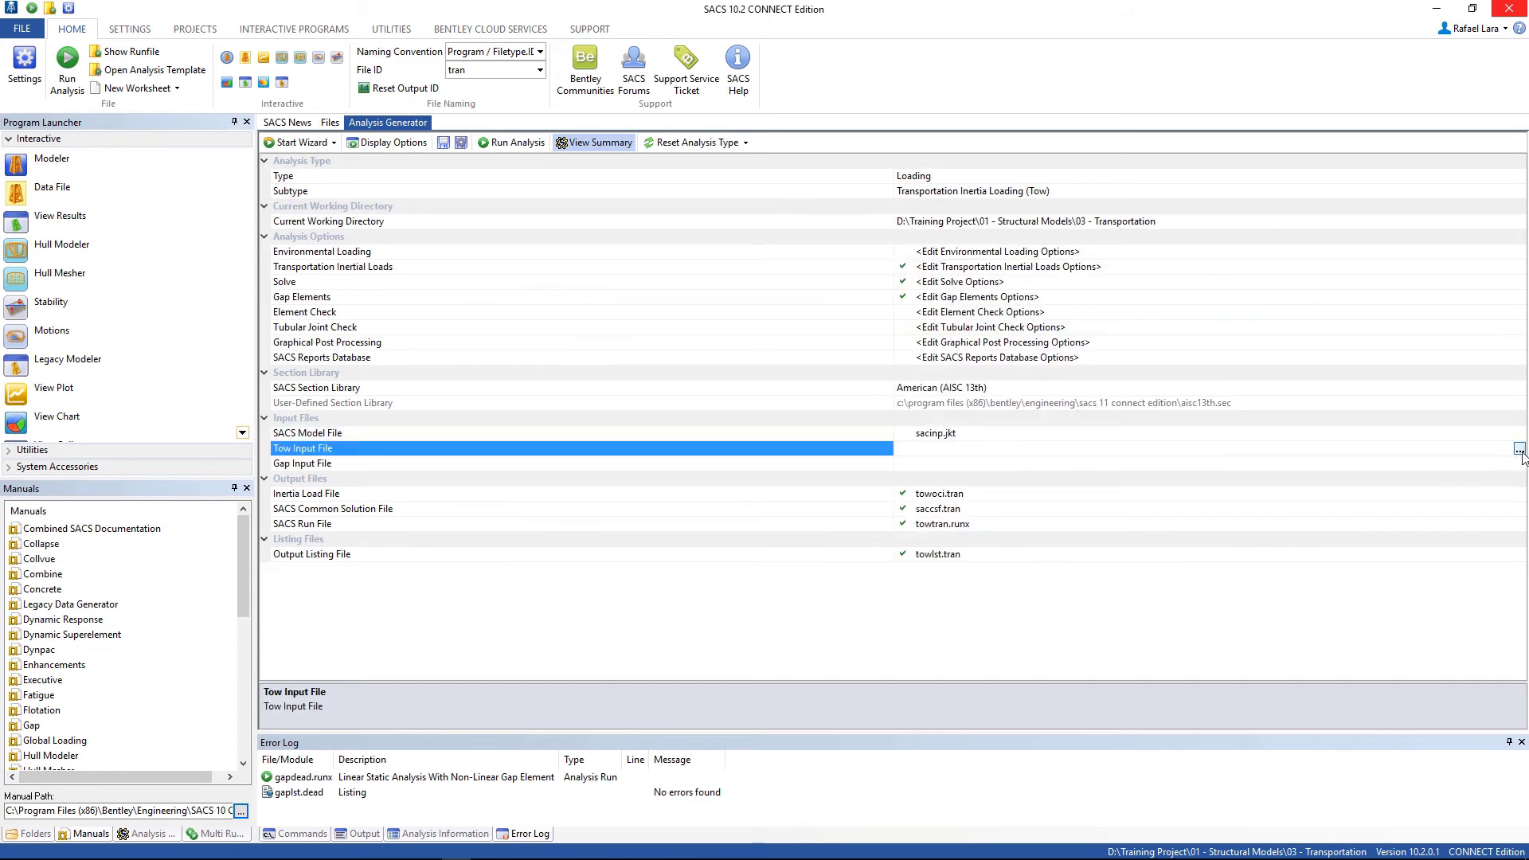
# Set towinp.tran as the tow input file and gapinp.tran as the gap input file.
pyautogui.click(1518, 449)
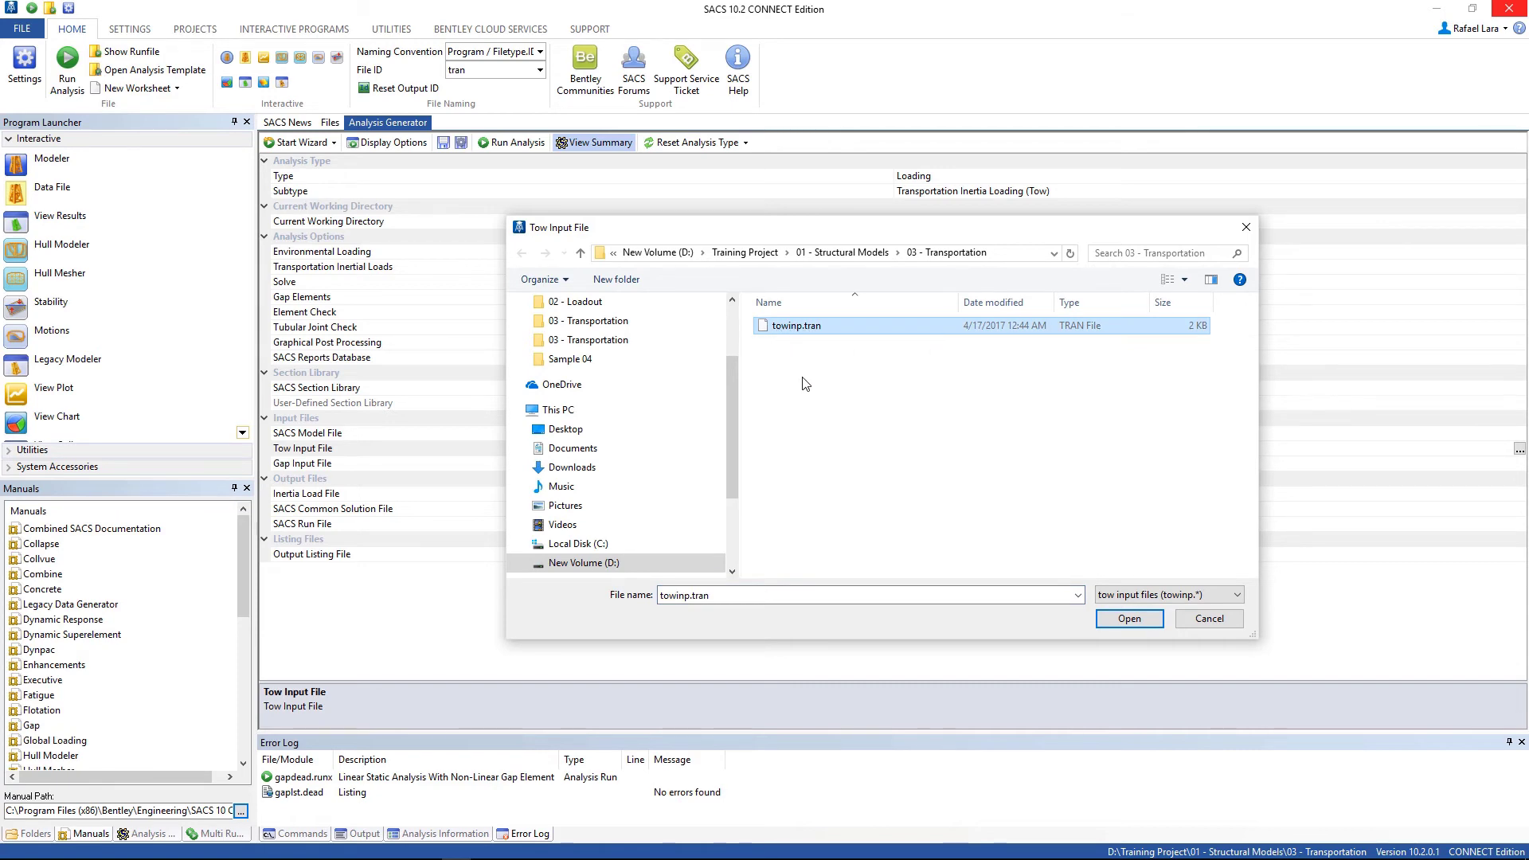
pyautogui.click(1127, 618)
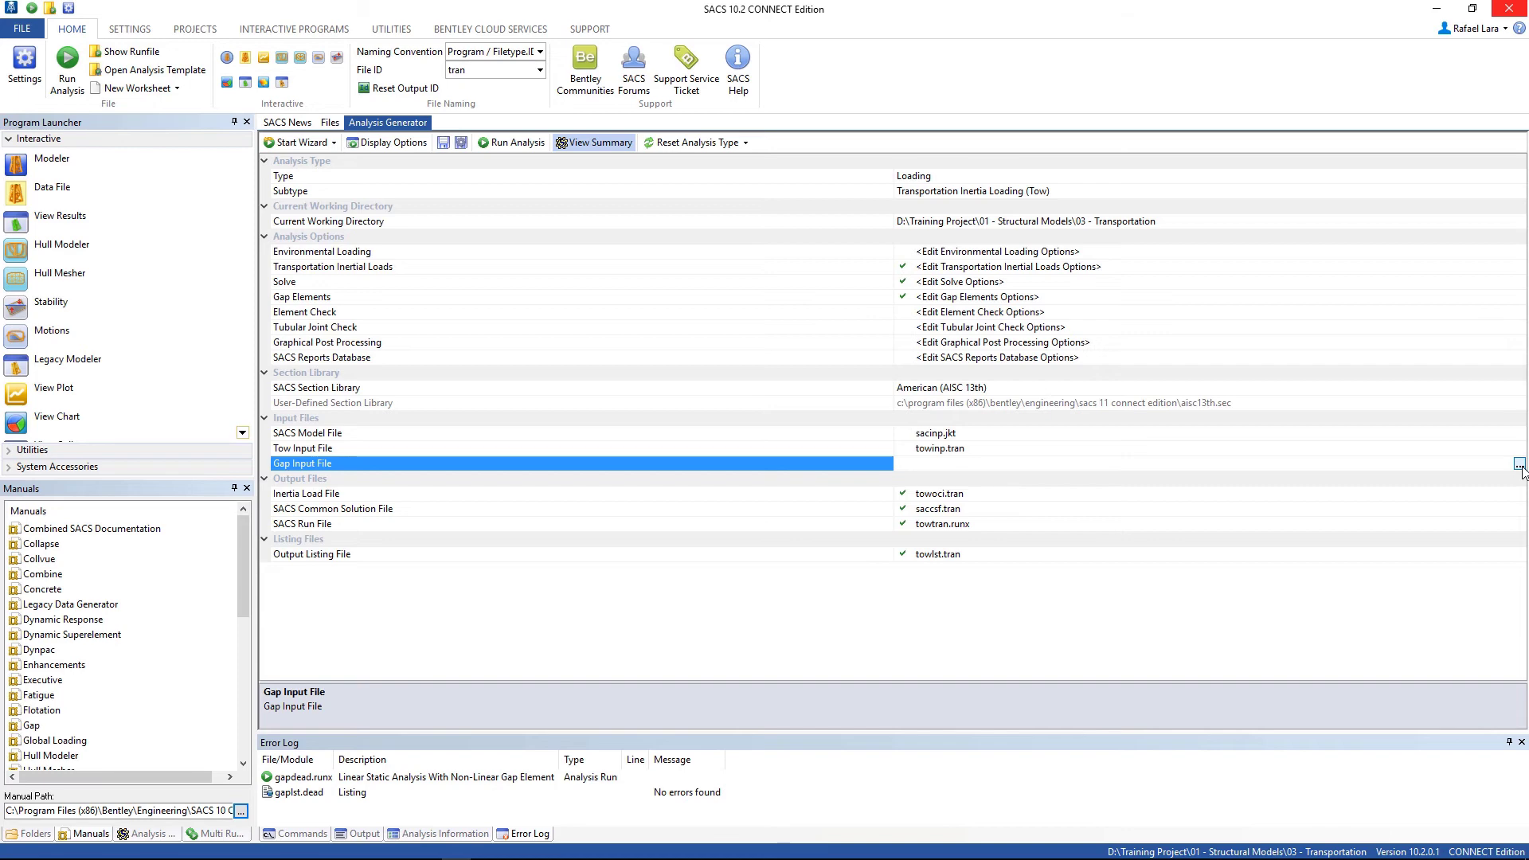
pyautogui.click(1517, 464)
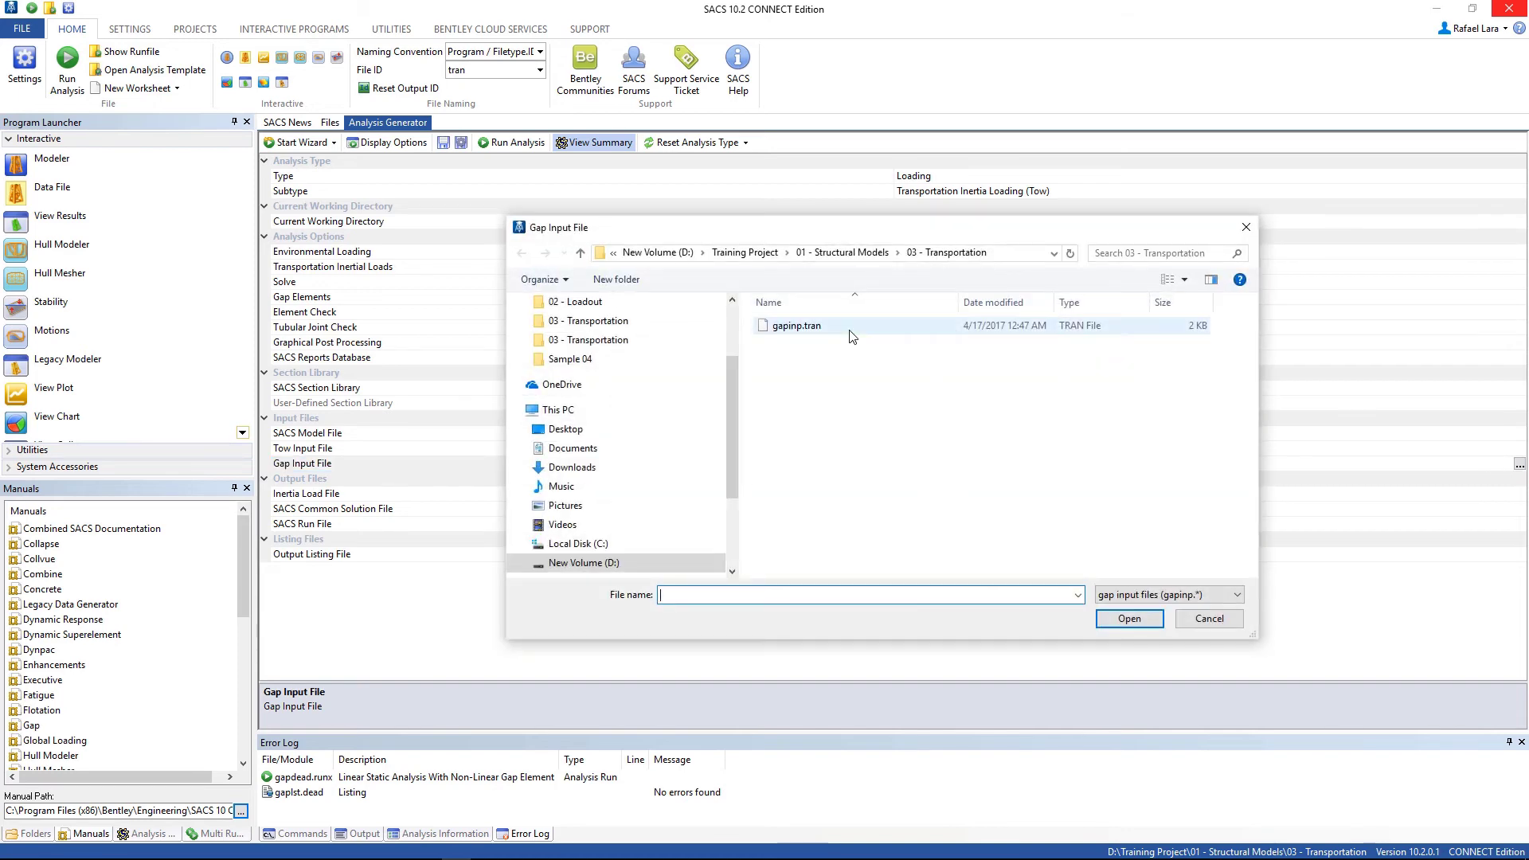
pyautogui.click(1128, 618)
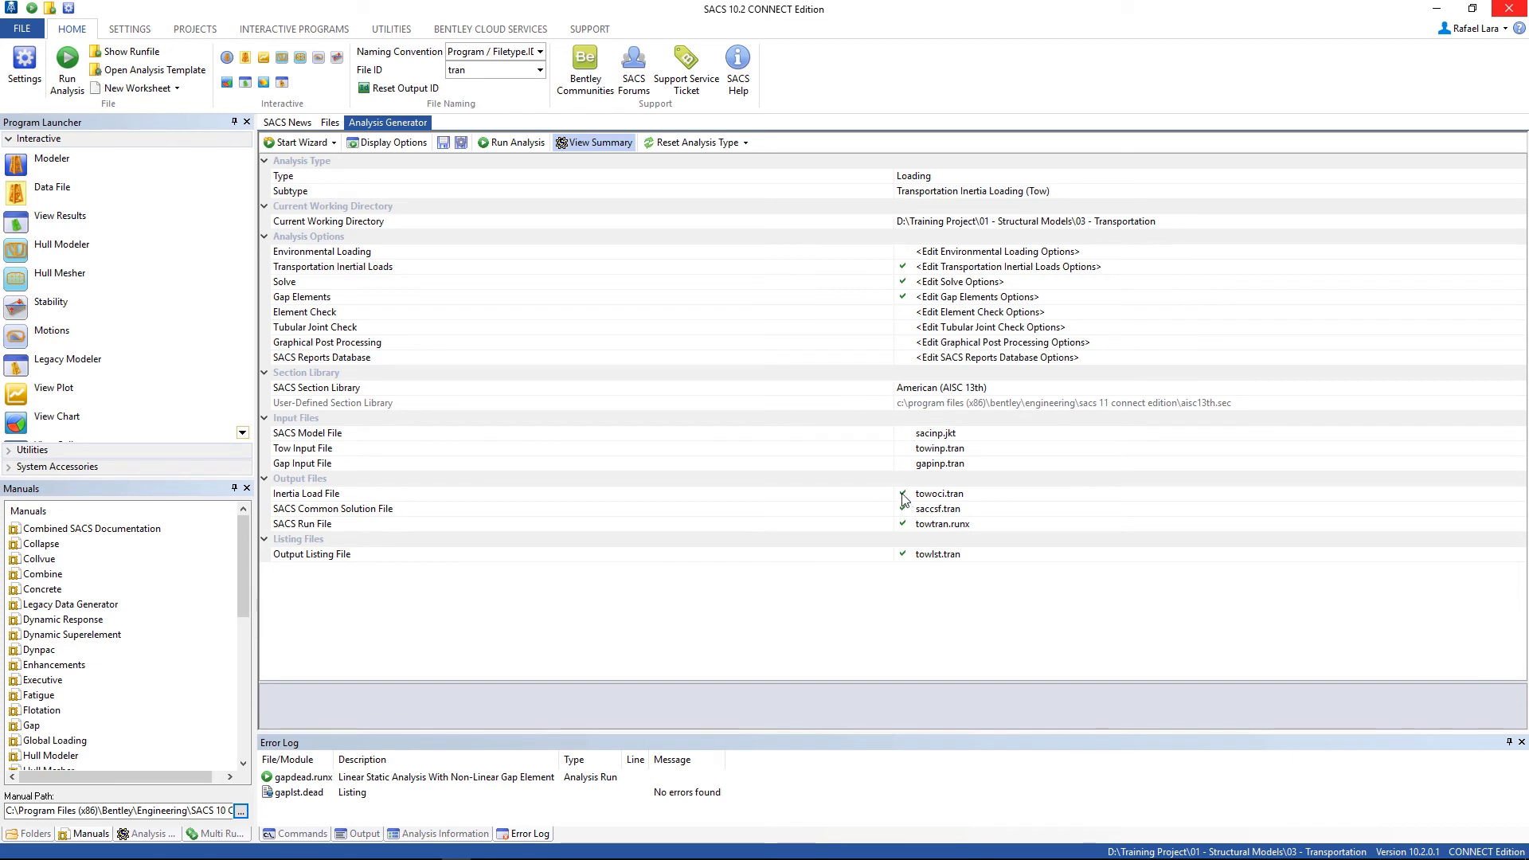
# Use gapcsf.tran as the common solution file and run the tow inertia analysis.
pyautogui.click(341, 493)
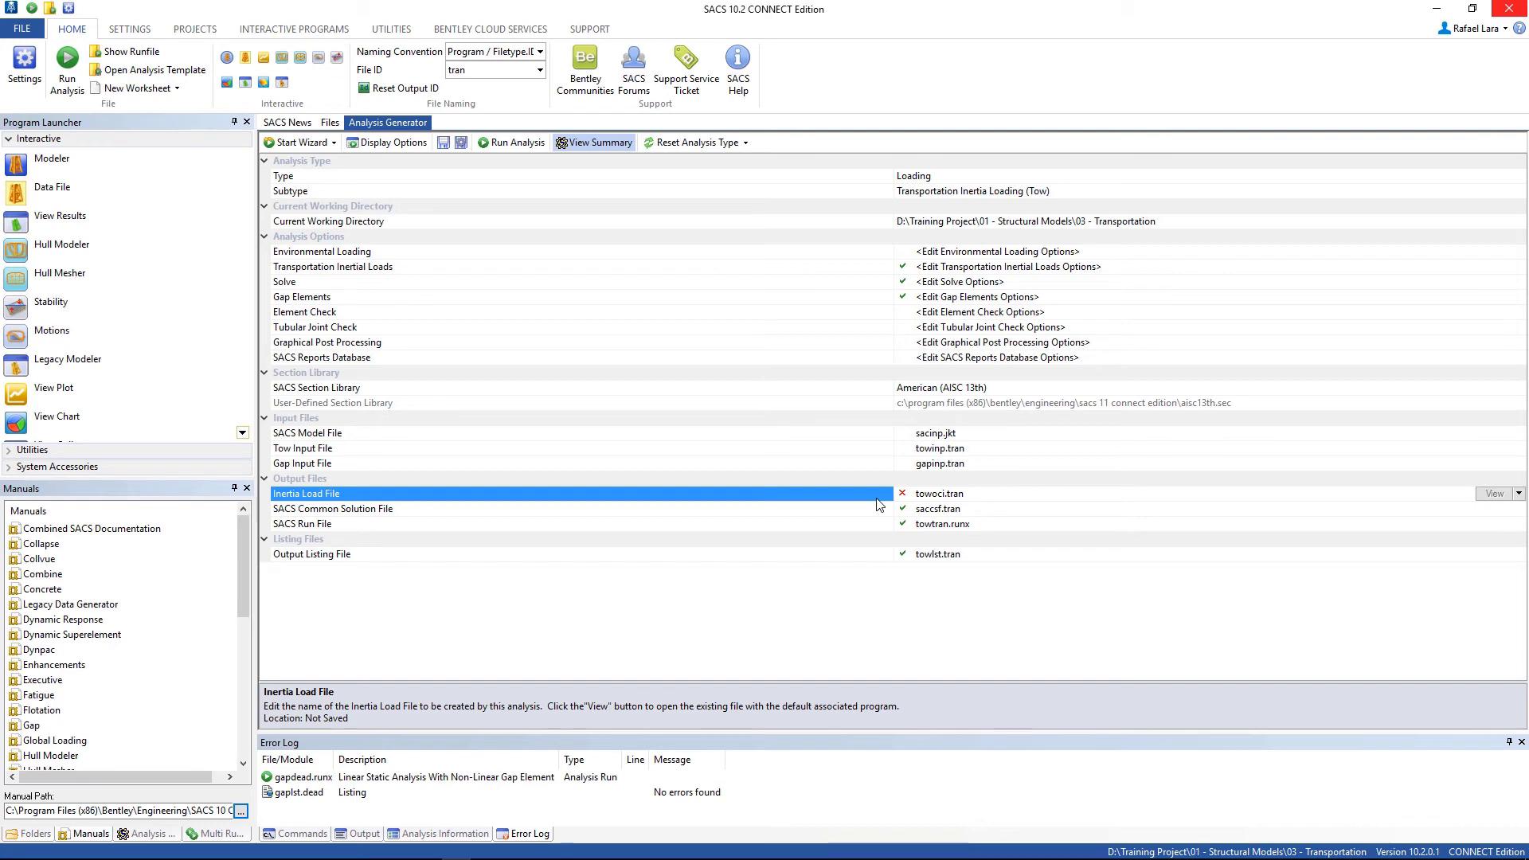
pyautogui.moveTo(892, 579)
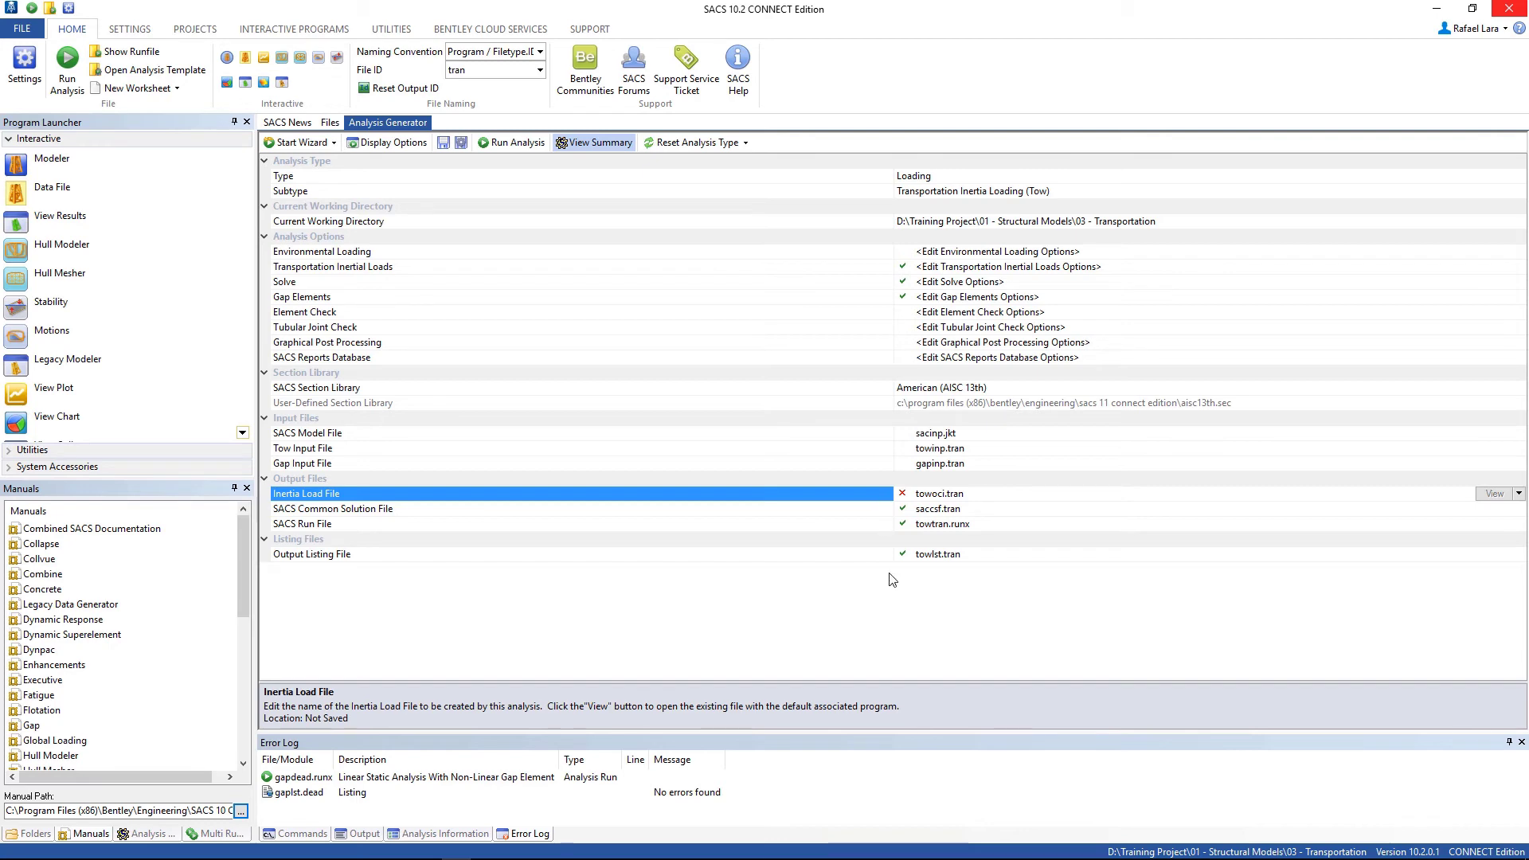
pyautogui.moveTo(766, 509)
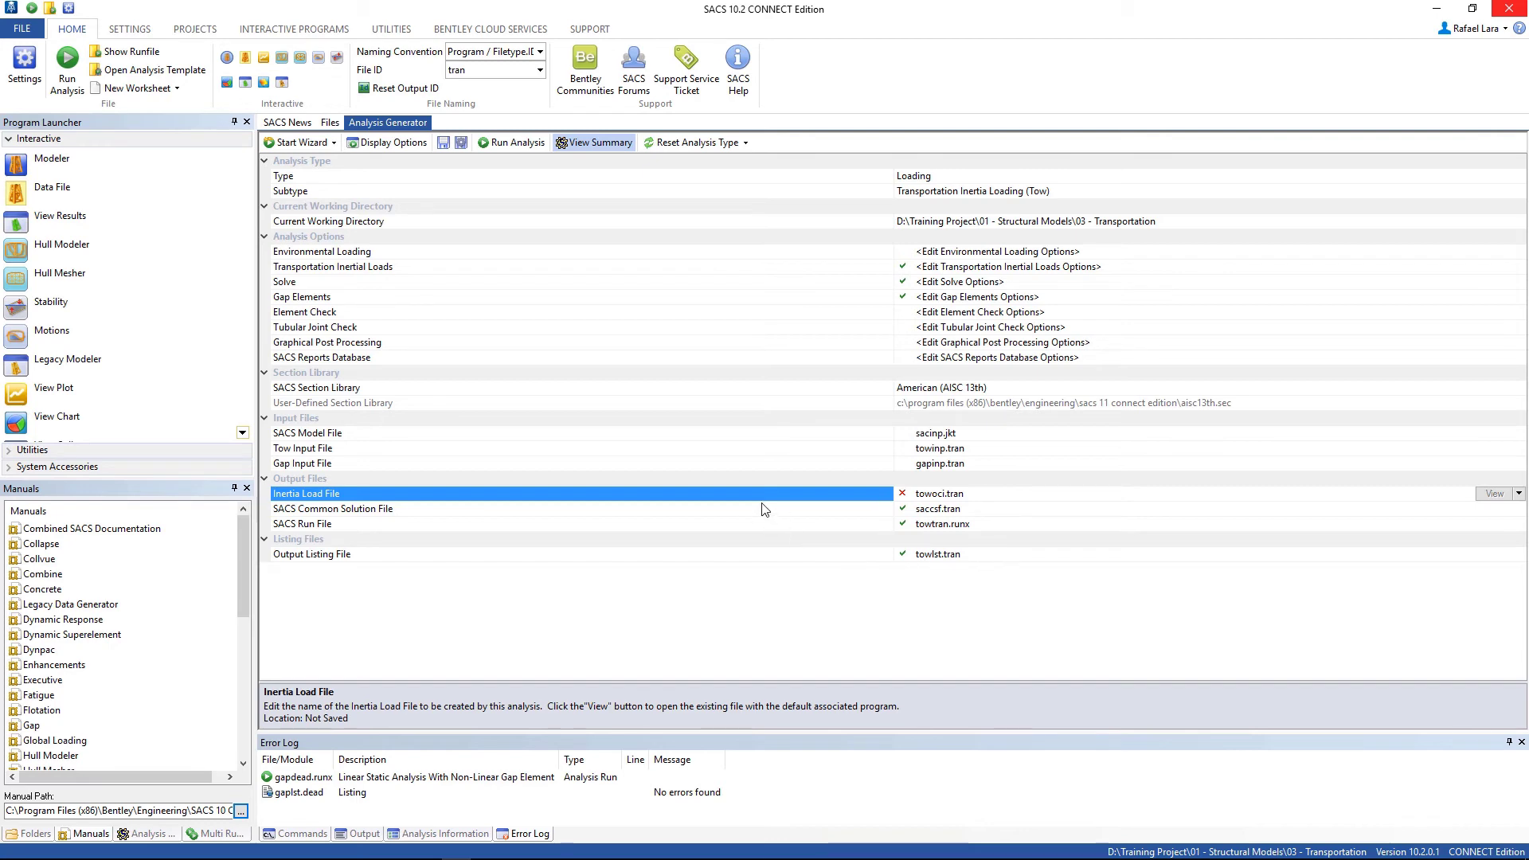
pyautogui.moveTo(779, 458)
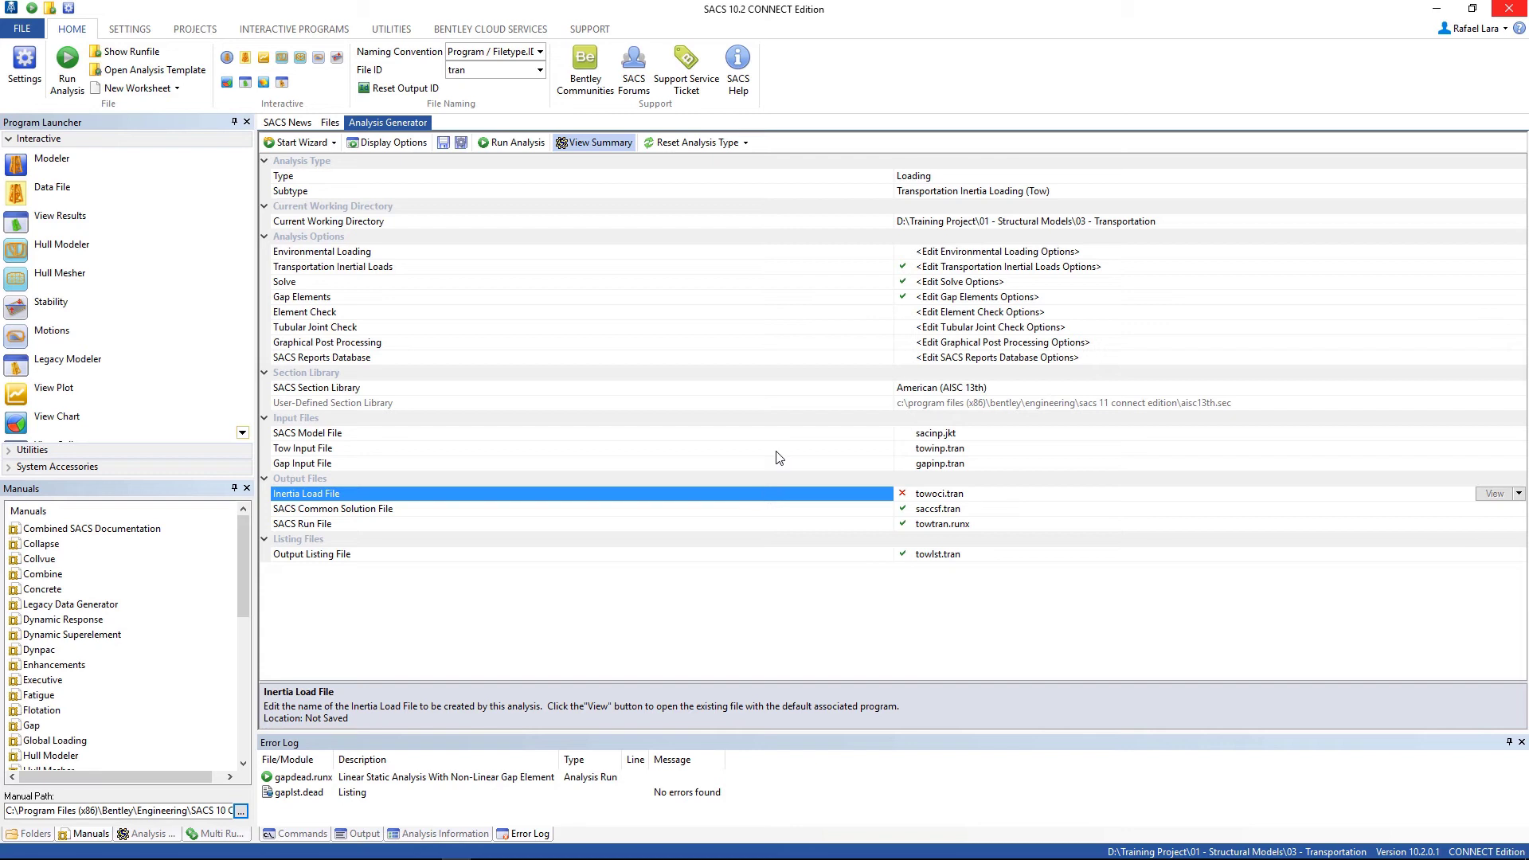
pyautogui.click(403, 88)
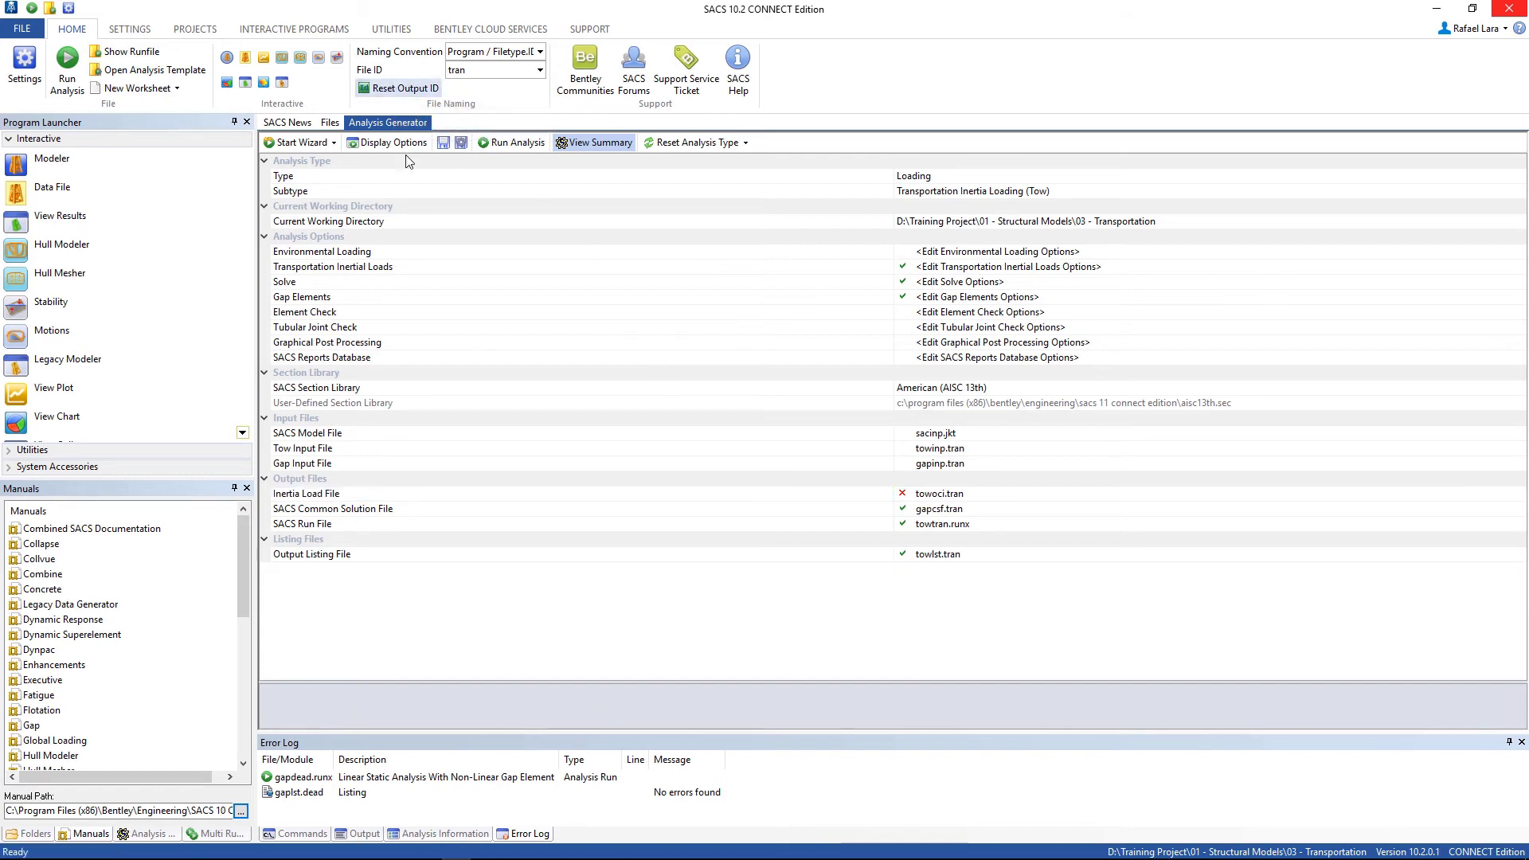
pyautogui.moveTo(512, 142)
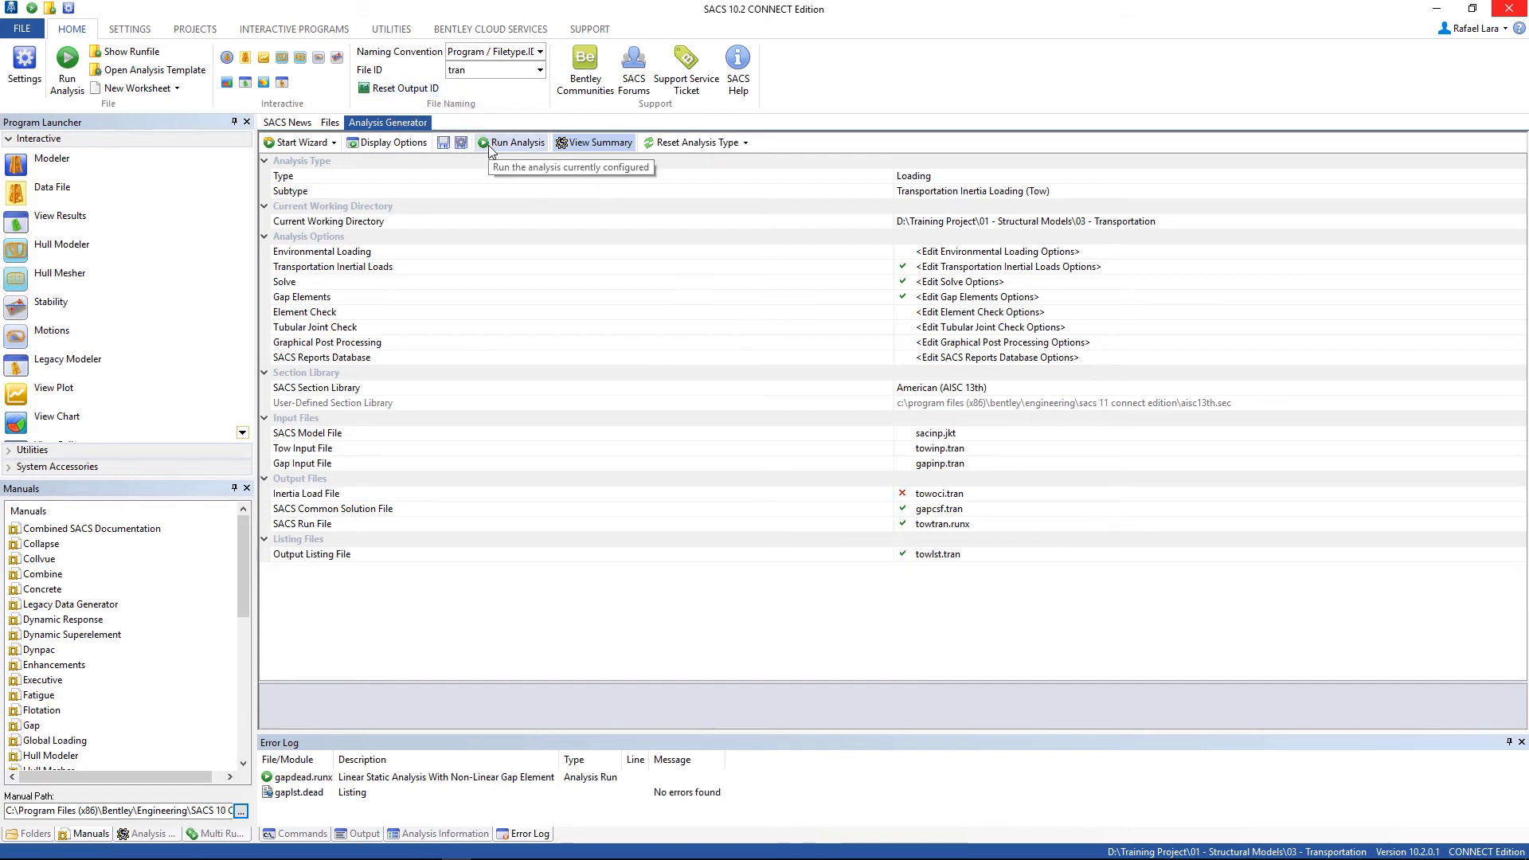
pyautogui.click(518, 142)
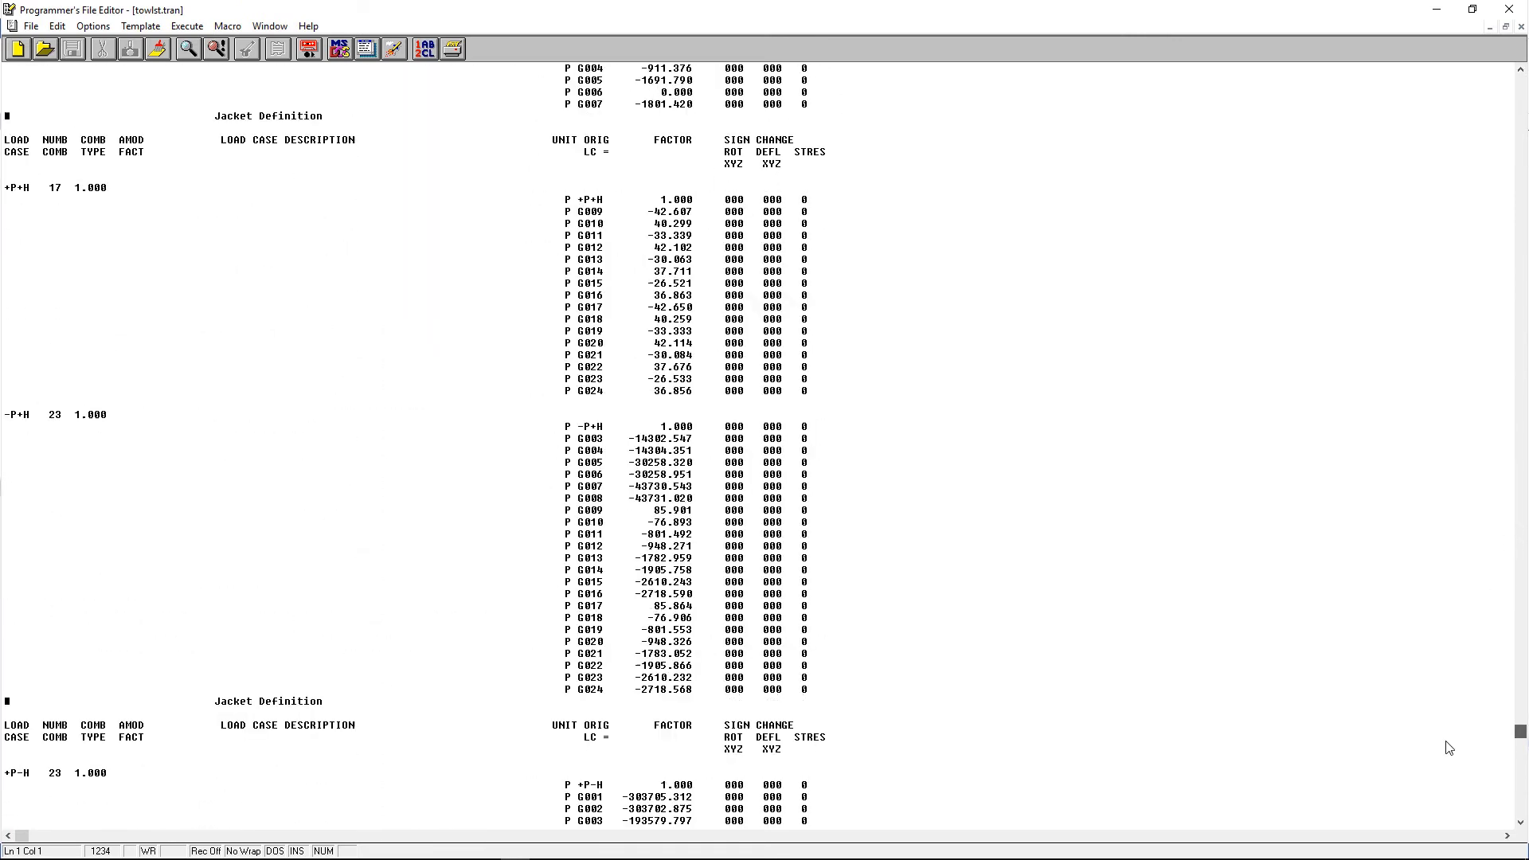
# Scroll towlst.tran to the Forces and Moments Summary and examine the roll and pitch case values.
pyautogui.scroll(-3)
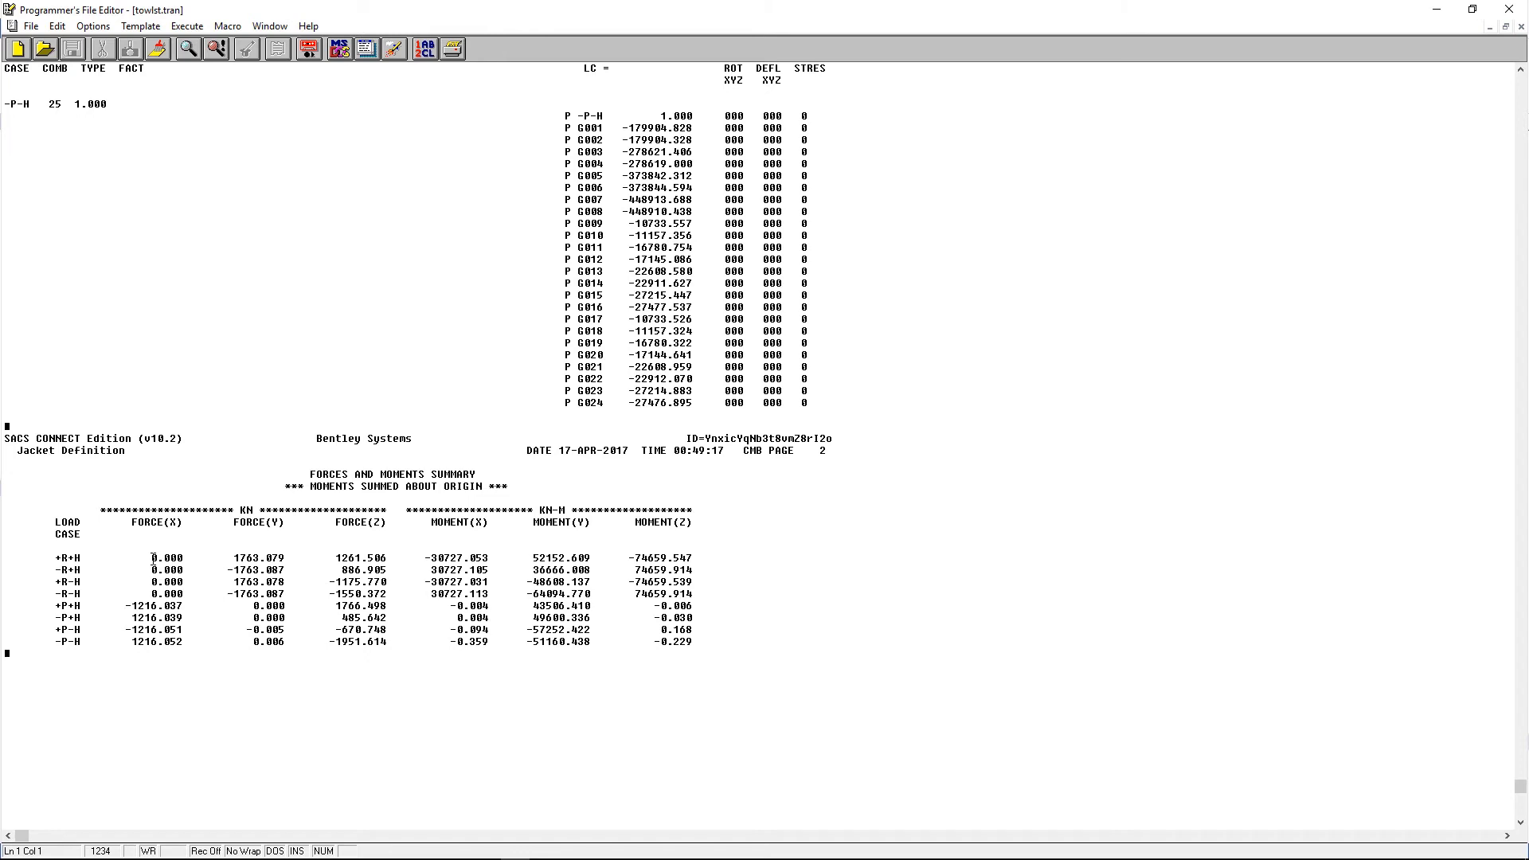
pyautogui.doubleClick(245, 558)
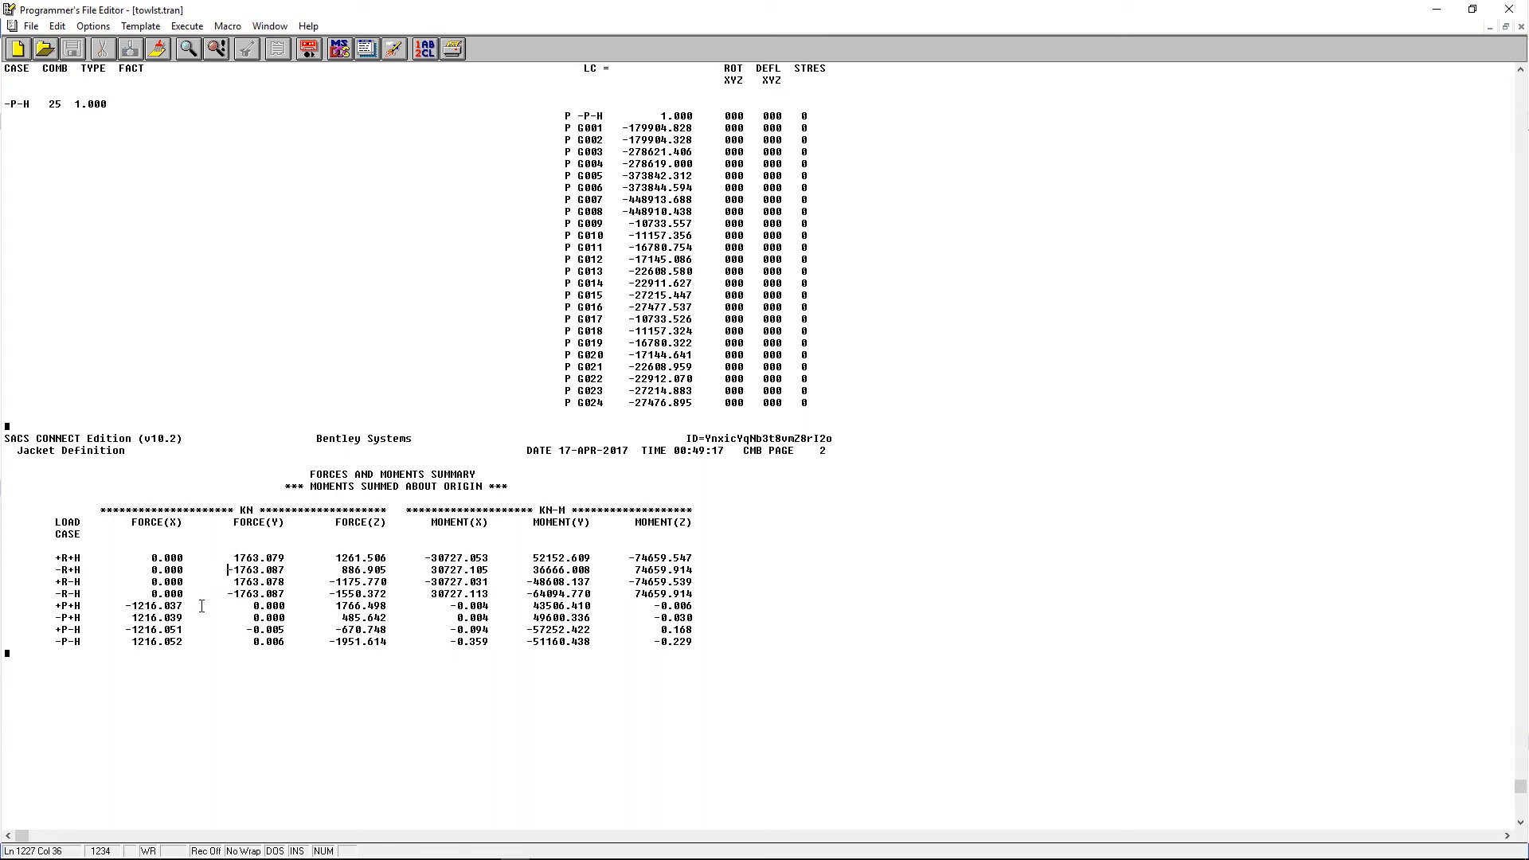
pyautogui.click(51, 594)
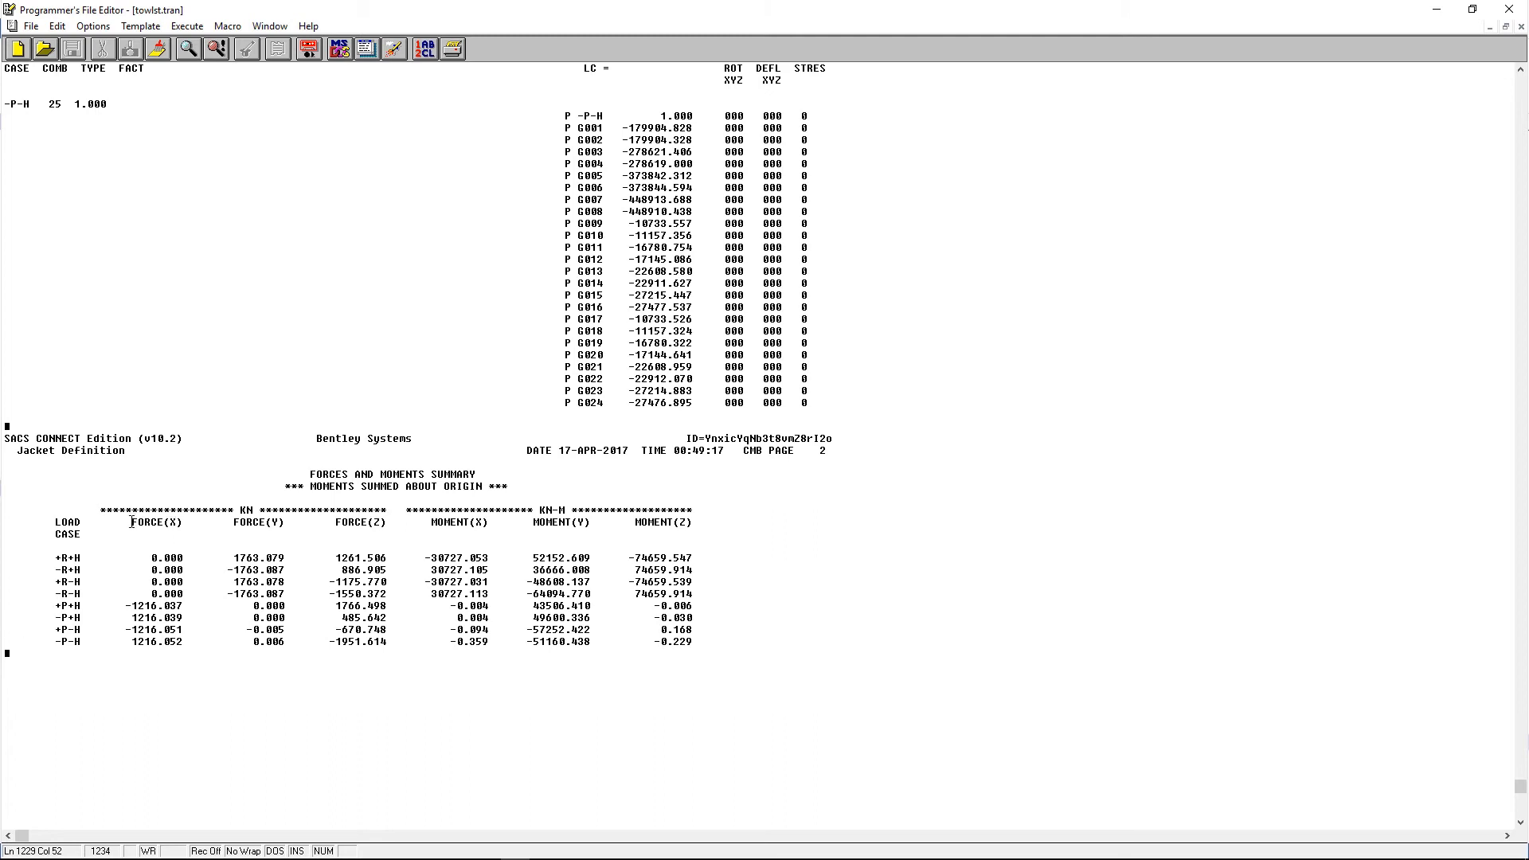
pyautogui.click(330, 592)
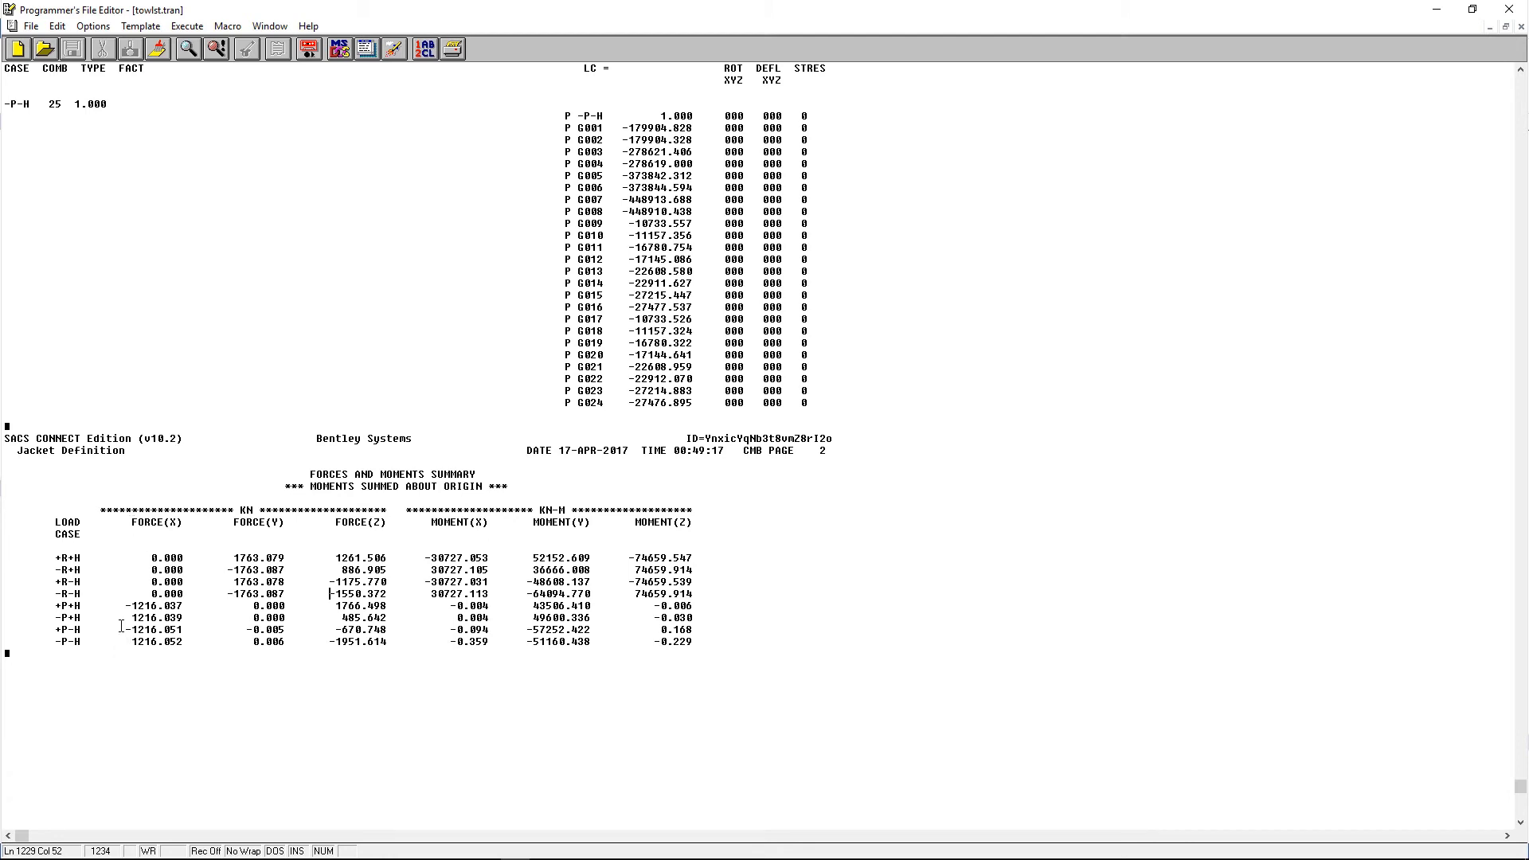
pyautogui.moveTo(116, 558)
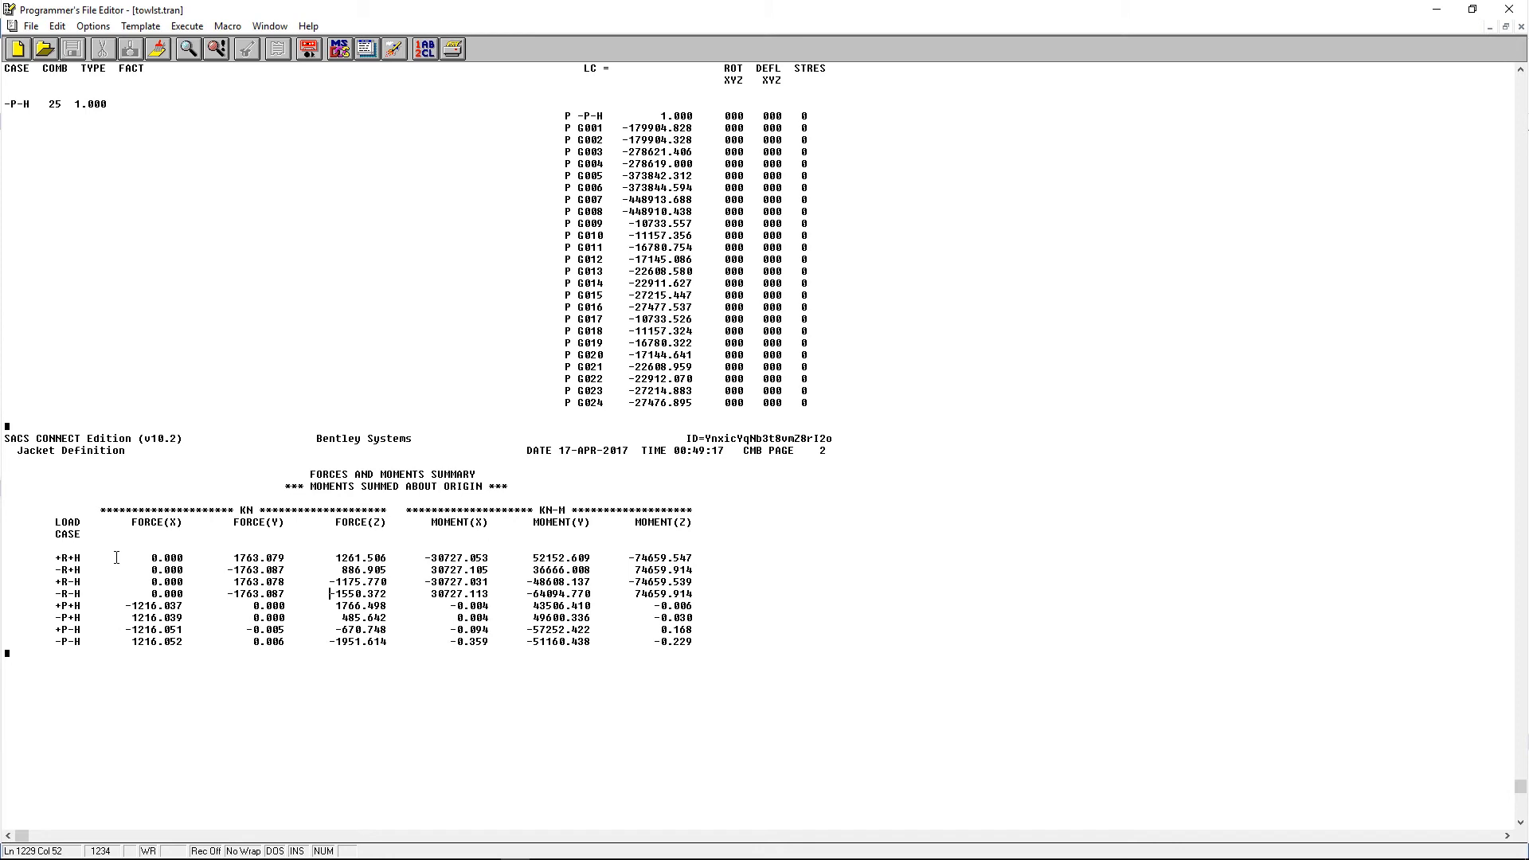
pyautogui.moveTo(597, 635)
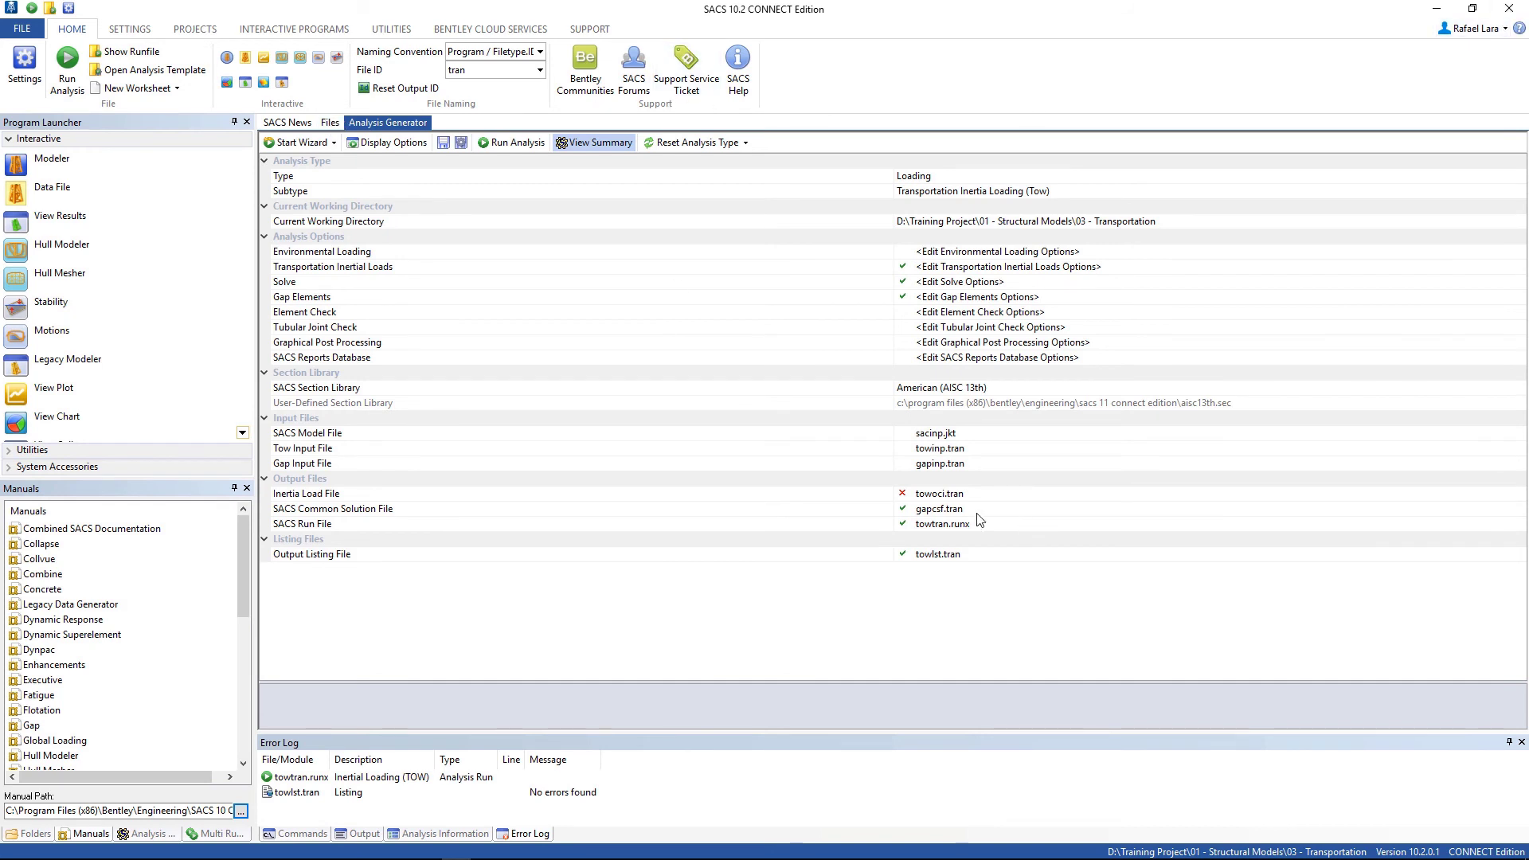
# Check the common solution file entry and show the working folder's file list.
pyautogui.click(333, 508)
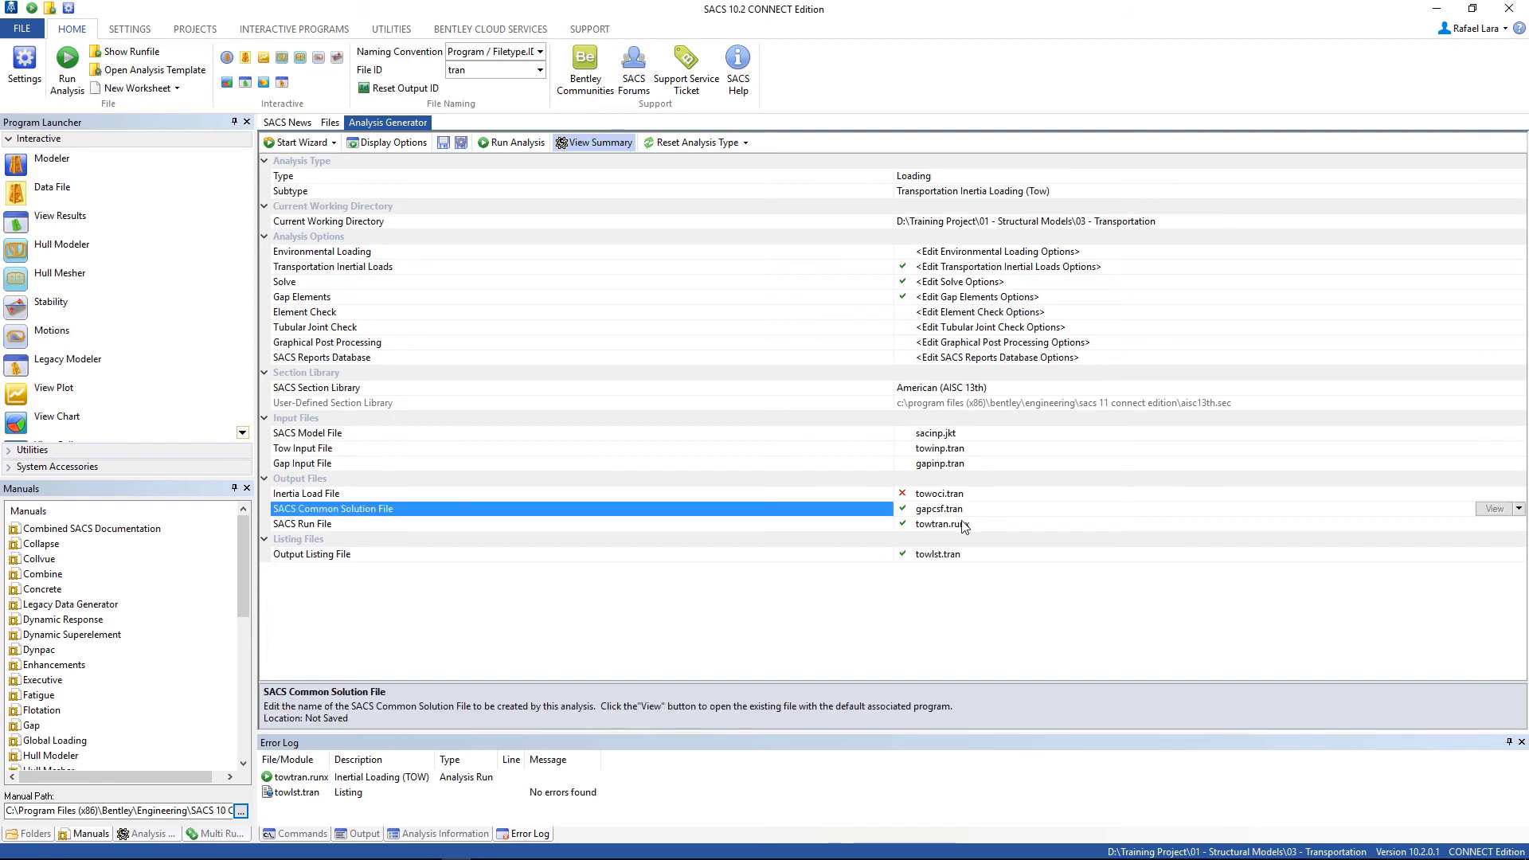
pyautogui.moveTo(972, 527)
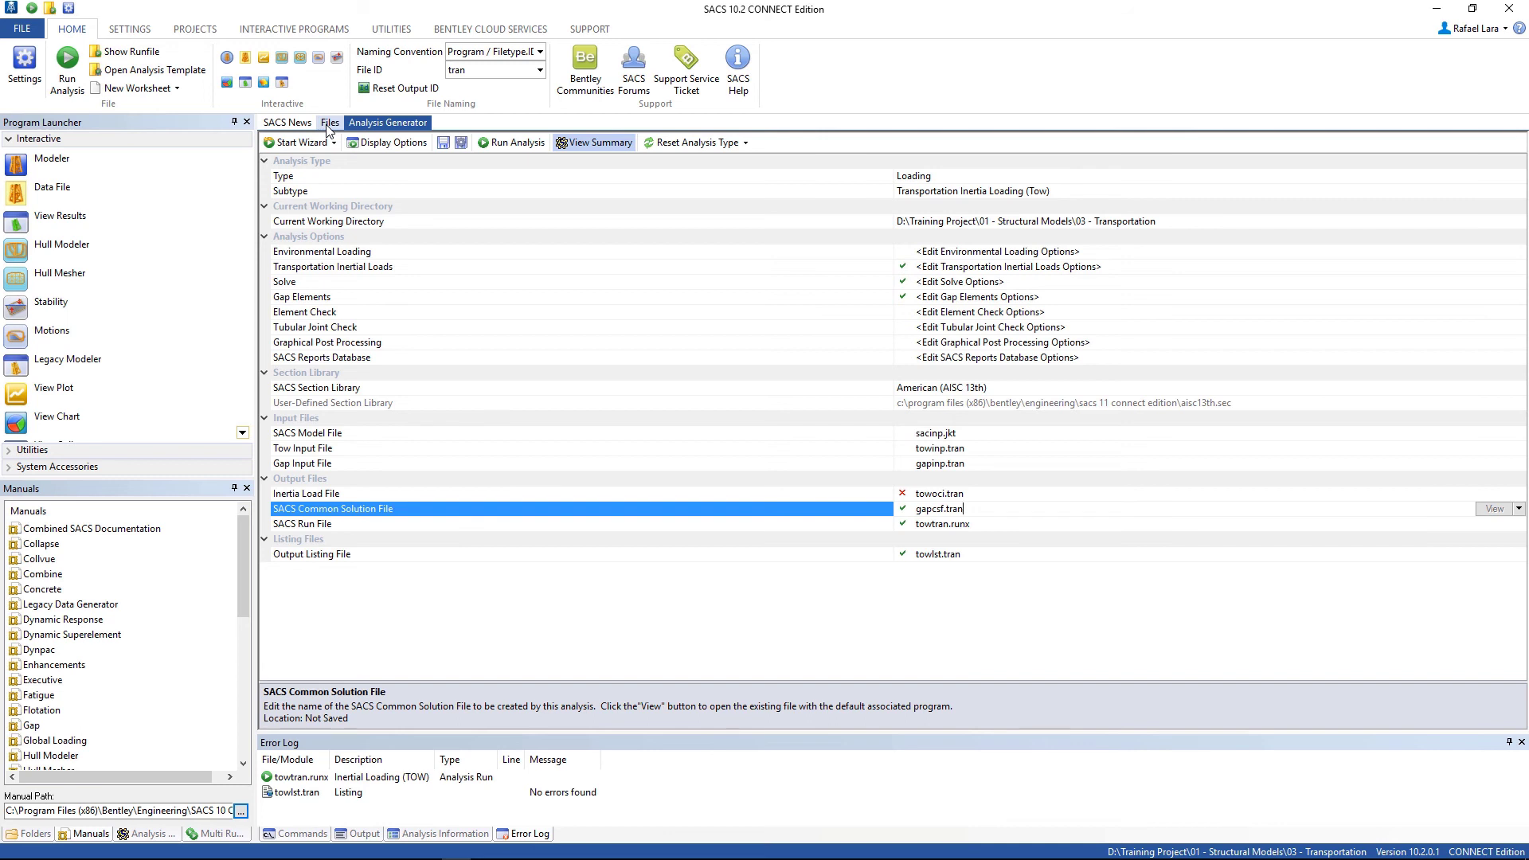
pyautogui.click(328, 123)
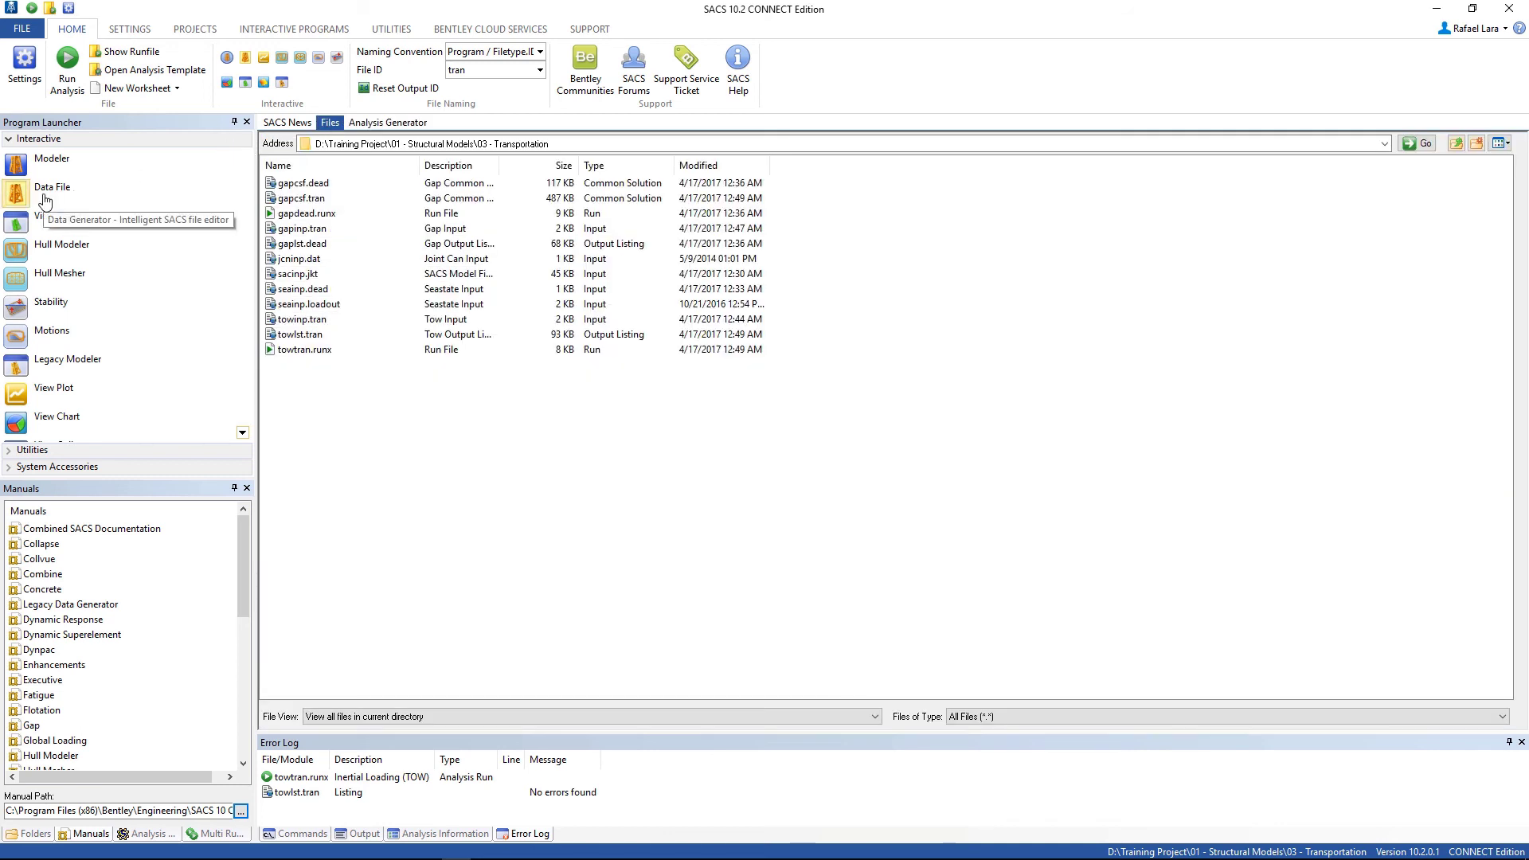
# Create a new Combine Input File from the Utilities group in Metric - Forces in Kilonewtons units.
pyautogui.click(51, 188)
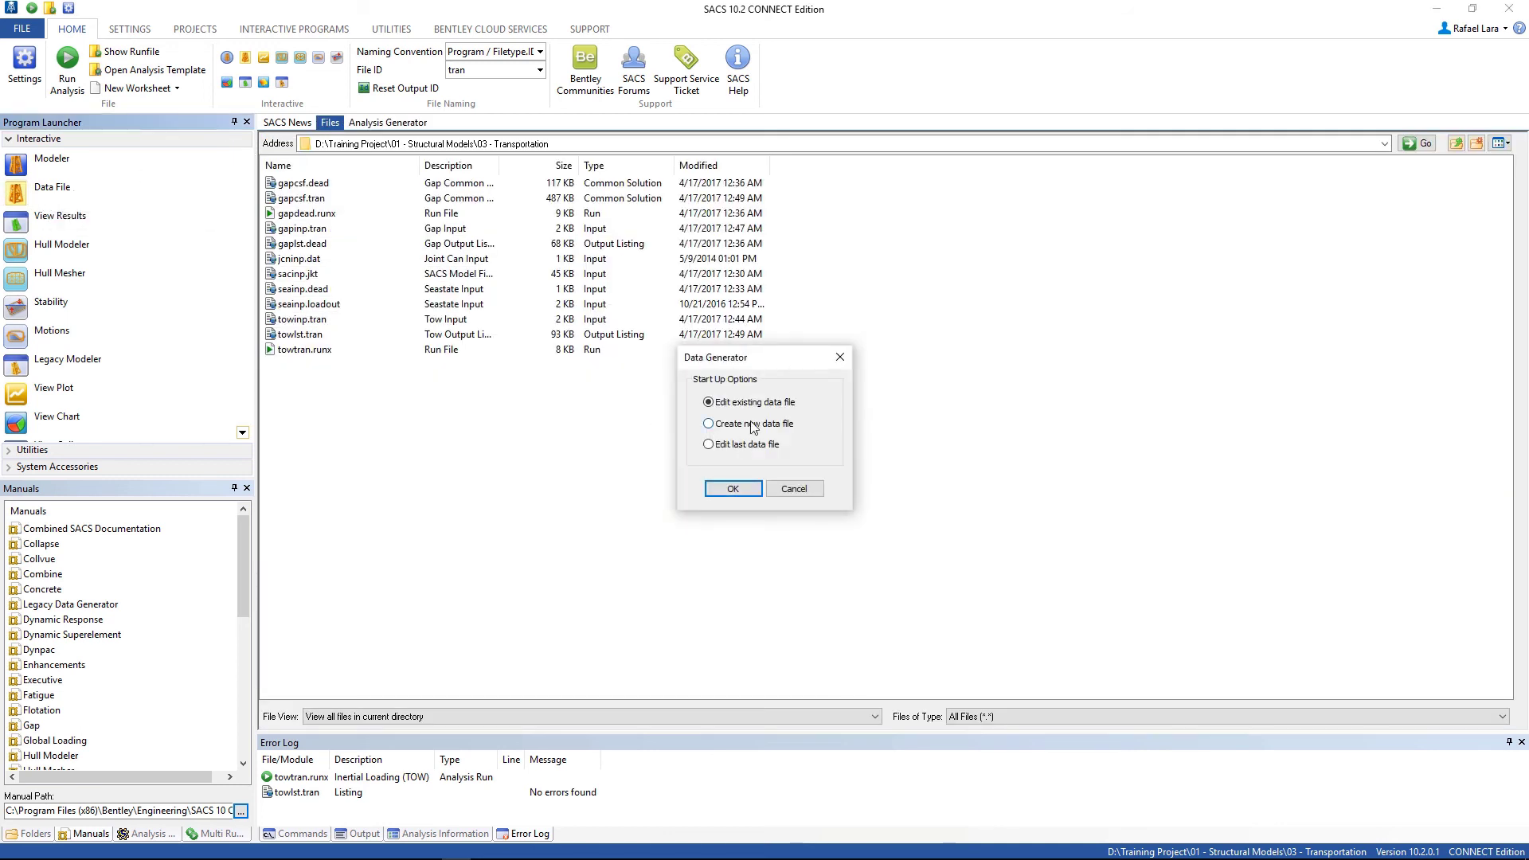
pyautogui.click(733, 489)
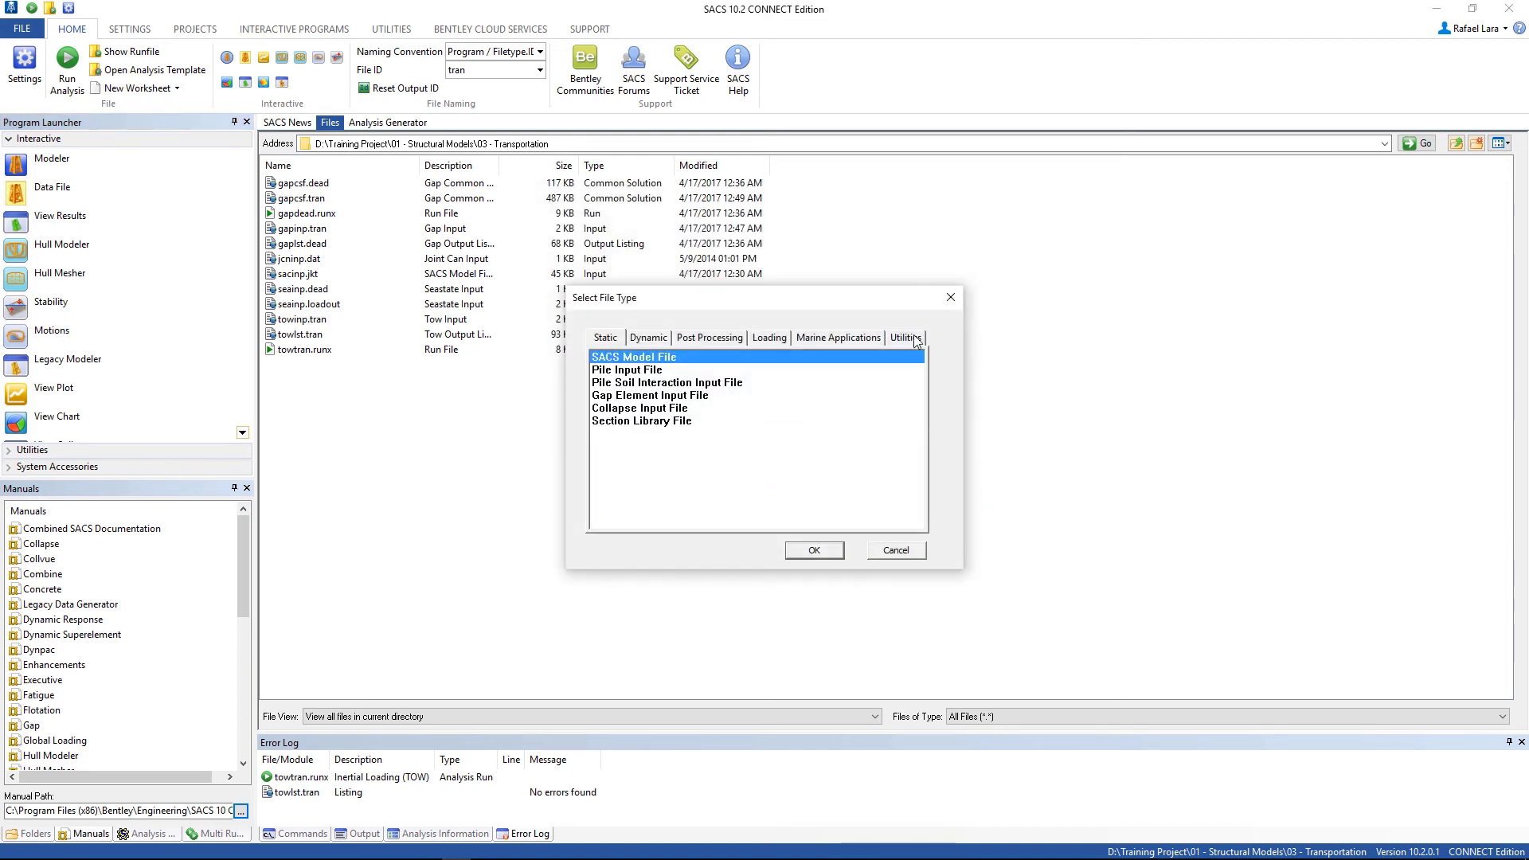
pyautogui.click(904, 337)
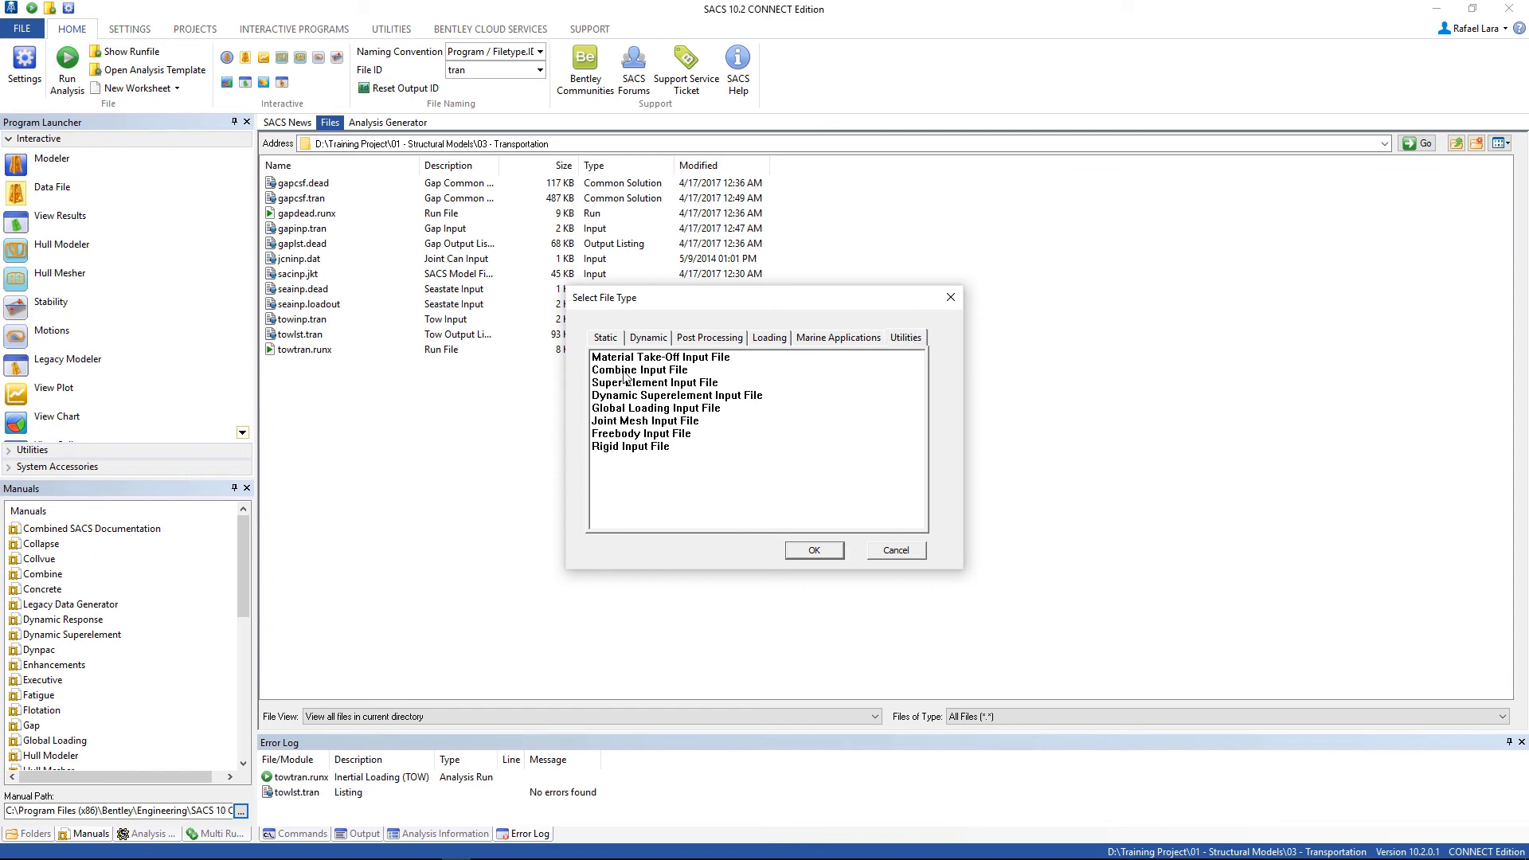
pyautogui.click(814, 550)
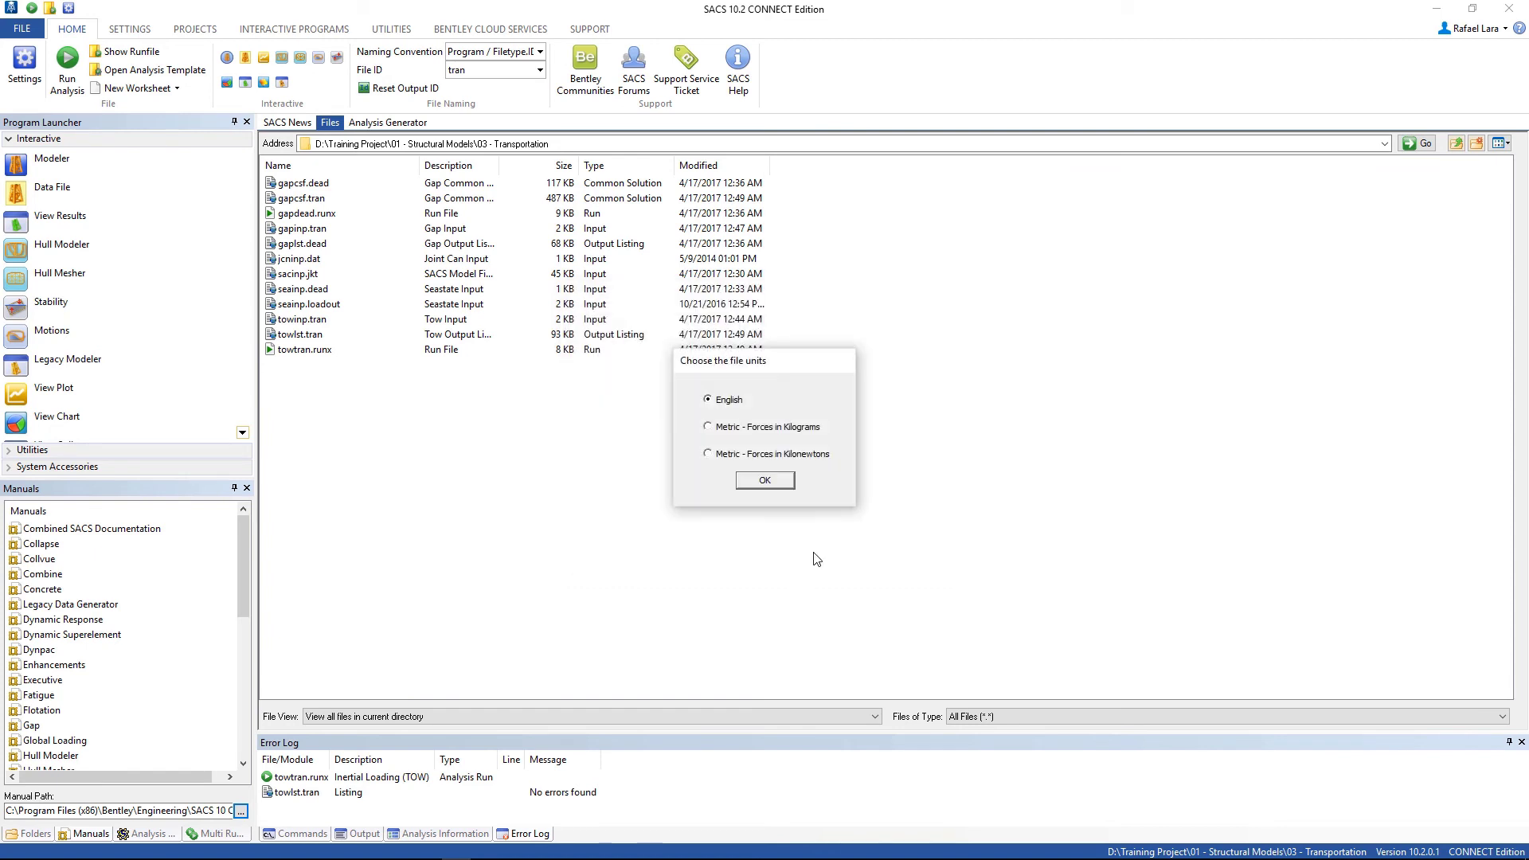
pyautogui.click(707, 454)
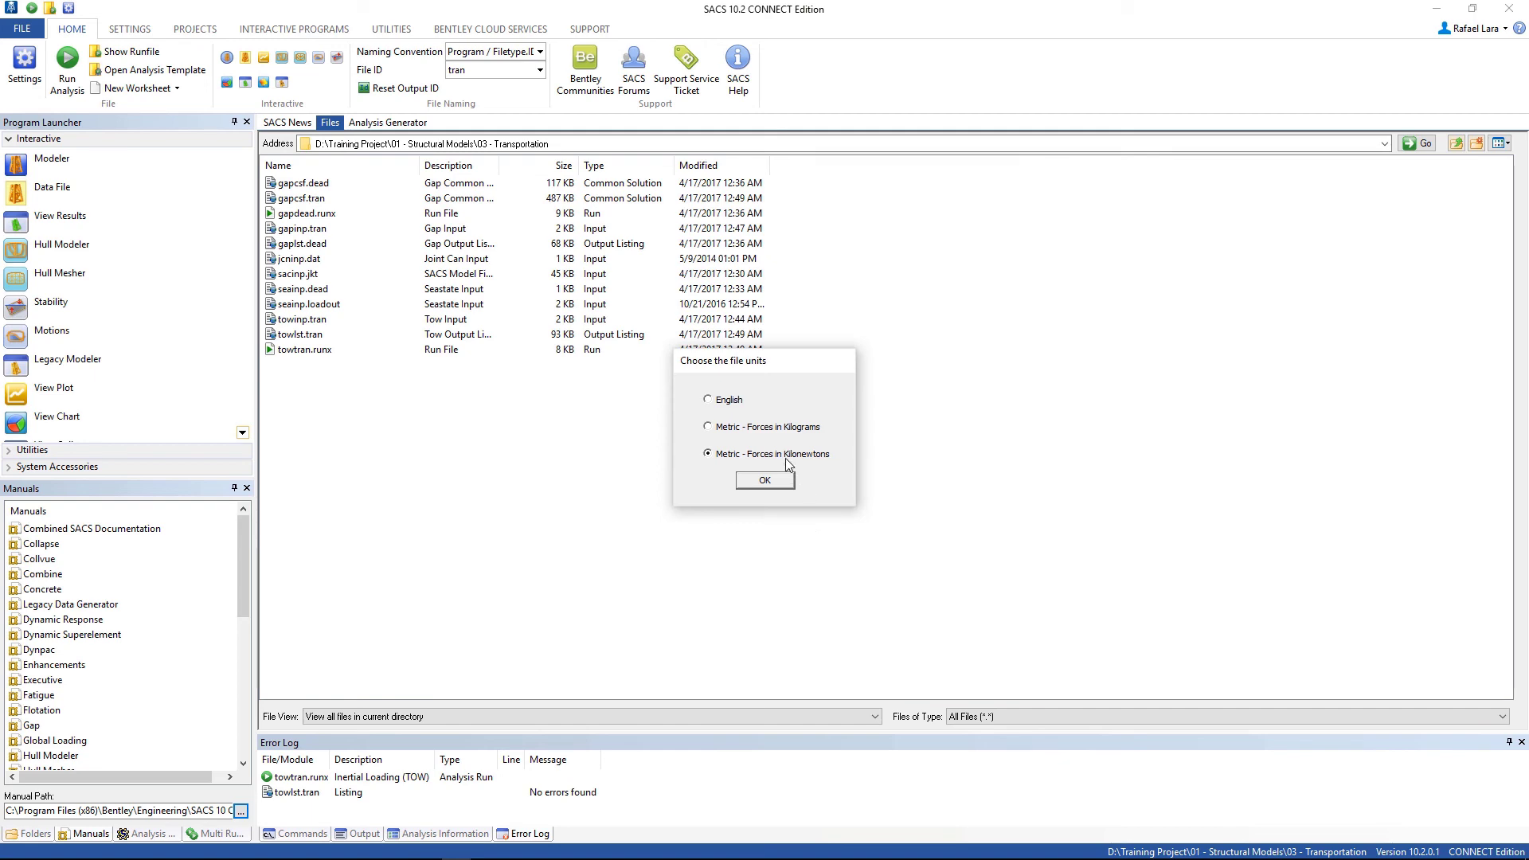
pyautogui.click(765, 479)
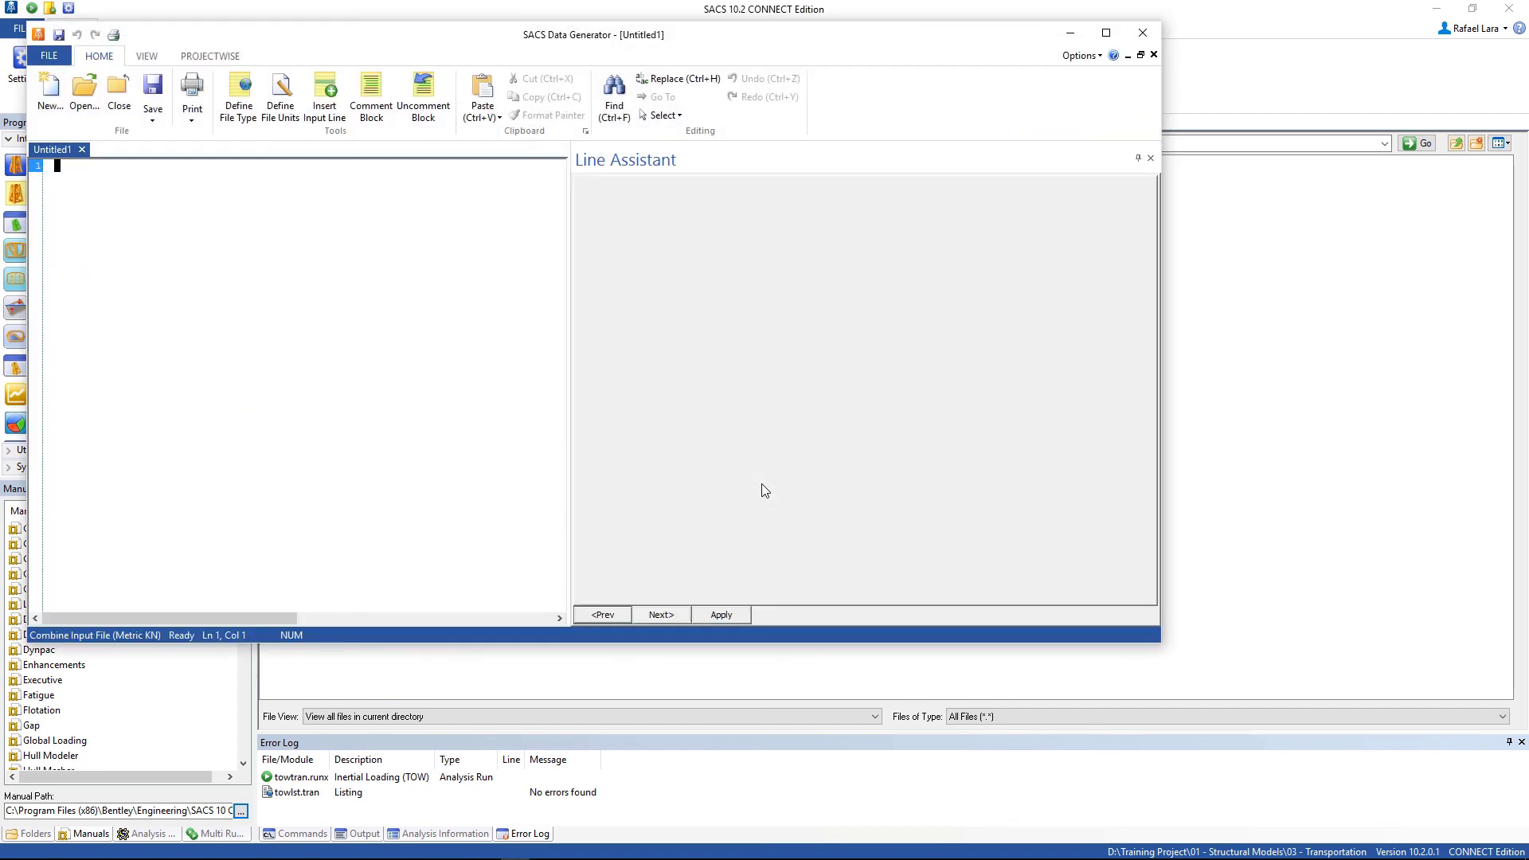
pyautogui.moveTo(152, 93)
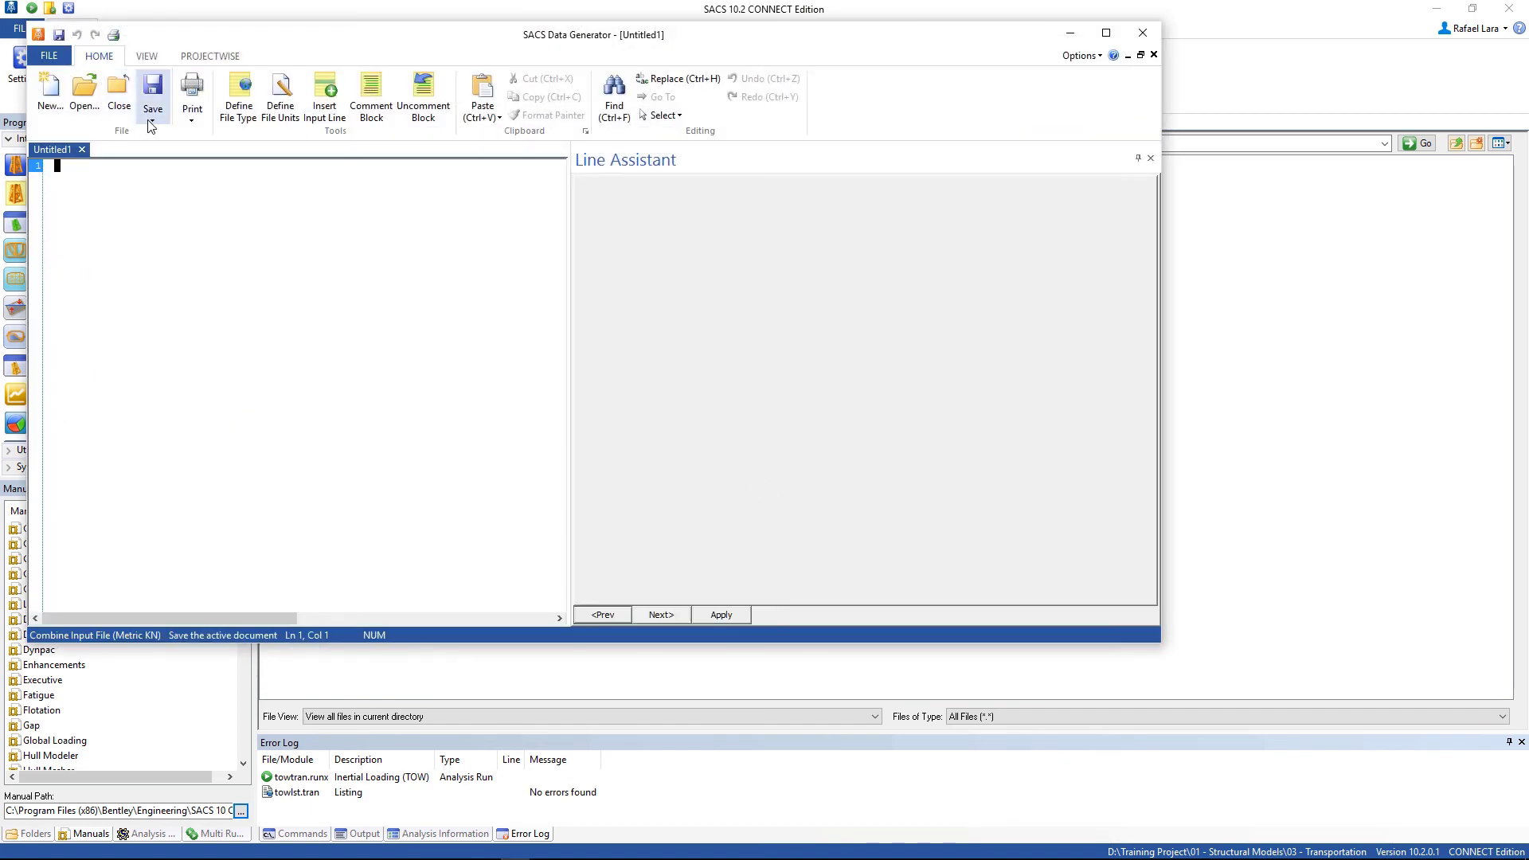
# Save the untitled combine file as cmbinp.tow.
pyautogui.click(153, 92)
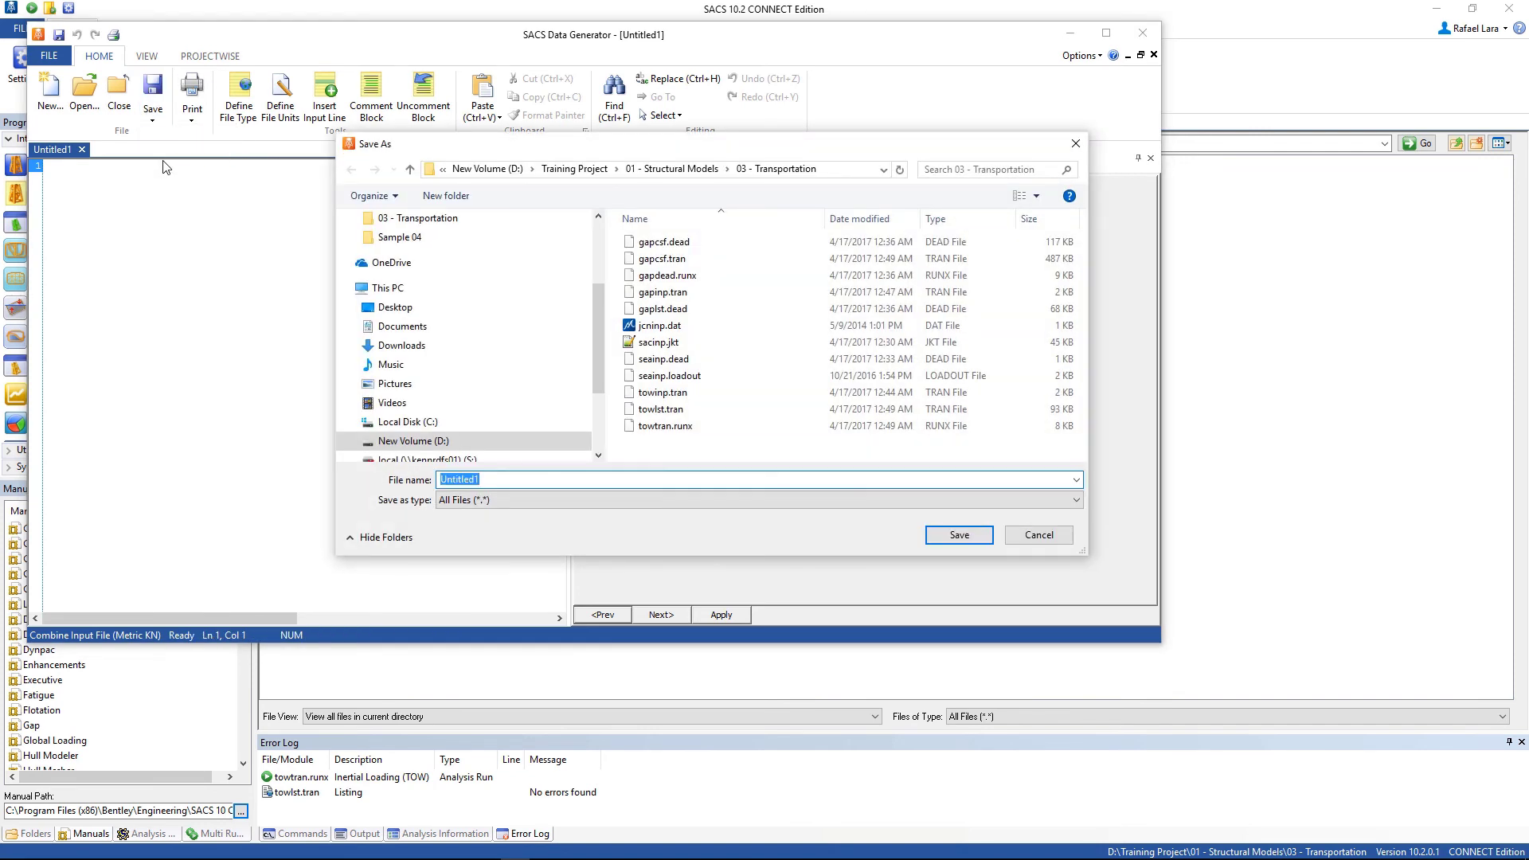
pyautogui.write('cmbi')
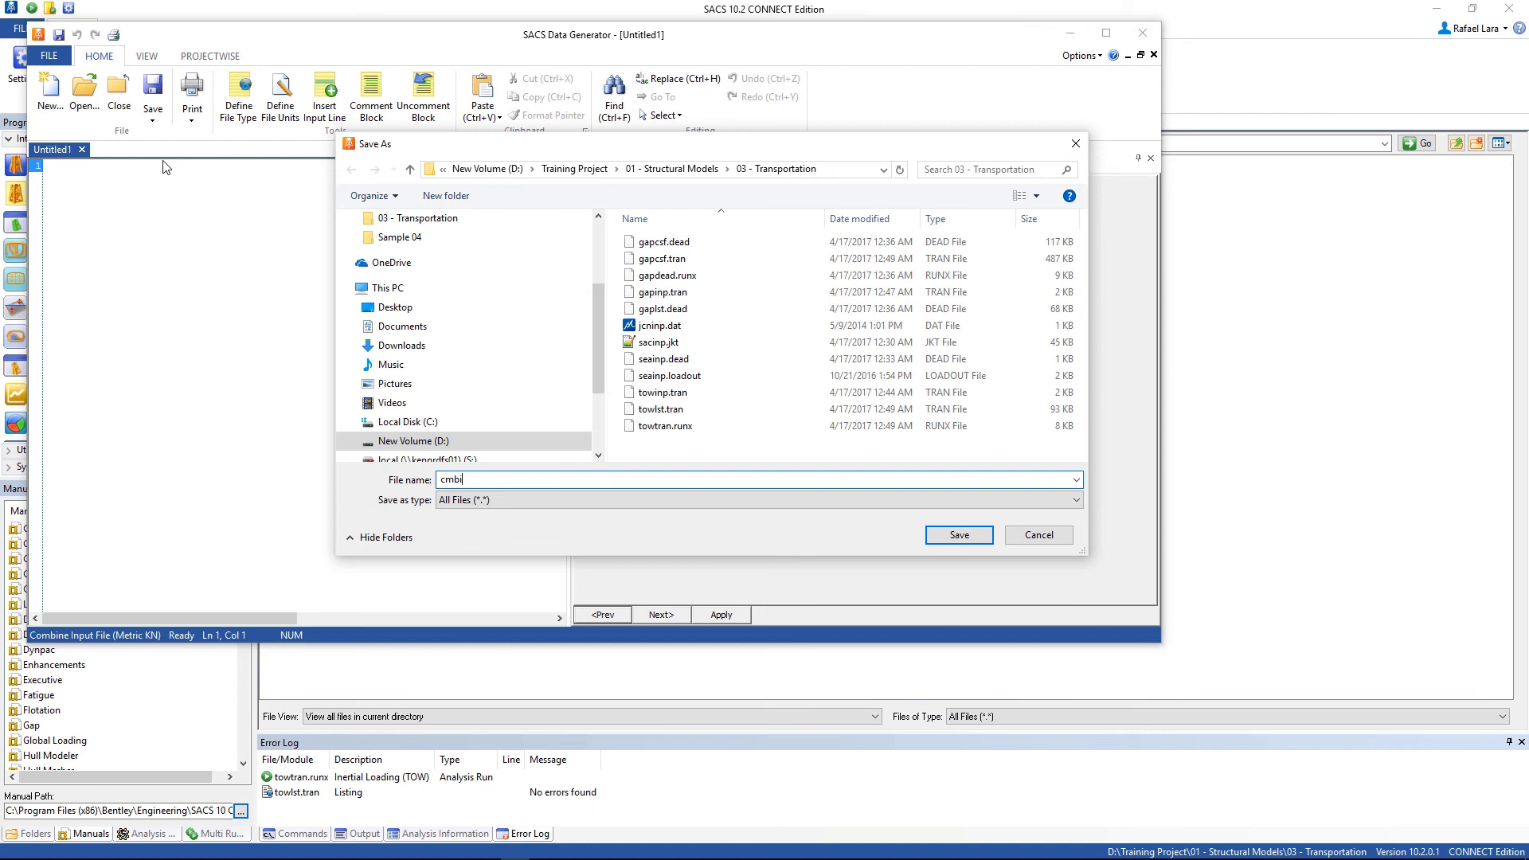
pyautogui.write('np.')
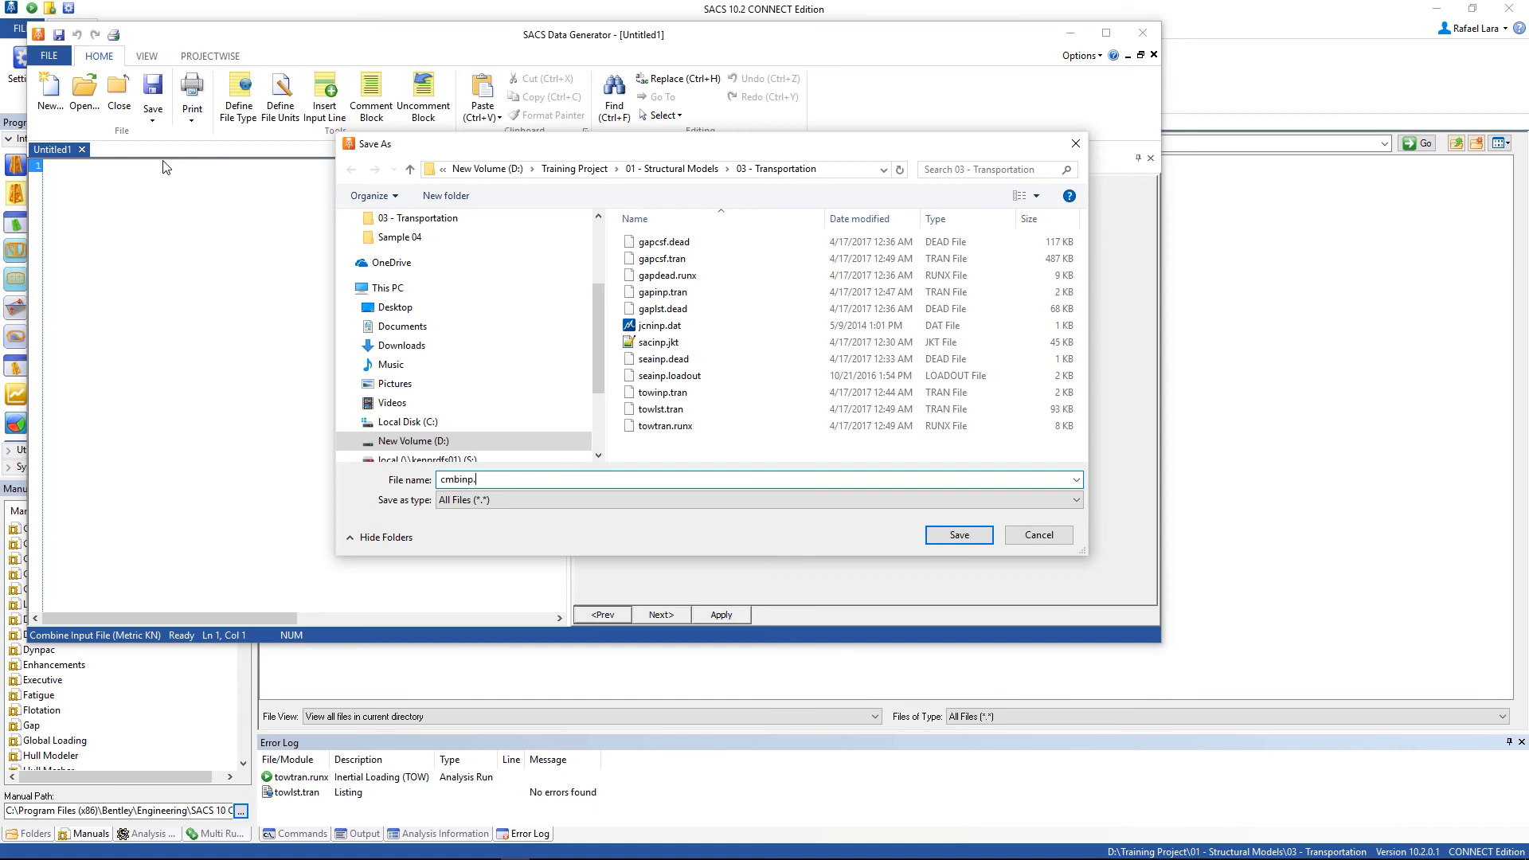
pyautogui.write('tow')
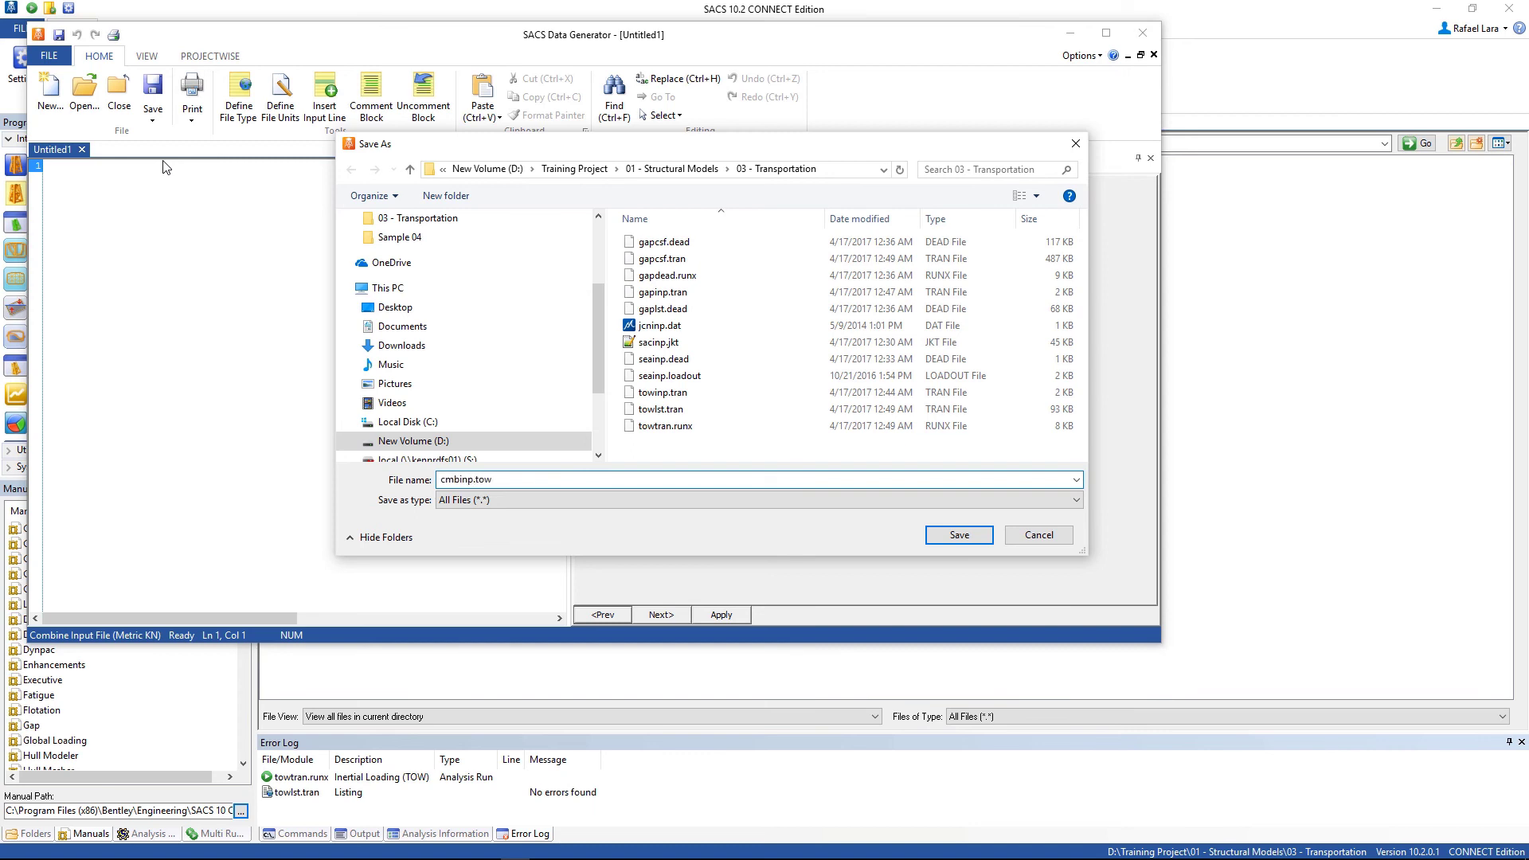
pyautogui.click(957, 535)
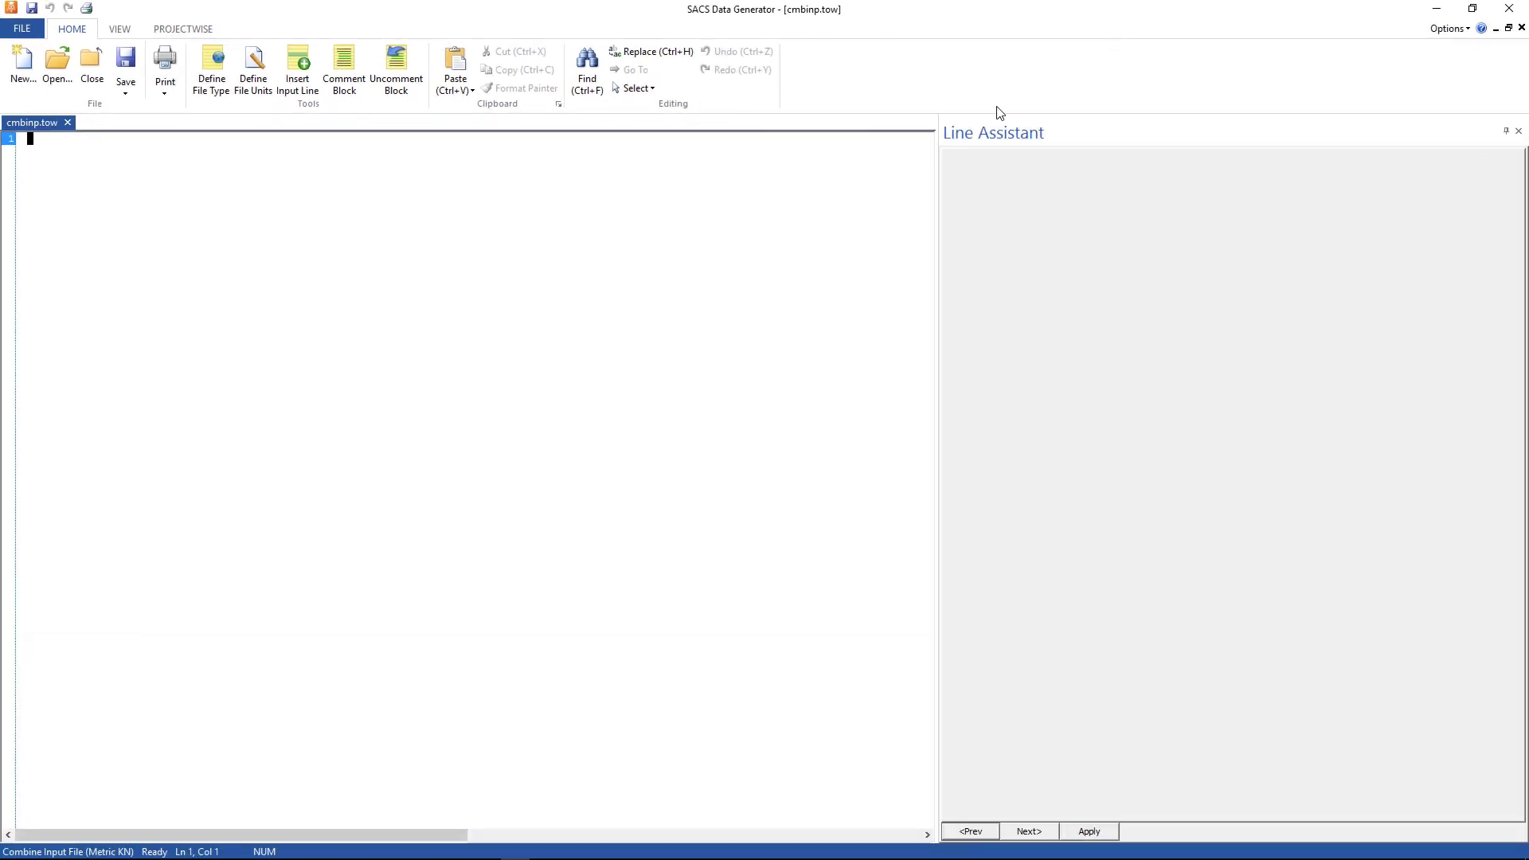
# Insert a CMBOPT combine options line into the file.
pyautogui.click(298, 69)
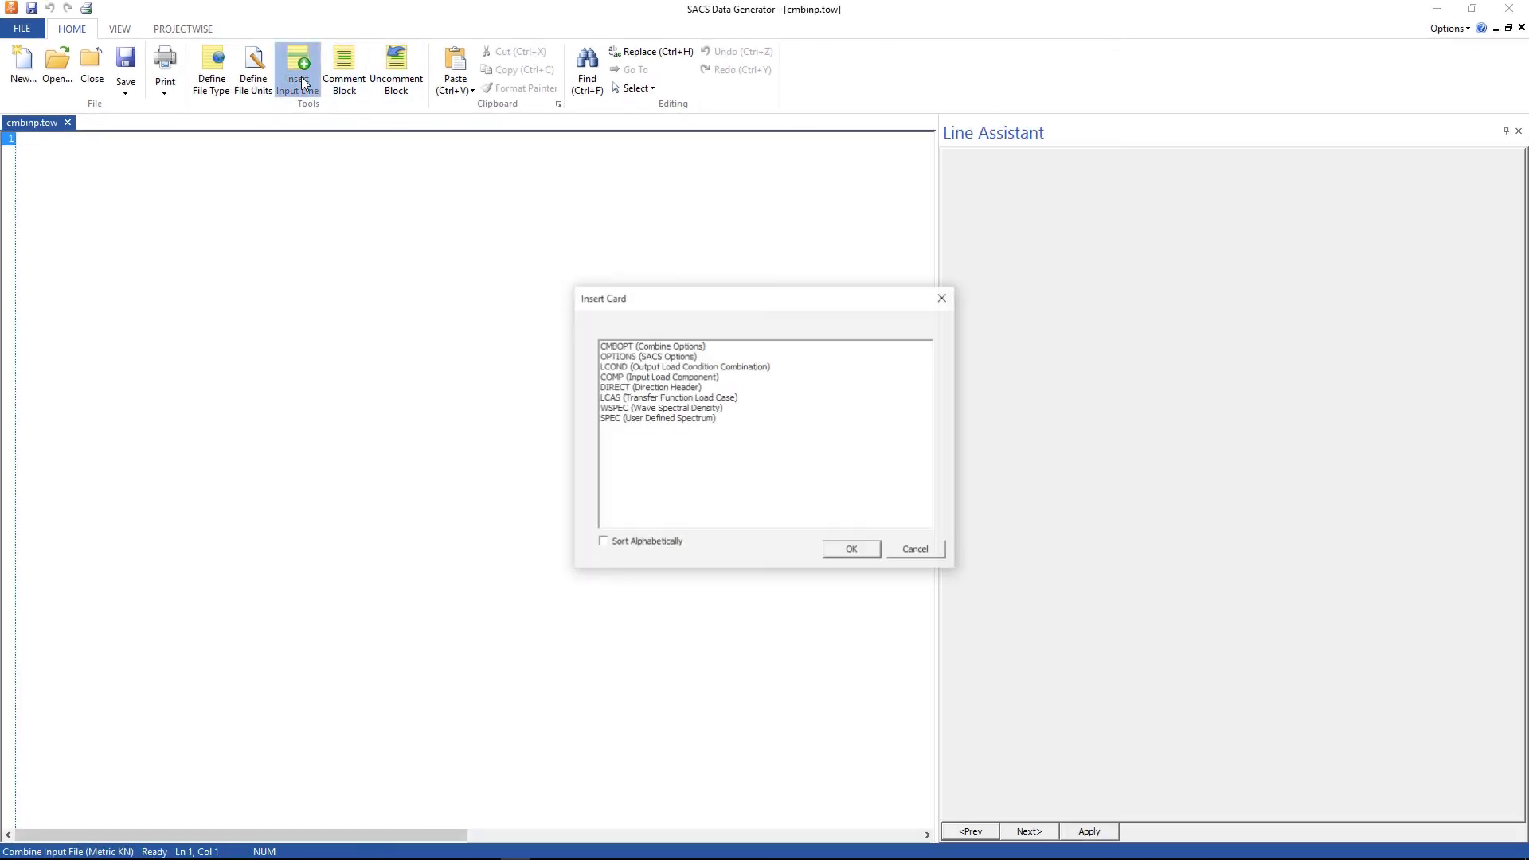
pyautogui.click(650, 346)
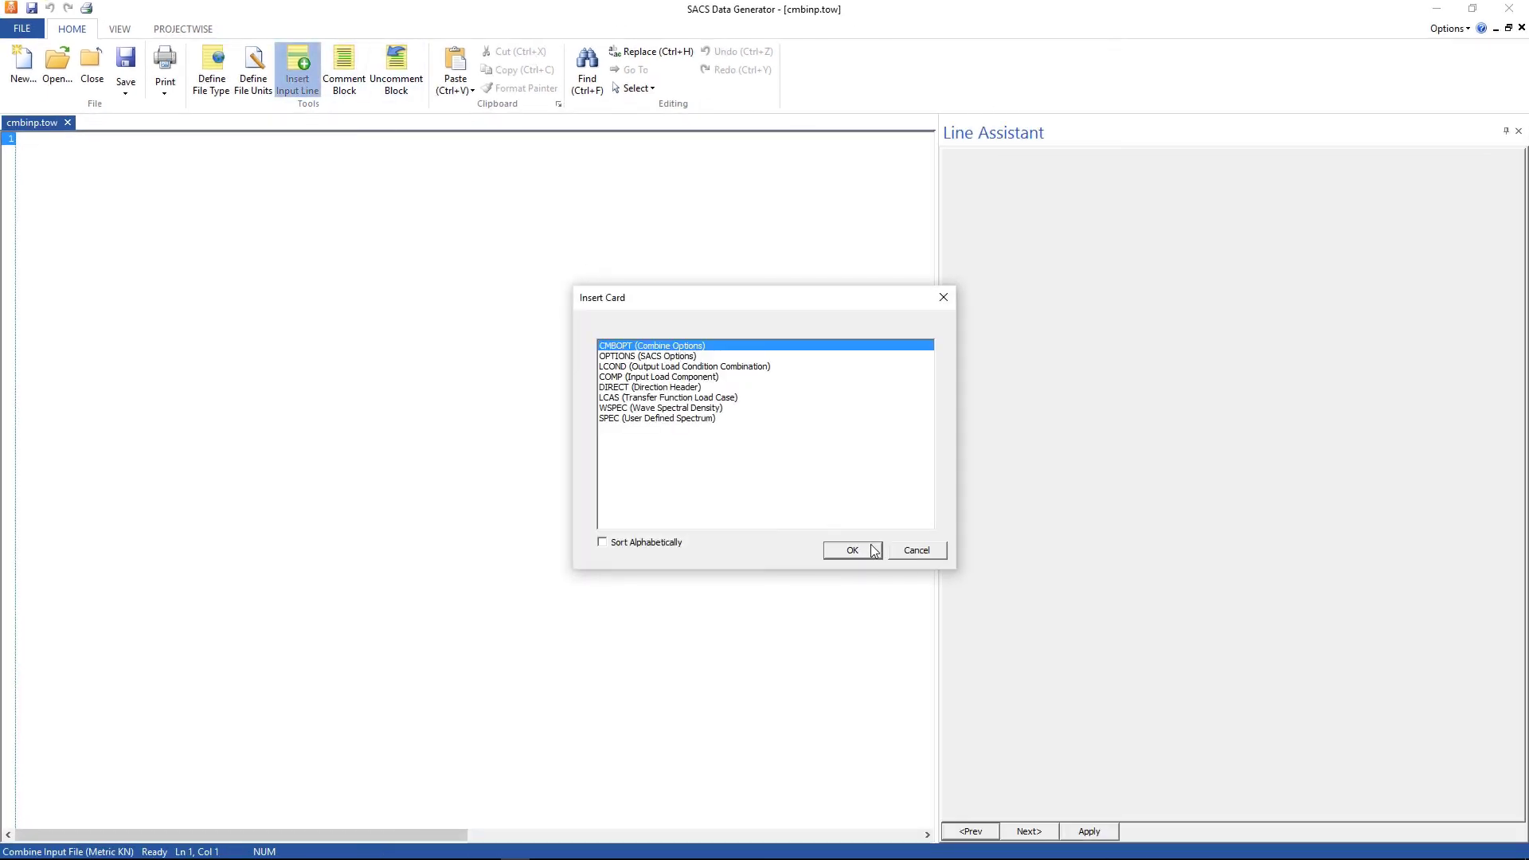
pyautogui.click(850, 549)
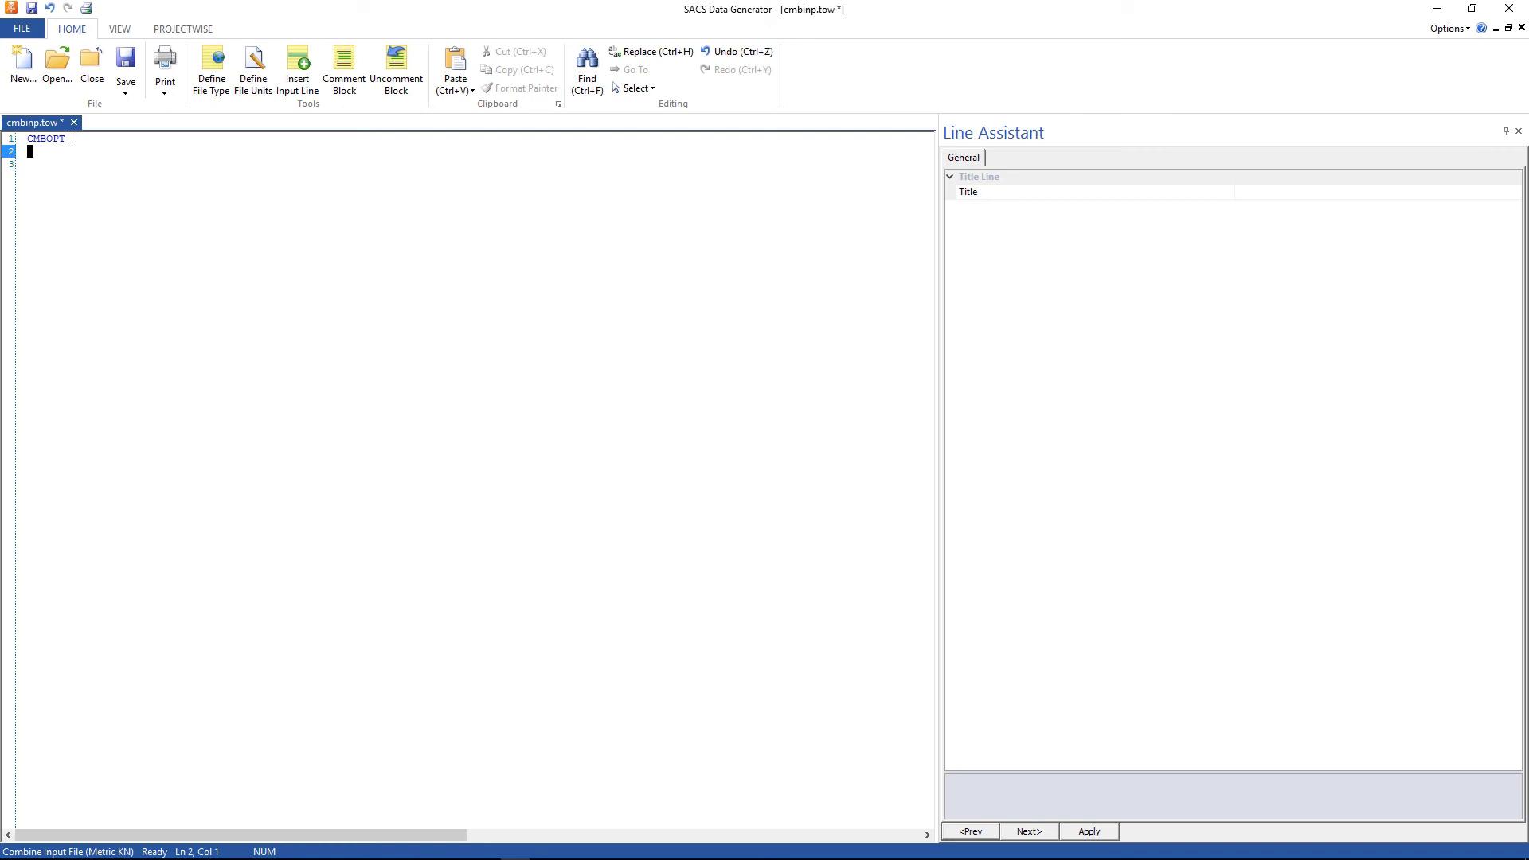
pyautogui.moveTo(245, 121)
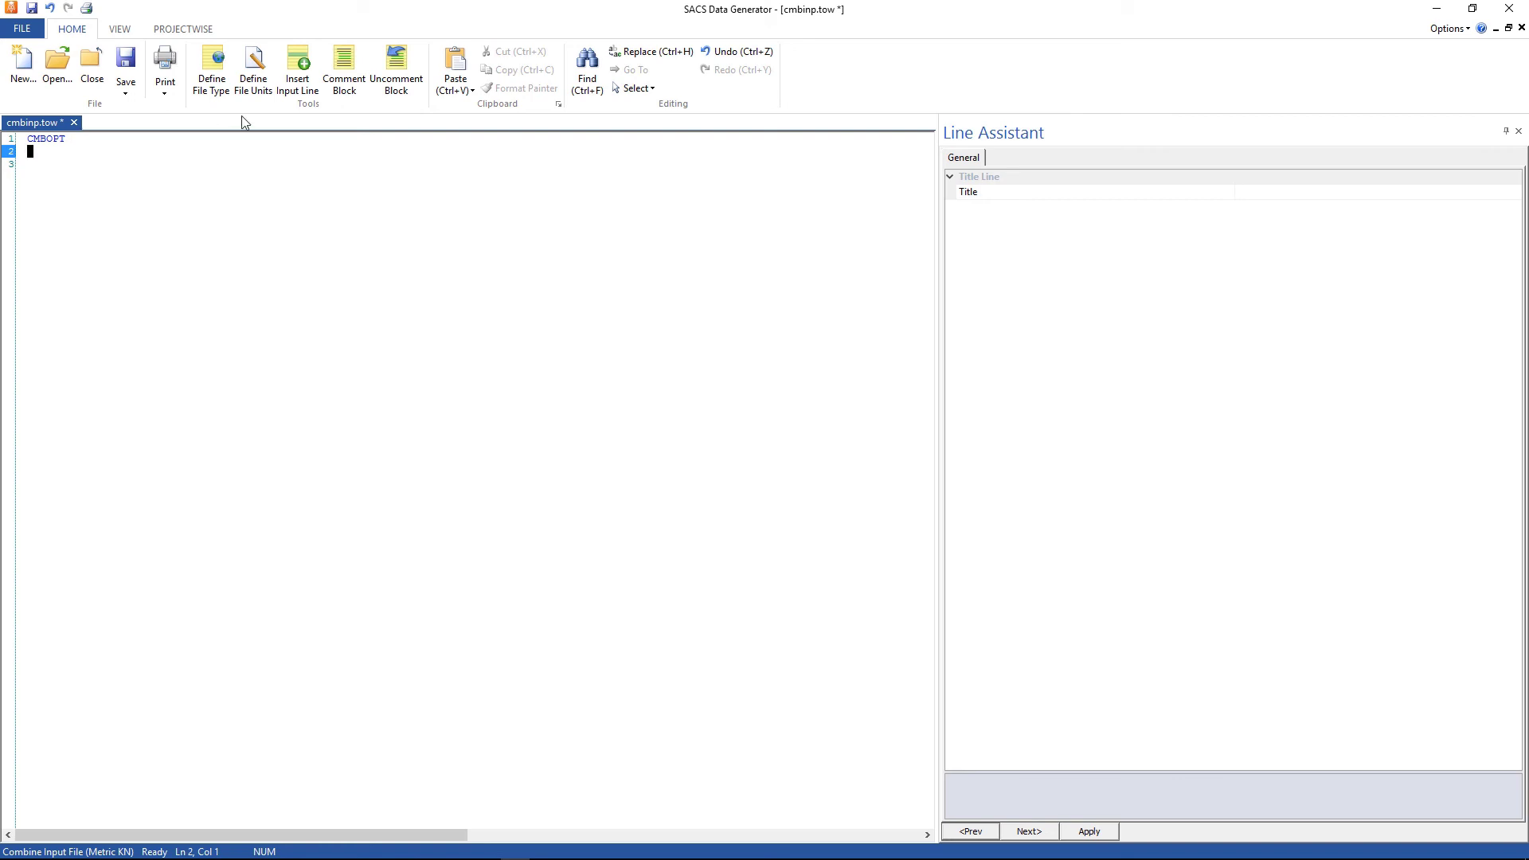
pyautogui.moveTo(298, 70)
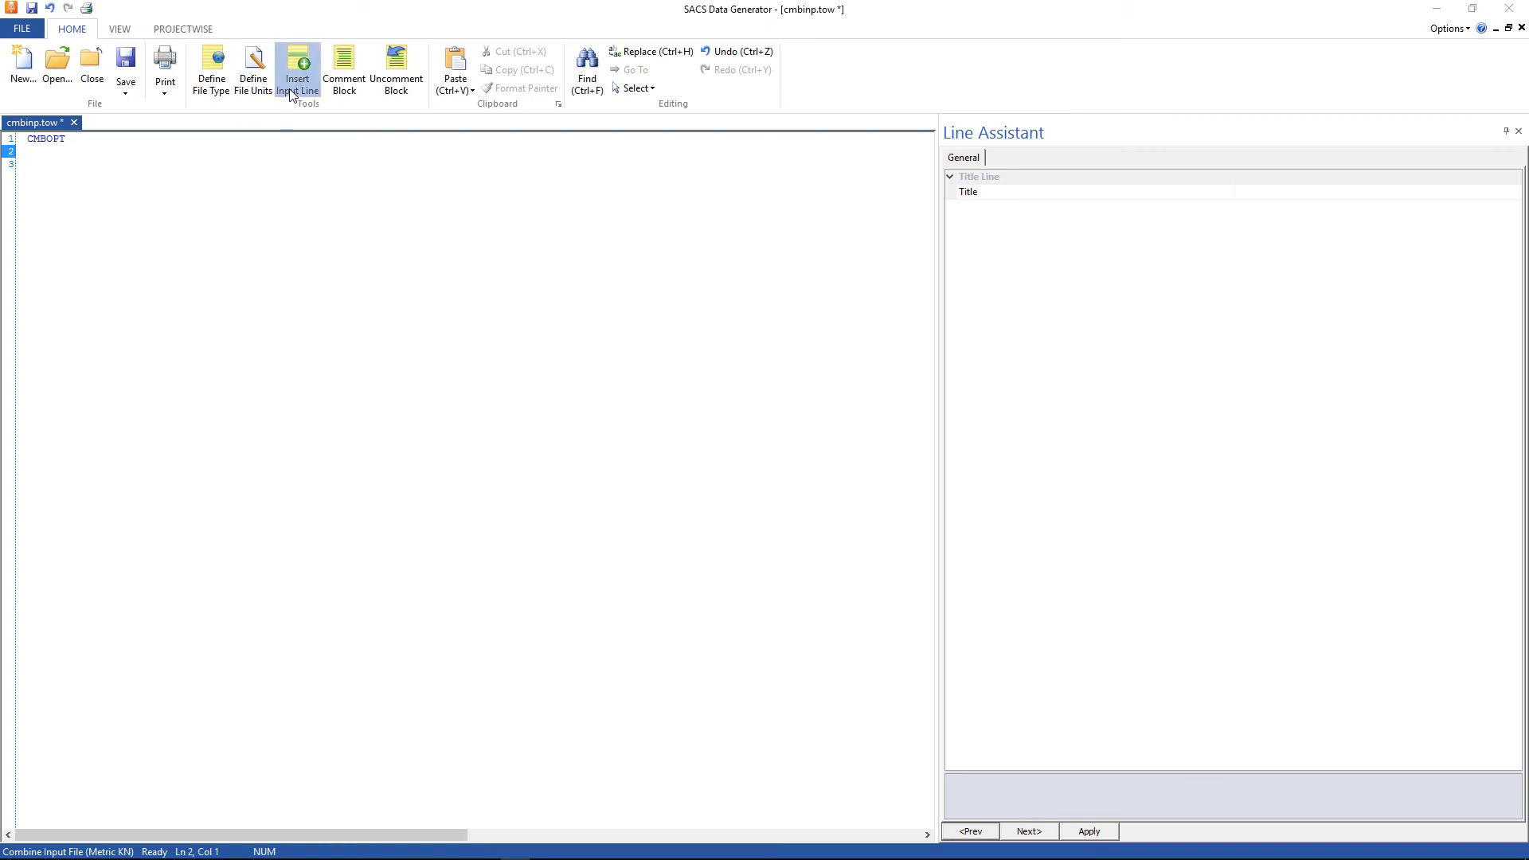
# Insert an LCOND line and apply the load condition label C001.
pyautogui.click(296, 65)
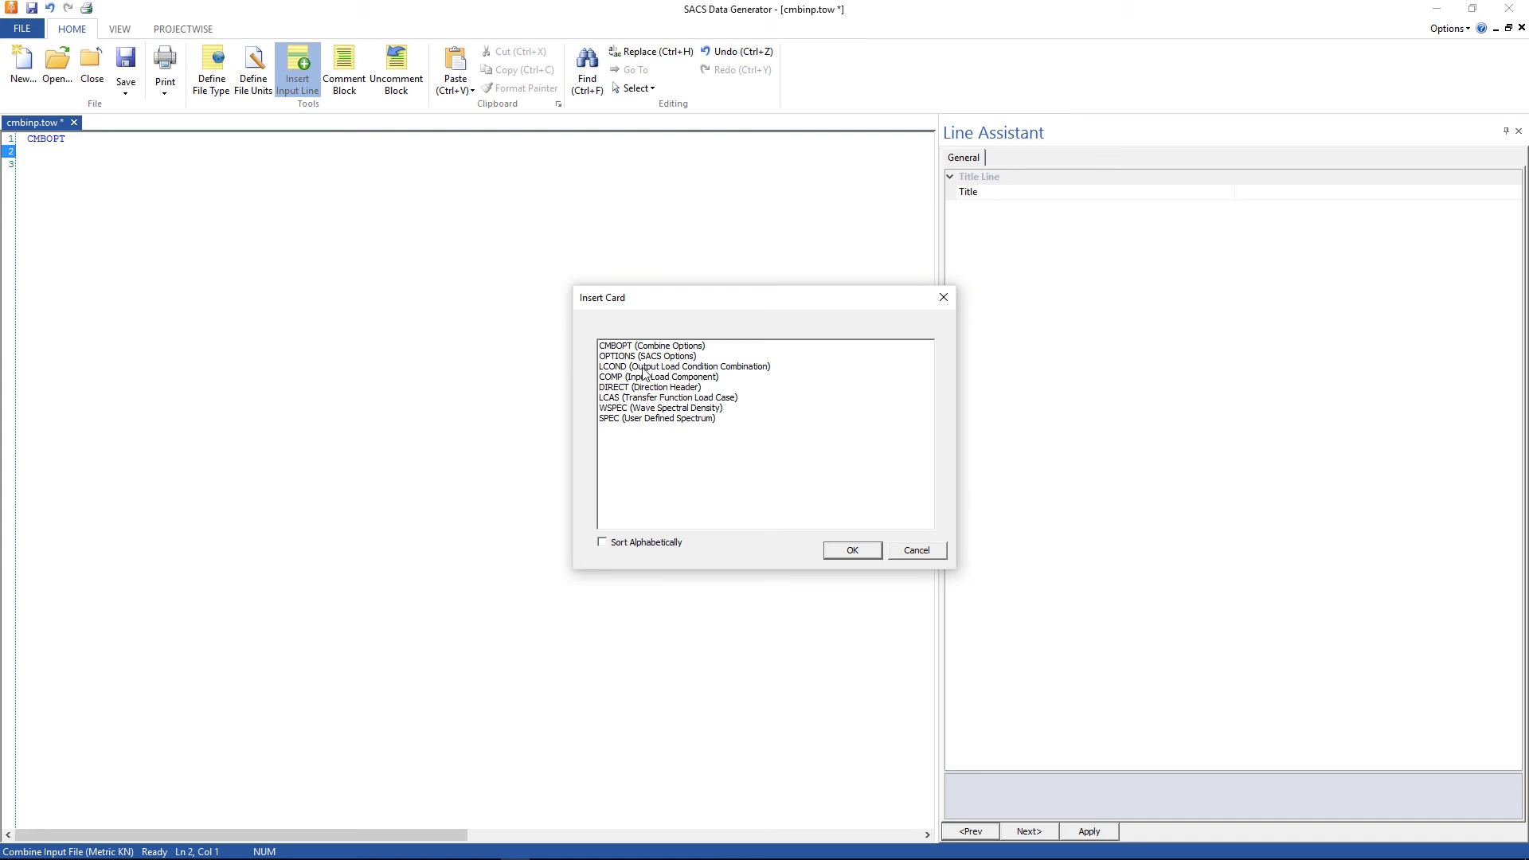
pyautogui.click(683, 367)
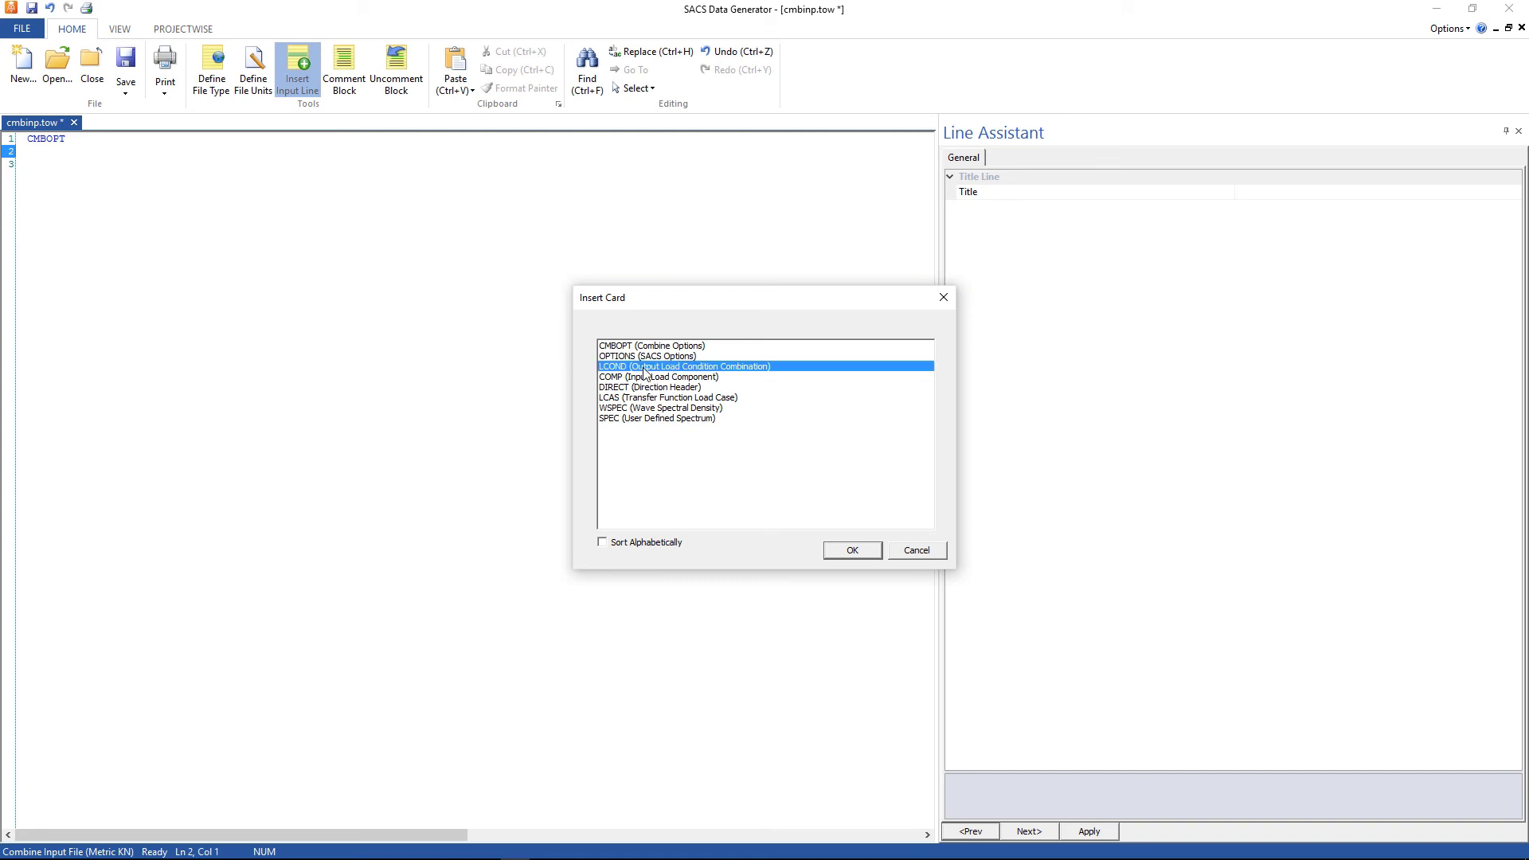
pyautogui.click(849, 549)
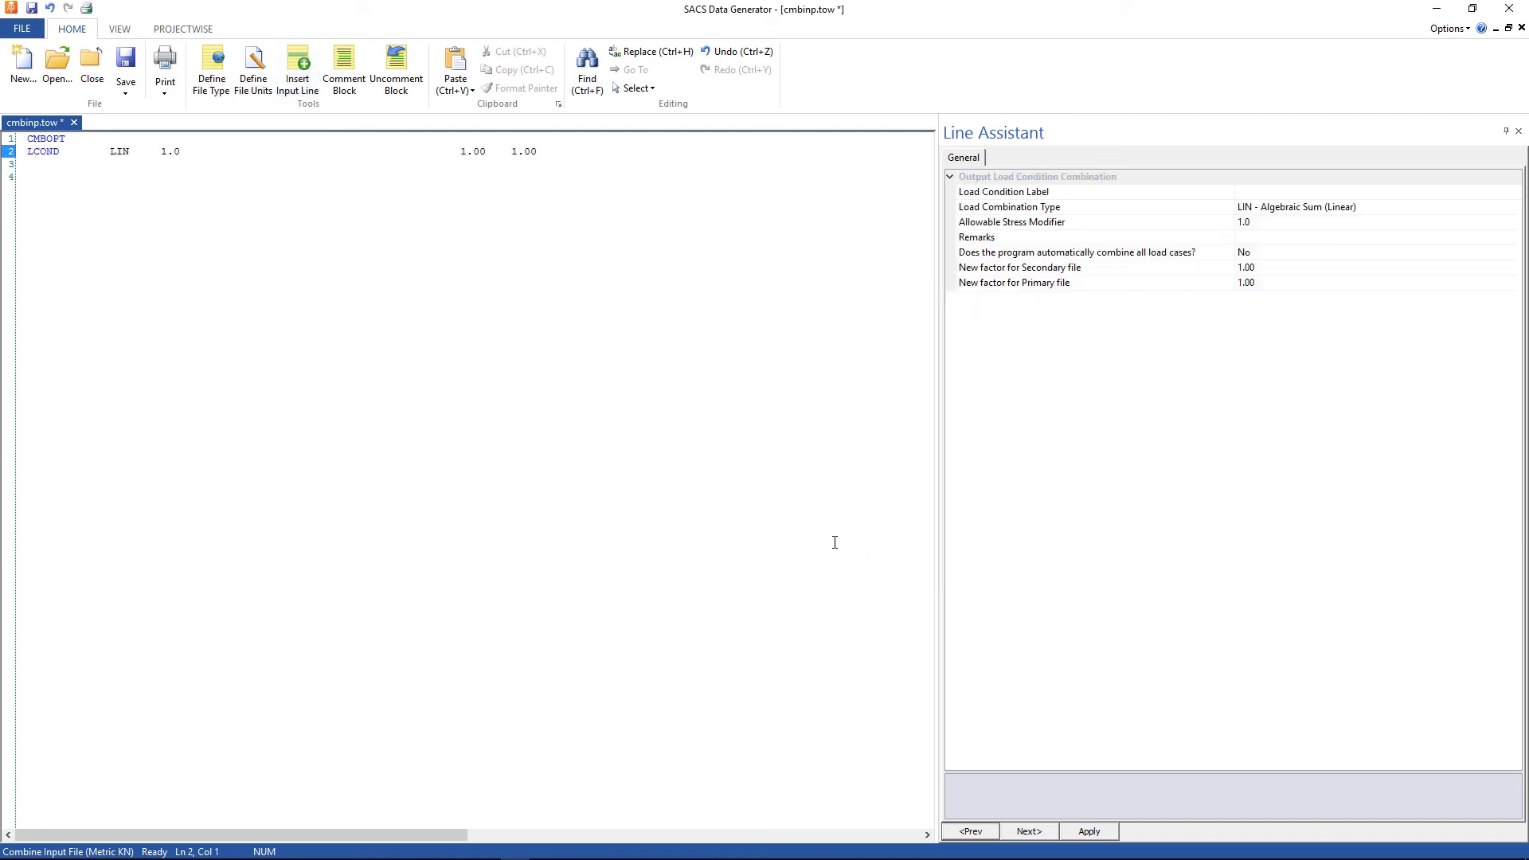
pyautogui.click(1002, 191)
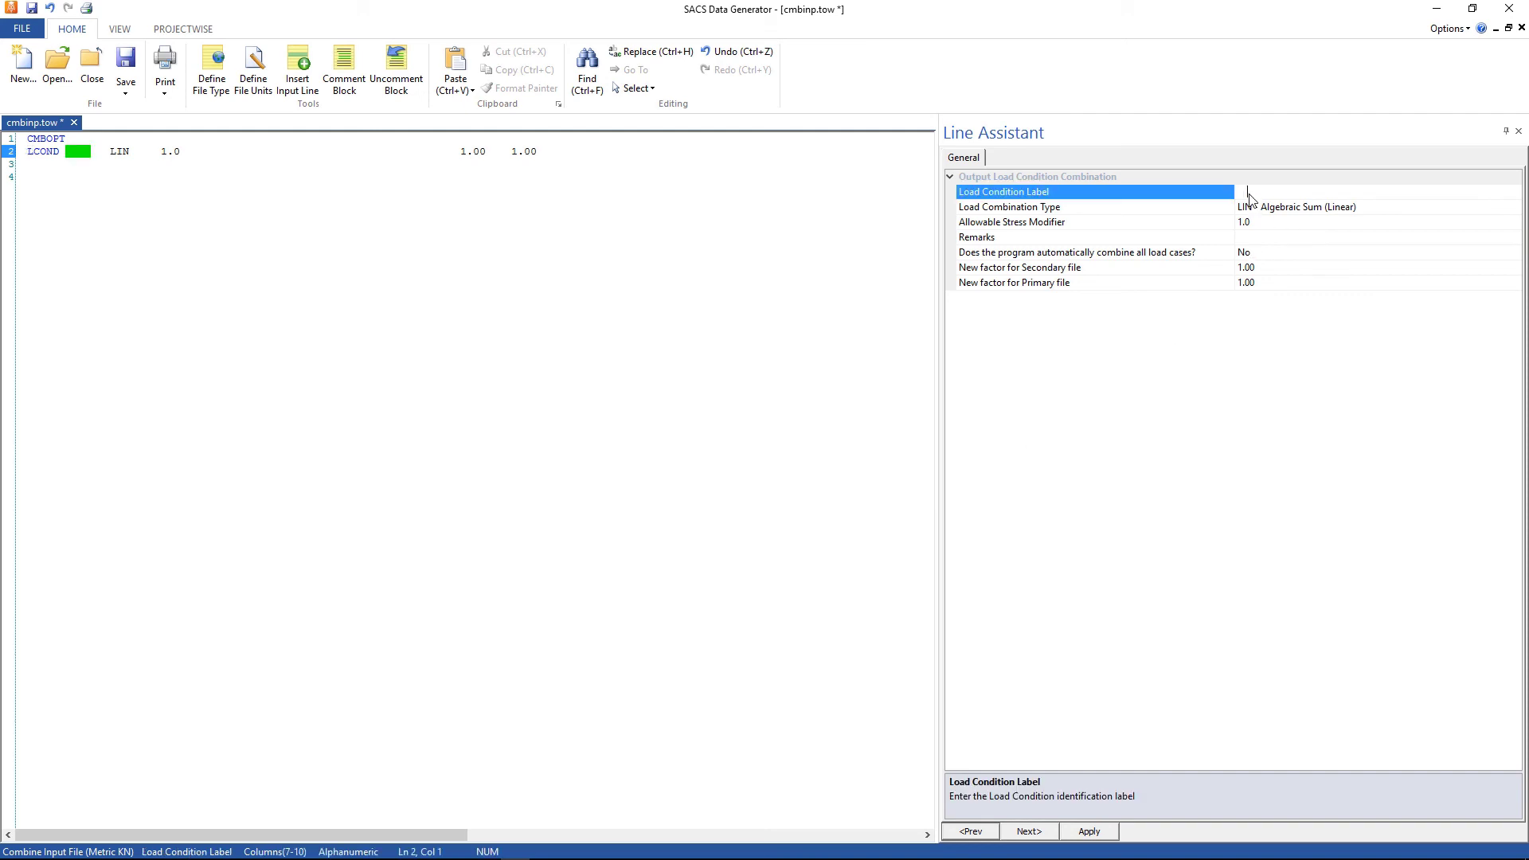
pyautogui.write('C')
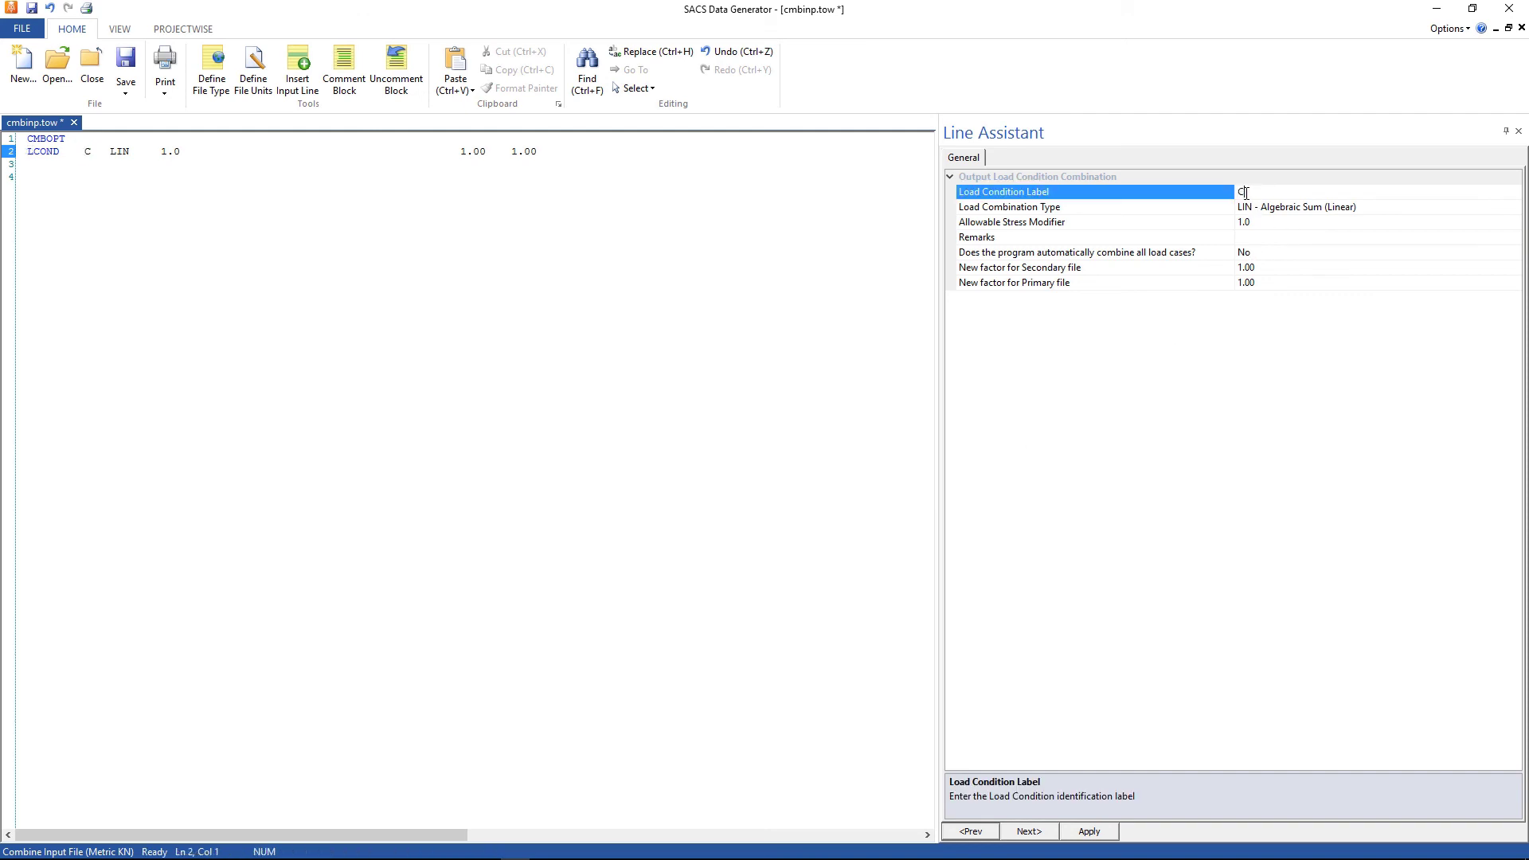
pyautogui.write('001')
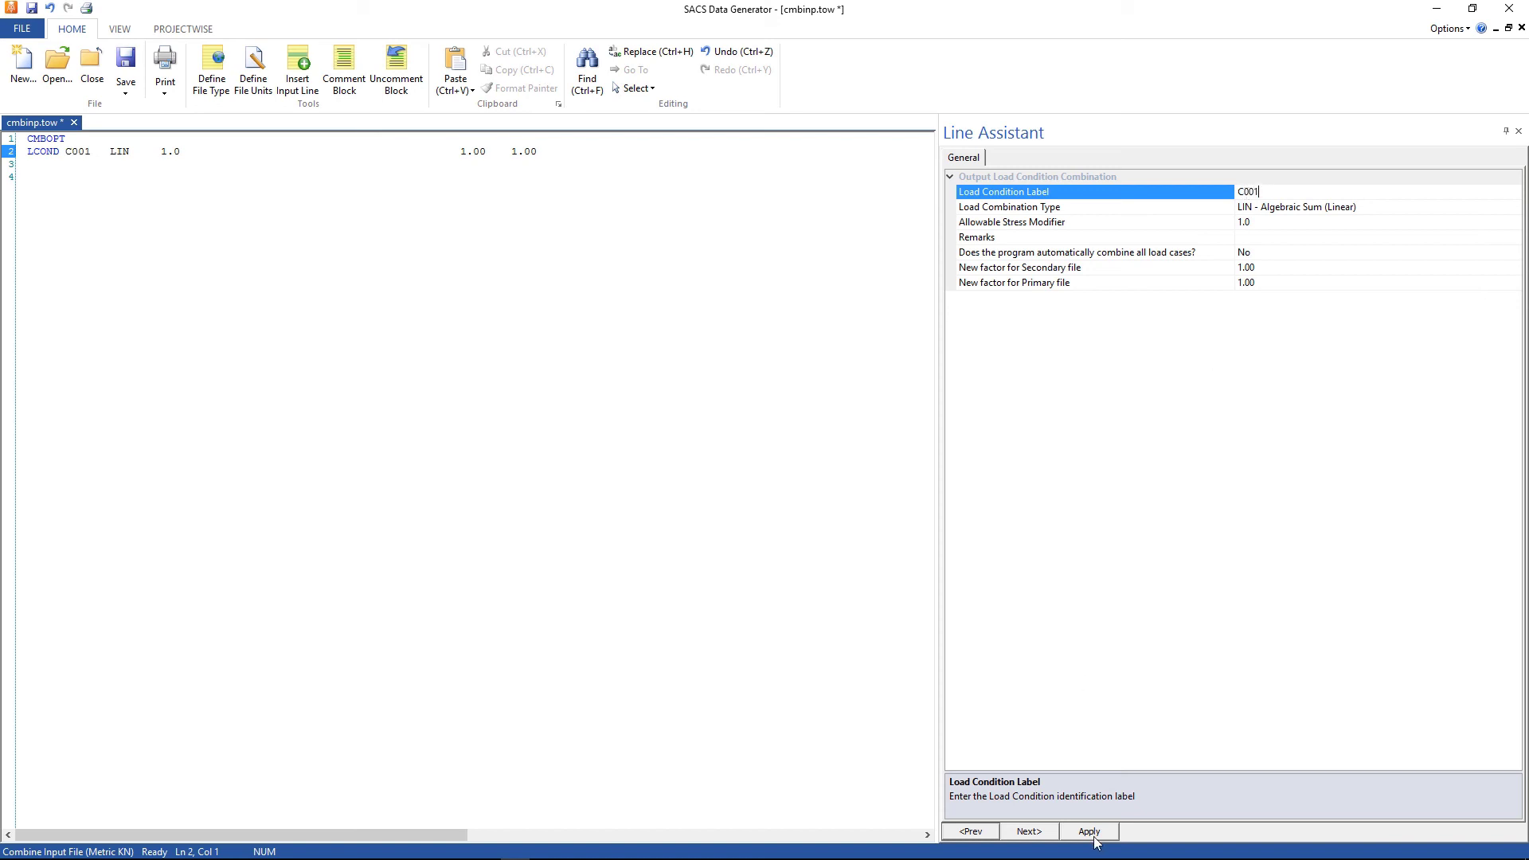
pyautogui.click(1088, 832)
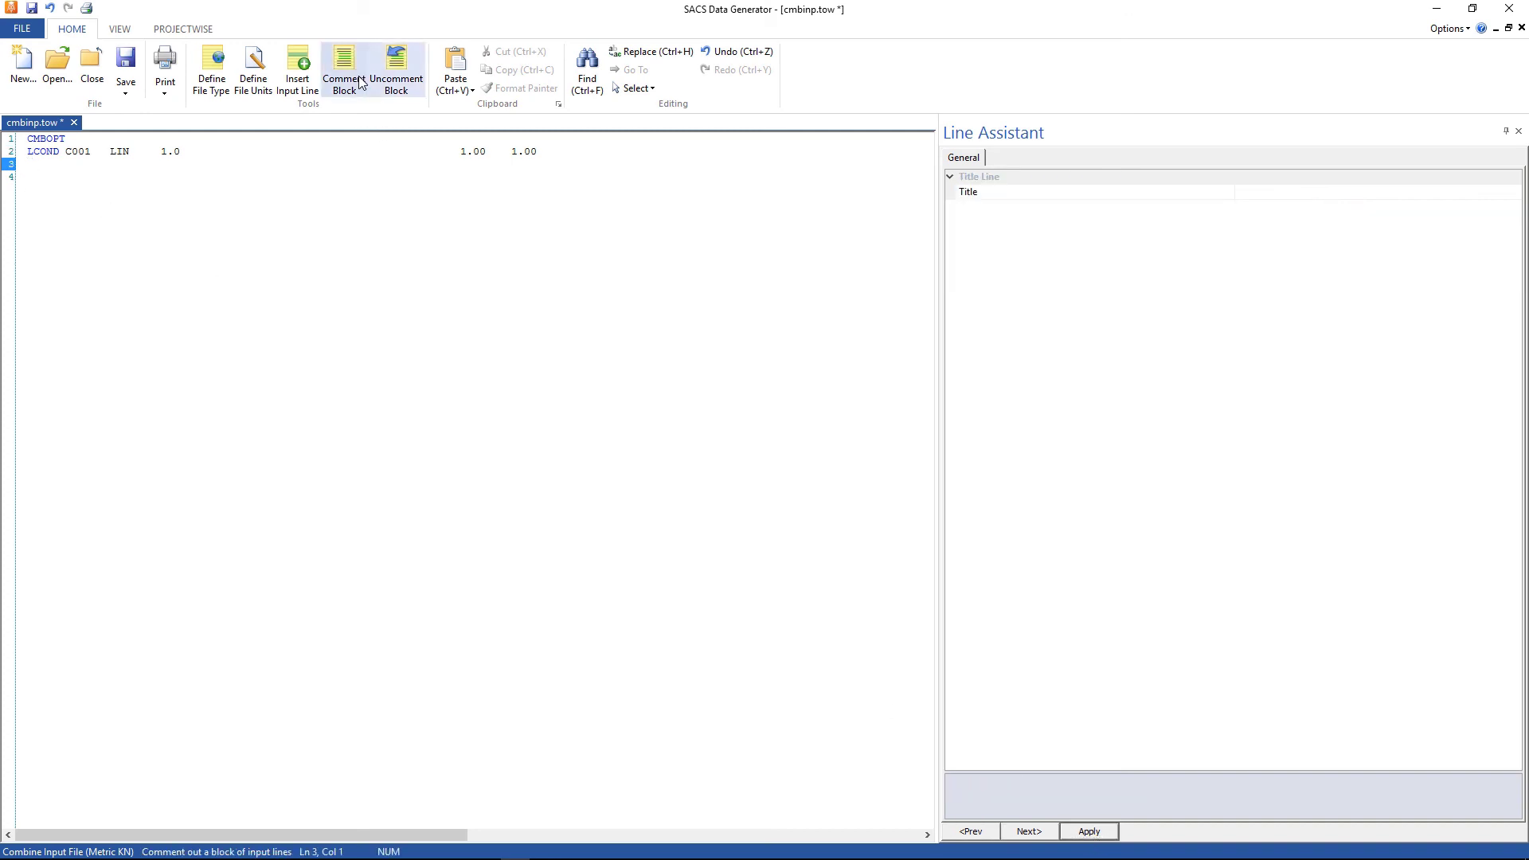
pyautogui.moveTo(298, 69)
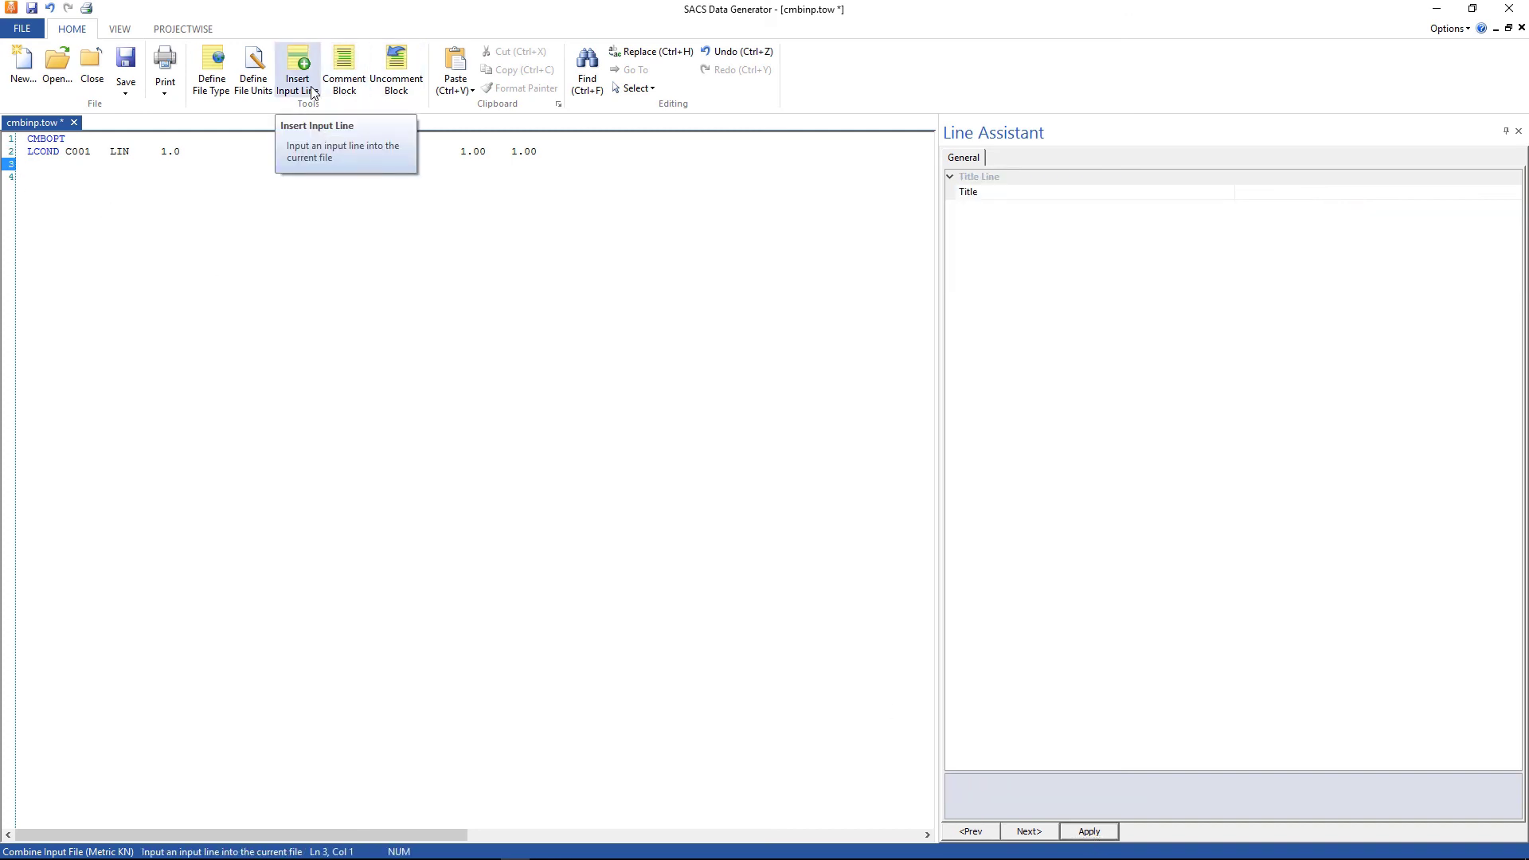
# Insert a COMP line with contributing load case DEAD at factor 1.0 under C001.
pyautogui.click(298, 68)
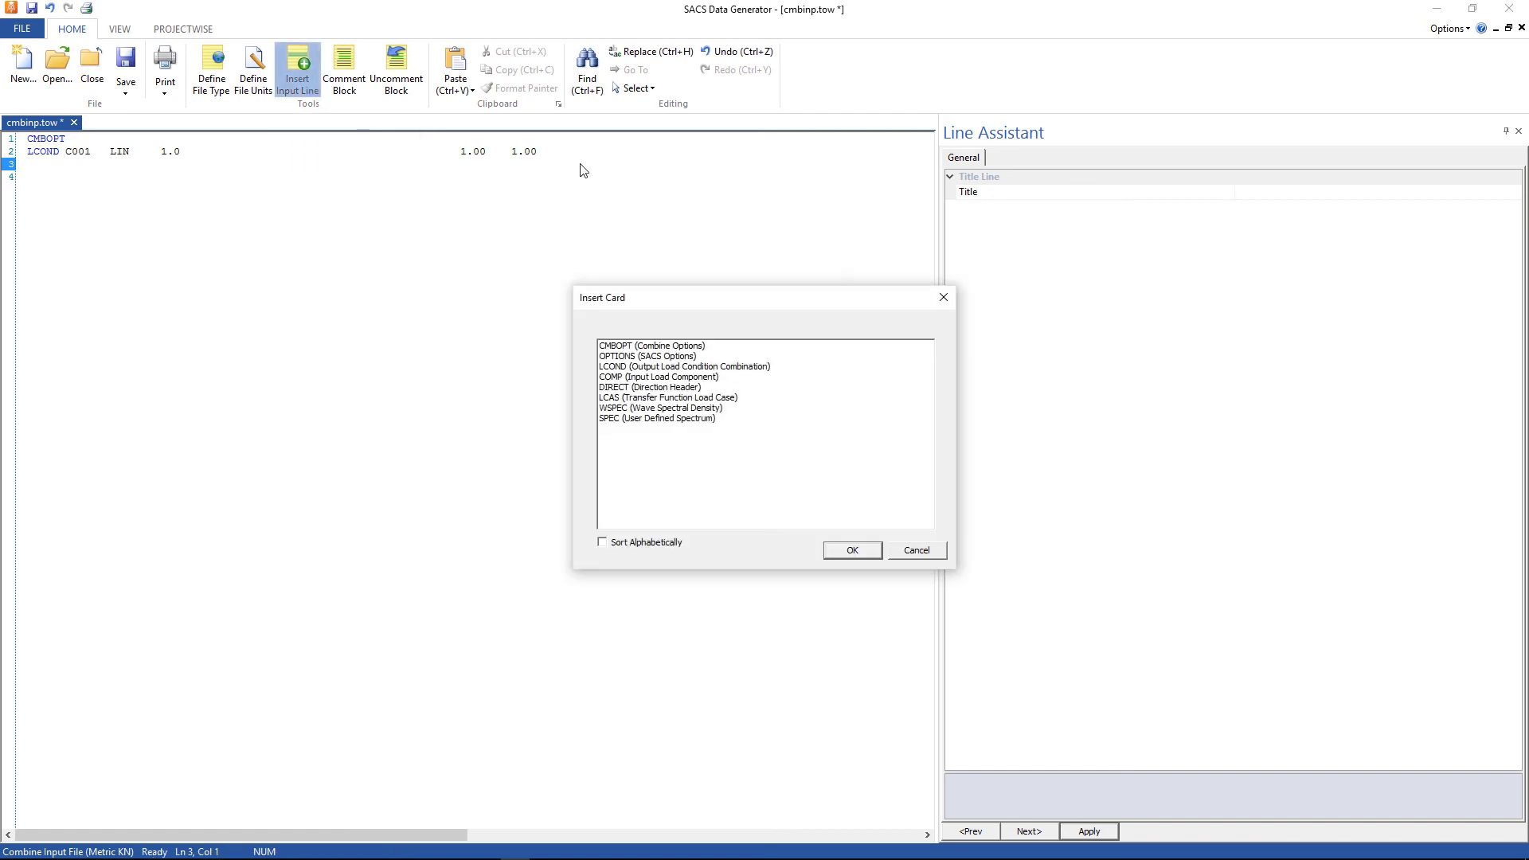
pyautogui.moveTo(641, 408)
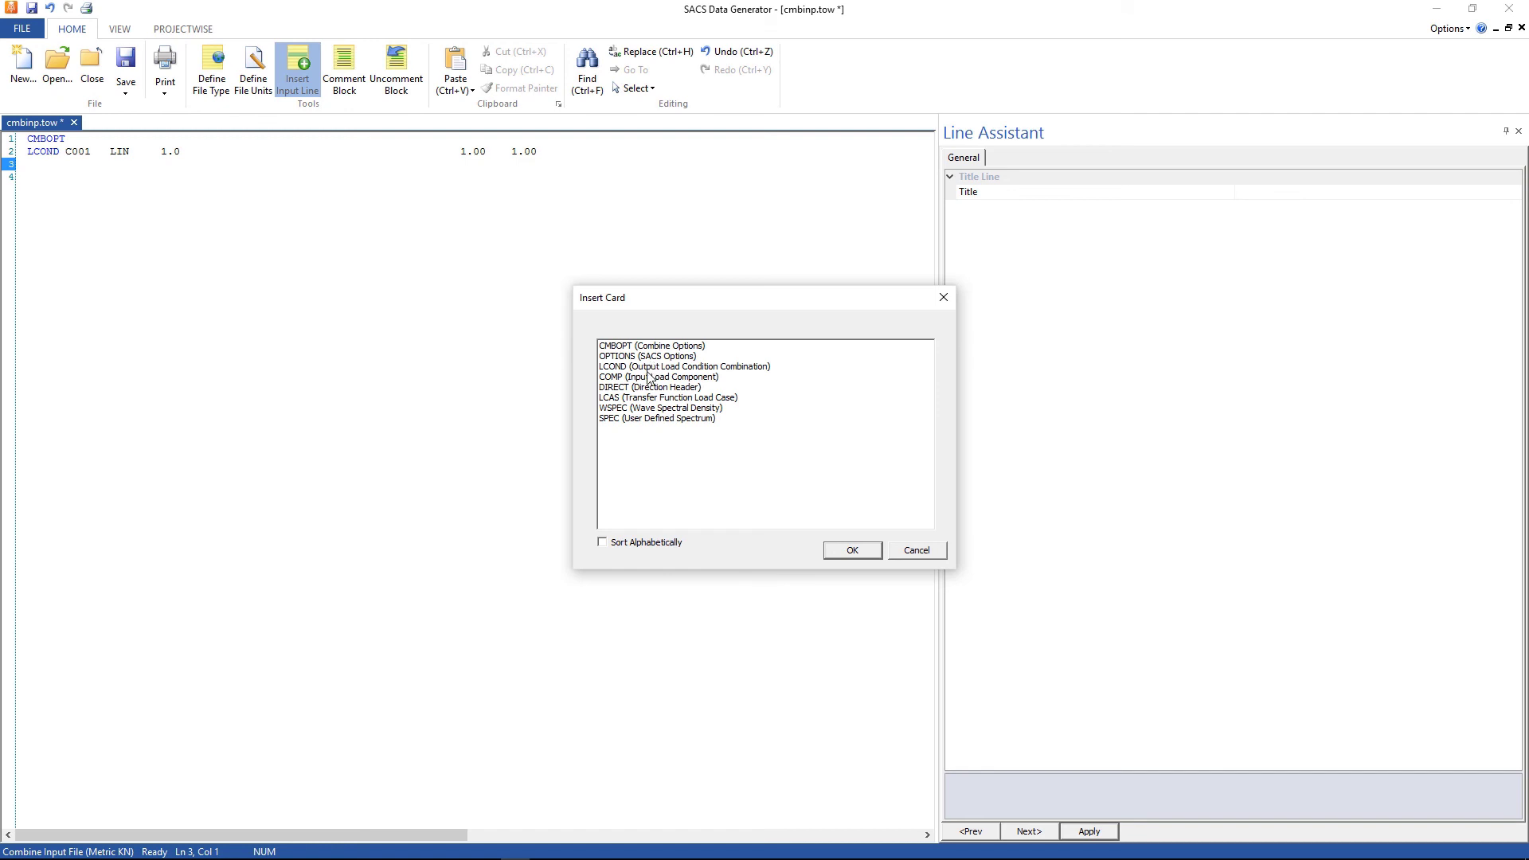
pyautogui.click(659, 375)
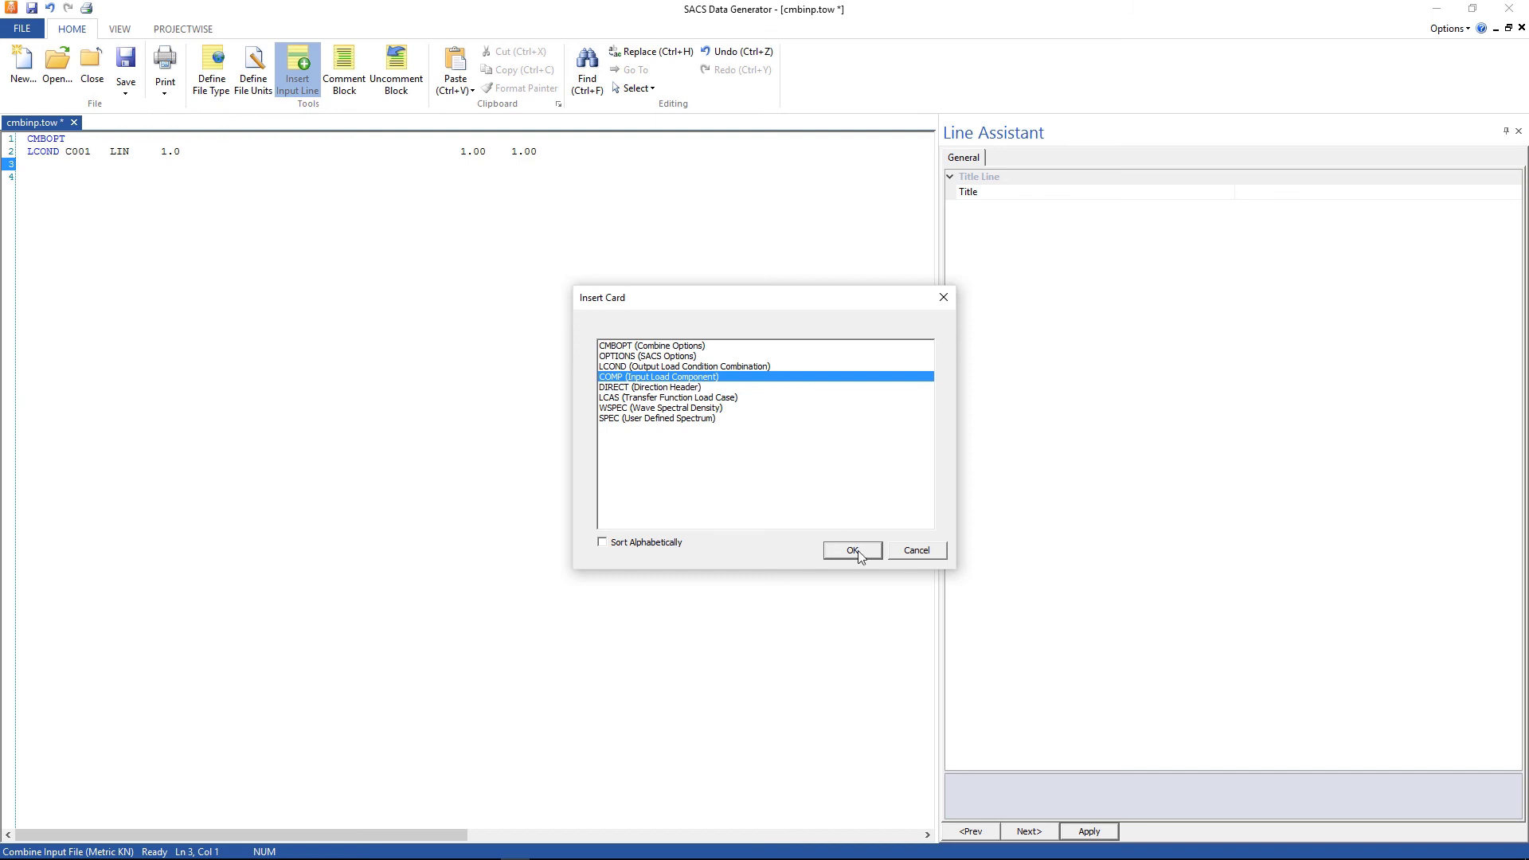
pyautogui.click(850, 549)
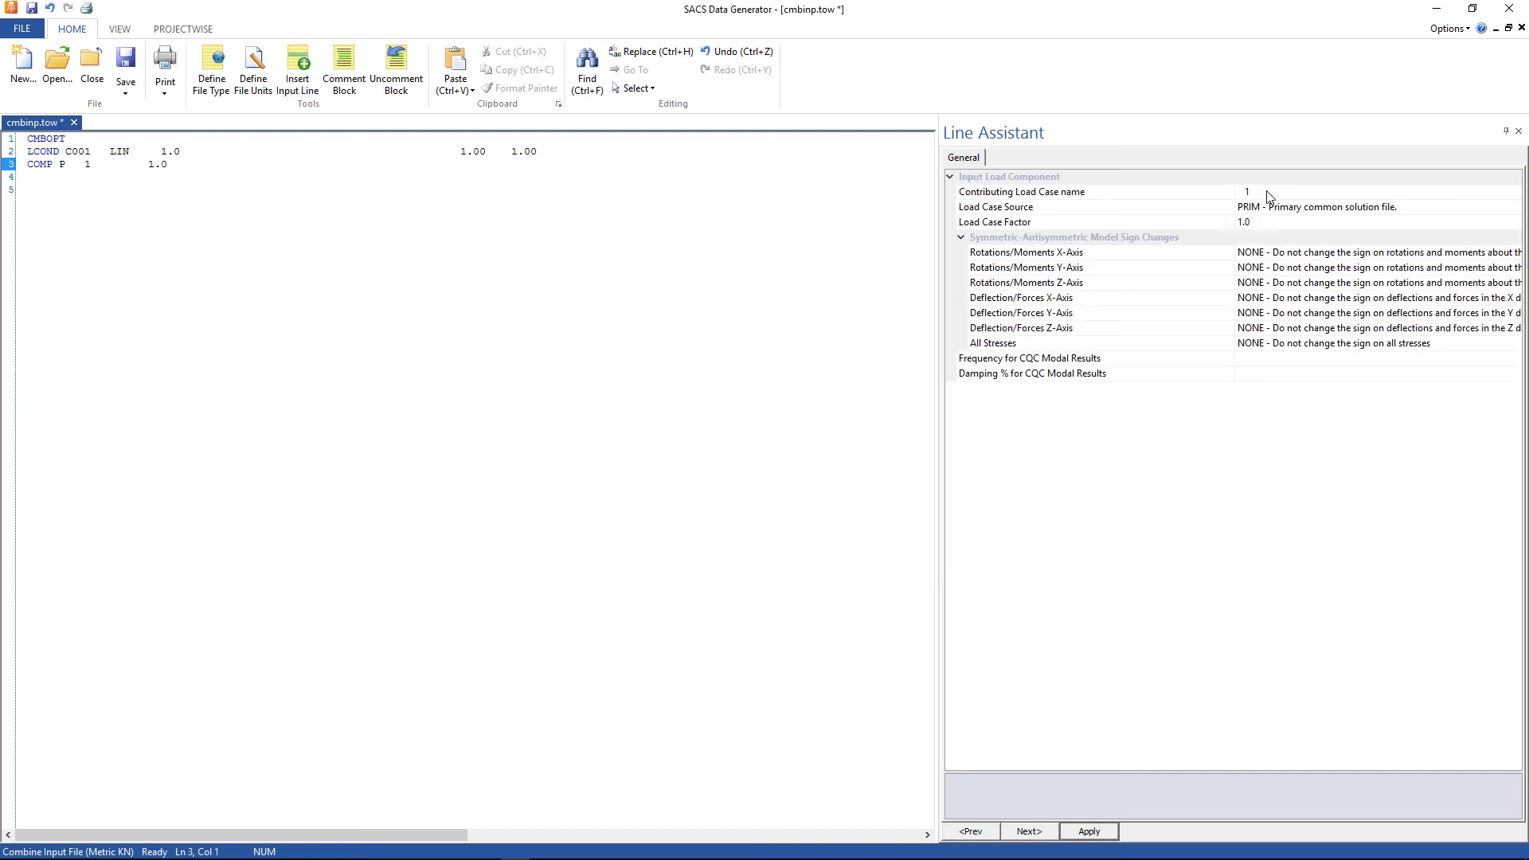
pyautogui.click(1023, 191)
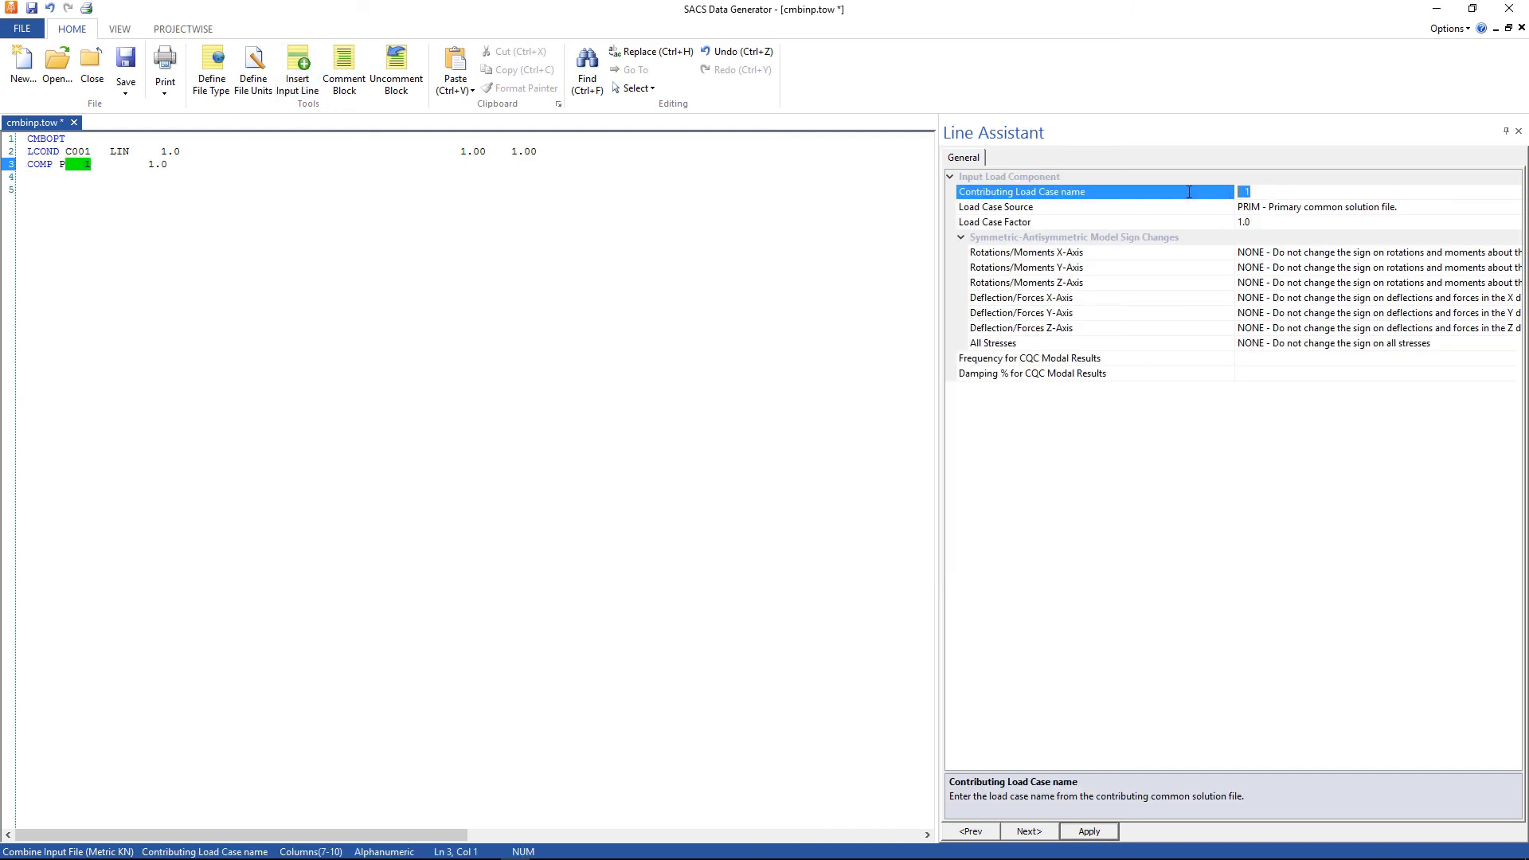
pyautogui.write('DEAD')
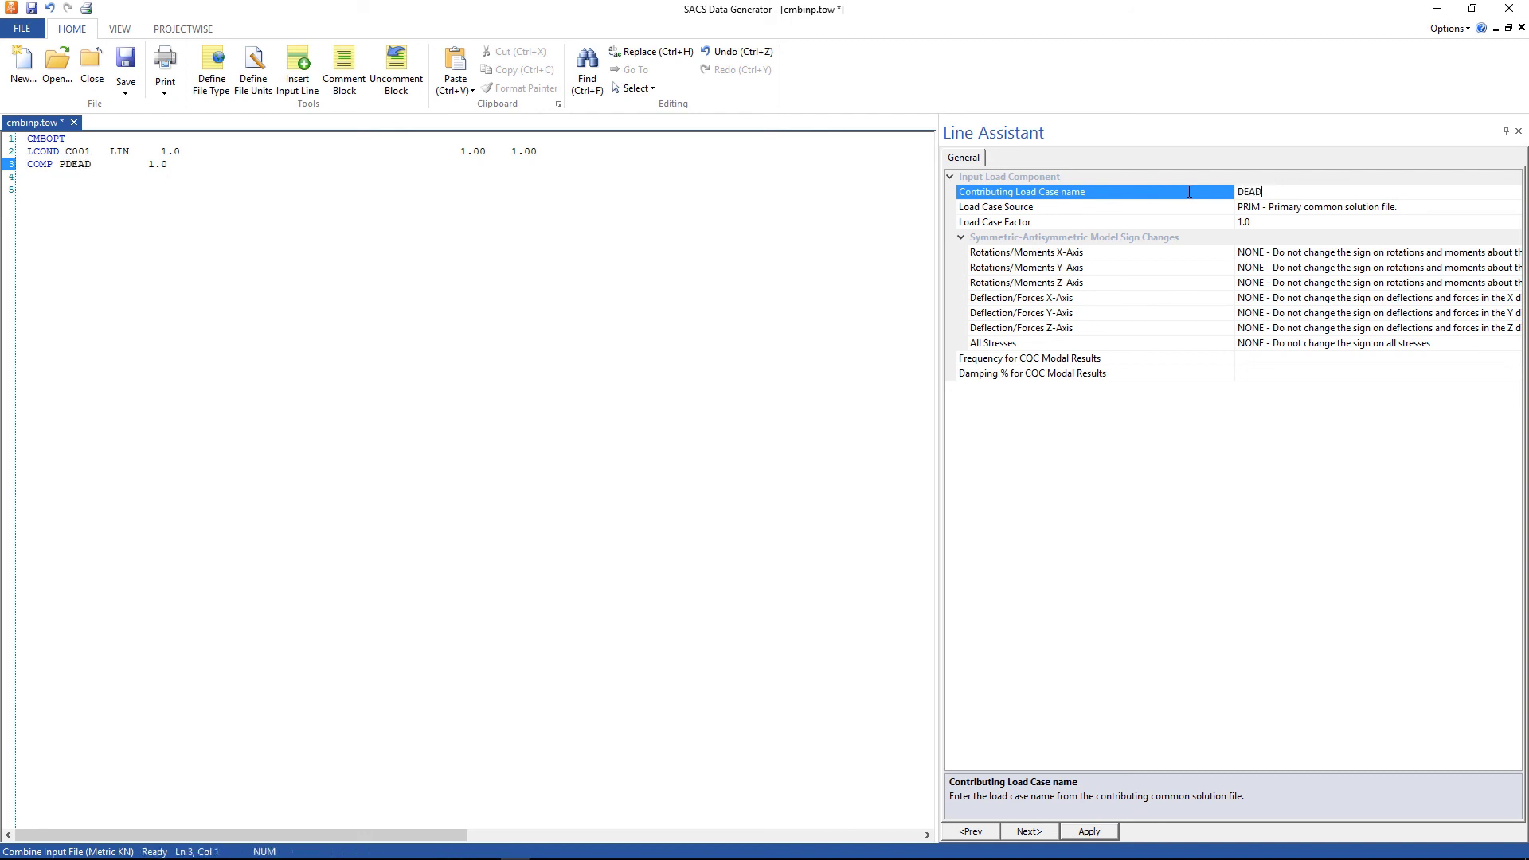
pyautogui.click(1072, 223)
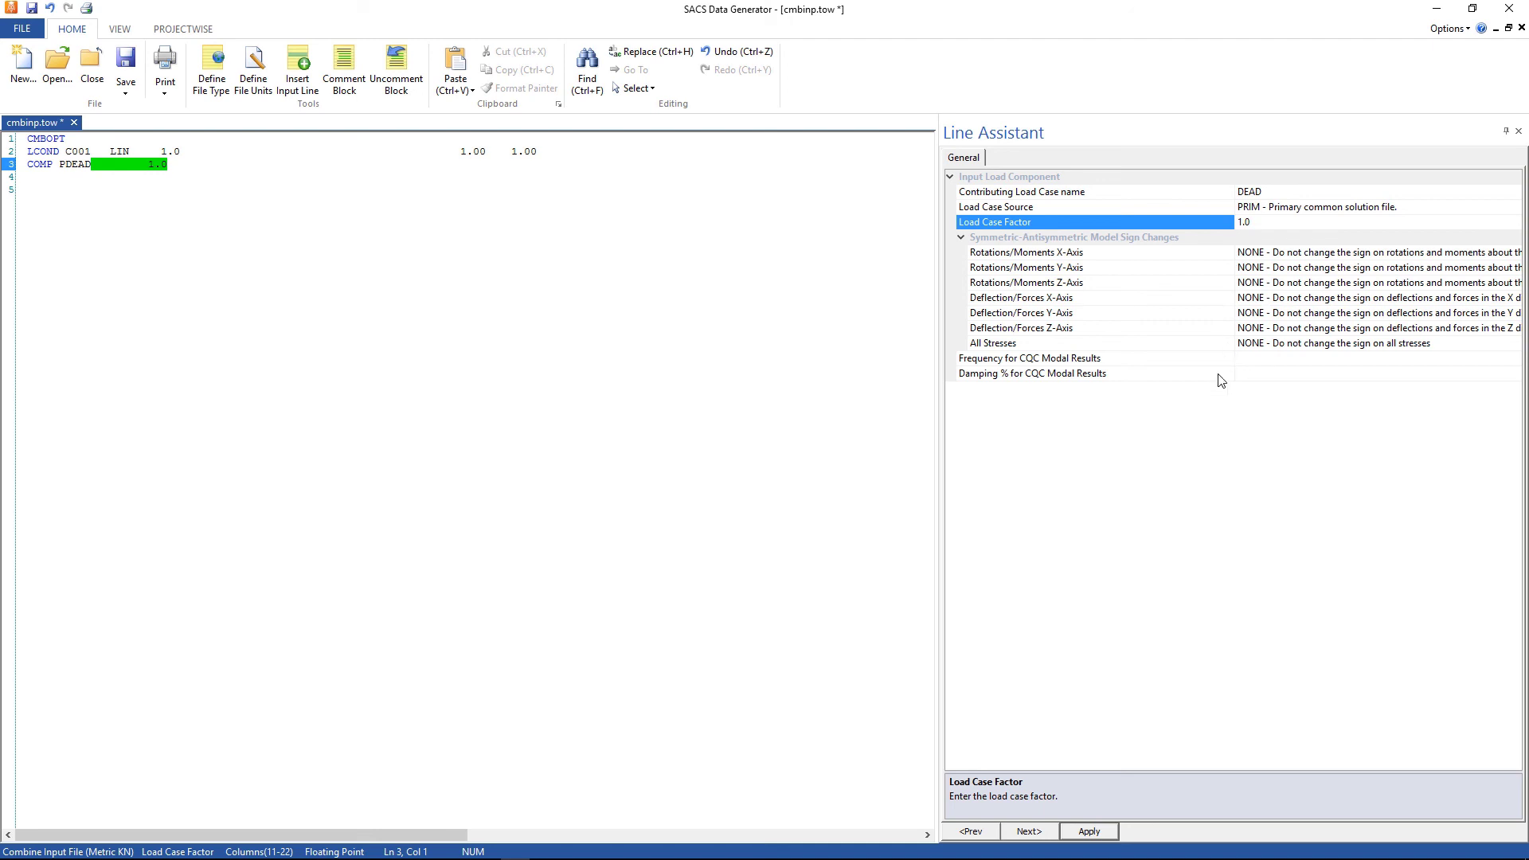
pyautogui.click(1088, 831)
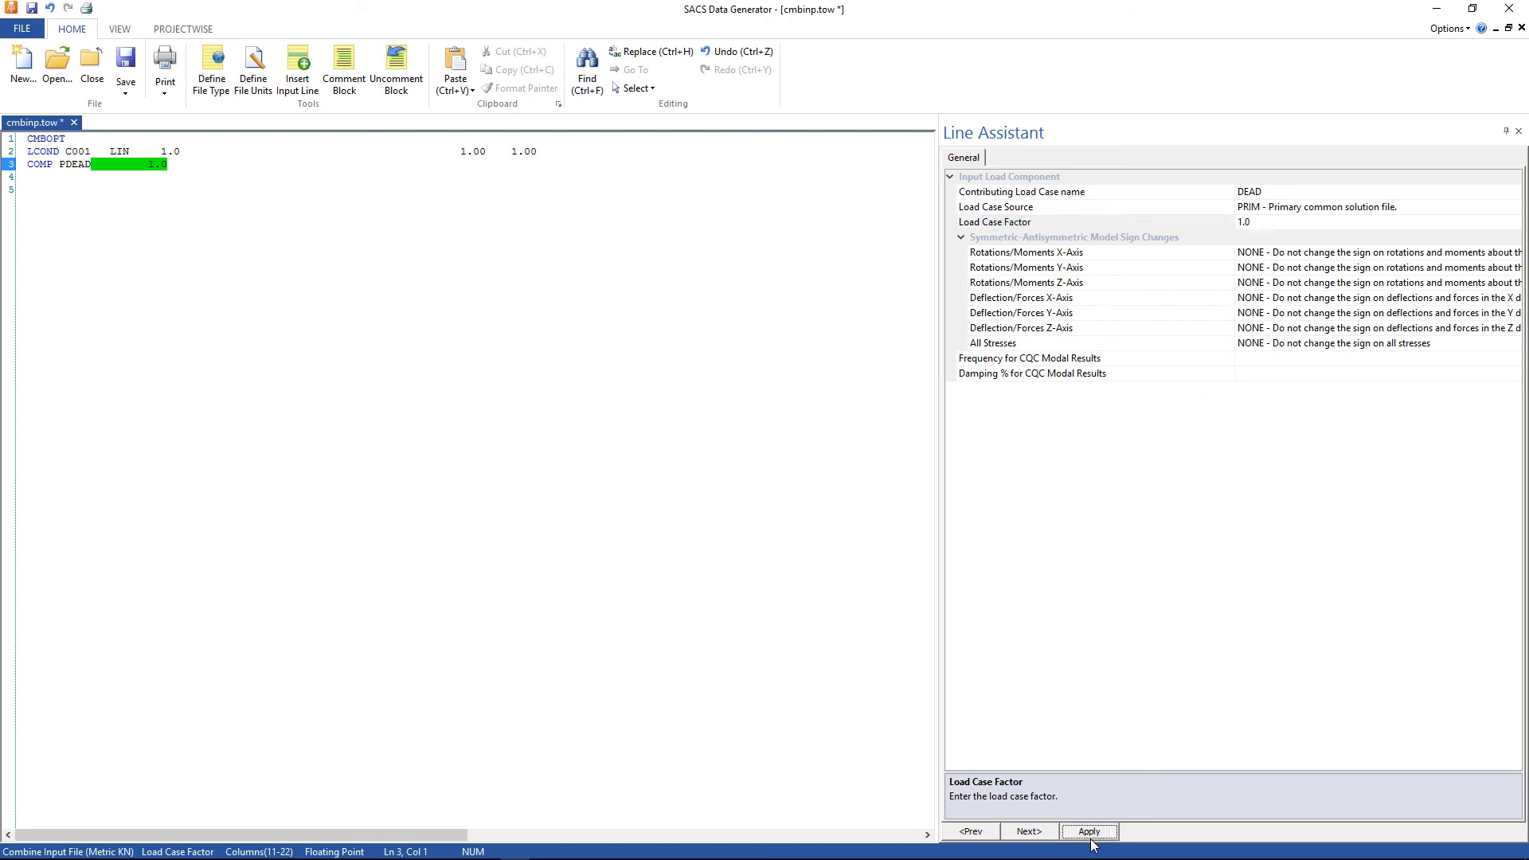
pyautogui.click(1088, 832)
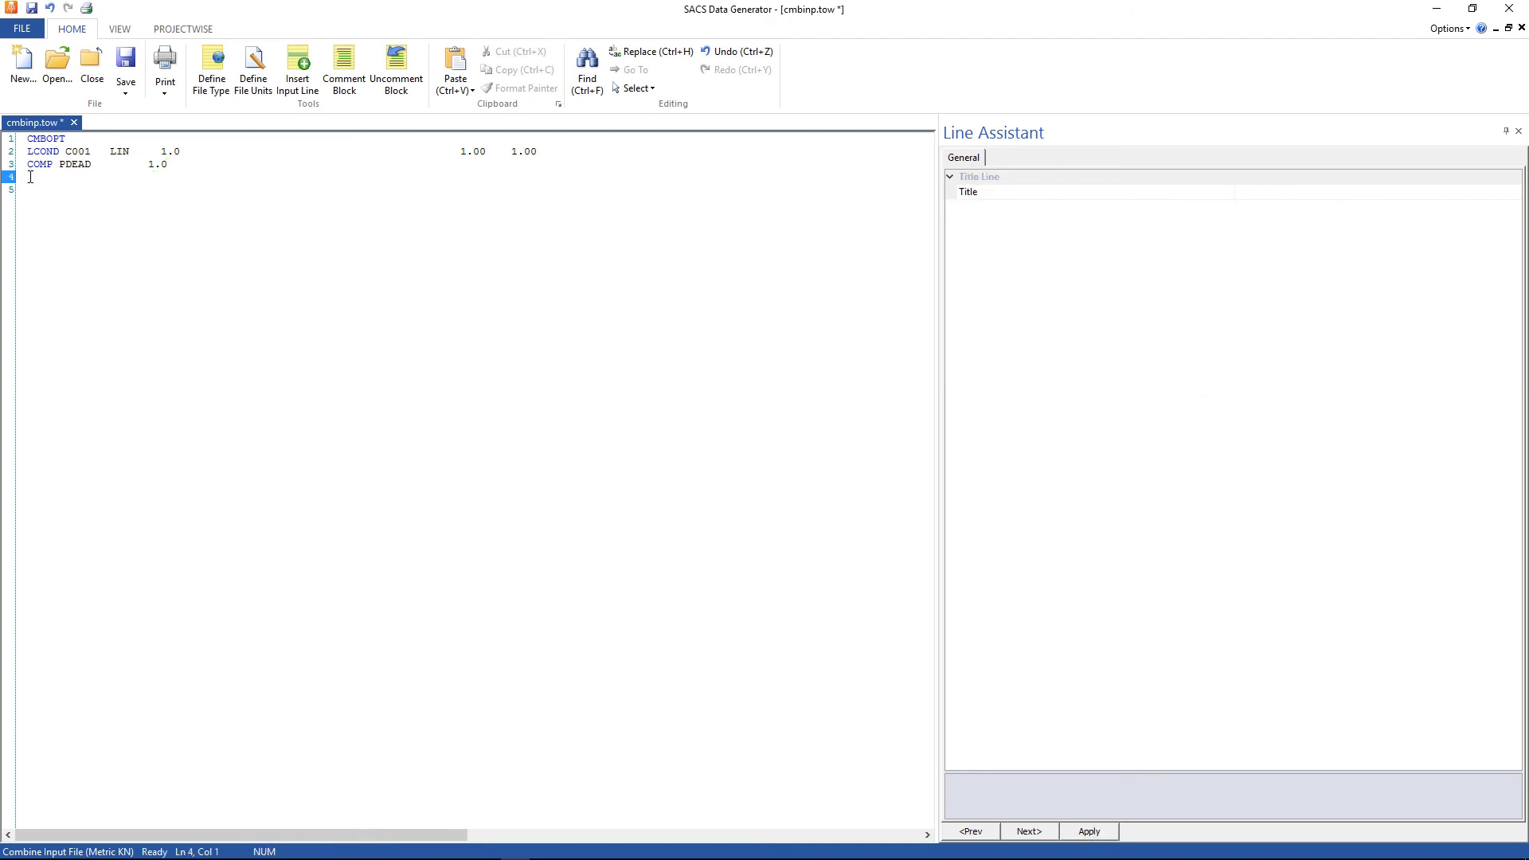
# Enter a second COMP line with load case +R+H from the SECD source at factor 1.0.
pyautogui.write('comp')
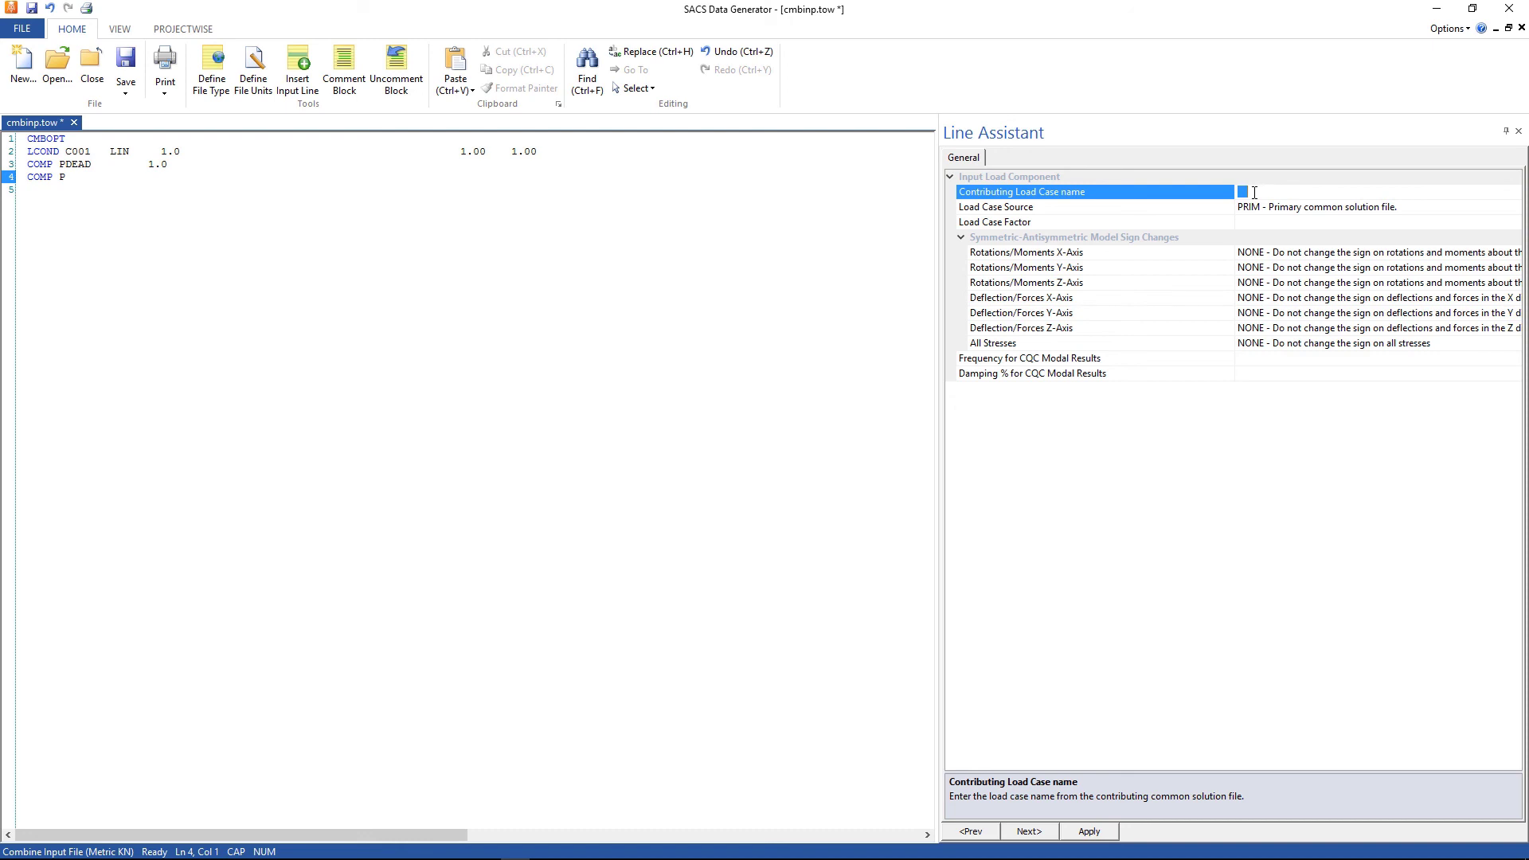
pyautogui.write('+R+H')
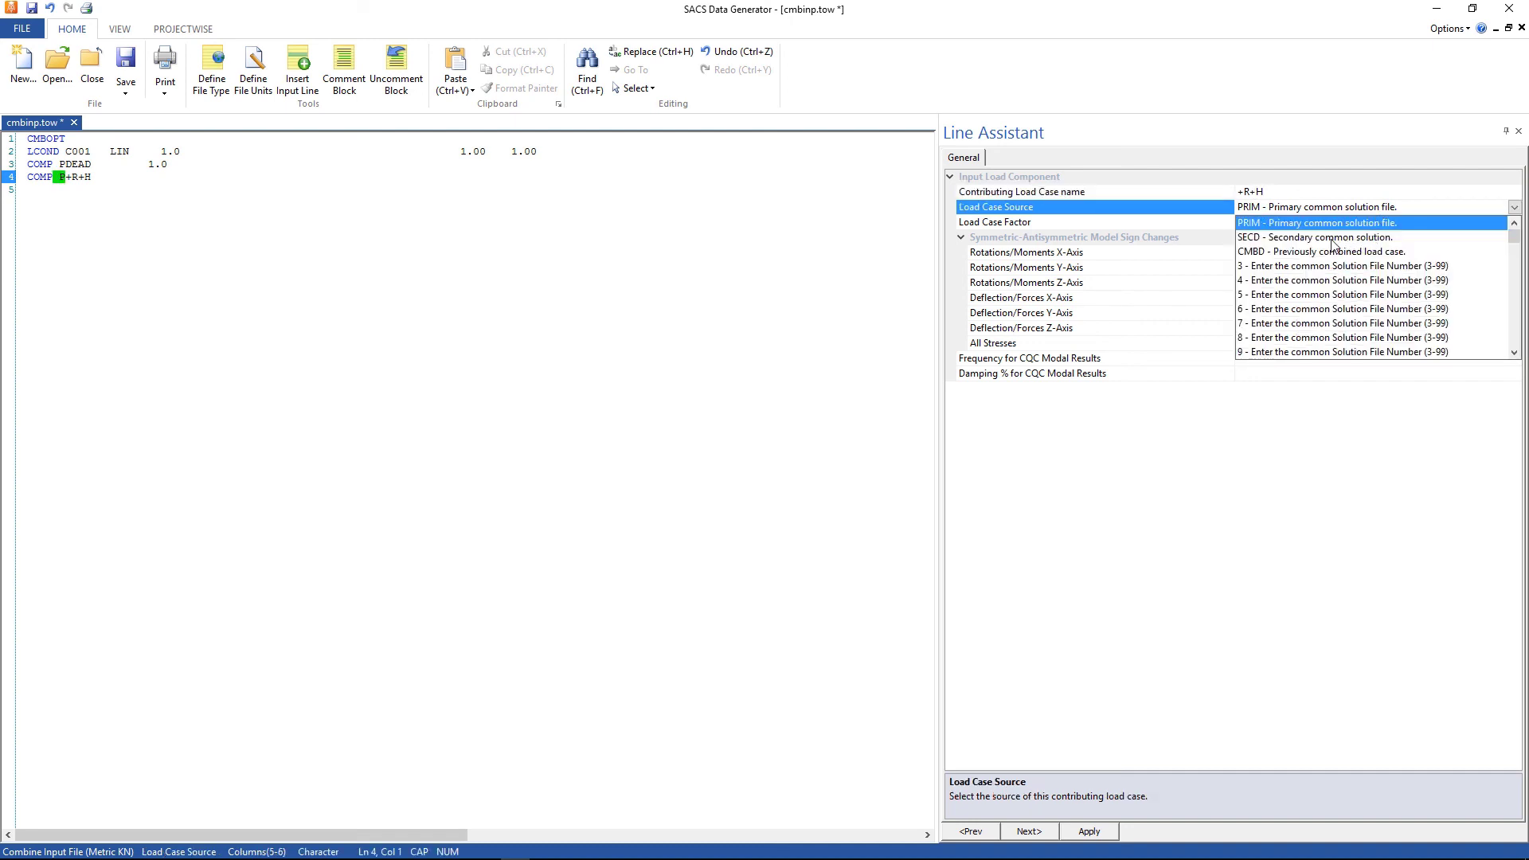
pyautogui.click(1316, 238)
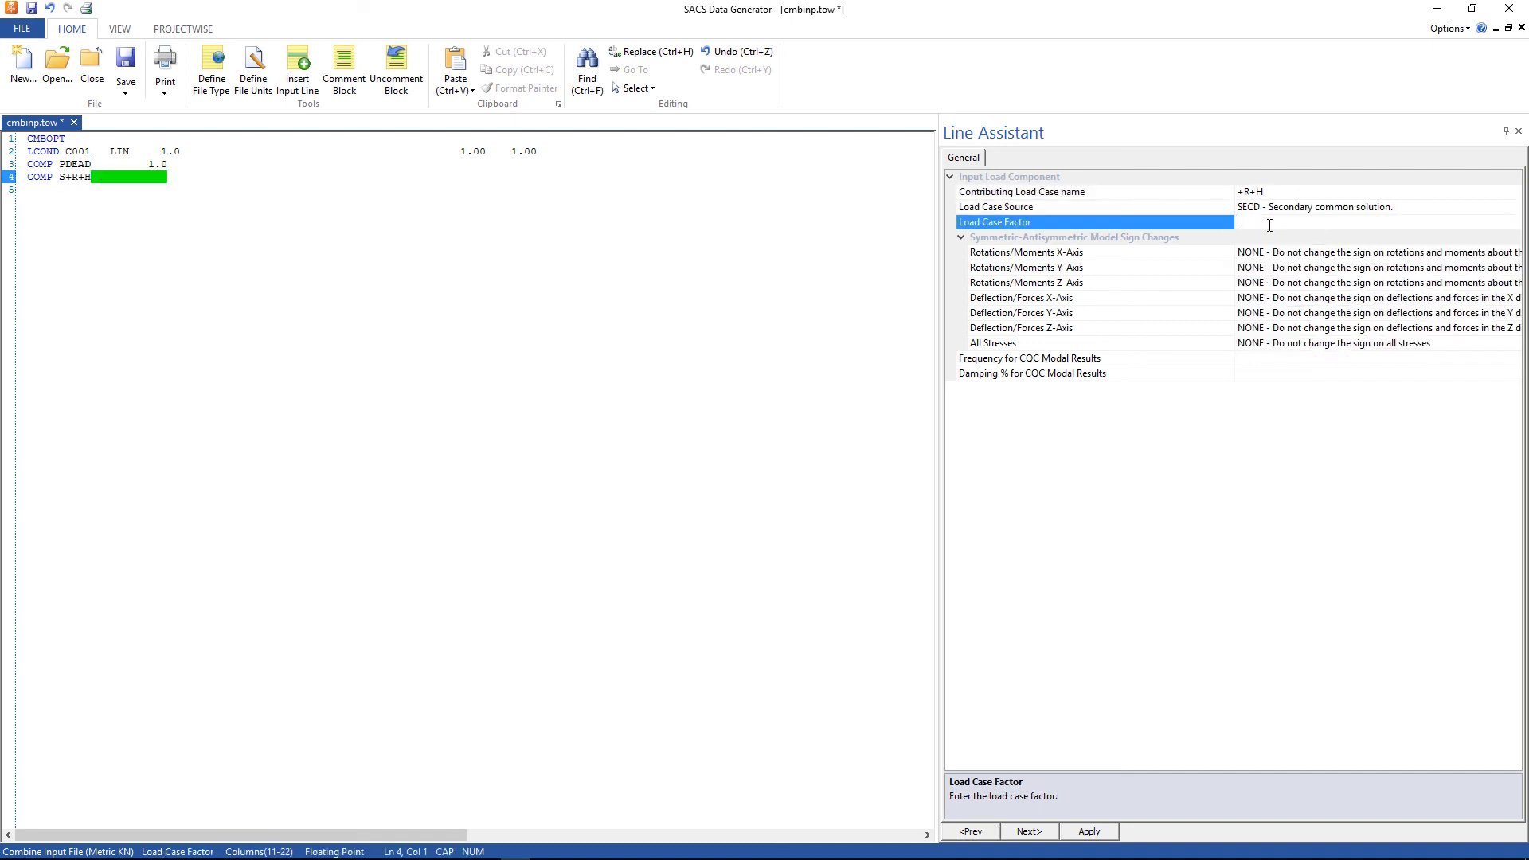
pyautogui.write('1.0')
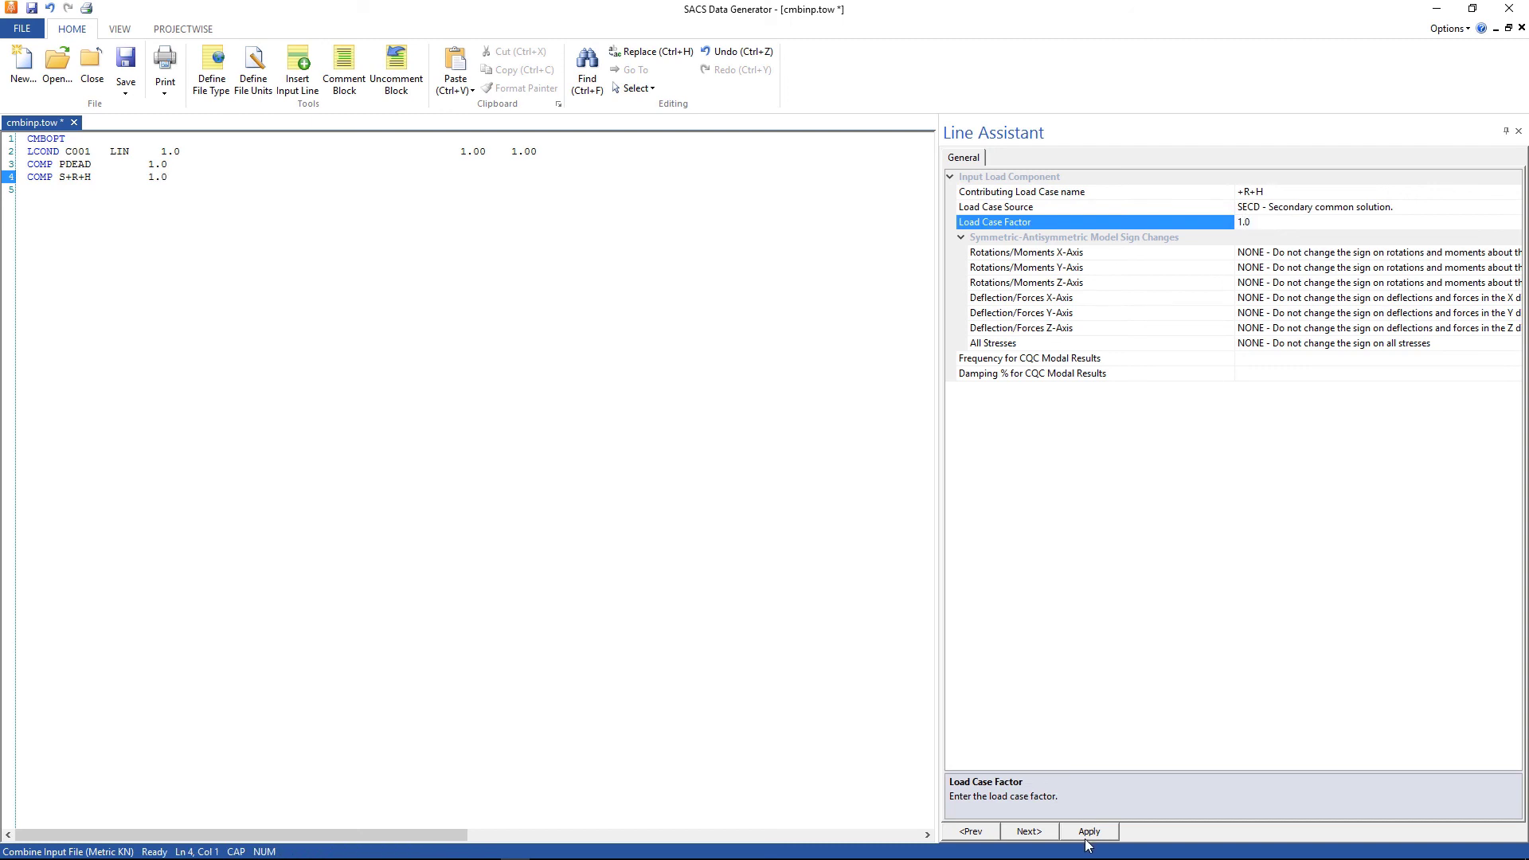
pyautogui.click(1088, 831)
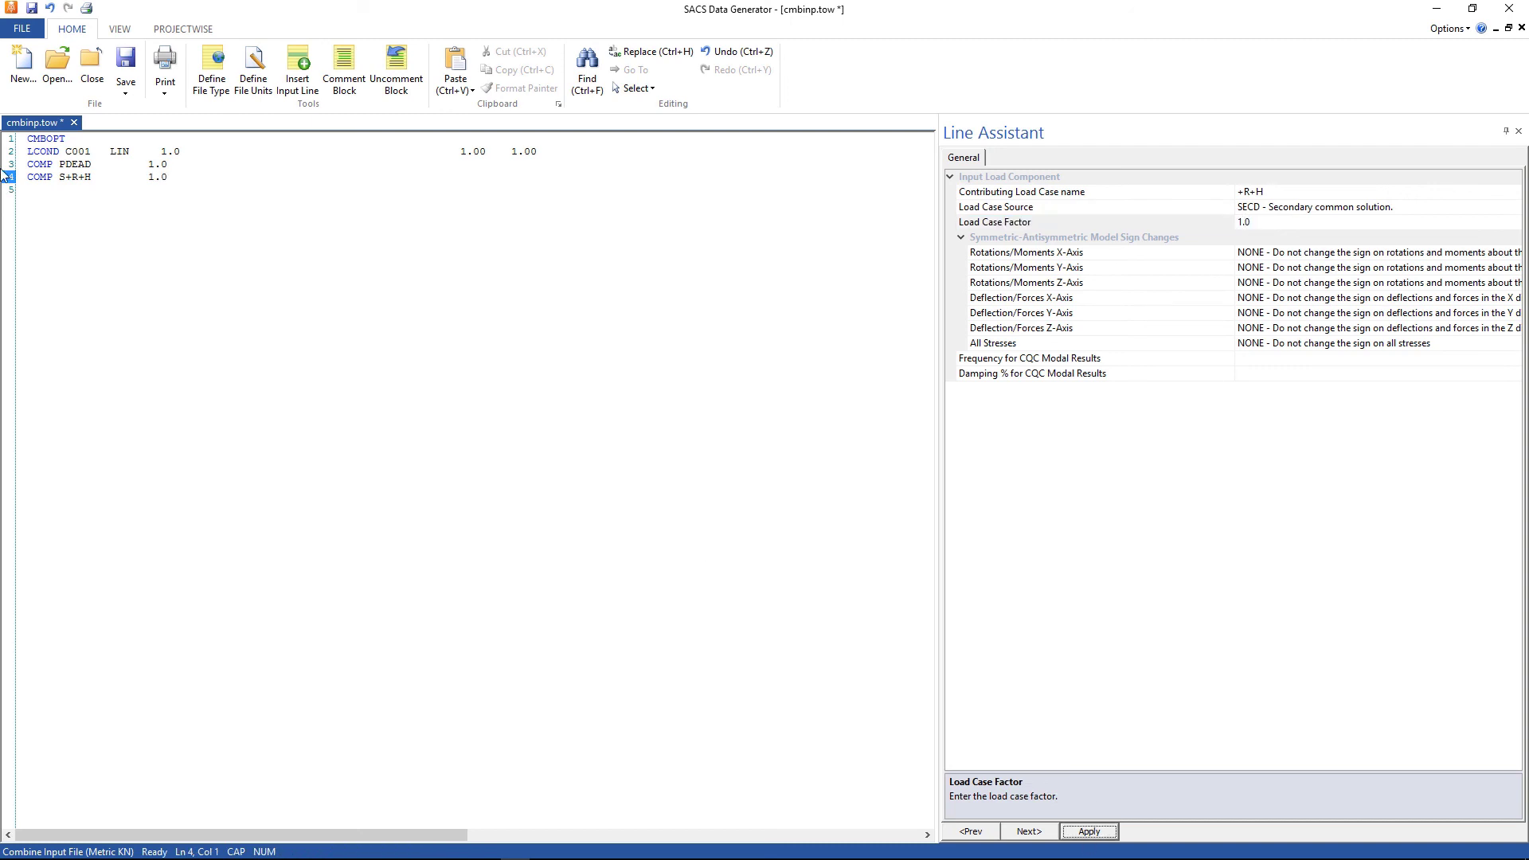